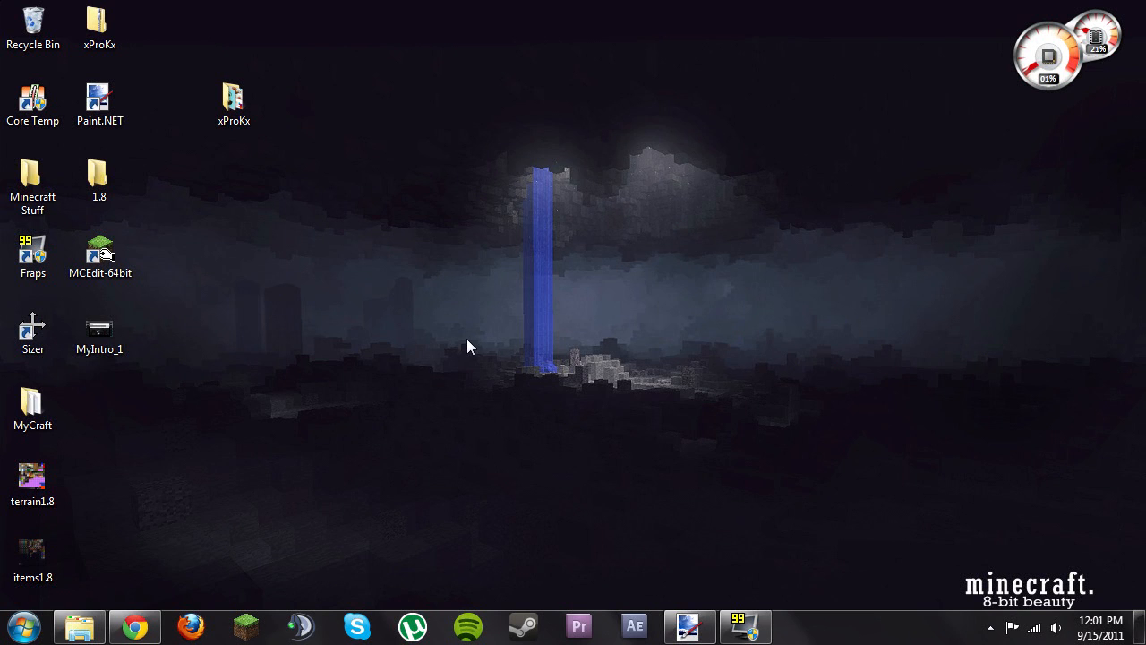
mouse_move(323, 328)
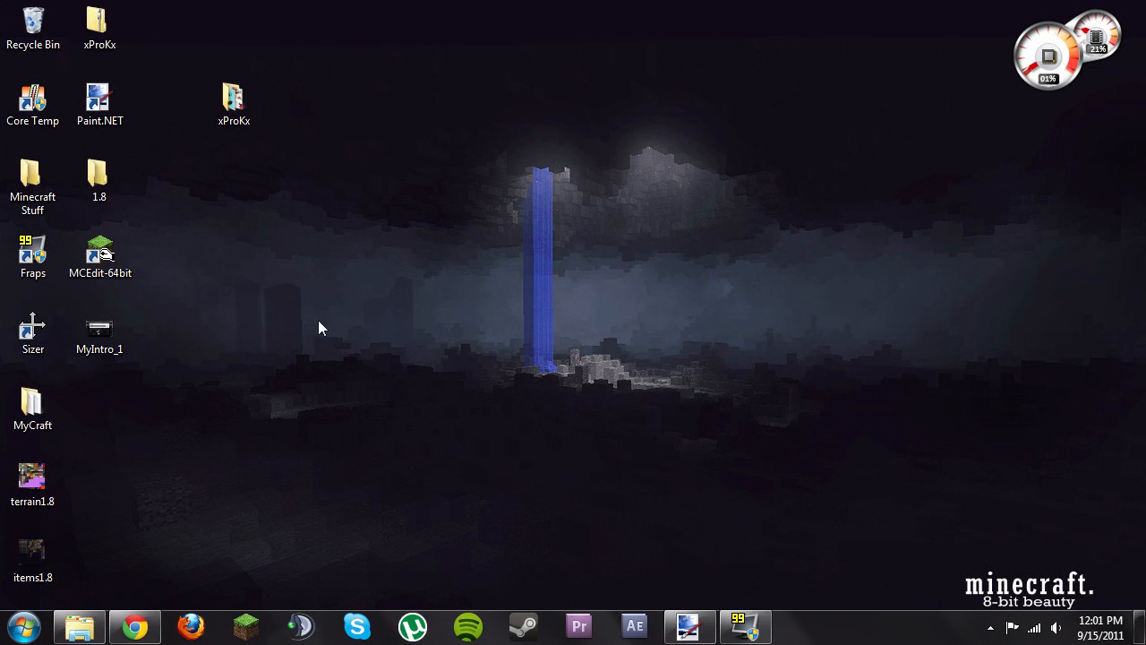
mouse_move(344, 342)
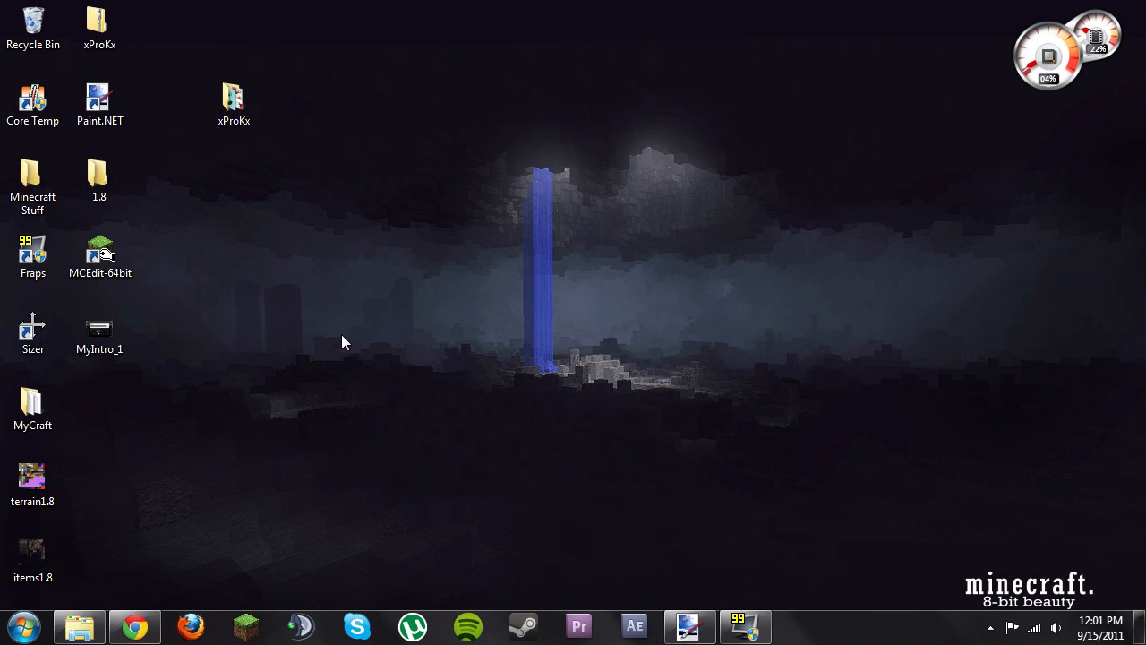
mouse_move(332, 349)
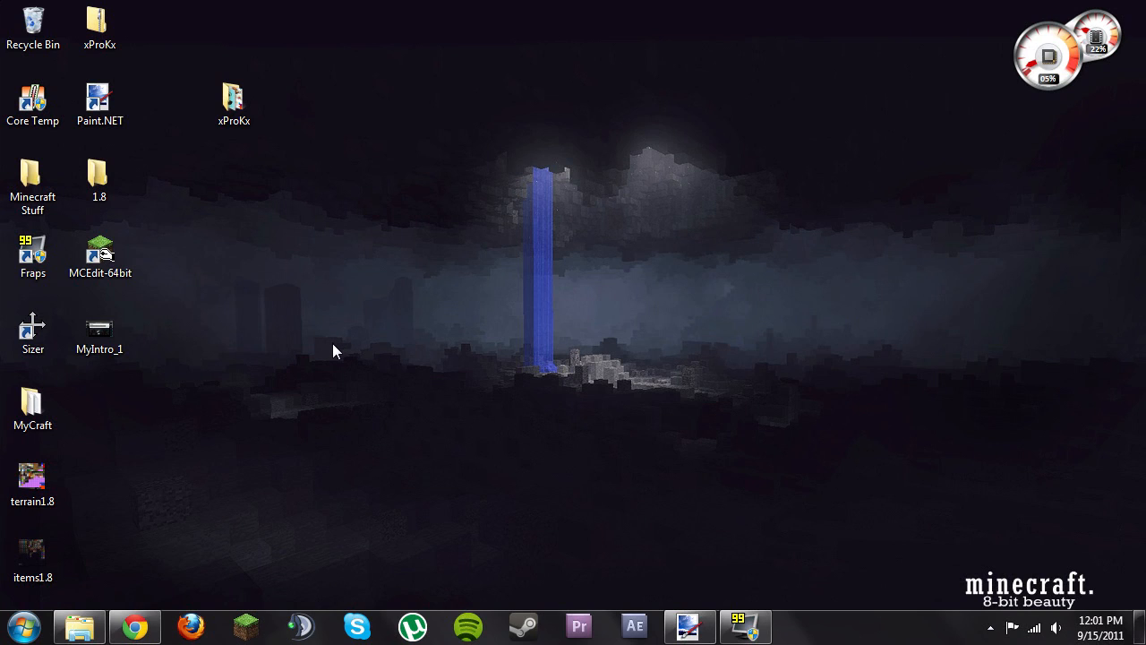
mouse_move(334, 330)
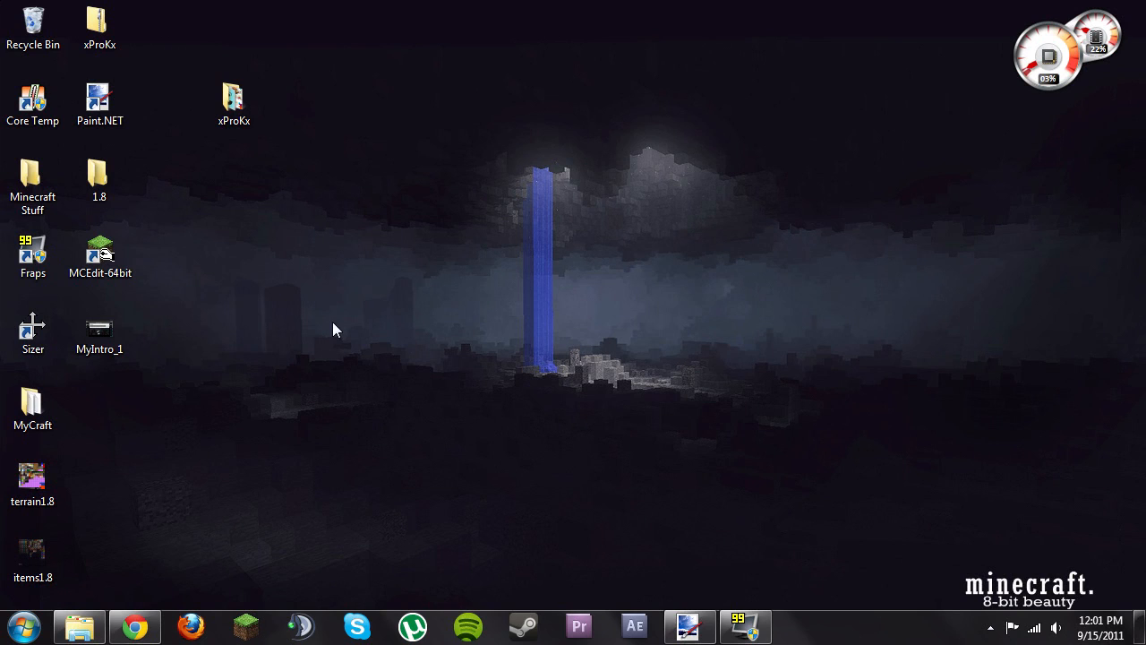
mouse_move(333, 358)
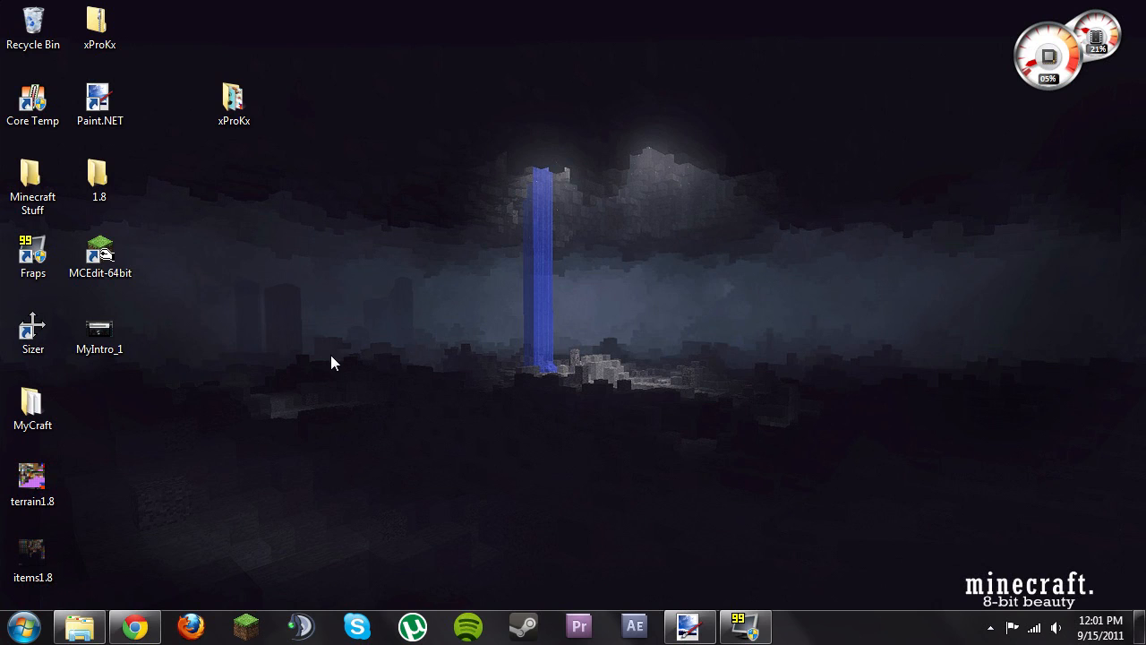
mouse_move(337, 366)
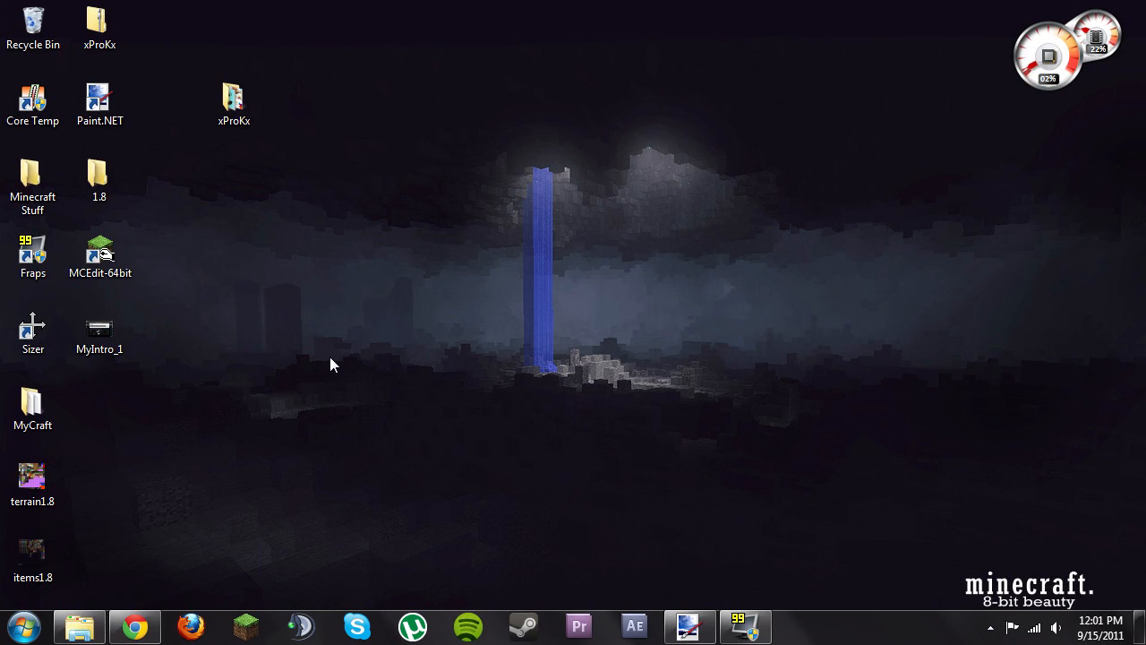
mouse_move(255, 374)
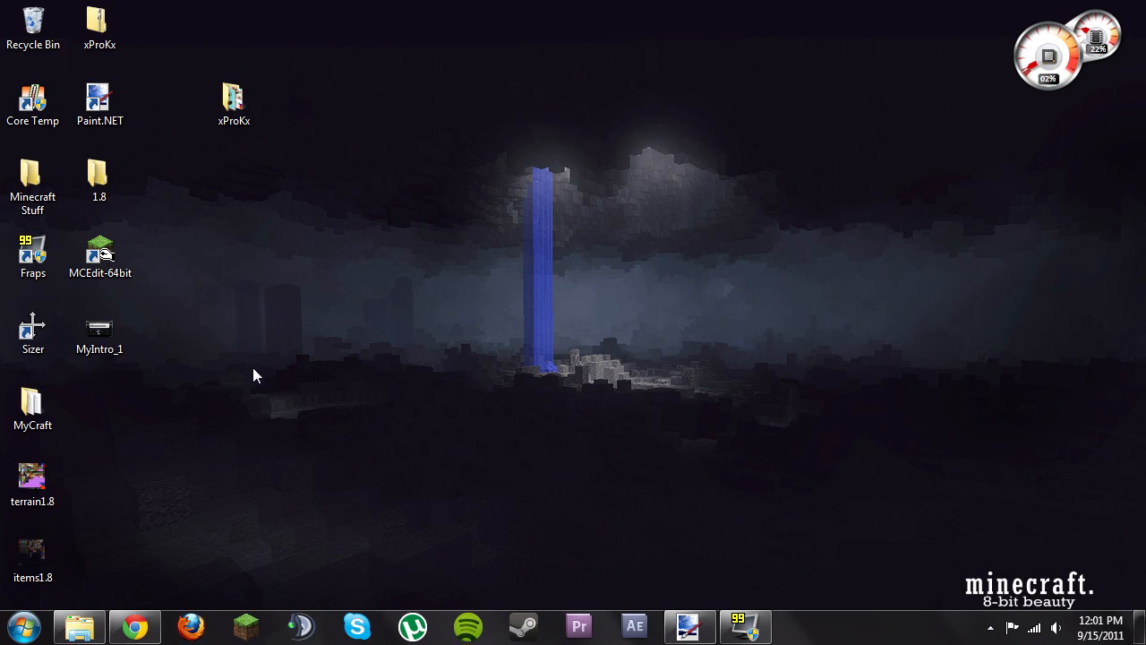
Bring the xProKx YouTube channel back up and scroll down to its About Me links
left_click(134, 625)
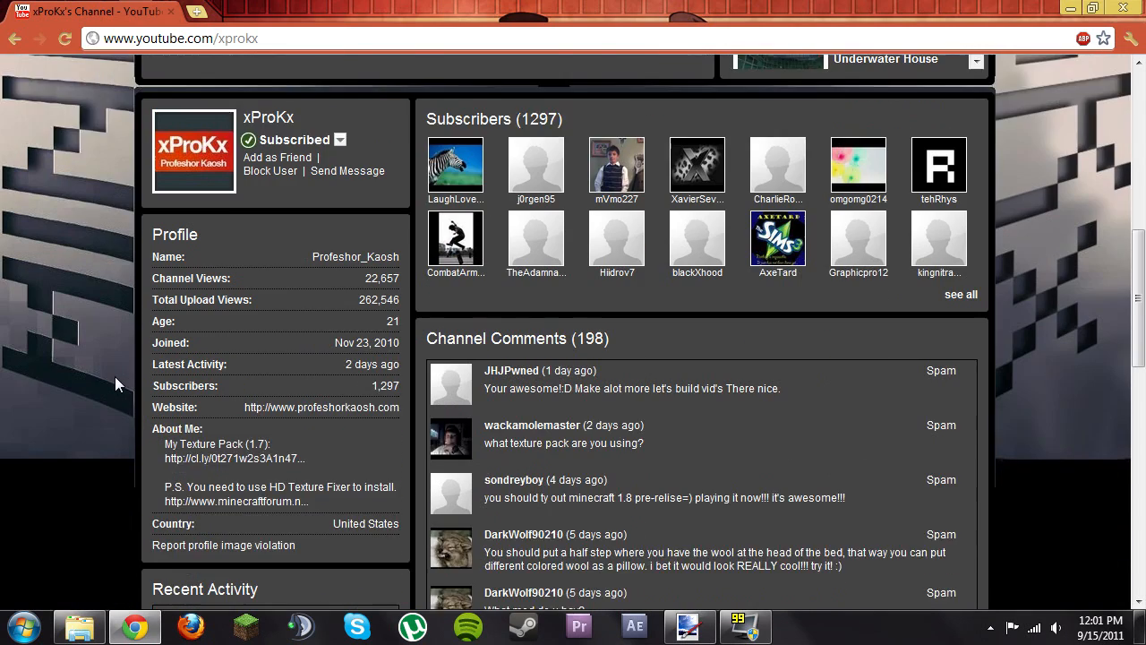
scroll("down", 3)
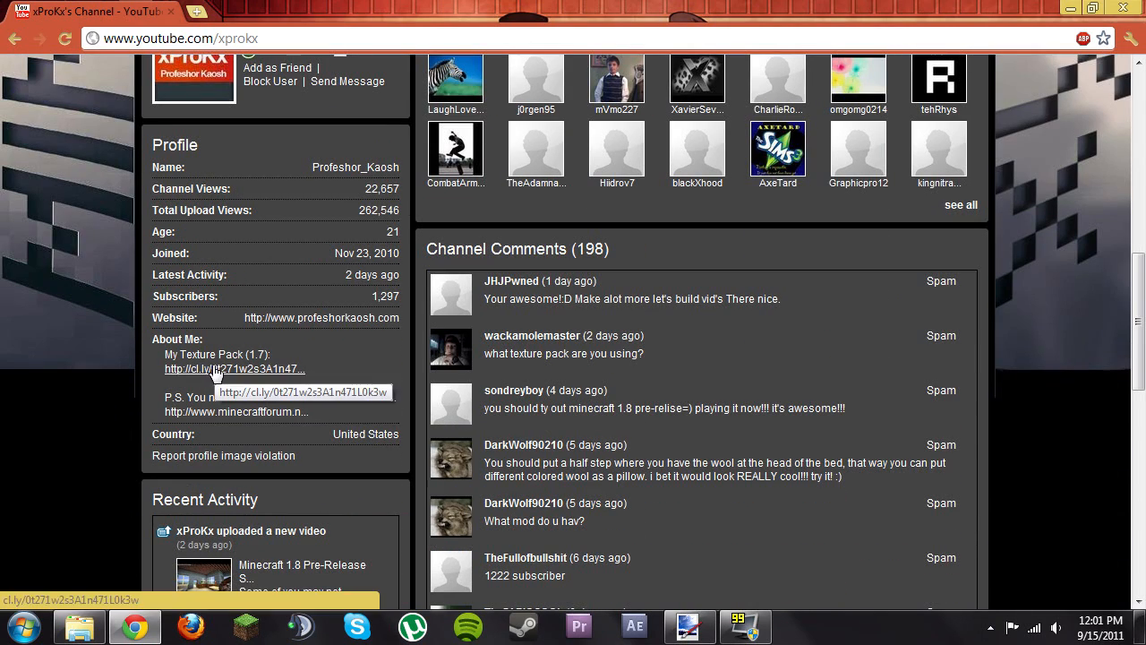
mouse_move(309, 348)
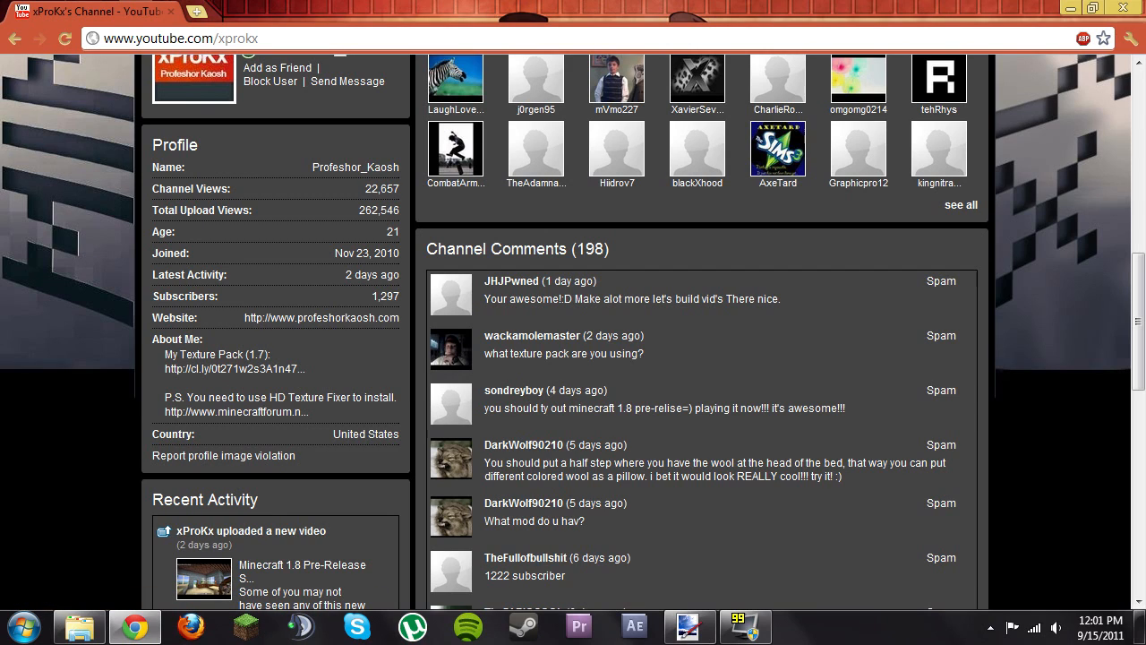
mouse_move(221, 412)
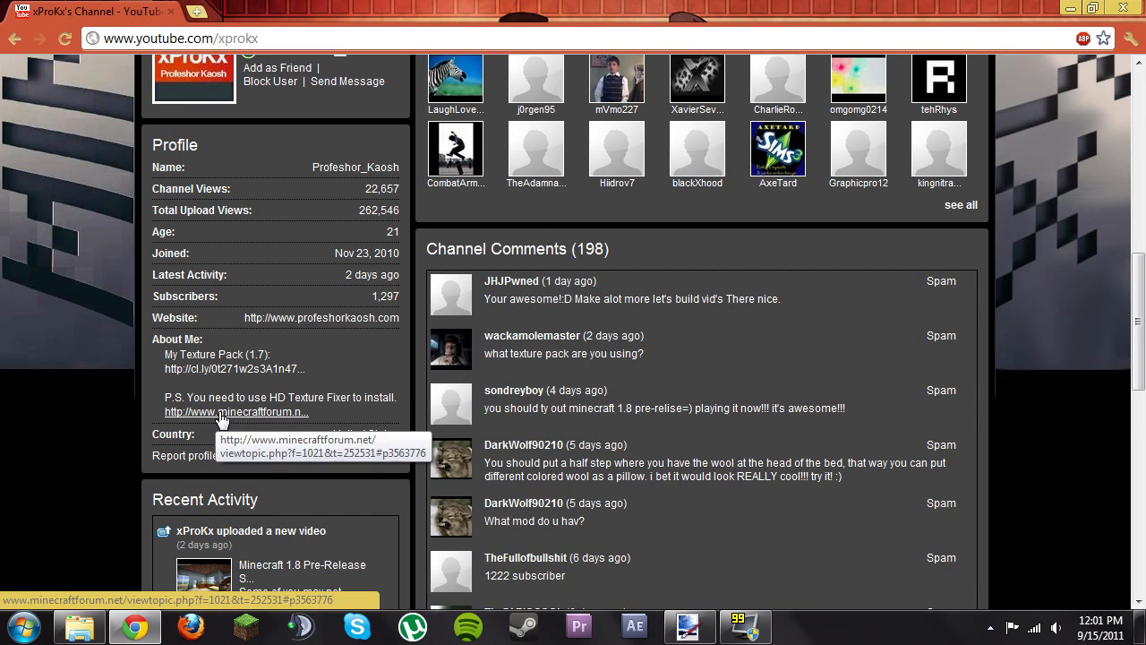
mouse_move(1031, 15)
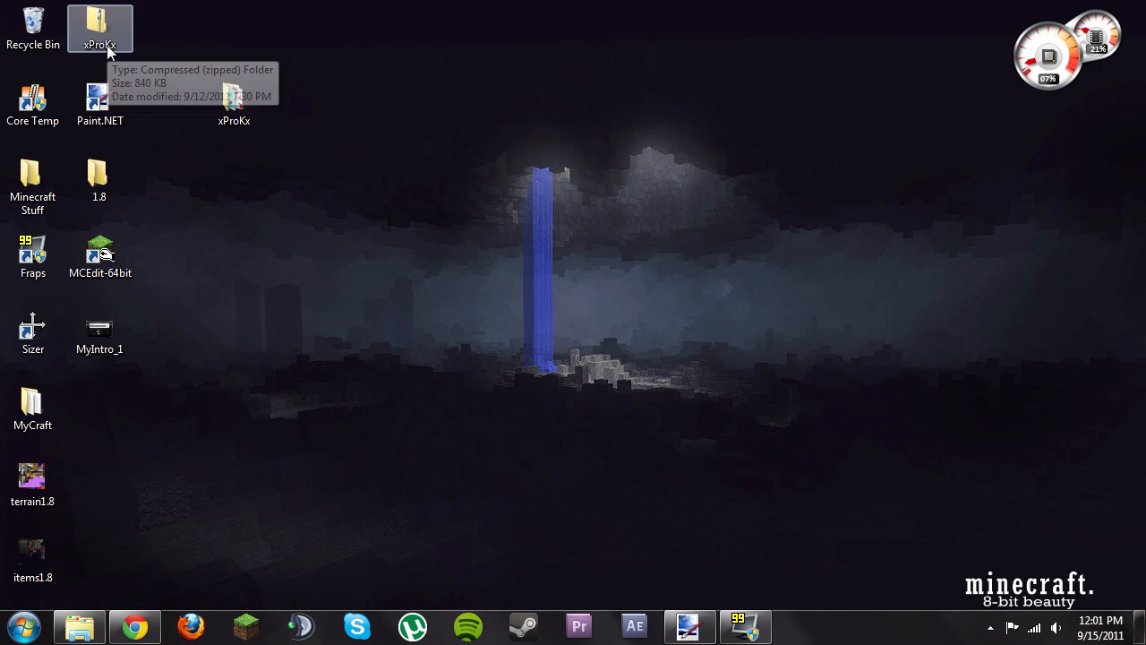
mouse_move(186, 141)
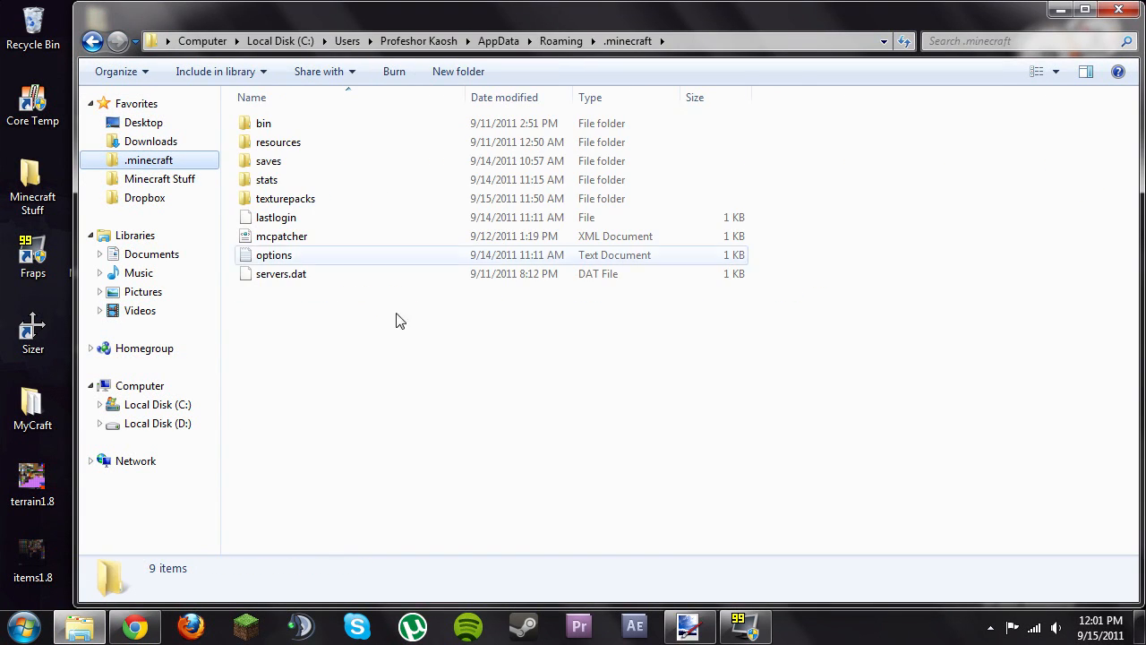
double_click(285, 198)
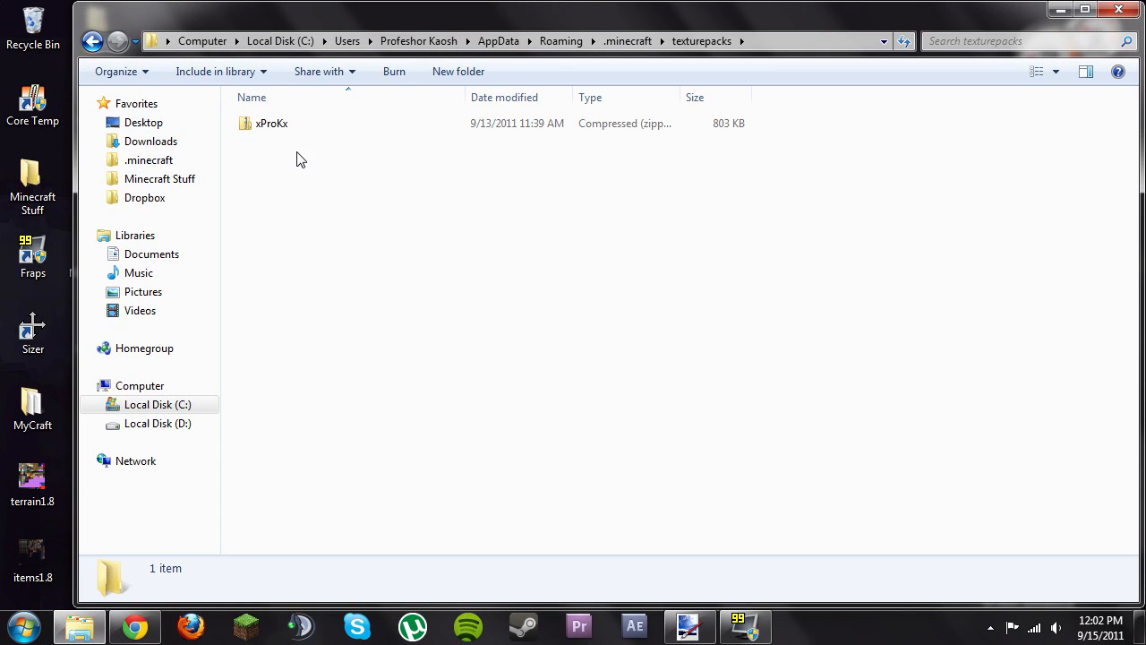
mouse_move(295, 178)
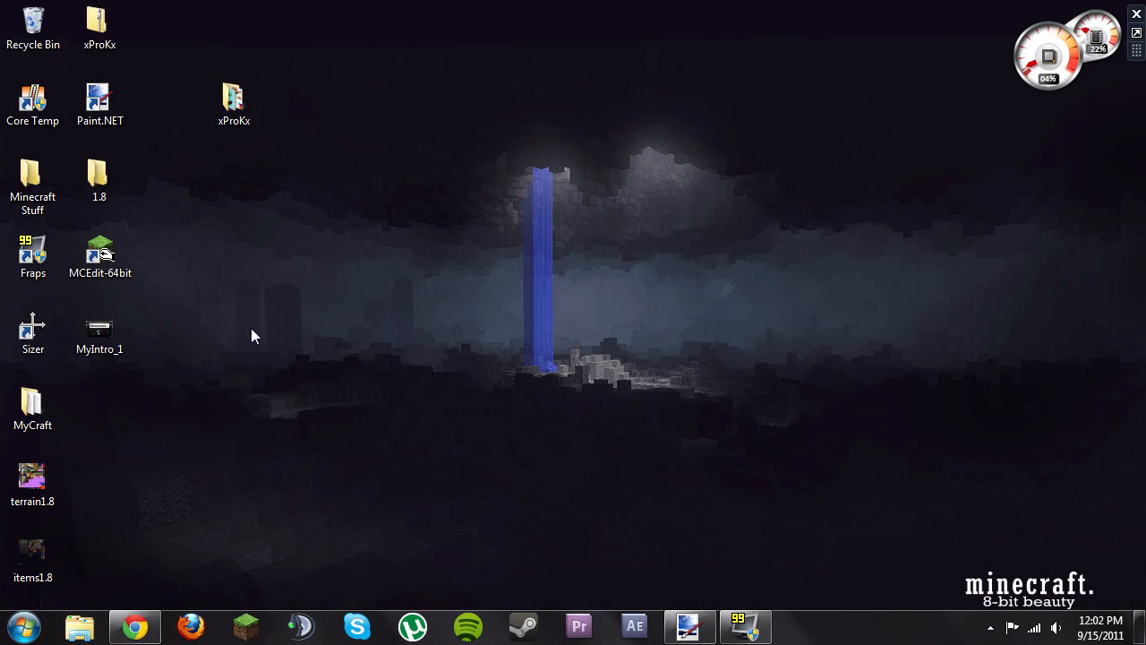
Open the Minecraft Stuff folder and run mcpatcher-2.1.0_02.exe past the security warning
left_click(34, 179)
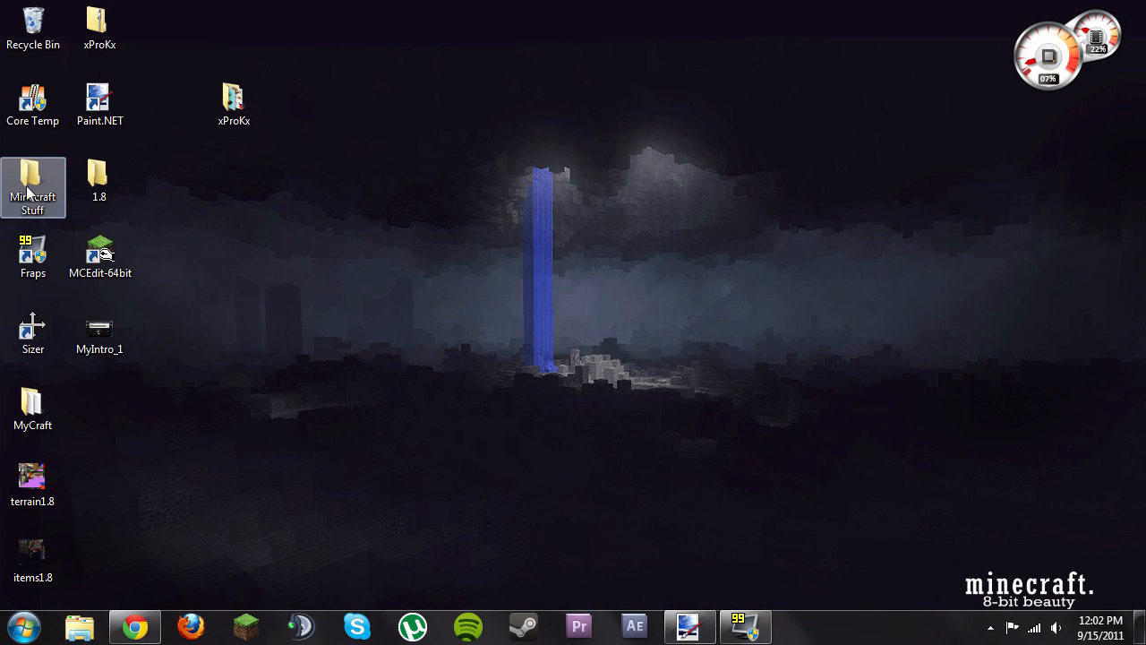
double_click(34, 188)
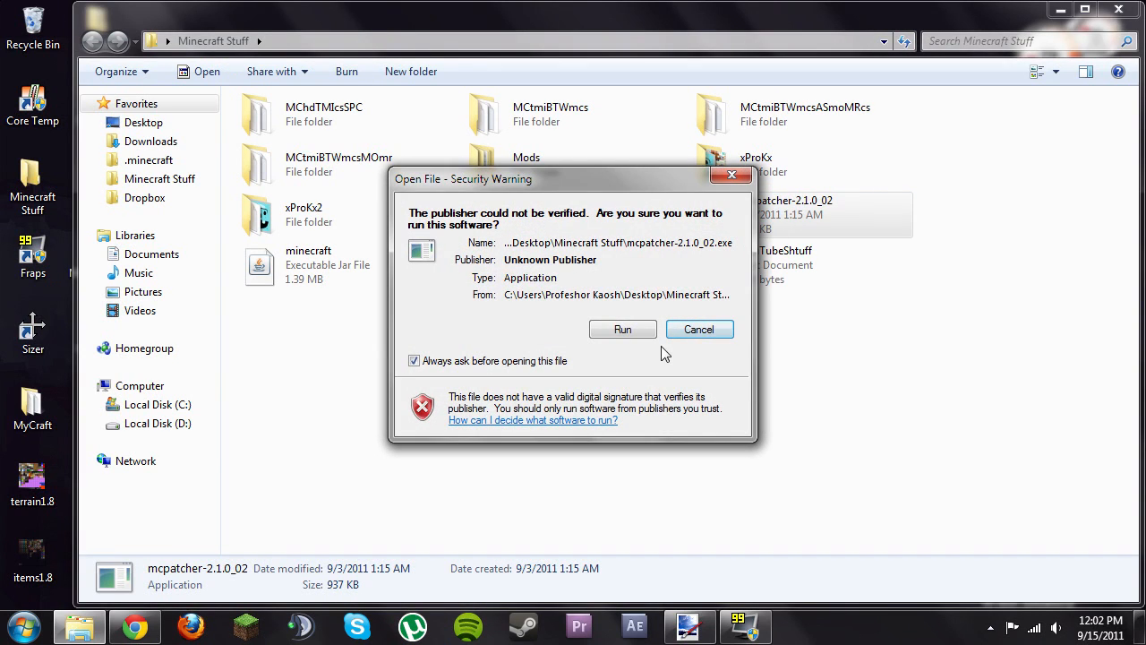
left_click(623, 328)
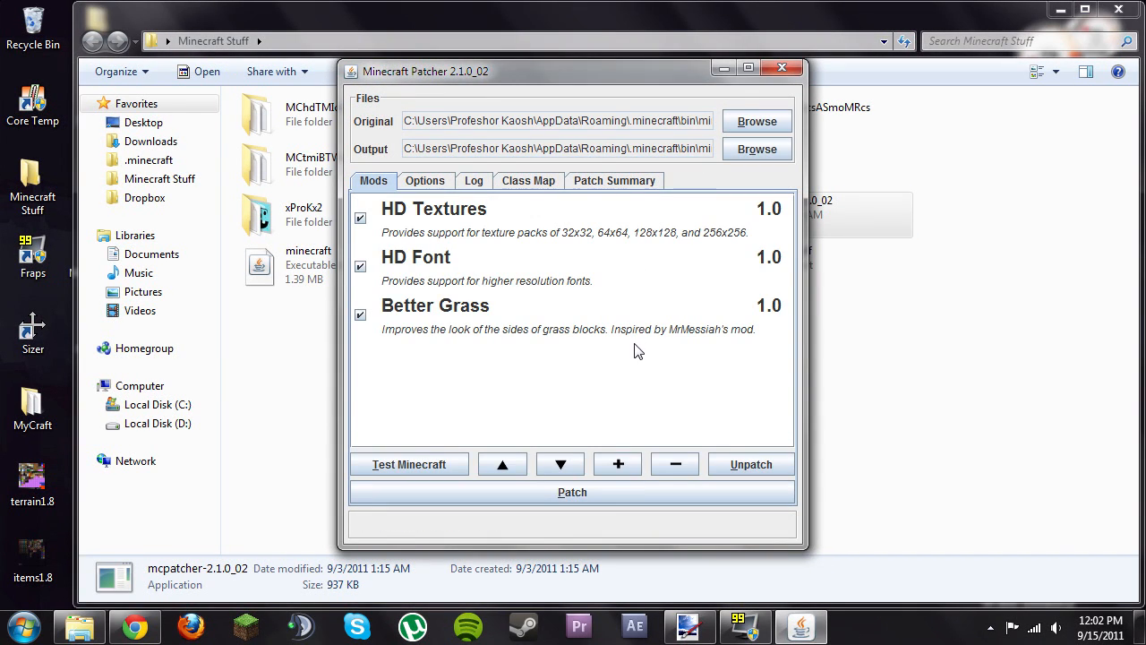
mouse_move(476, 342)
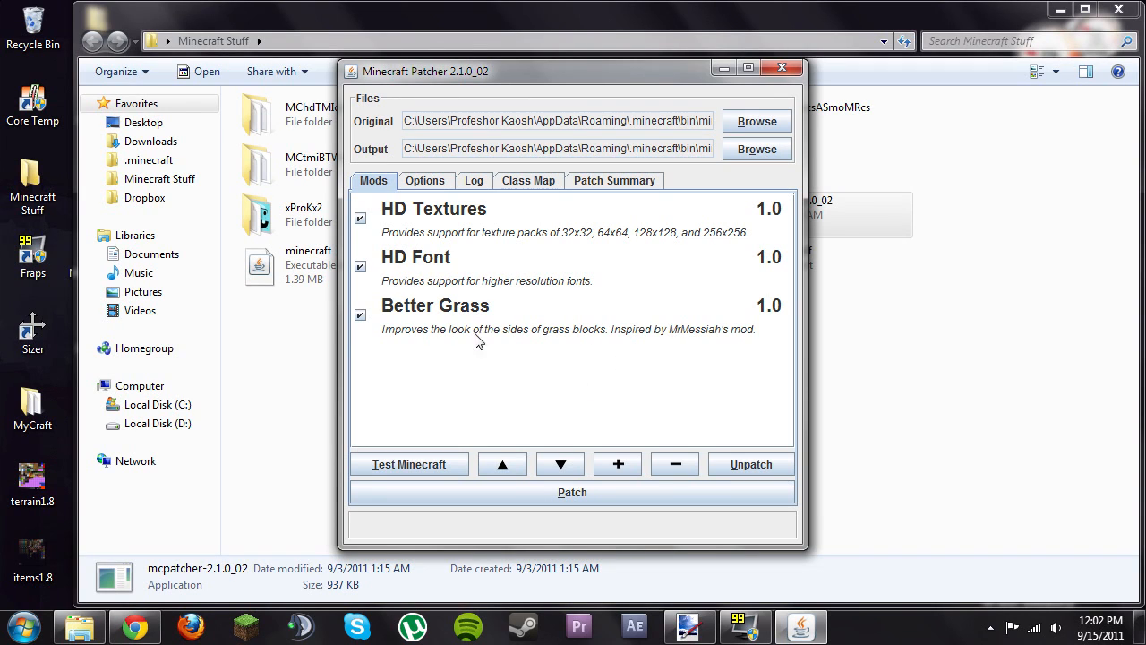
mouse_move(464, 383)
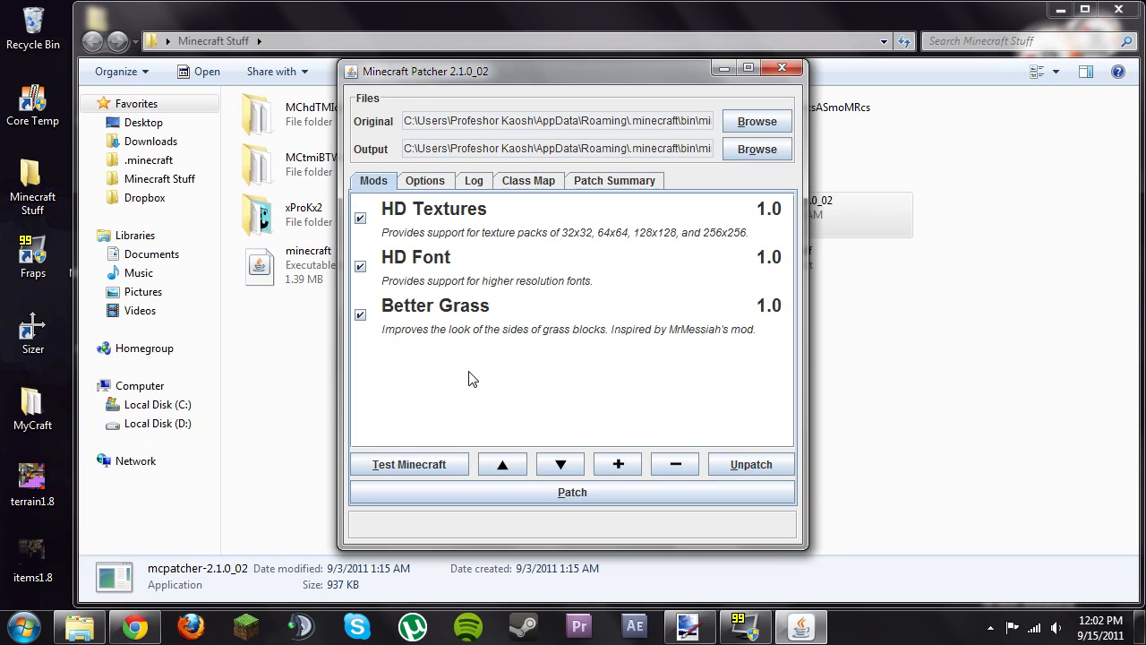
mouse_move(475, 375)
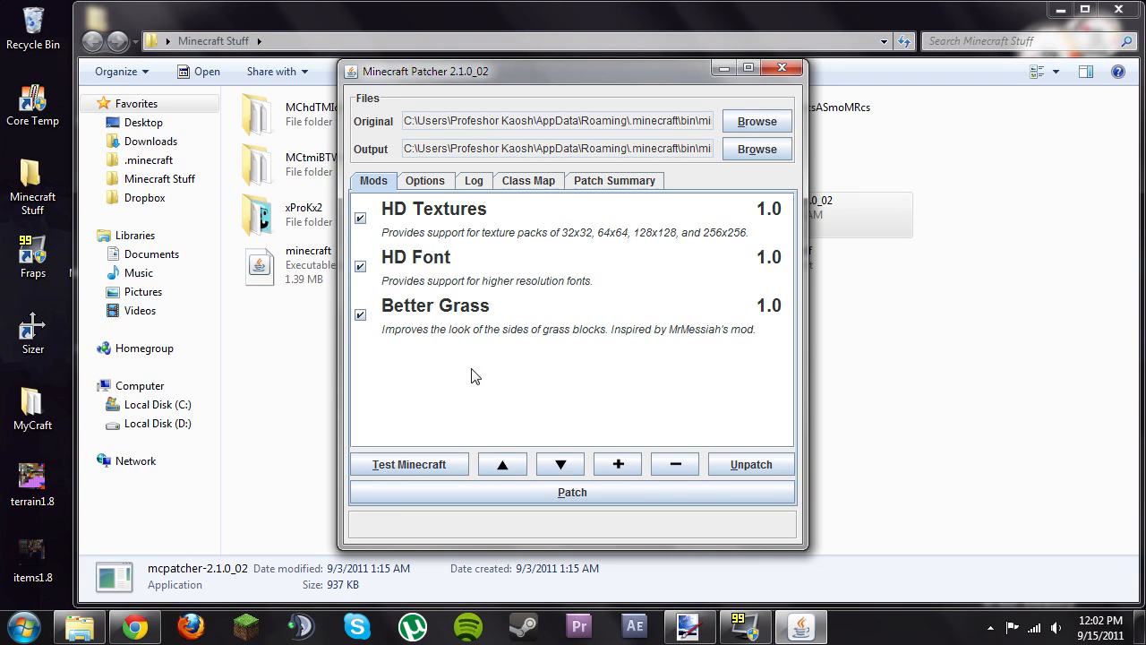
mouse_move(506, 391)
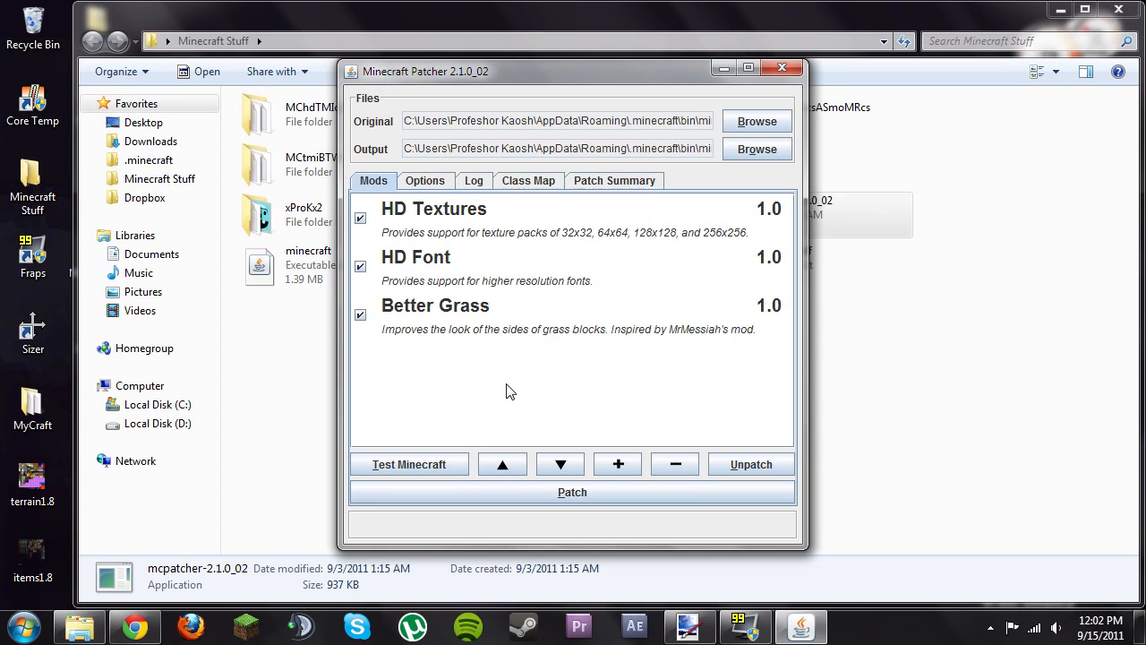
mouse_move(507, 370)
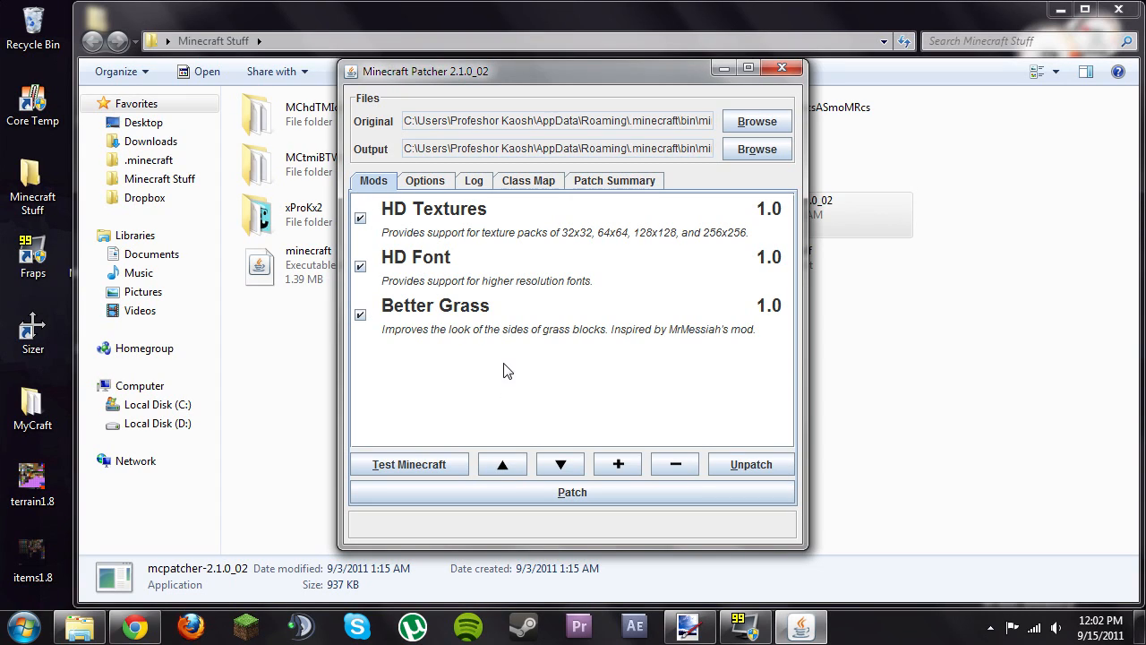
mouse_move(518, 360)
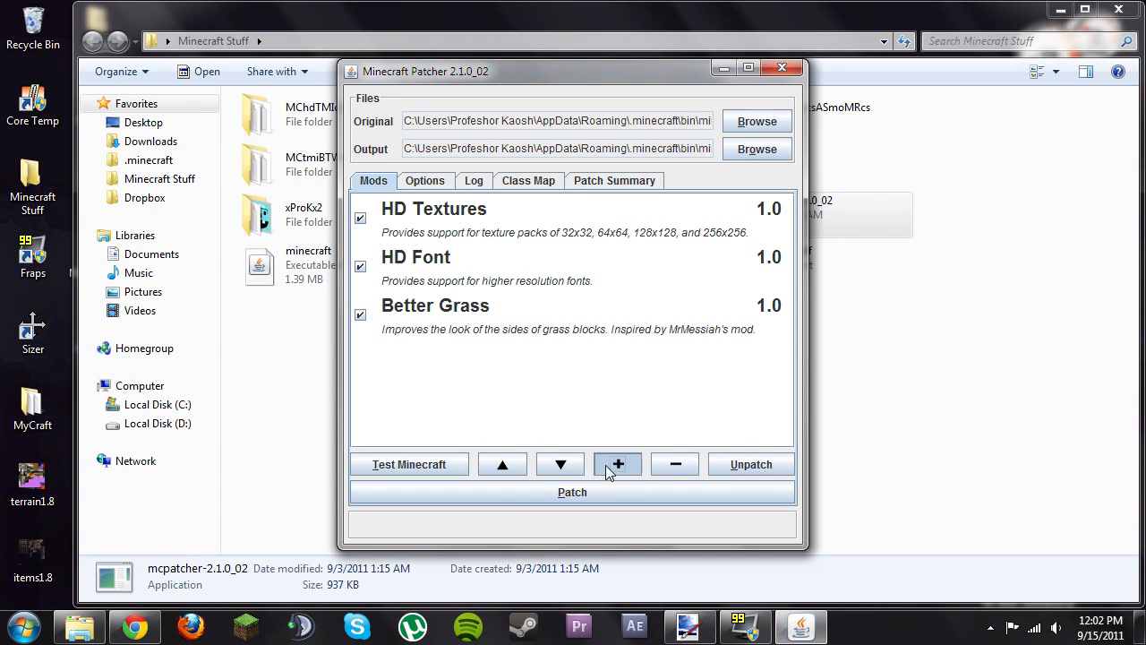
Add TooManyItems2011_07_01.zip from the Desktop Mods folder as an external patcher mod
left_click(617, 464)
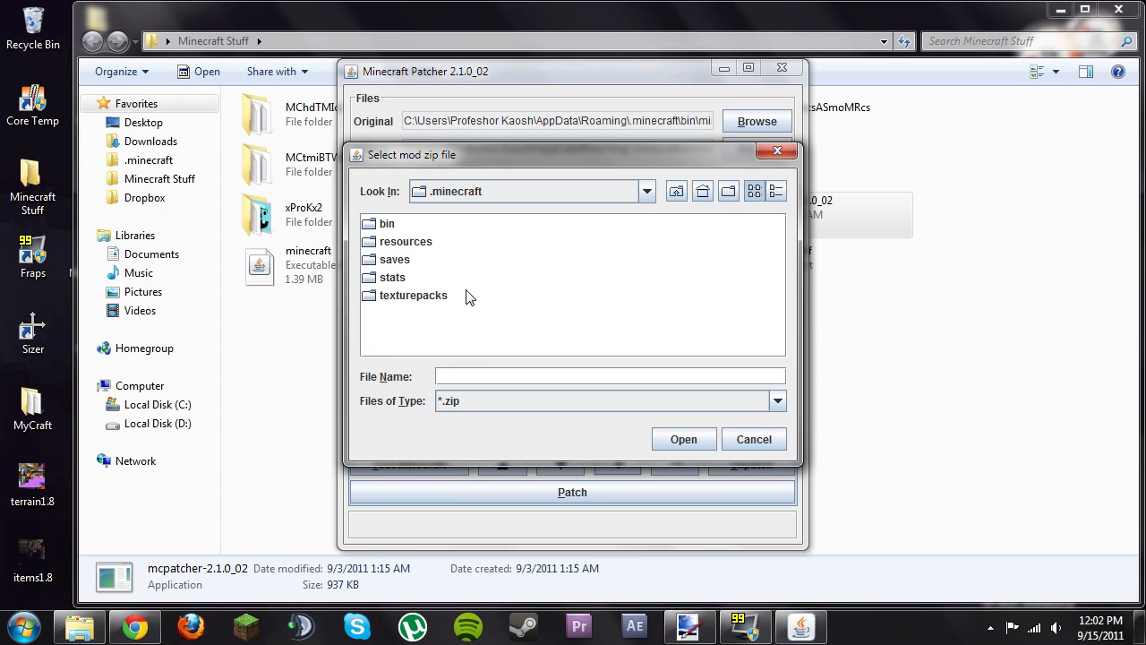
left_click(677, 191)
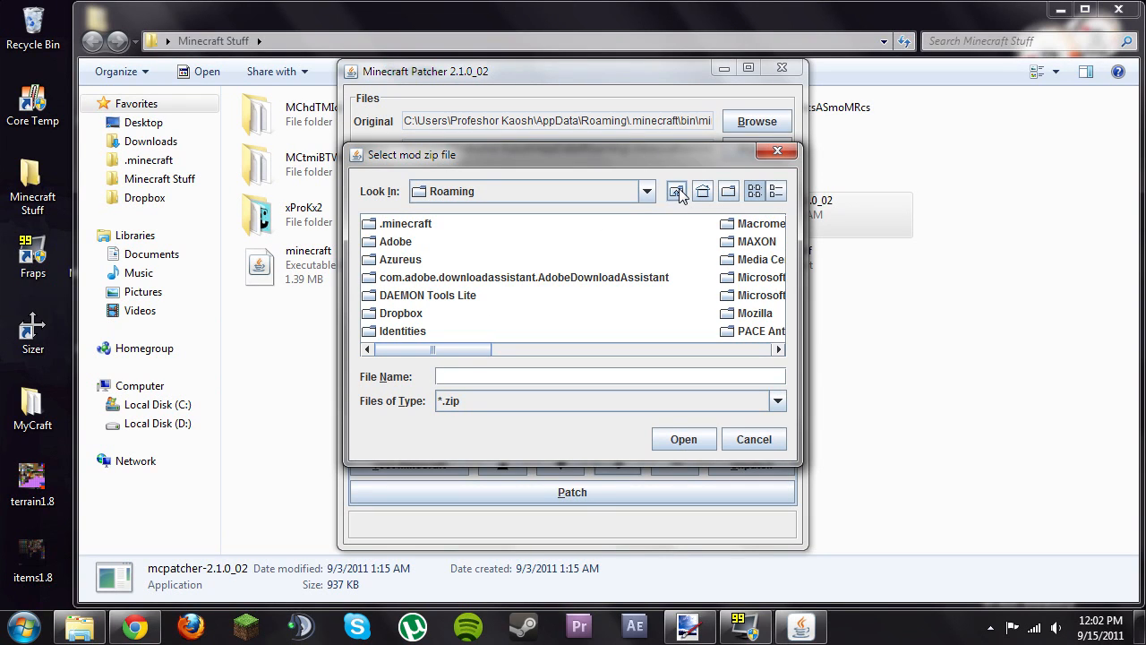
left_click(677, 191)
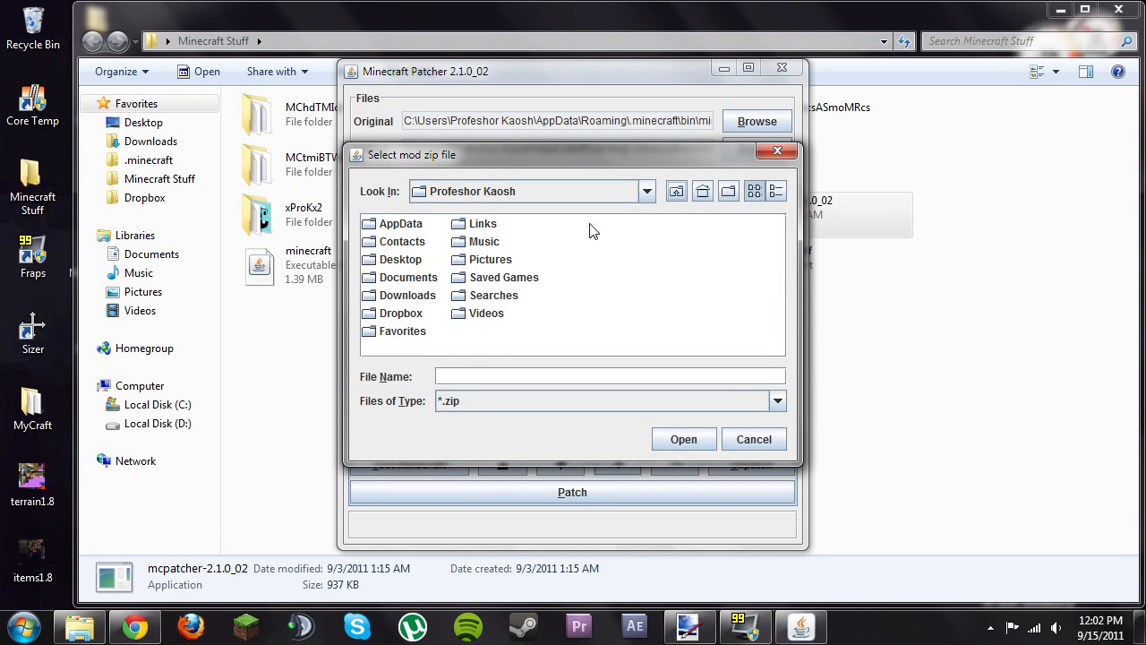
left_click(401, 259)
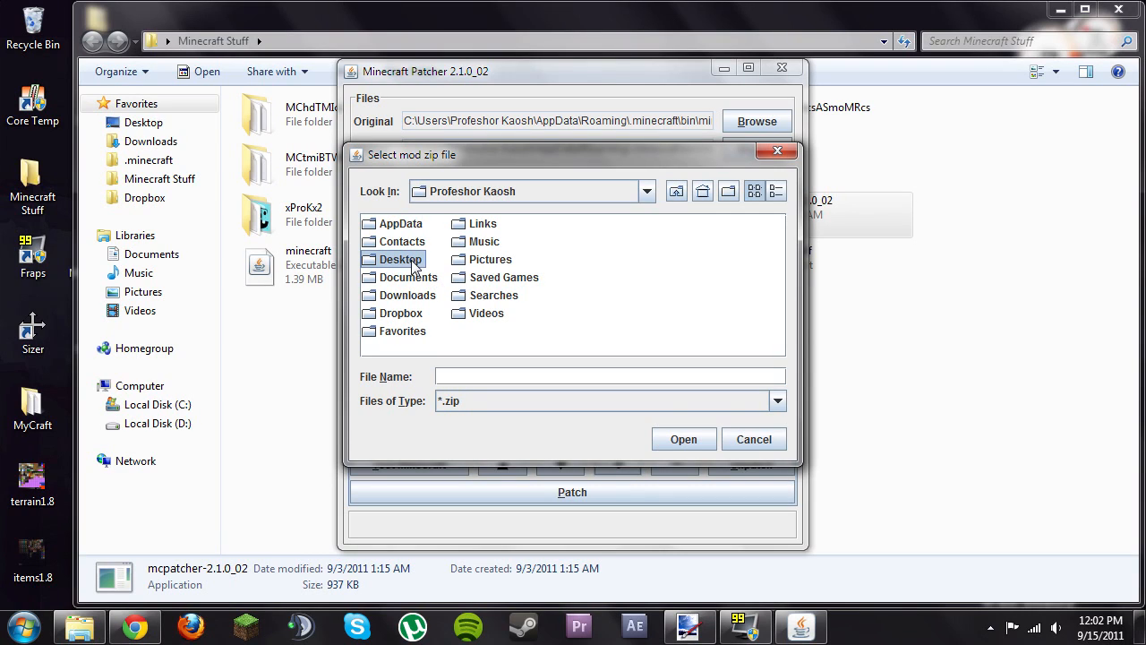
mouse_move(369, 264)
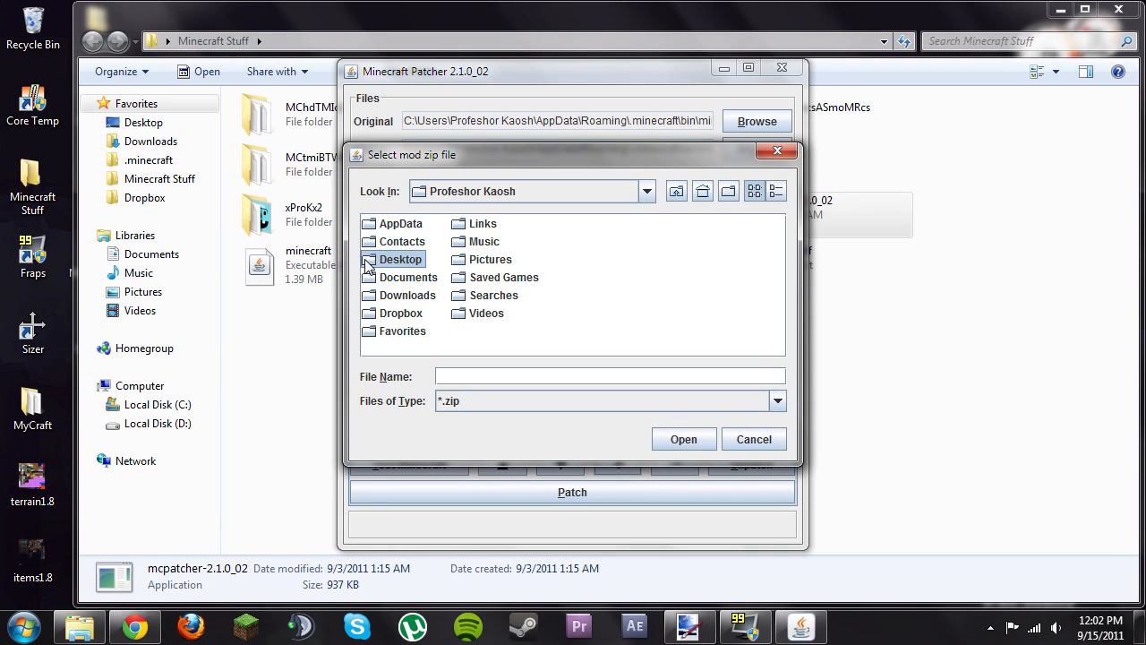
double_click(400, 259)
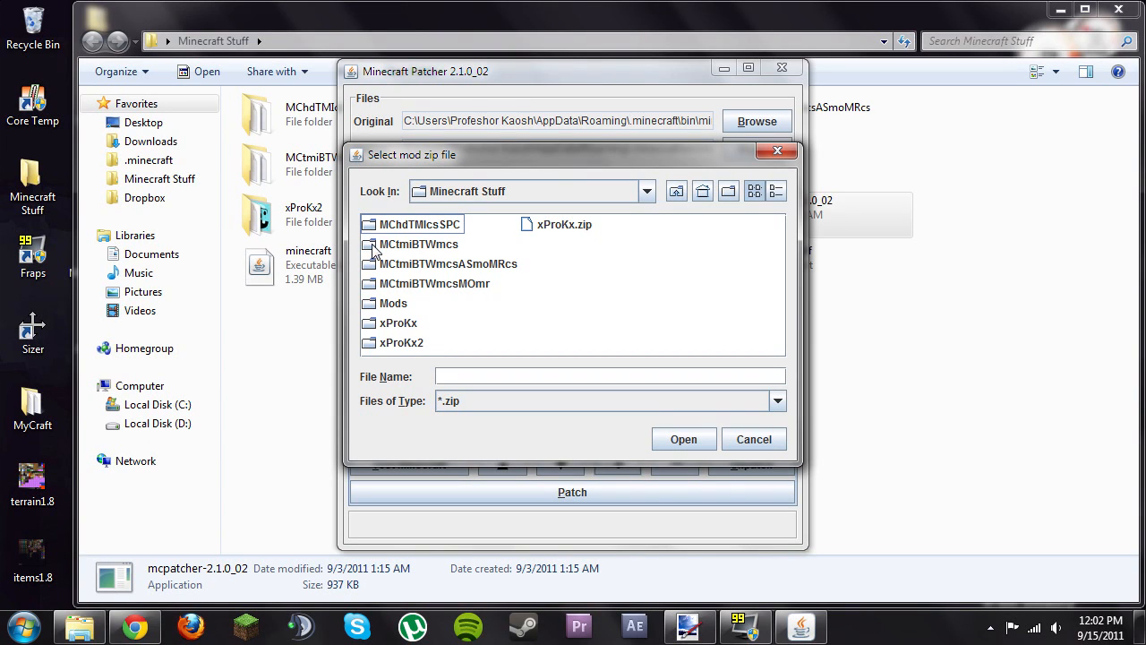
double_click(393, 302)
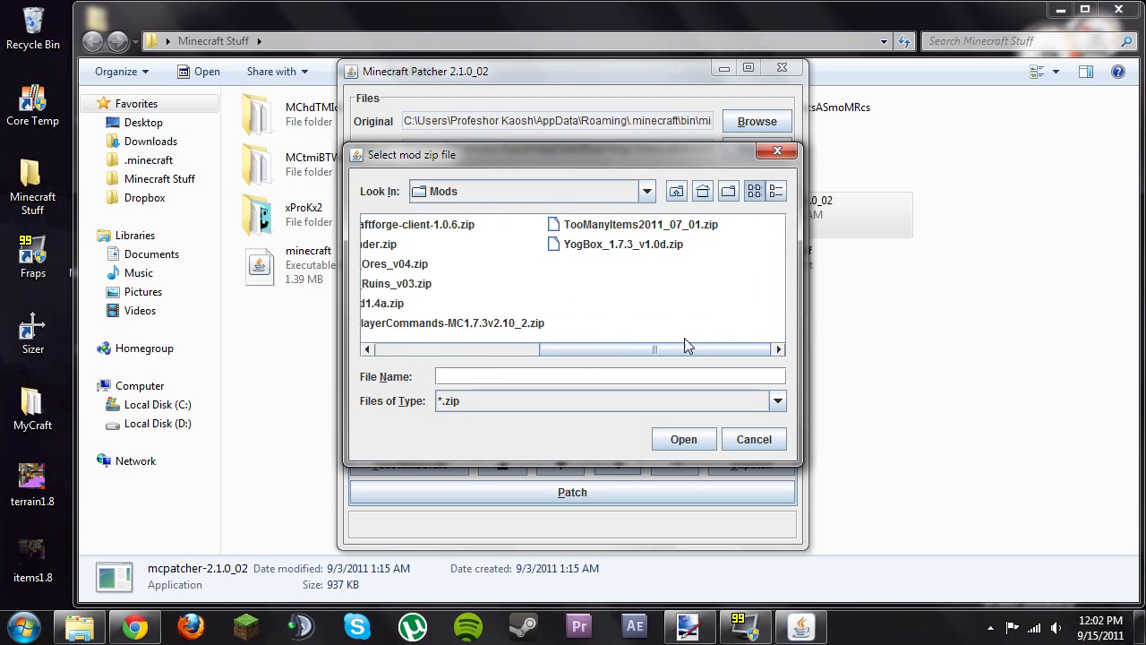
left_click(639, 224)
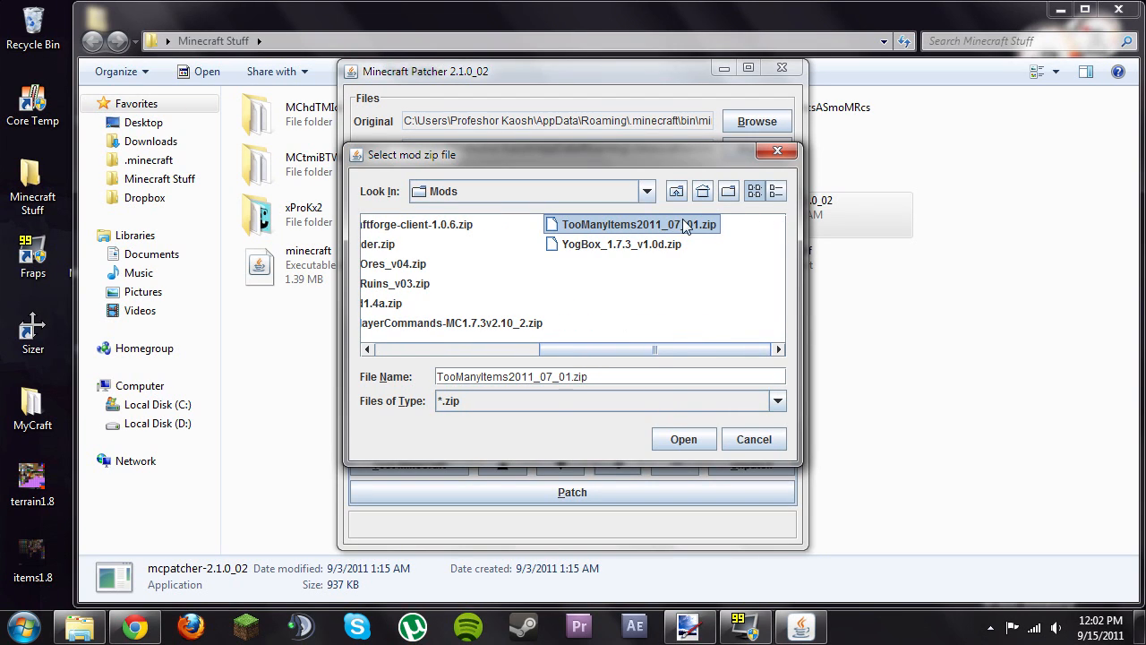
left_click(683, 439)
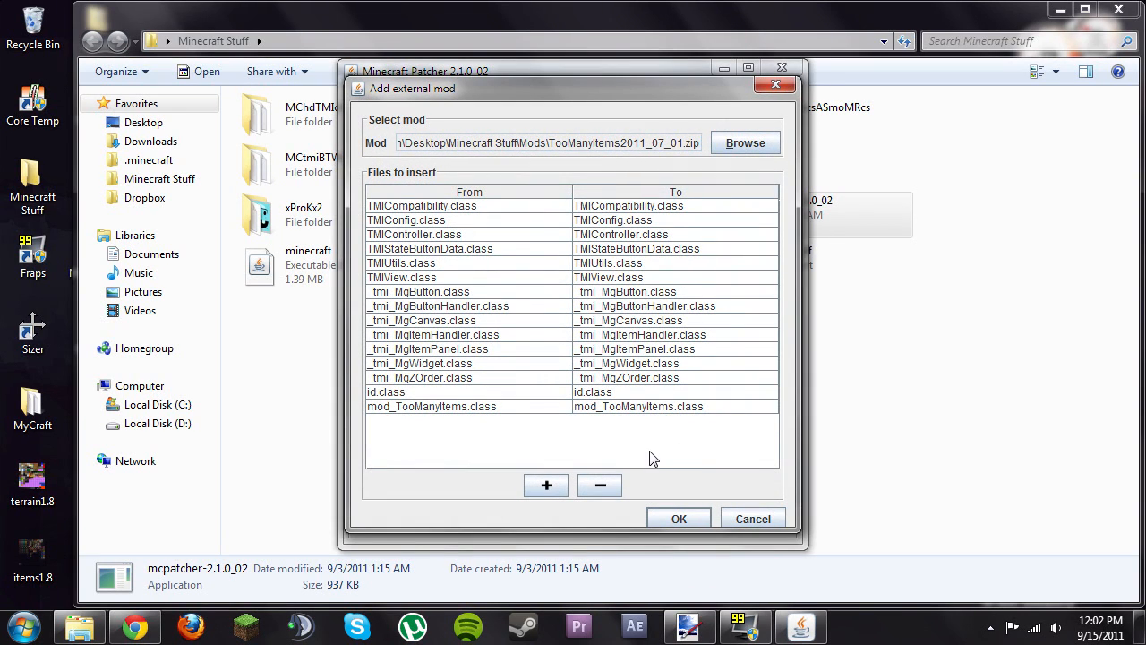
mouse_move(569, 256)
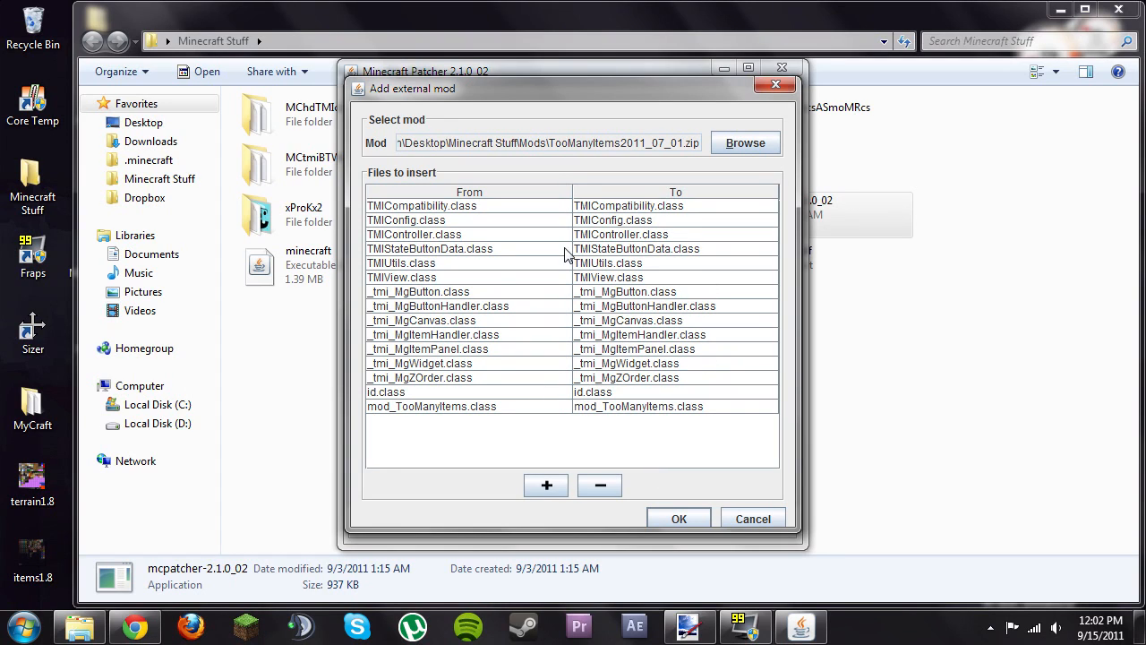
mouse_move(685, 510)
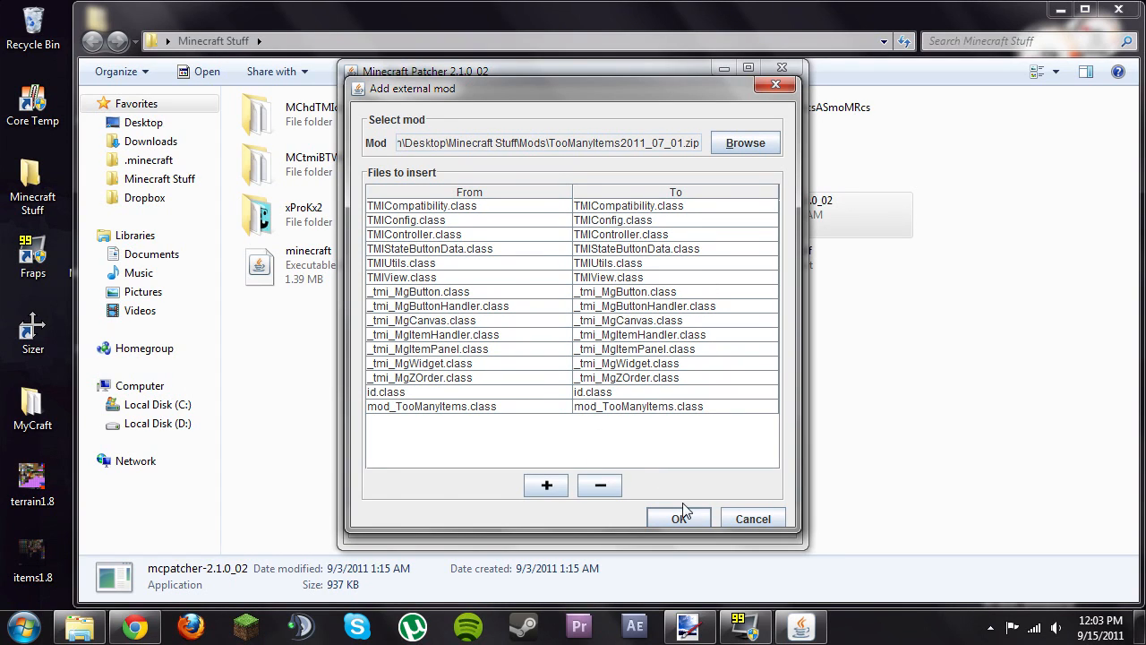
left_click(679, 519)
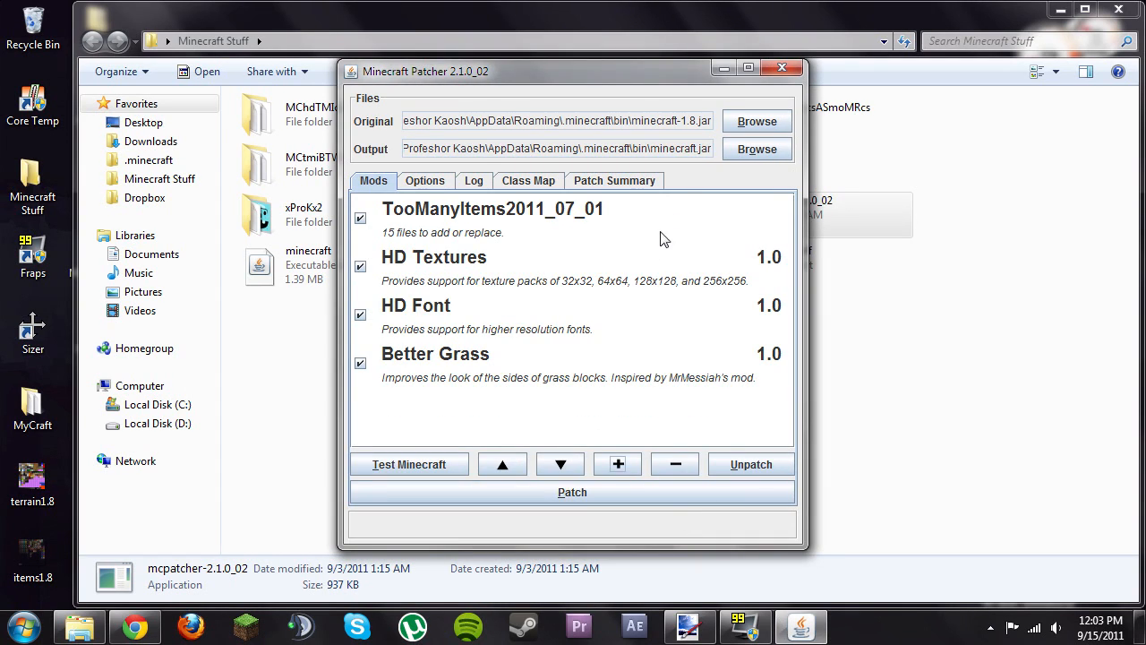
mouse_move(580, 357)
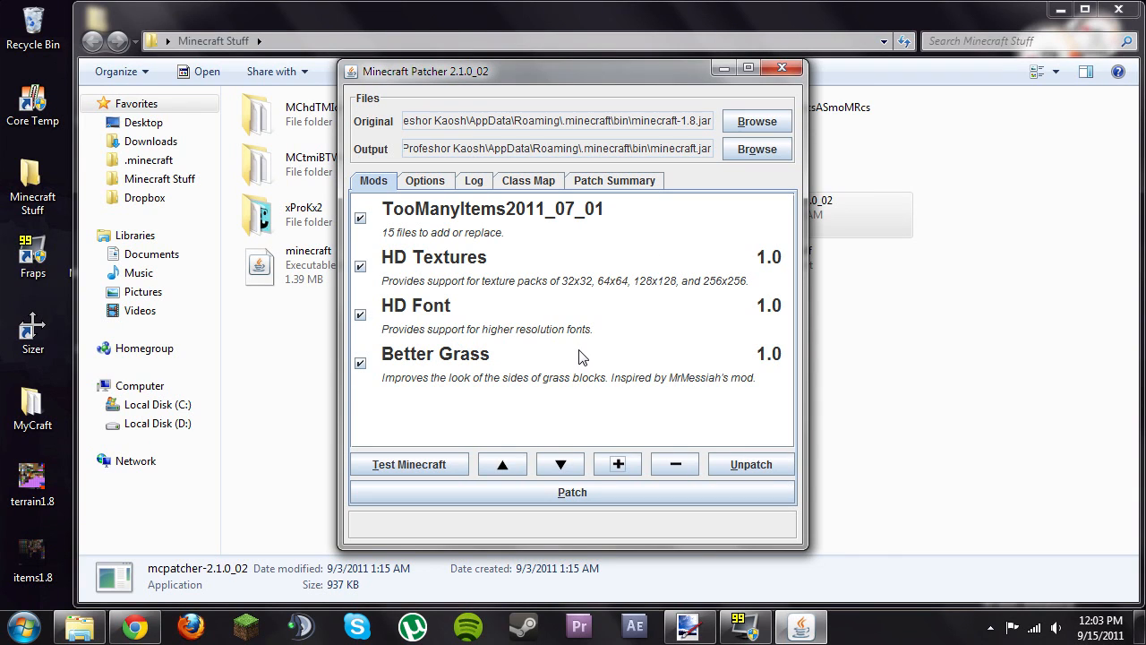
mouse_move(470, 248)
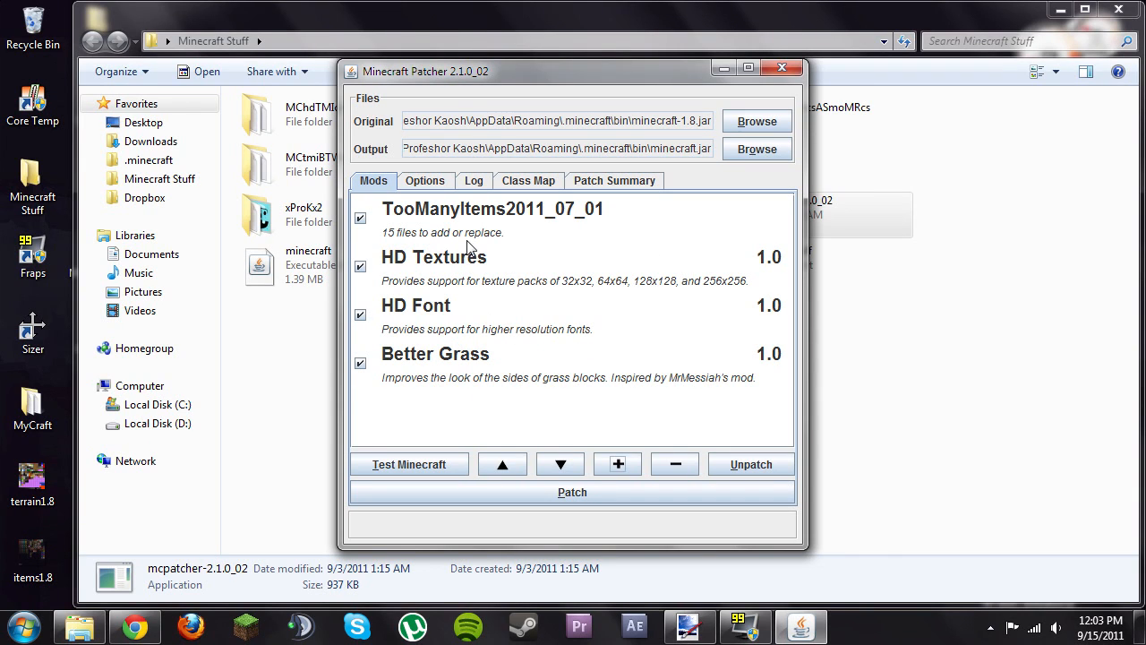
mouse_move(367, 262)
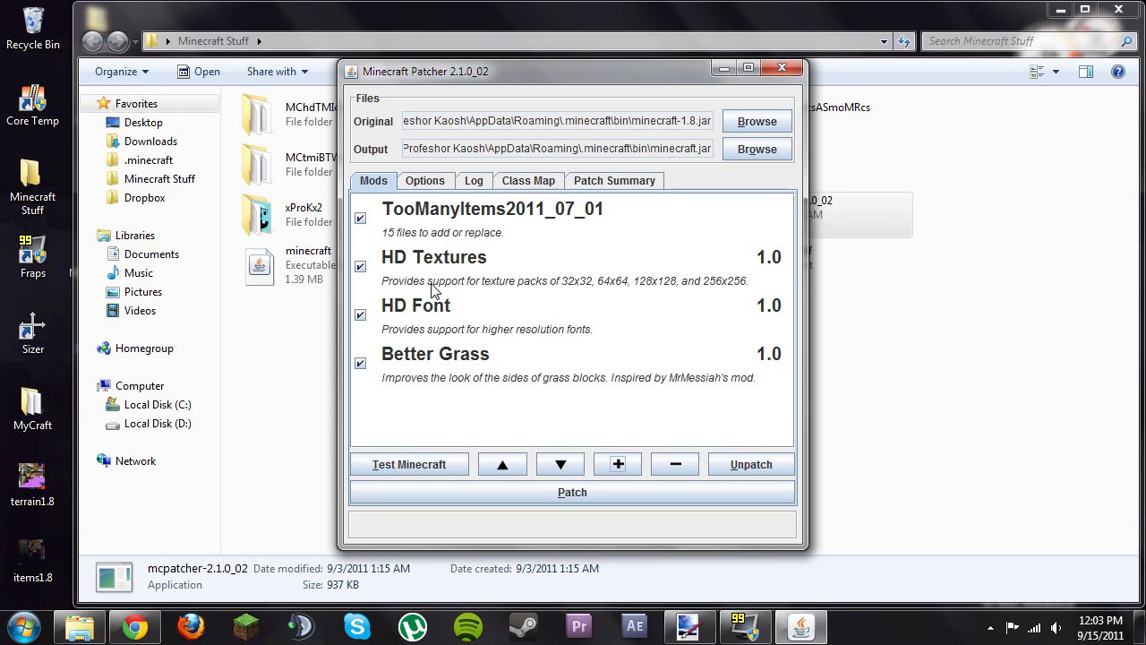
mouse_move(466, 268)
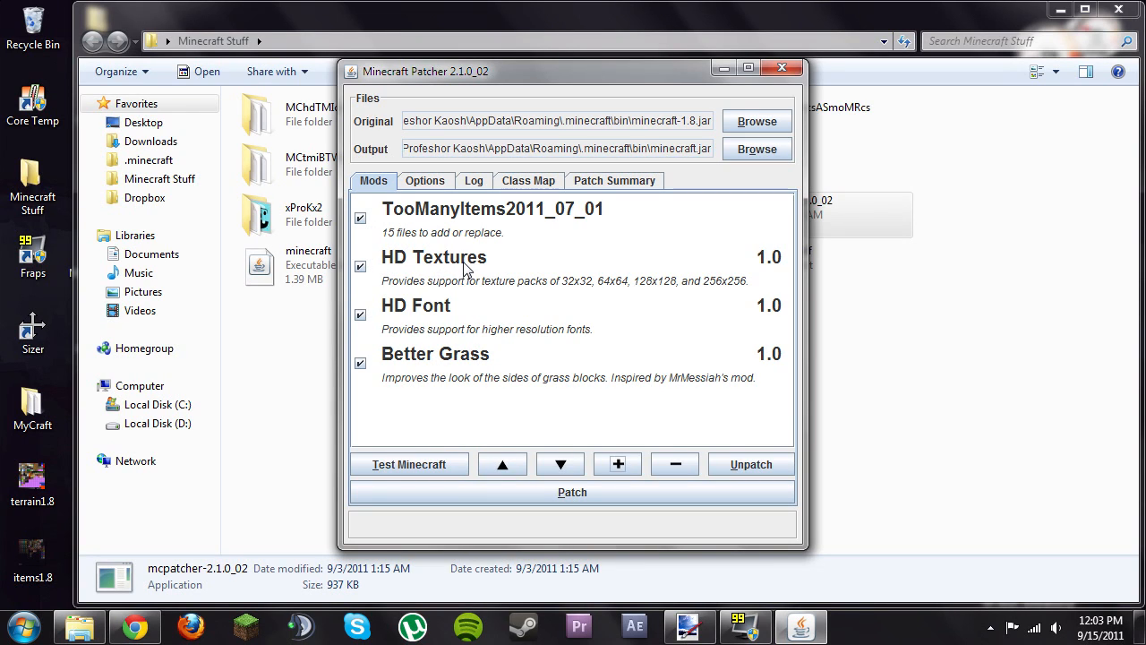
mouse_move(425, 374)
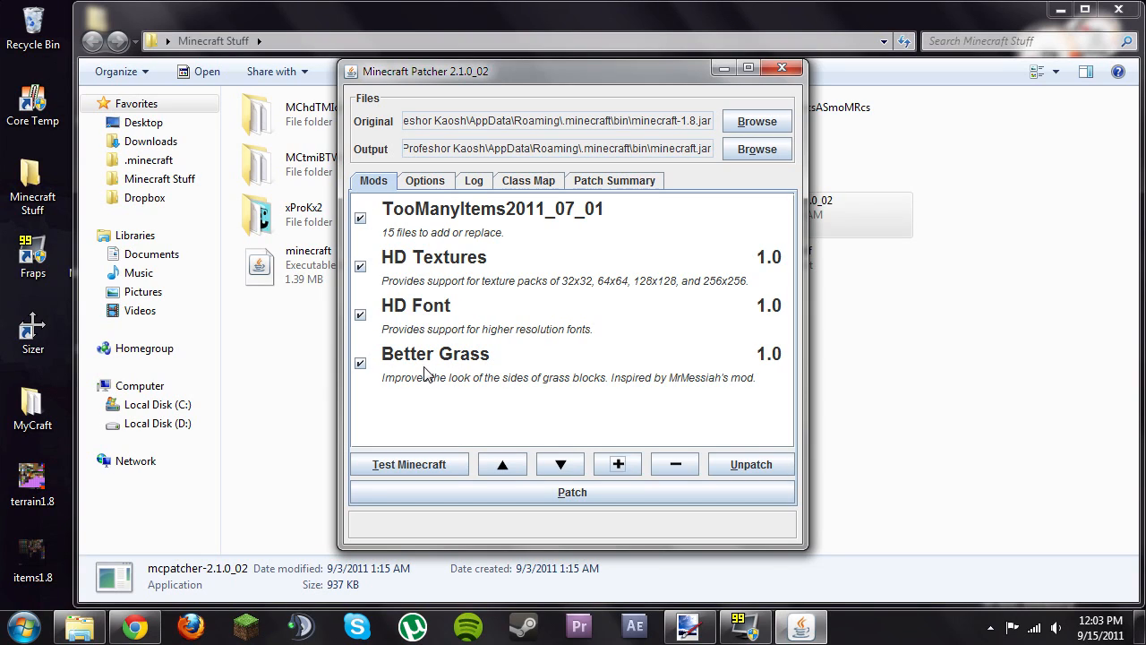
mouse_move(483, 416)
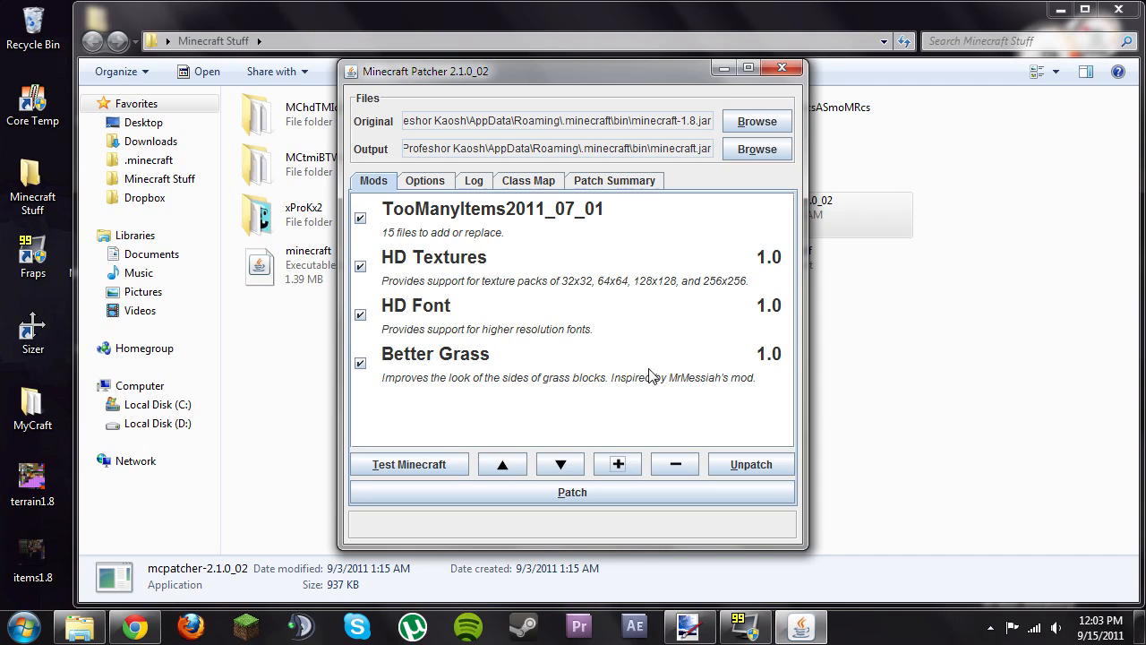
mouse_move(615, 295)
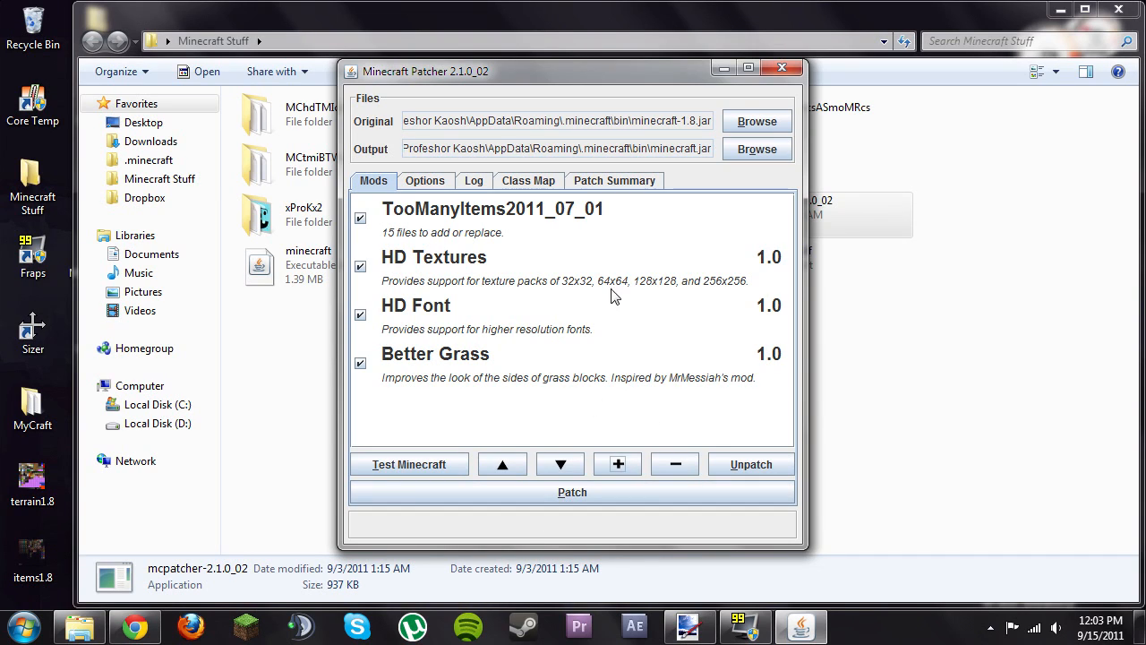
mouse_move(262, 636)
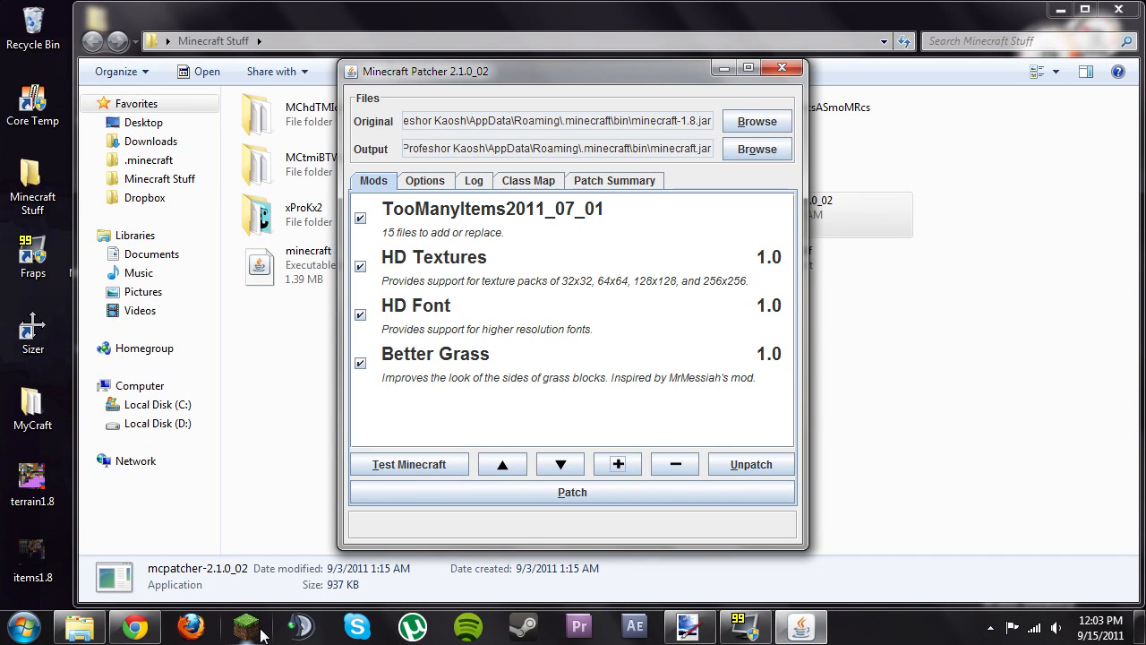
mouse_move(757, 121)
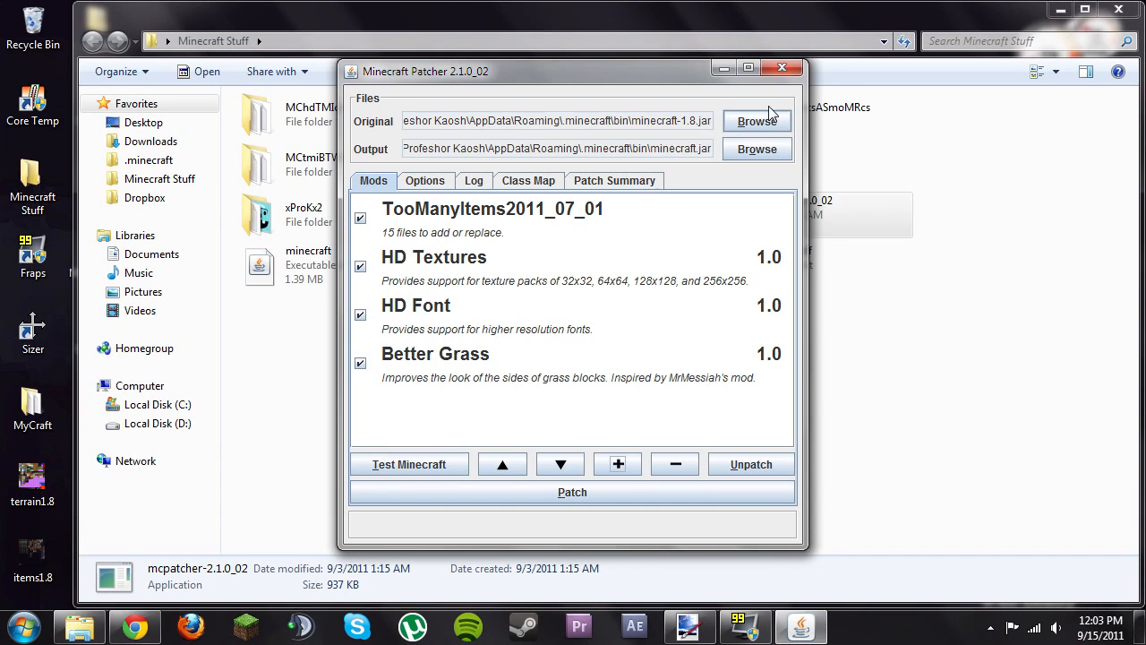
mouse_move(781, 68)
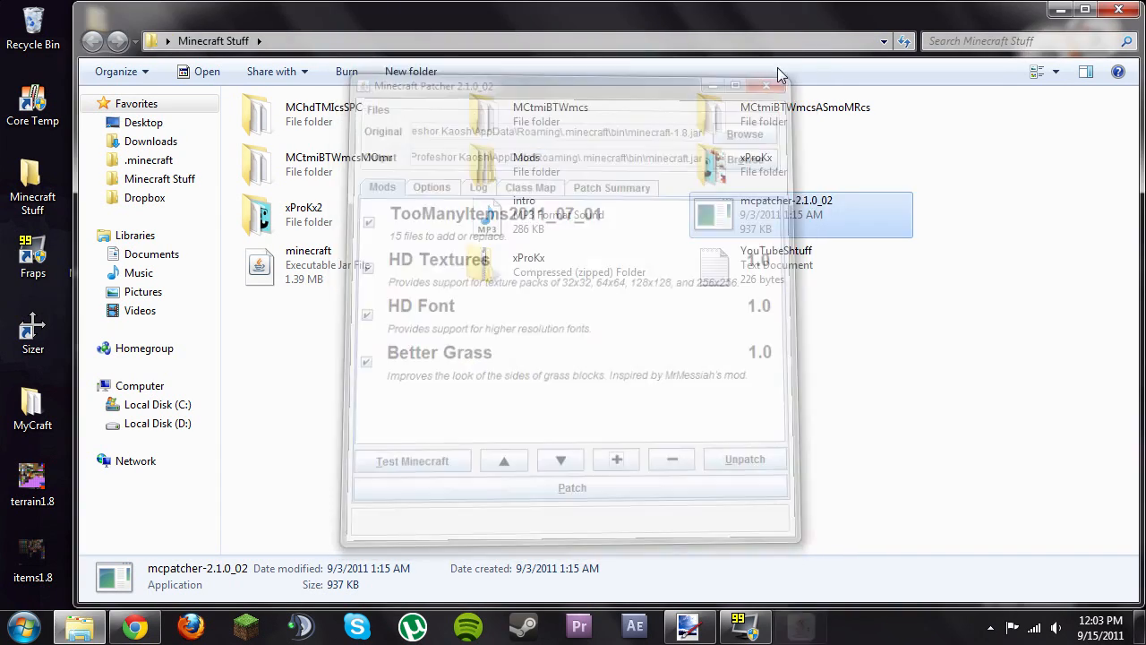
Close the Minecraft Patcher window without patching
left_click(765, 85)
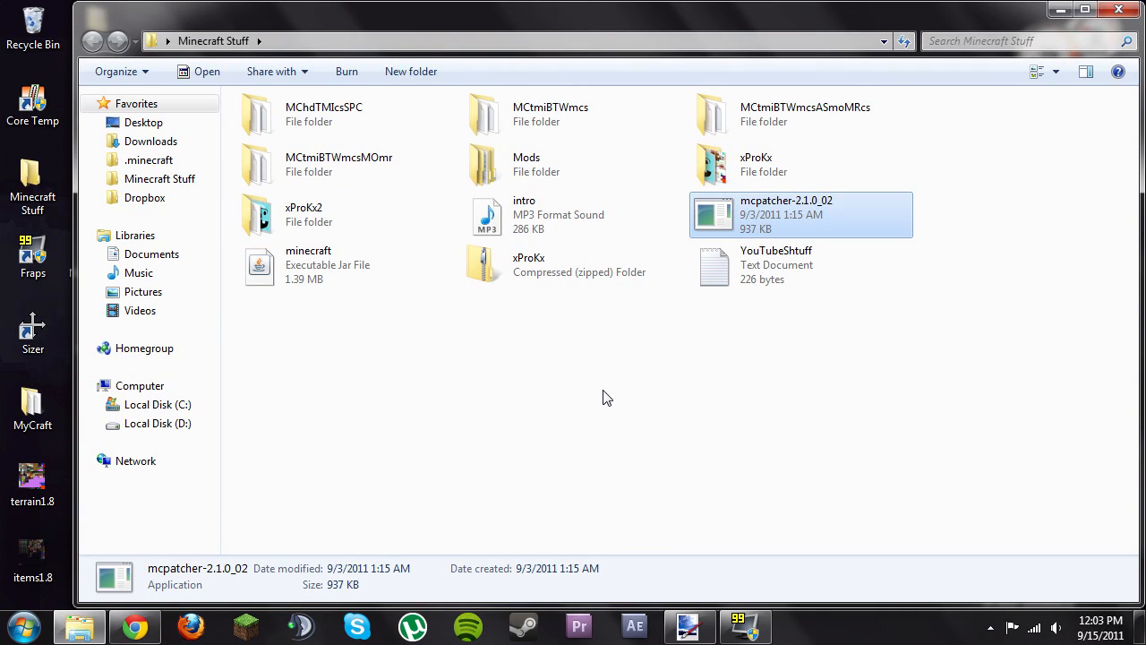
mouse_move(407, 431)
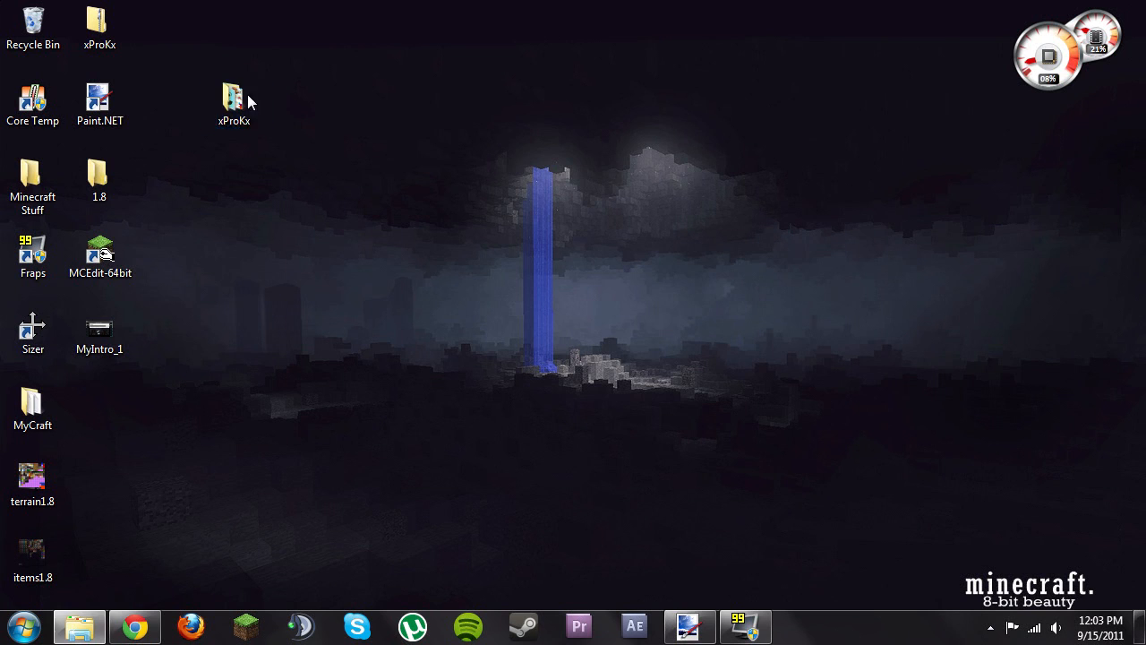
Open the xProKx texture pack folder from the desktop
double_click(233, 98)
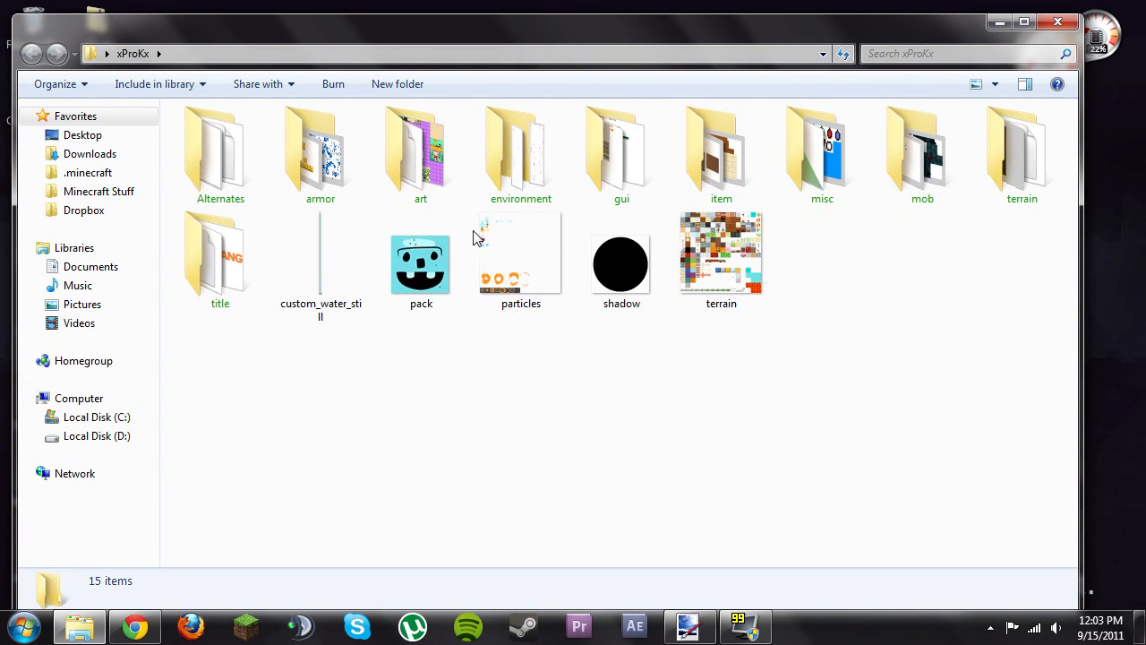
mouse_move(660, 448)
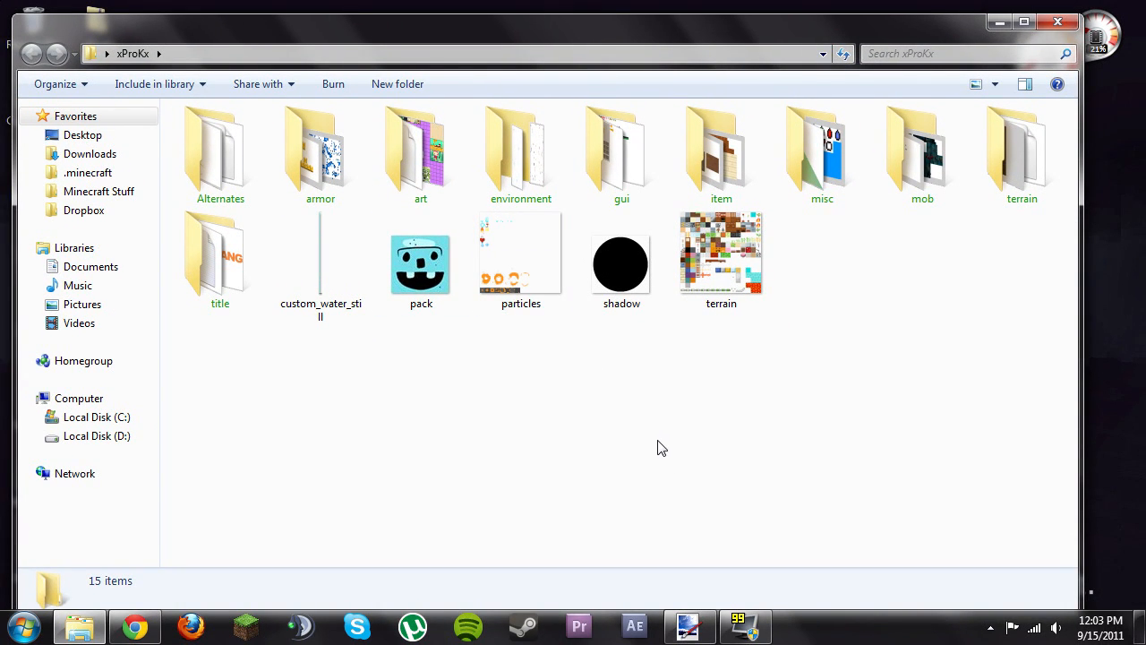
mouse_move(726, 268)
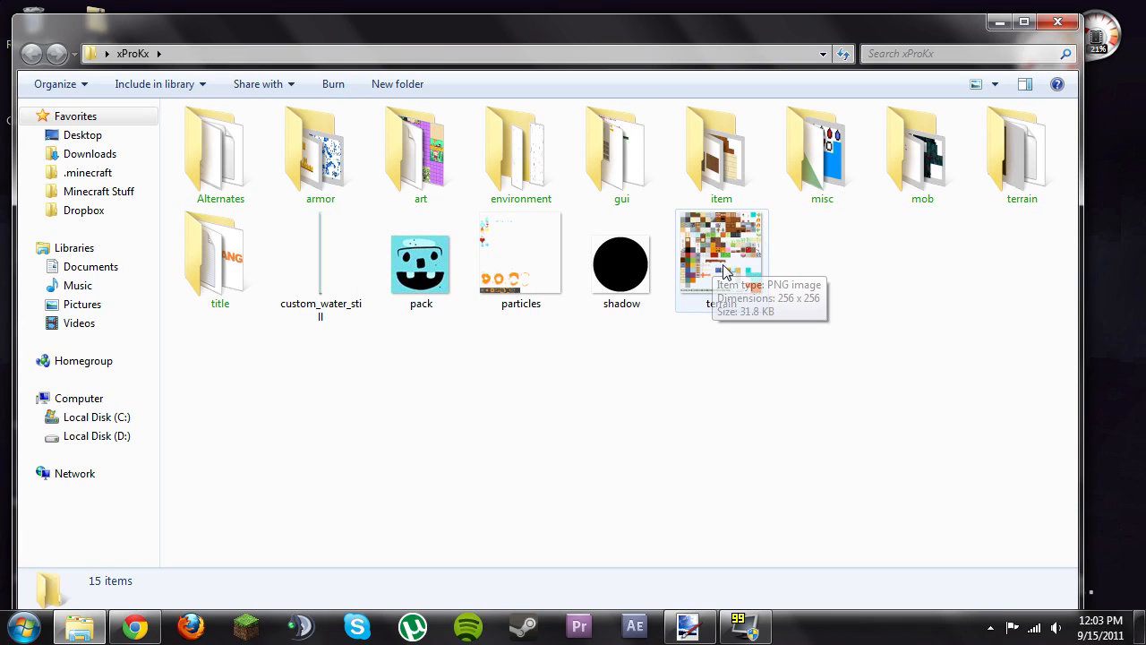
mouse_move(707, 282)
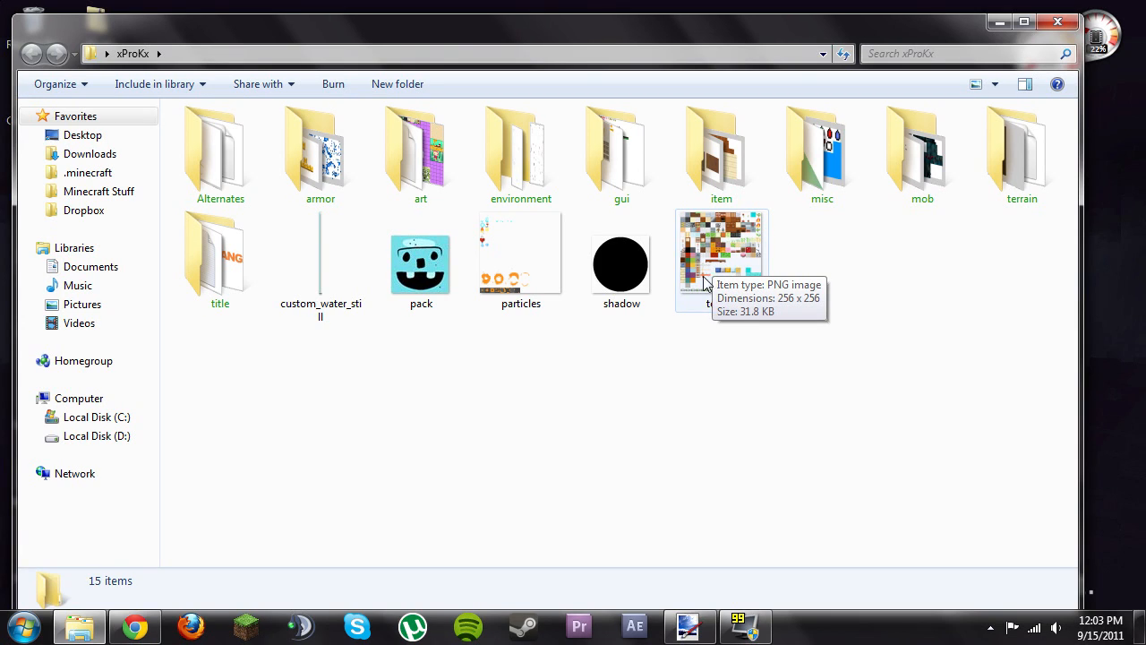
mouse_move(733, 258)
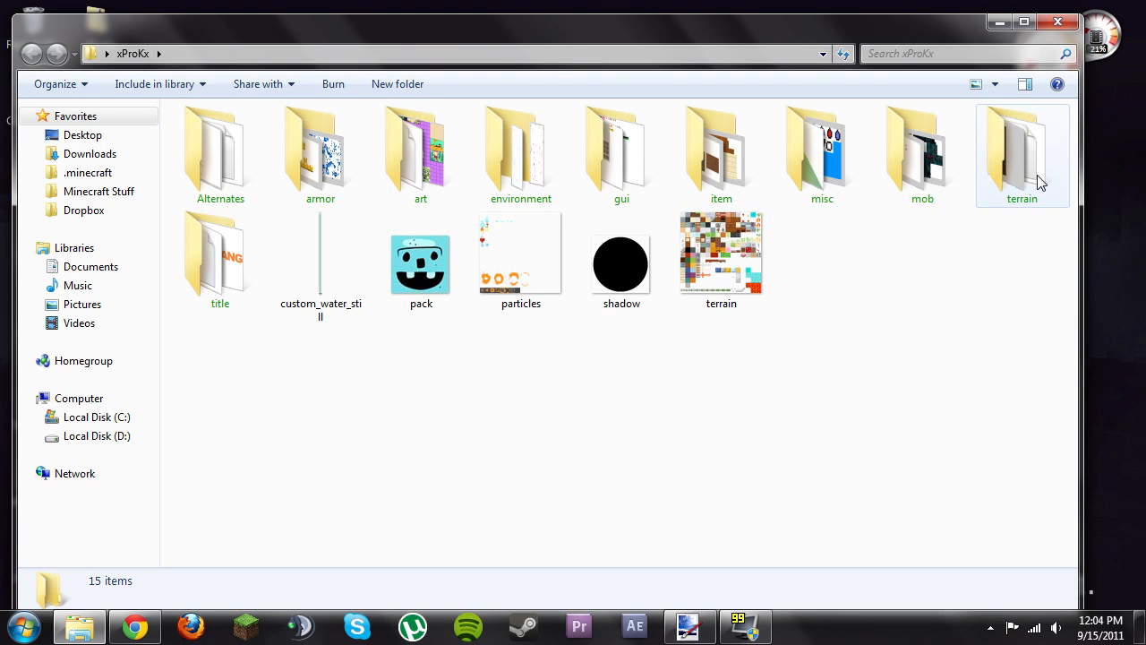
mouse_move(1037, 170)
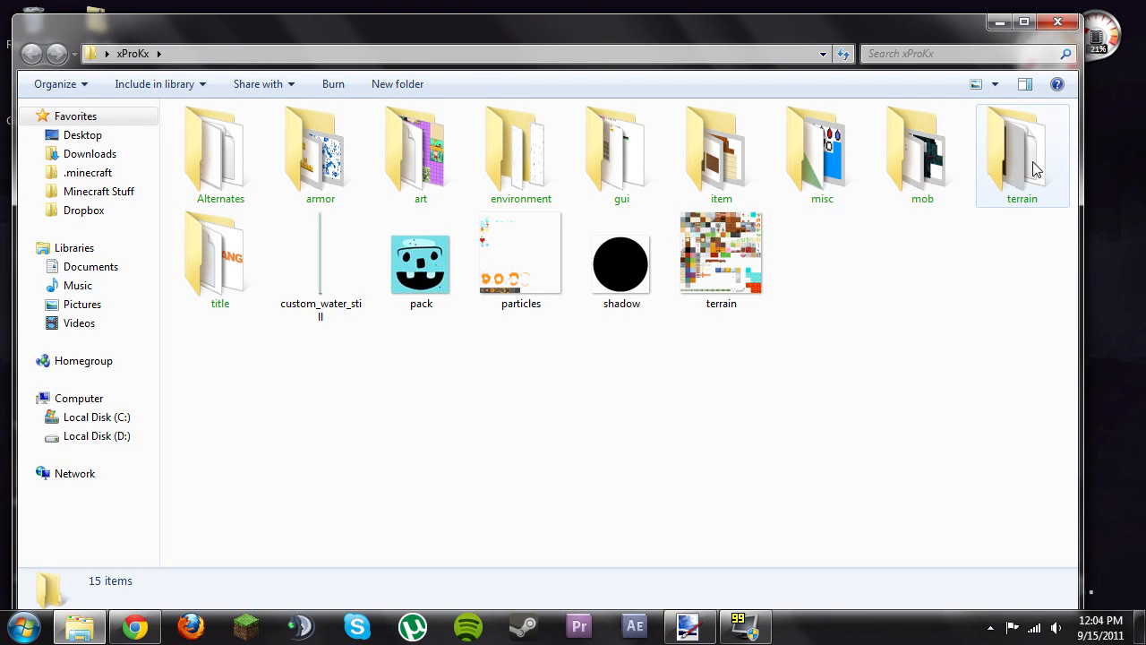
mouse_move(923, 157)
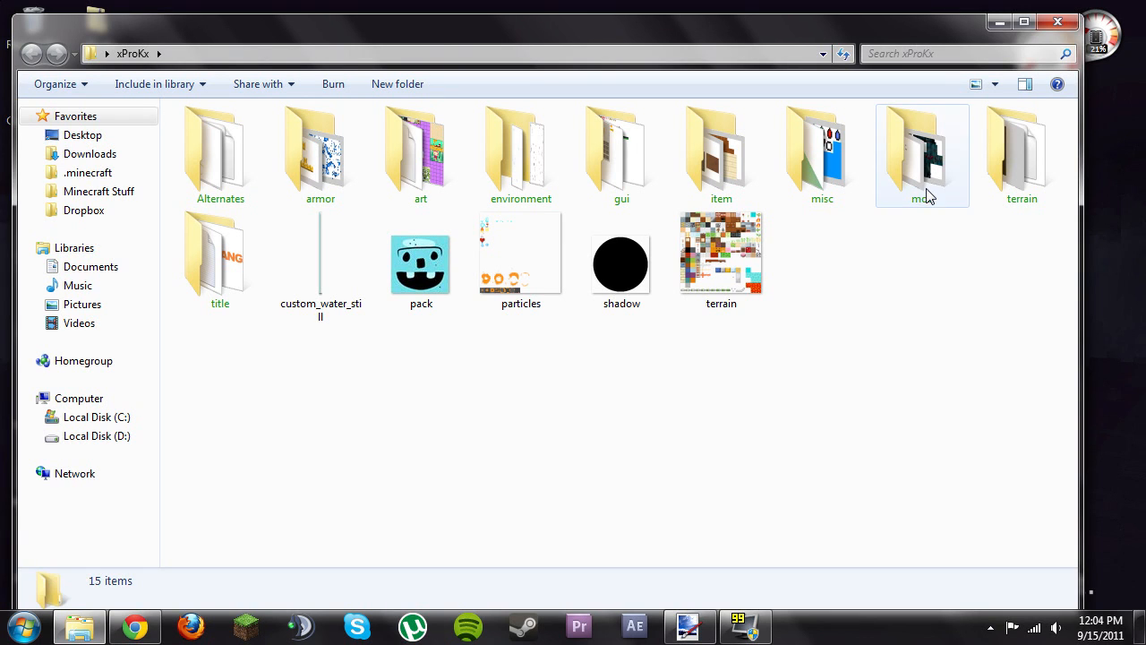
mouse_move(822, 157)
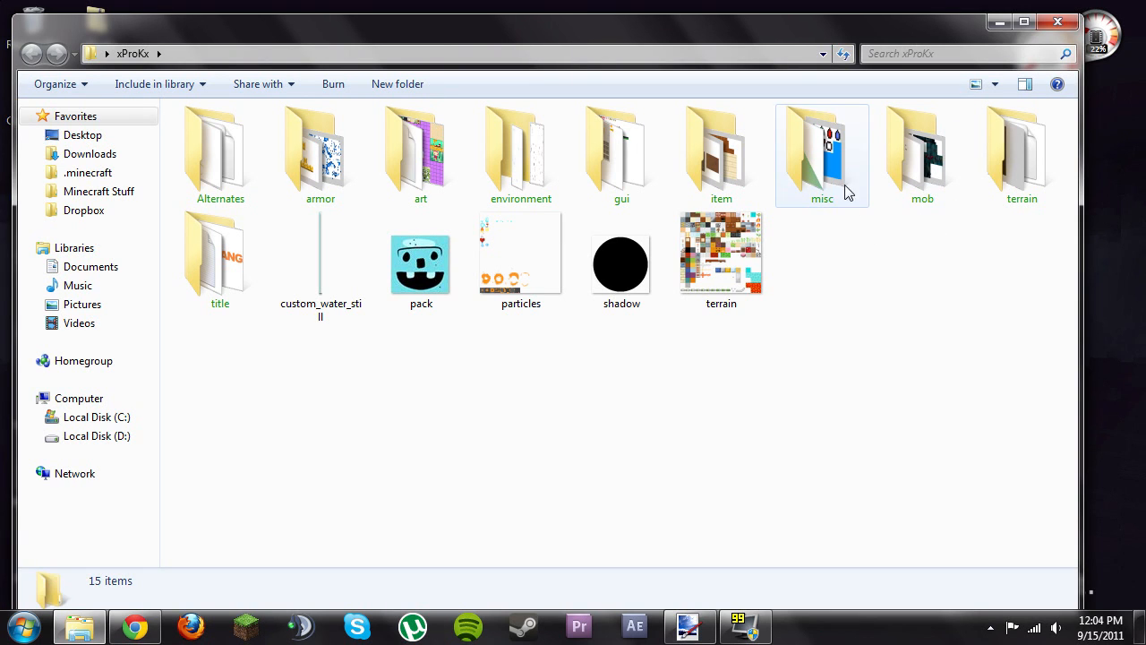
Browse the xProKx pack's misc and item folders, returning to the pack folder
double_click(822, 152)
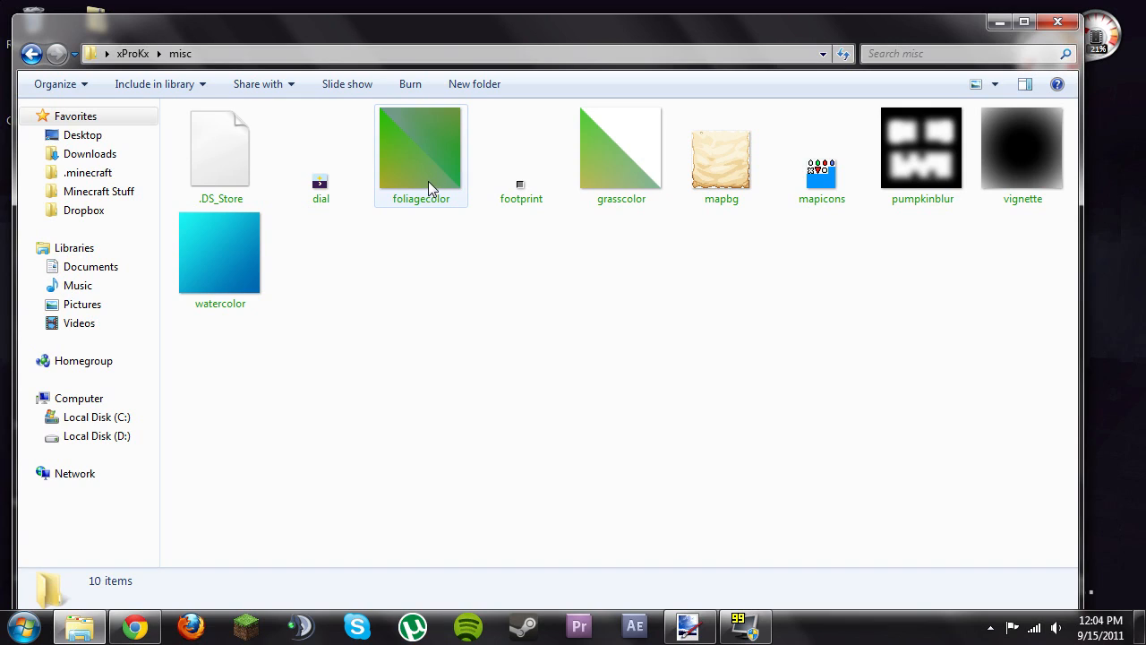
left_click(472, 311)
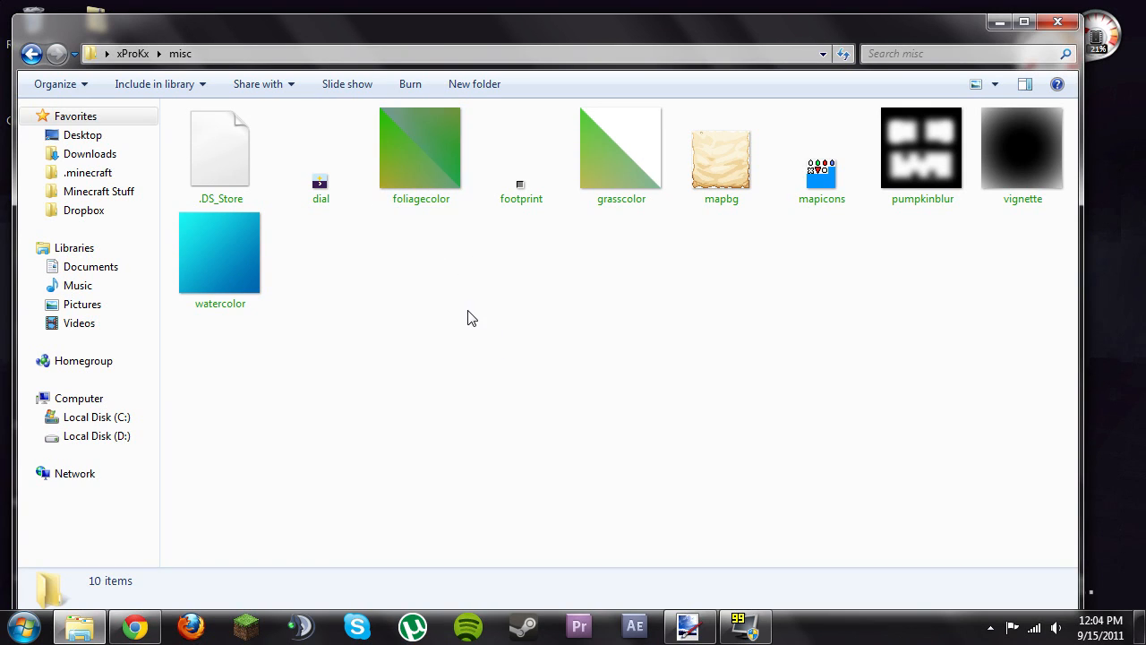
mouse_move(474, 338)
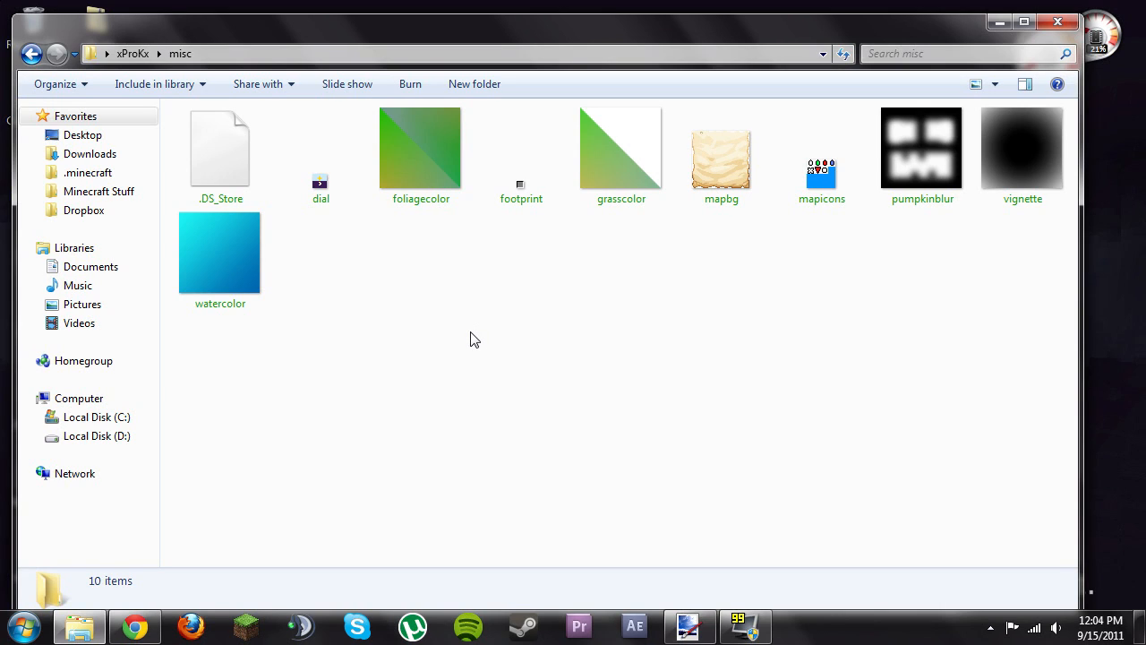
mouse_move(465, 345)
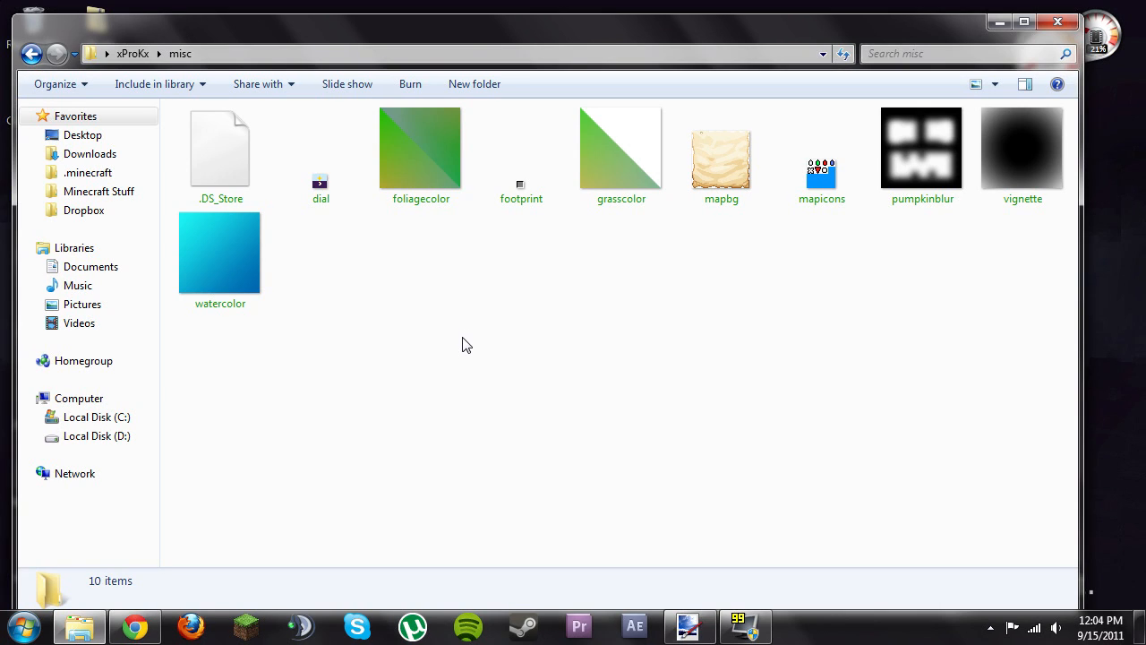
left_click(31, 54)
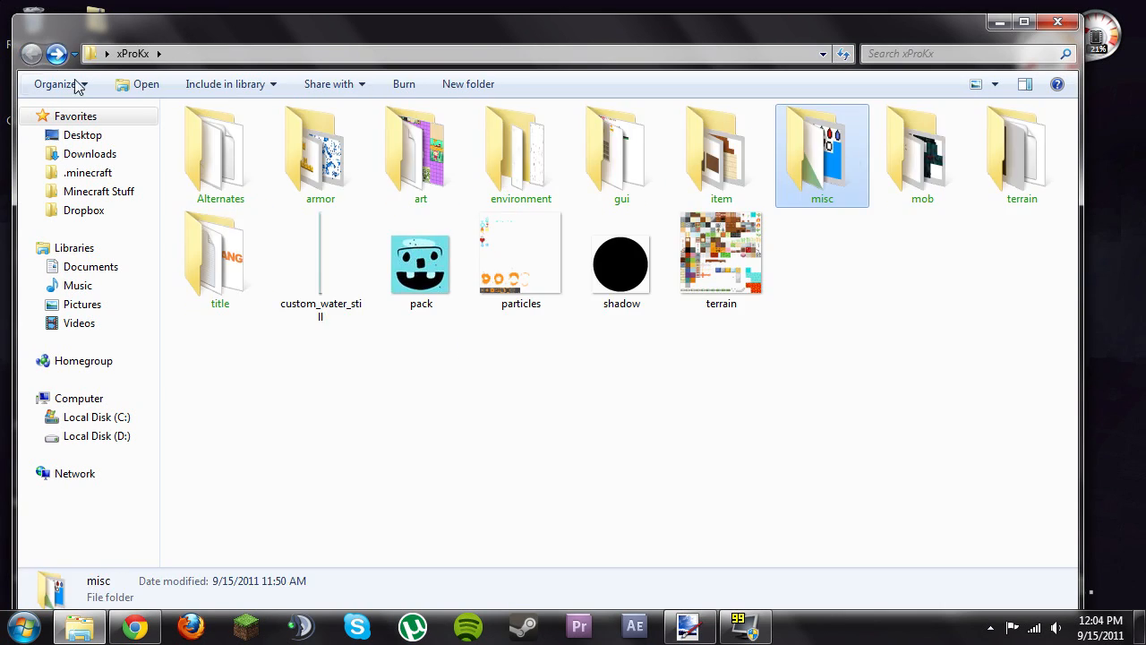
mouse_move(720, 157)
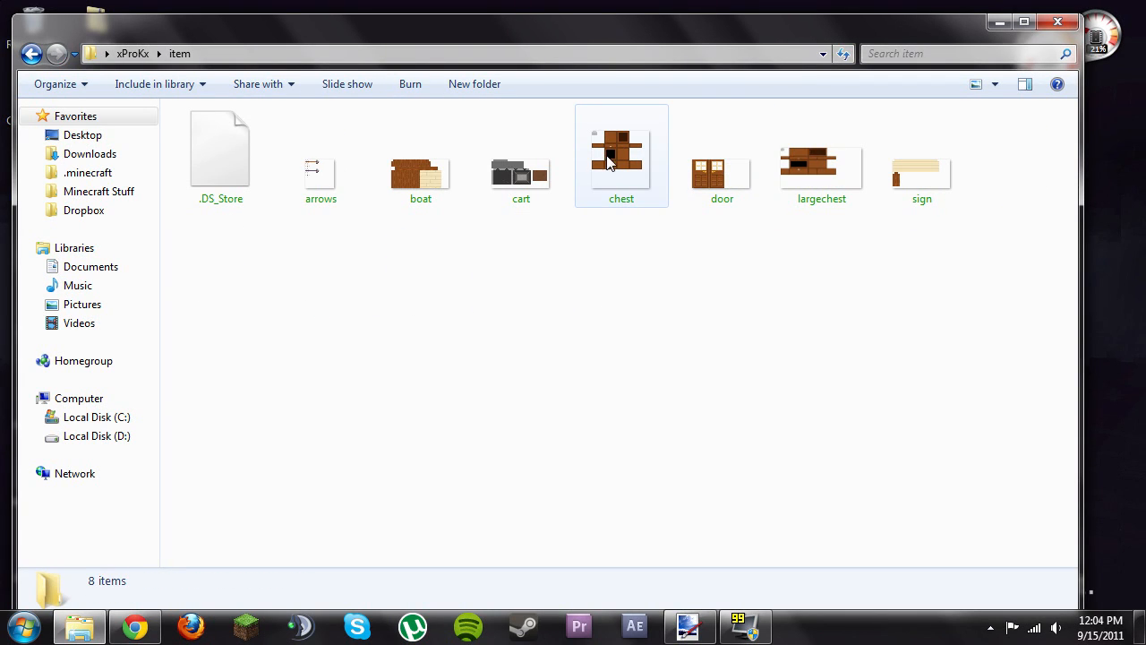
mouse_move(636, 146)
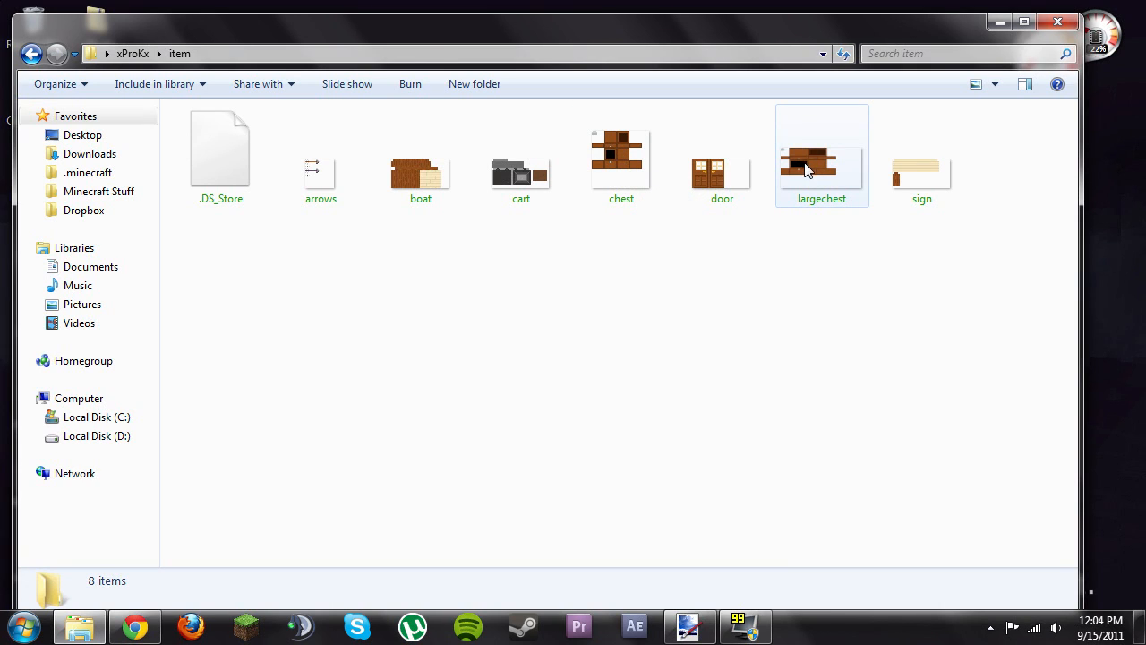
mouse_move(809, 184)
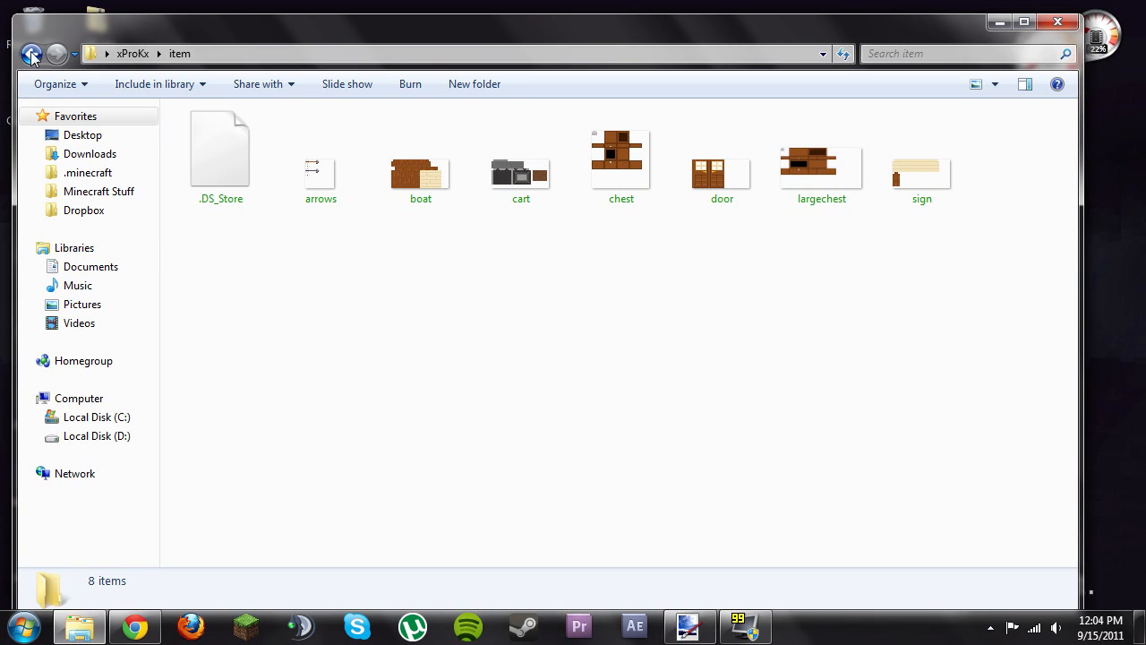
left_click(33, 53)
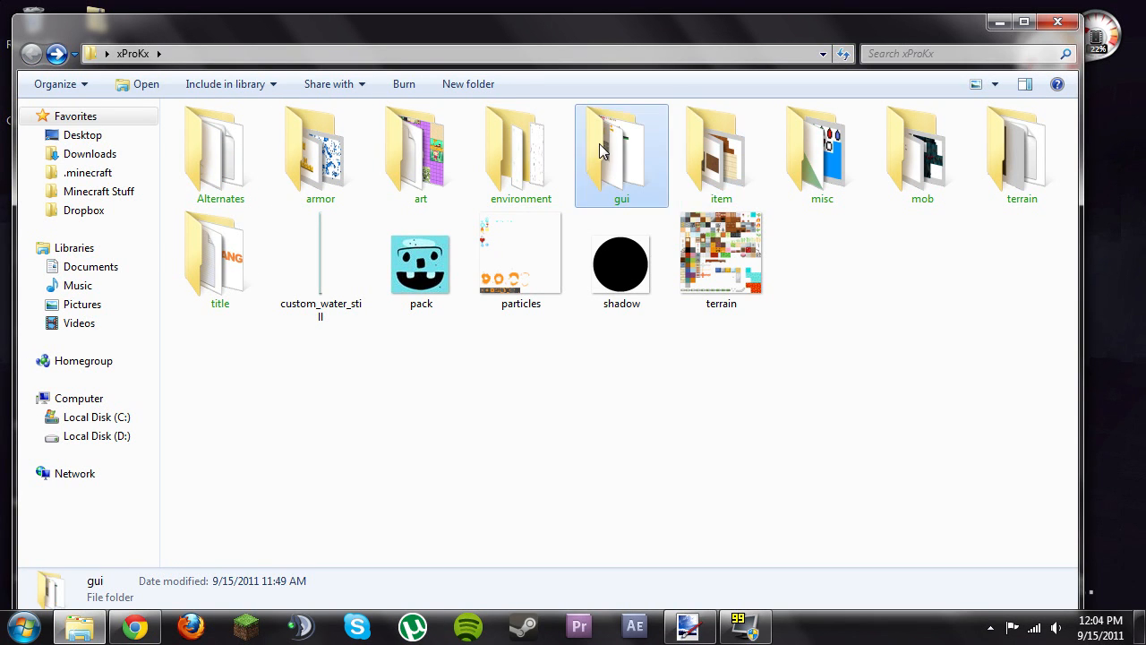
Look through the gui and environment folders, then go into the art folder
double_click(621, 153)
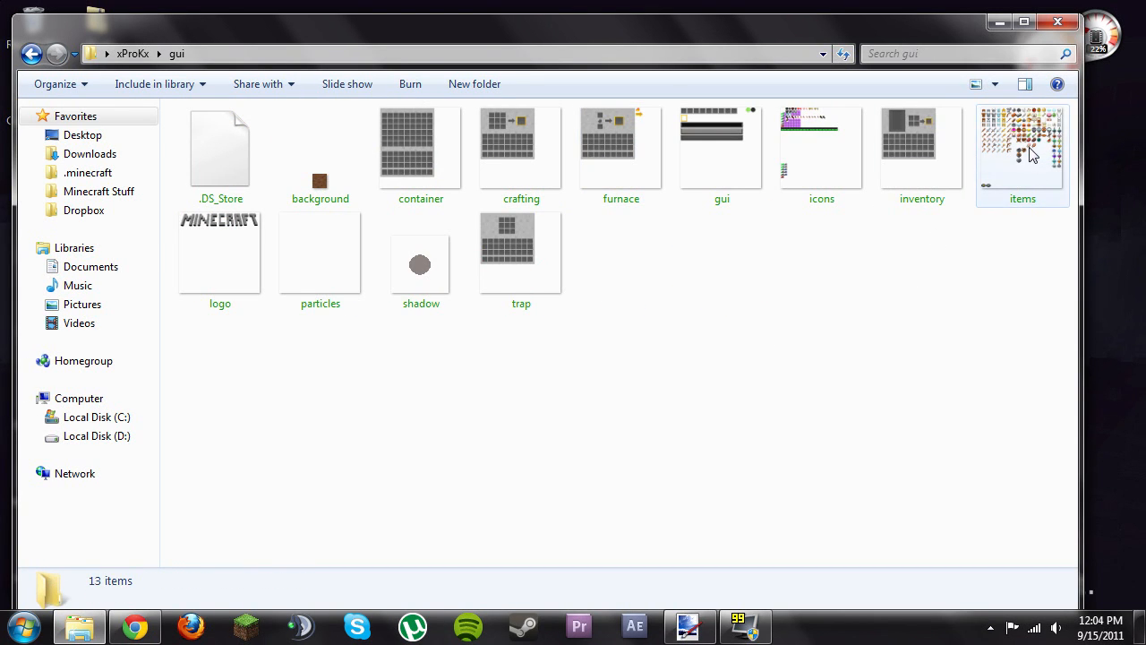
left_click(521, 251)
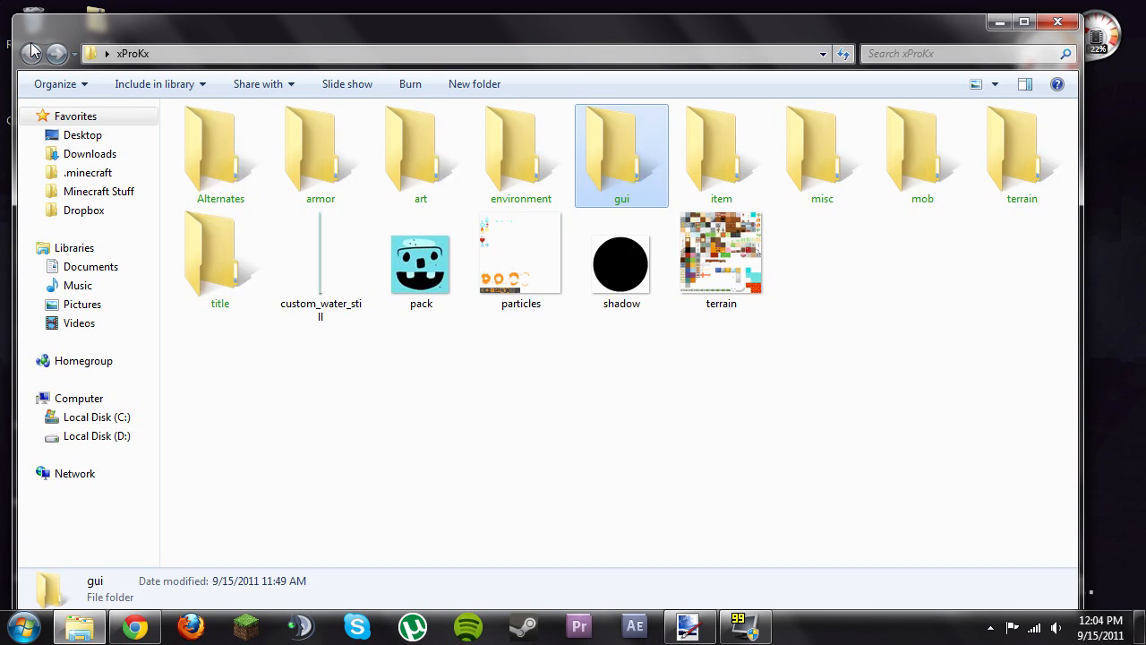
double_click(520, 148)
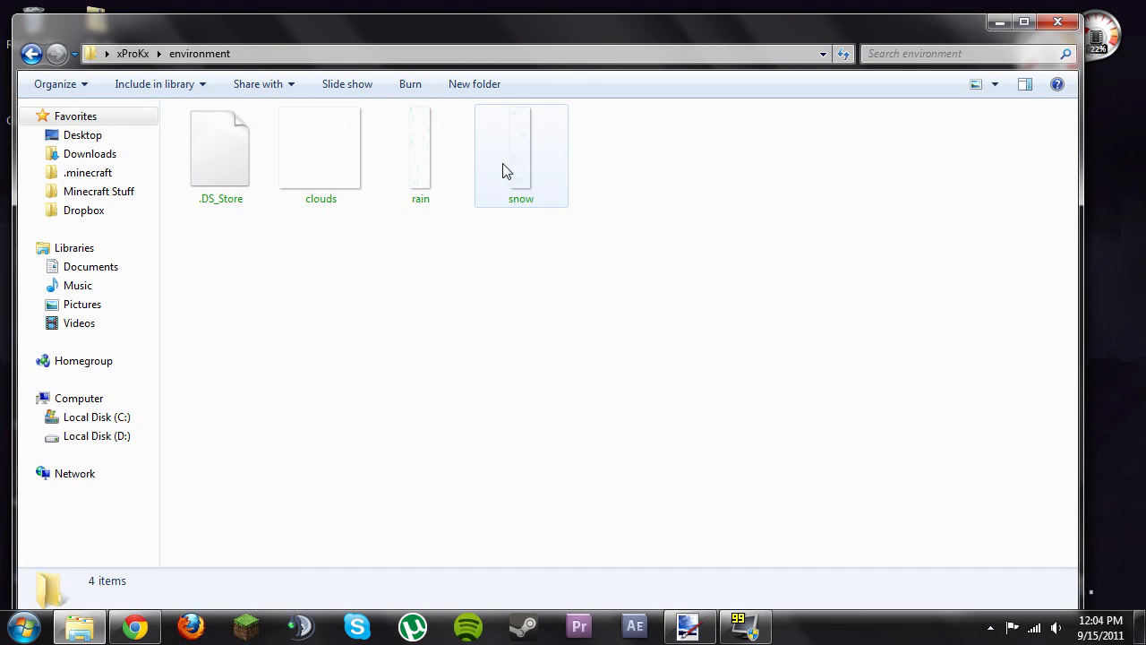
left_click(31, 54)
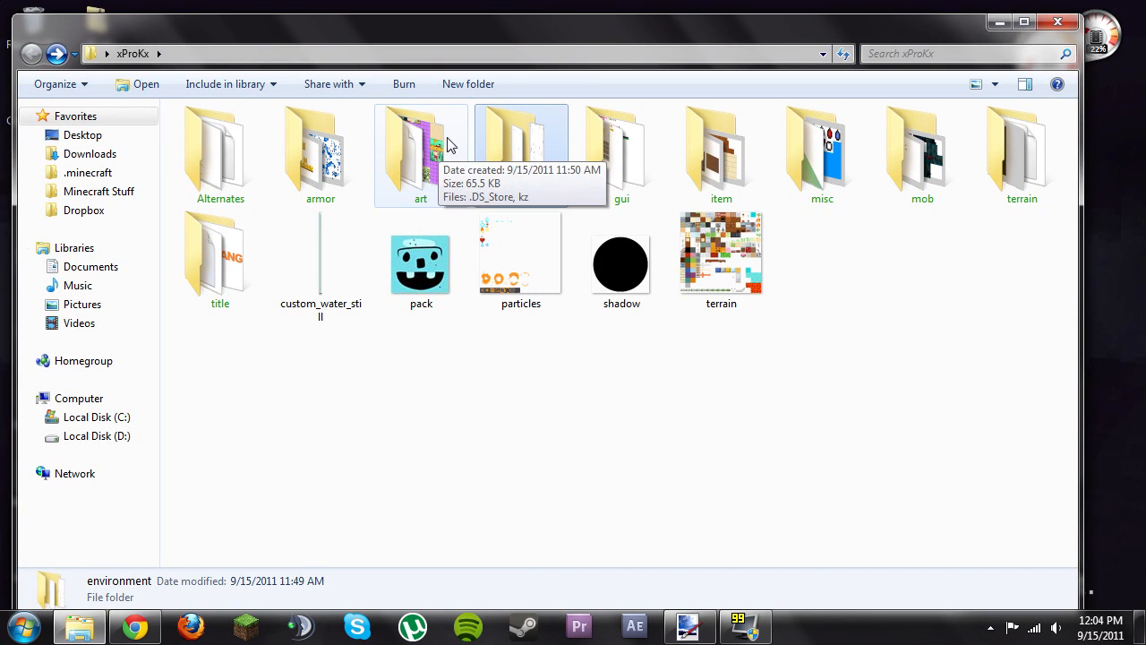
double_click(420, 152)
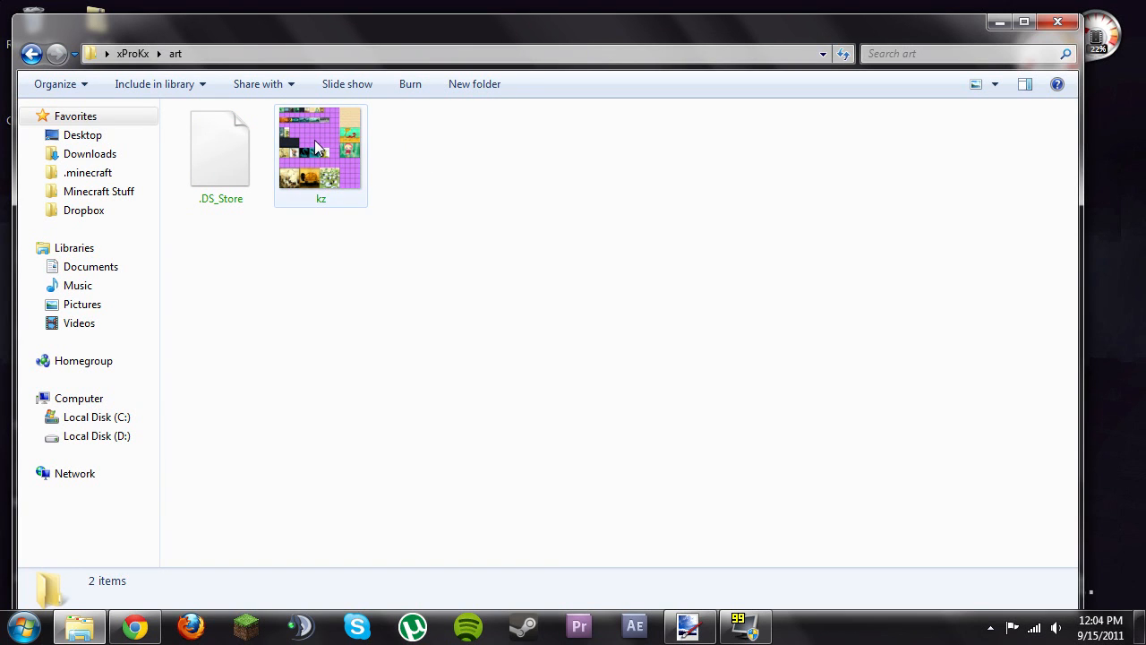
Open kz.png, the pack's painting texture sheet, in Windows Photo Viewer
double_click(320, 147)
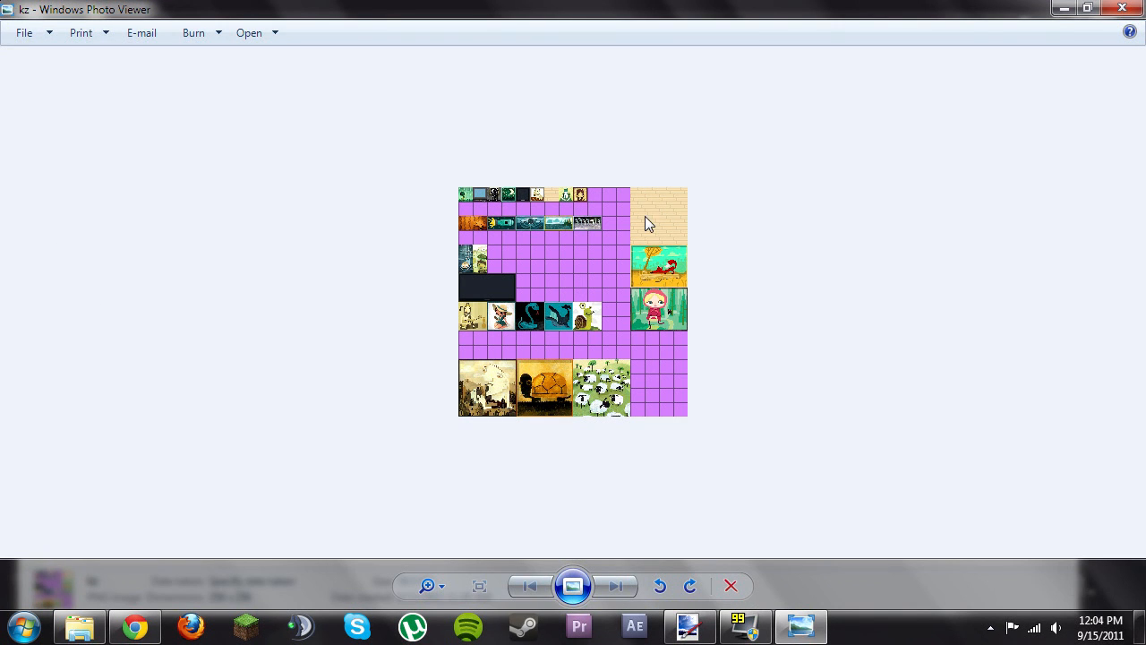
mouse_move(670, 215)
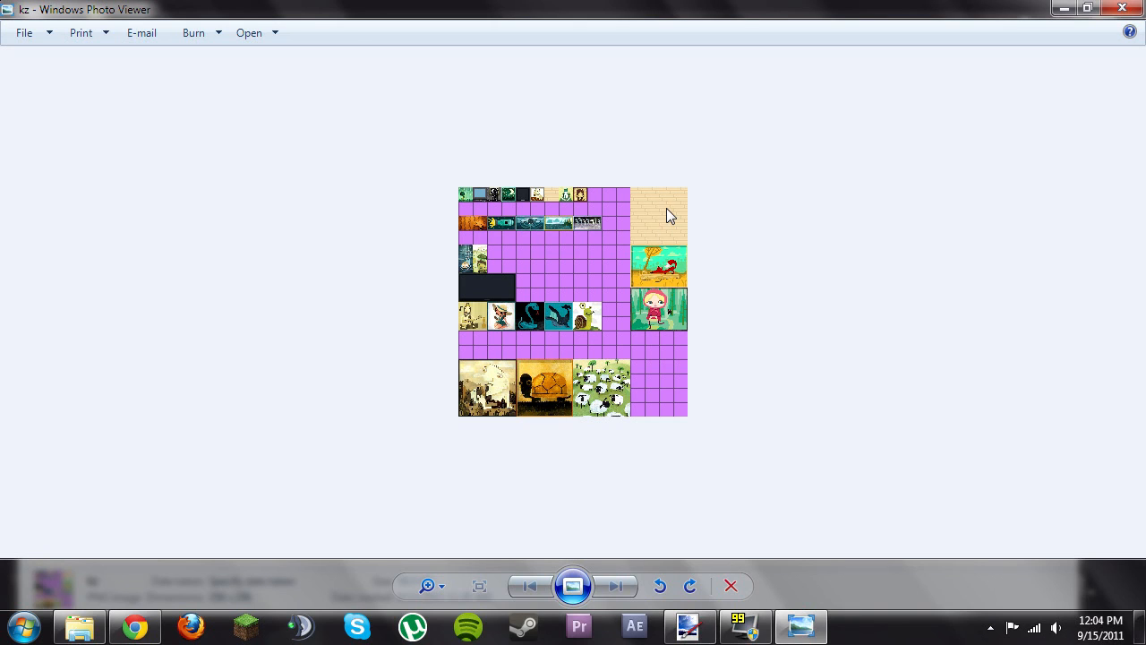
mouse_move(661, 237)
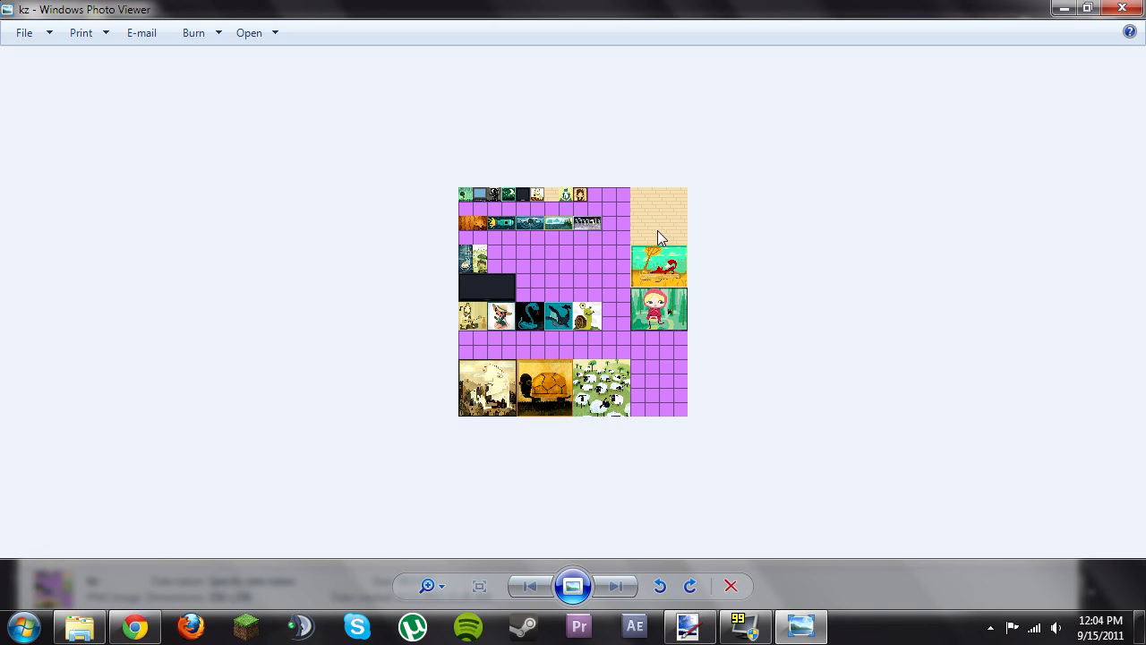
mouse_move(712, 191)
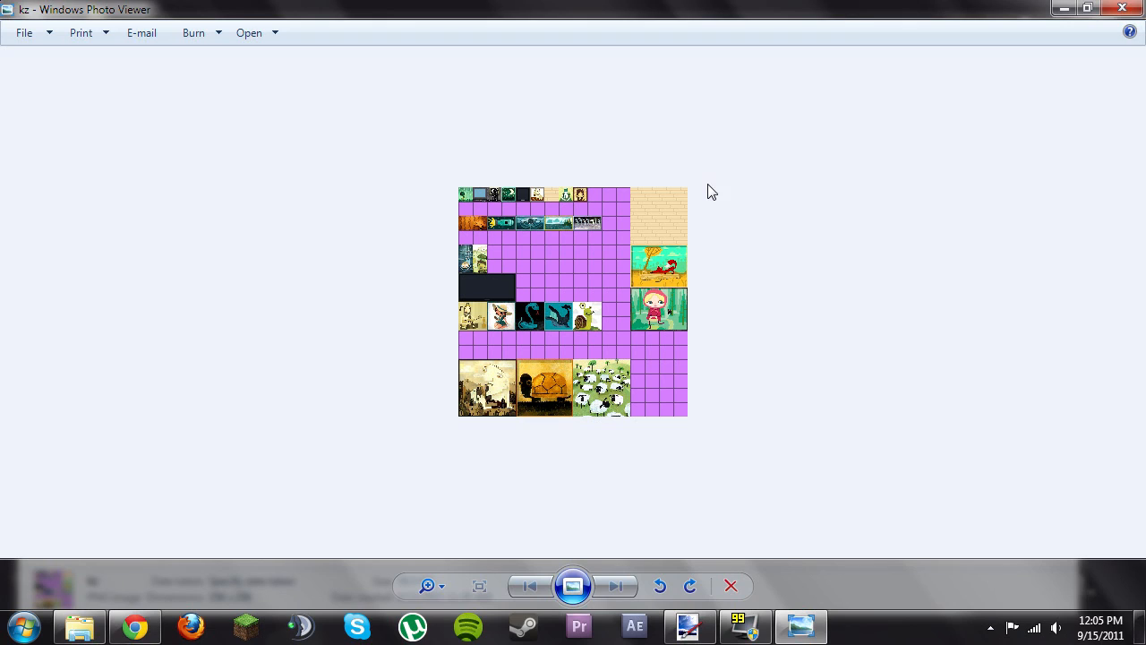
mouse_move(708, 207)
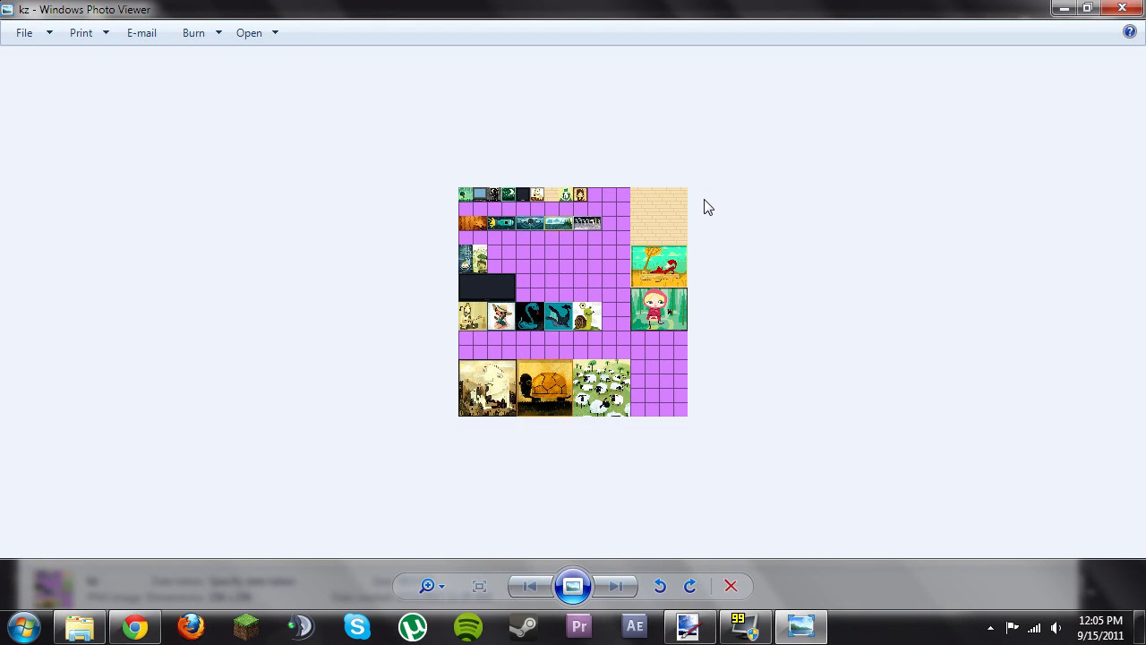
mouse_move(635, 252)
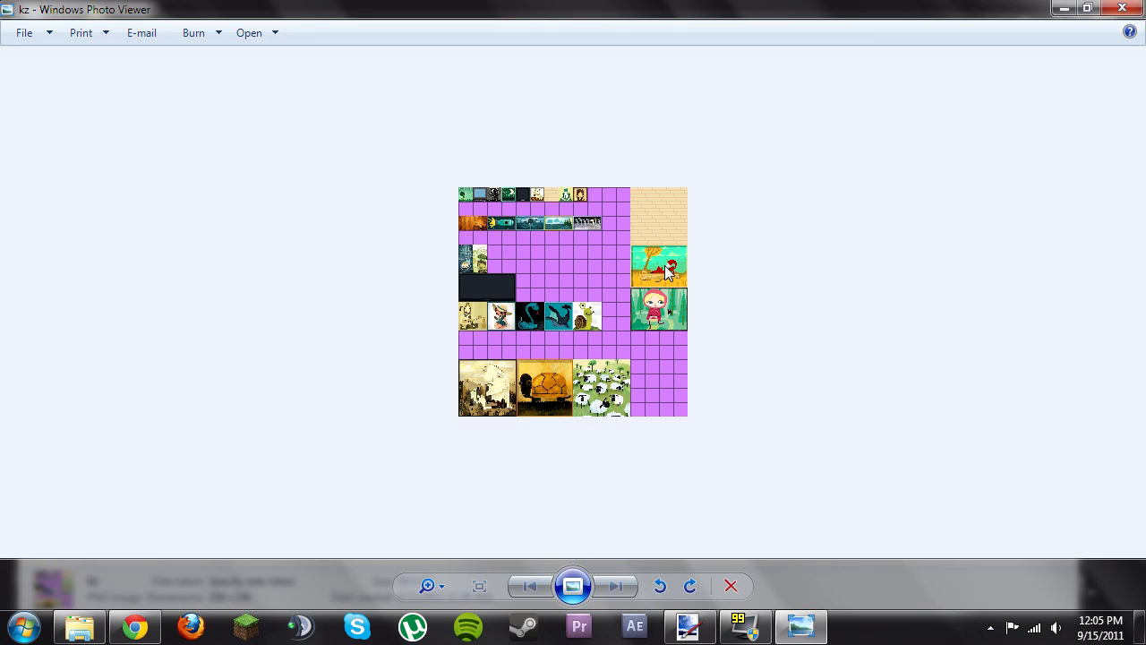
mouse_move(667, 231)
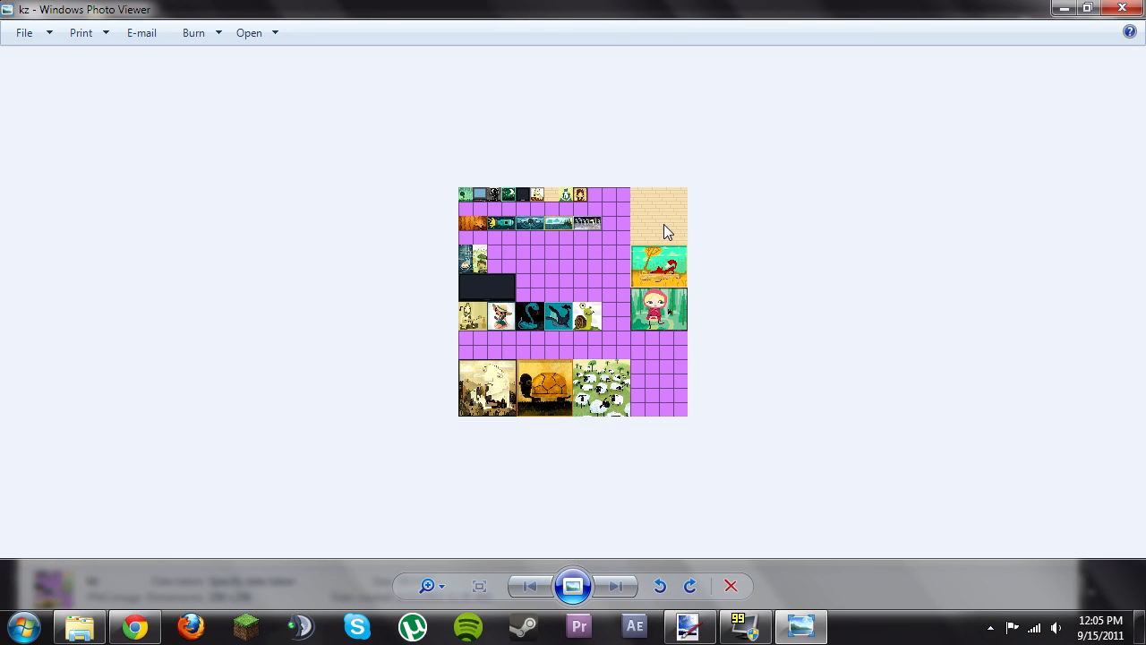
mouse_move(553, 199)
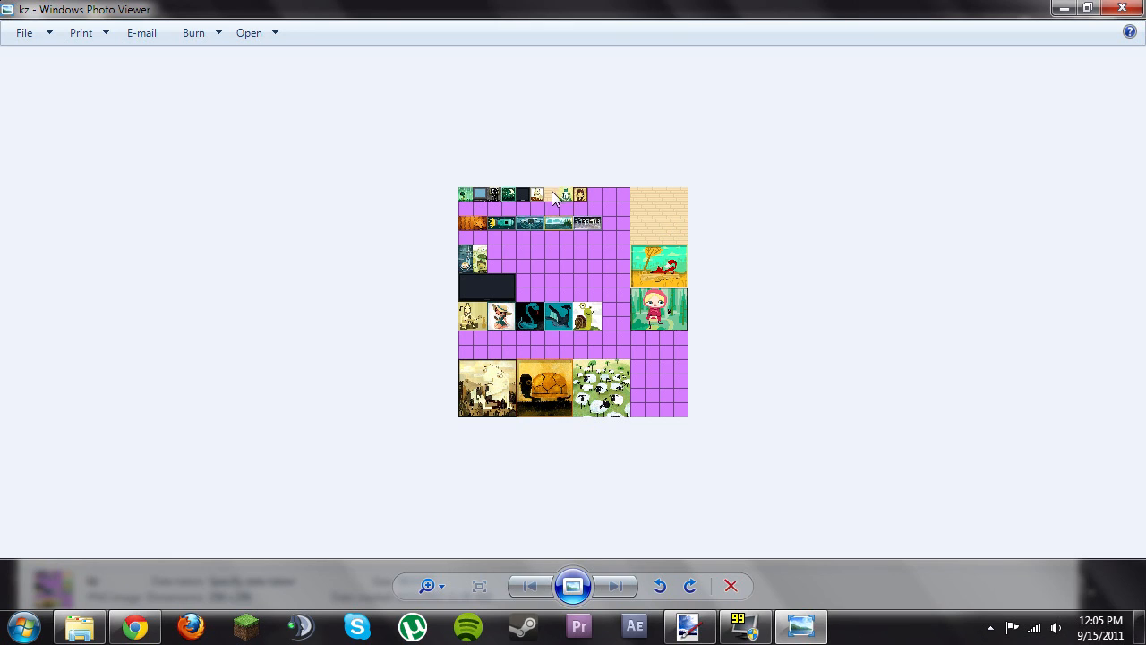
mouse_move(481, 206)
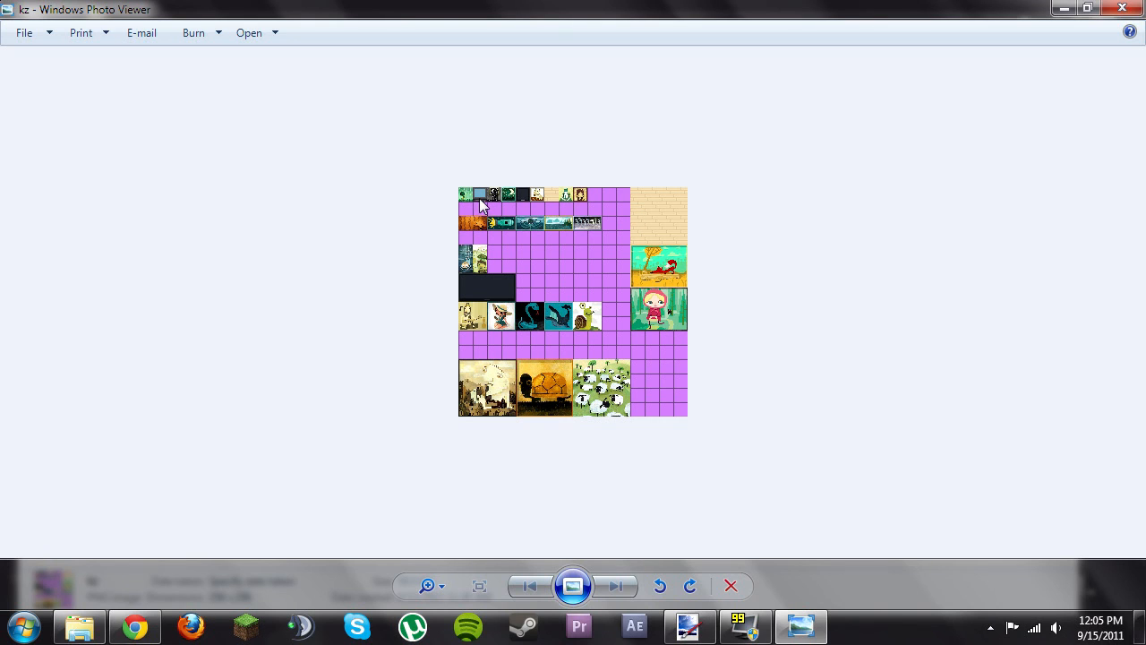
mouse_move(843, 323)
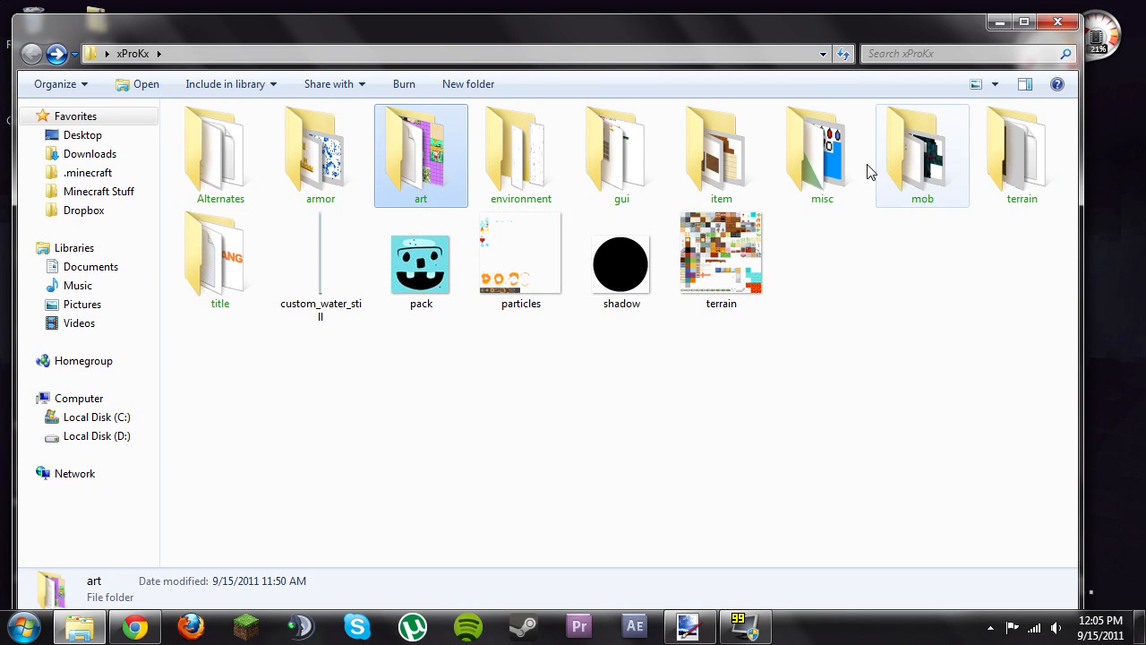
Check the gui and armor/Alternates folders, then go back to the xProKx folder
double_click(621, 148)
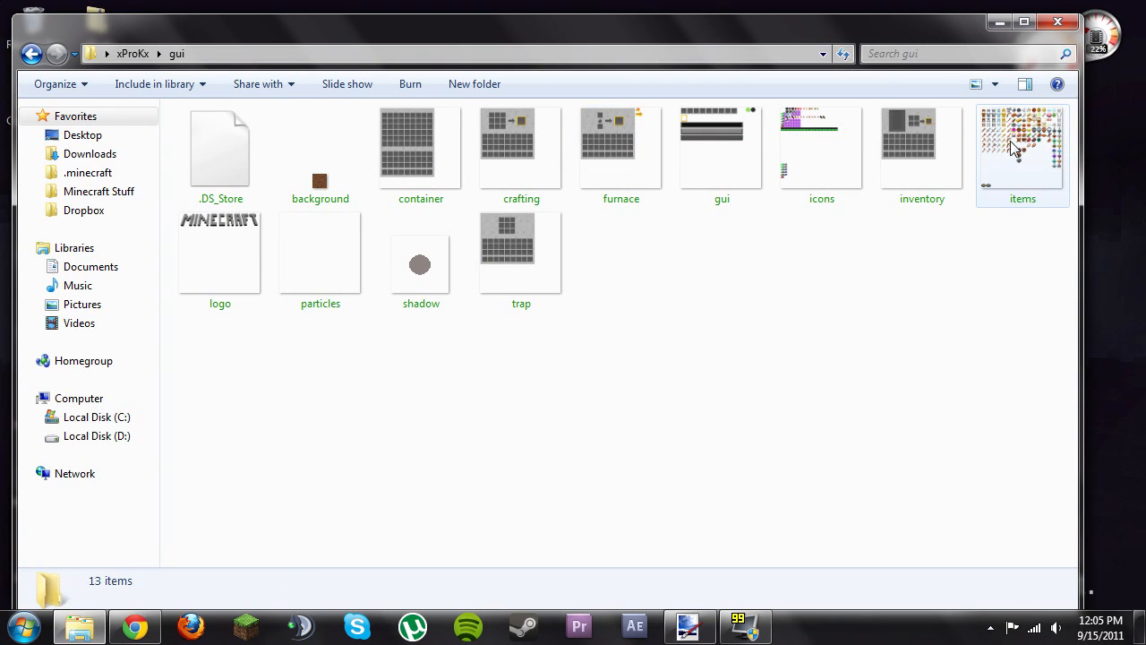
mouse_move(1003, 130)
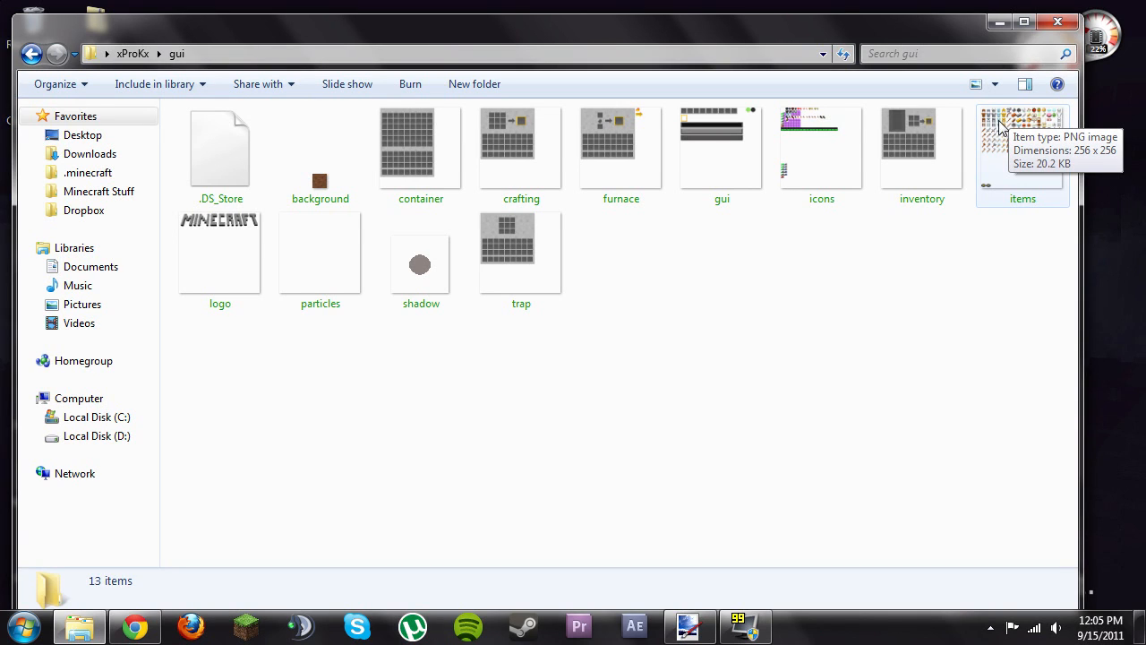
mouse_move(22, 70)
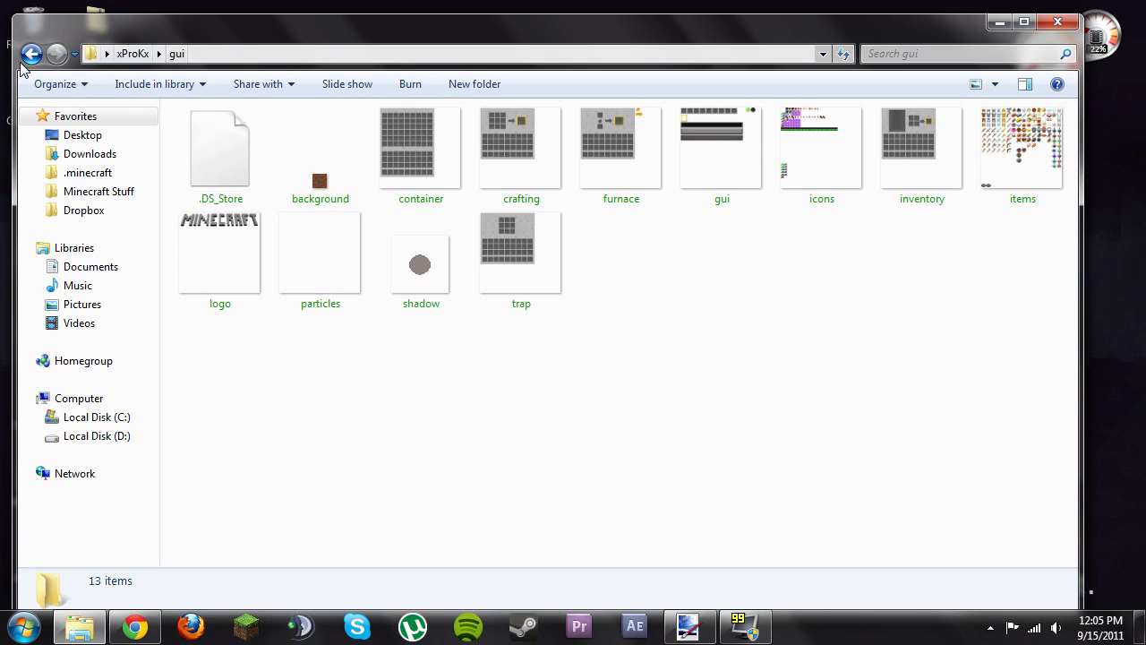
left_click(32, 54)
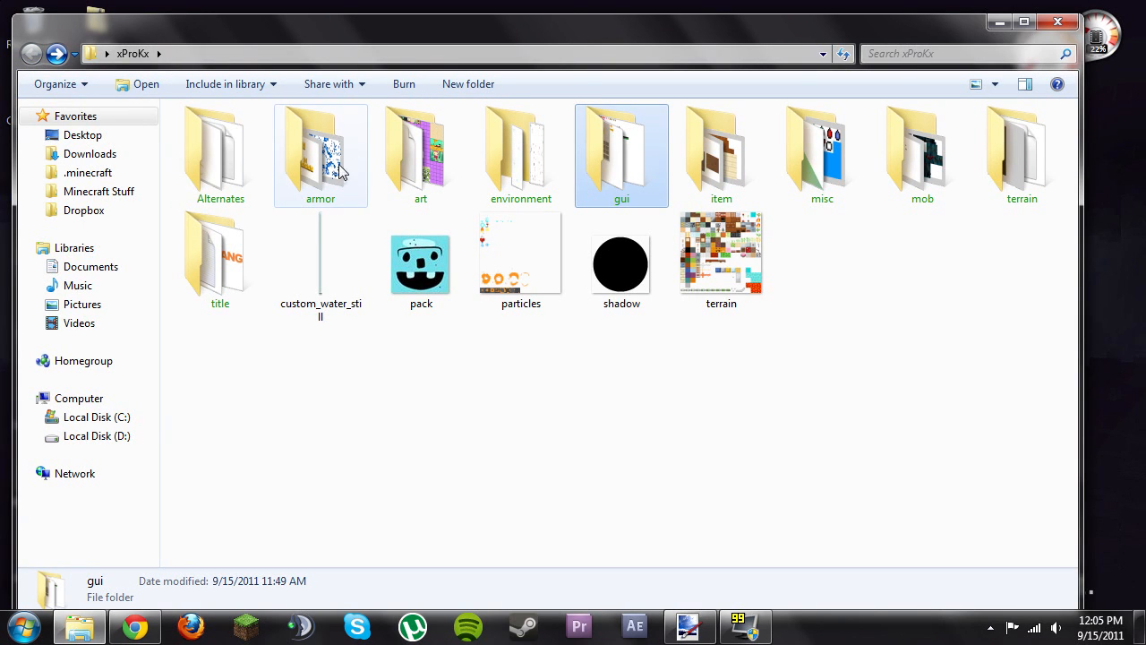
mouse_move(321, 156)
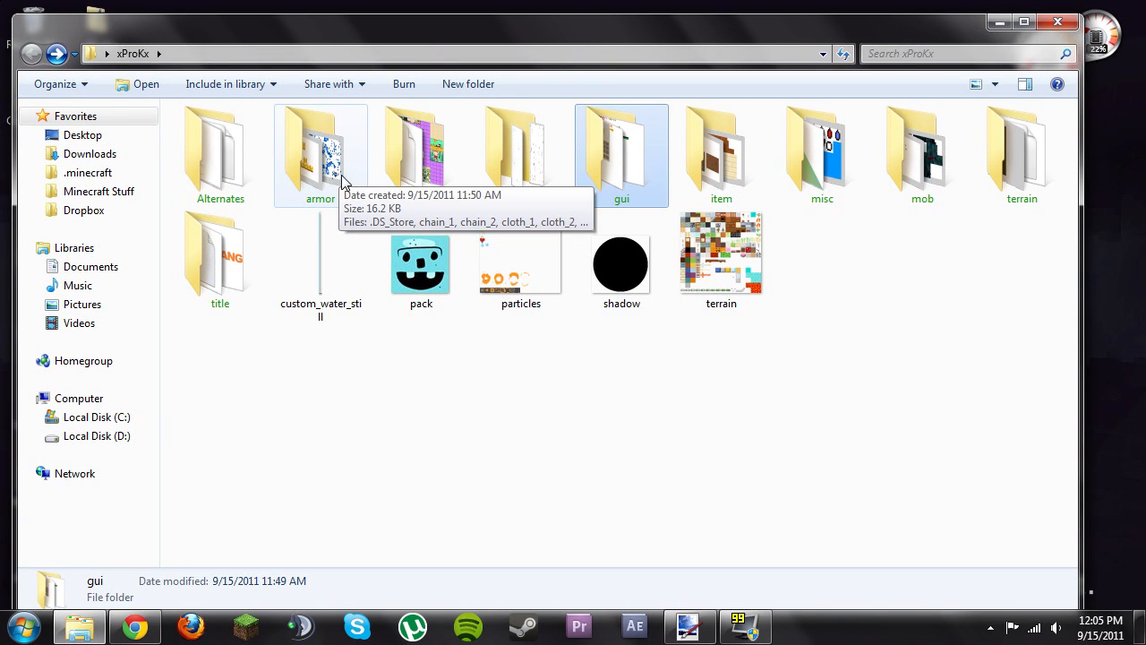
double_click(319, 148)
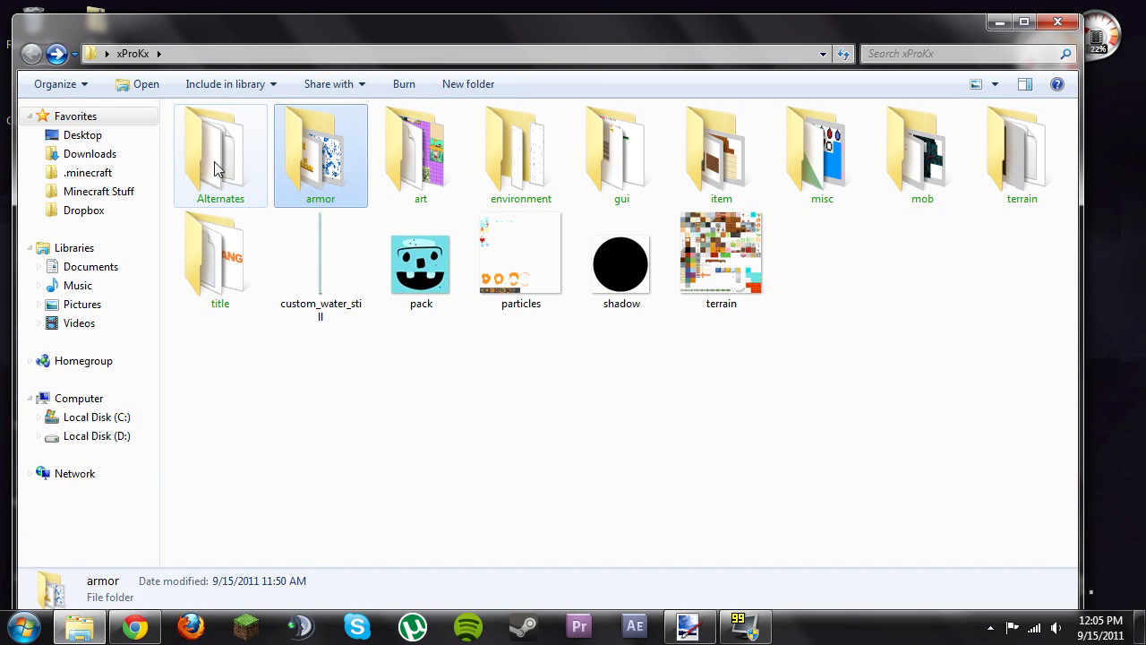
double_click(219, 154)
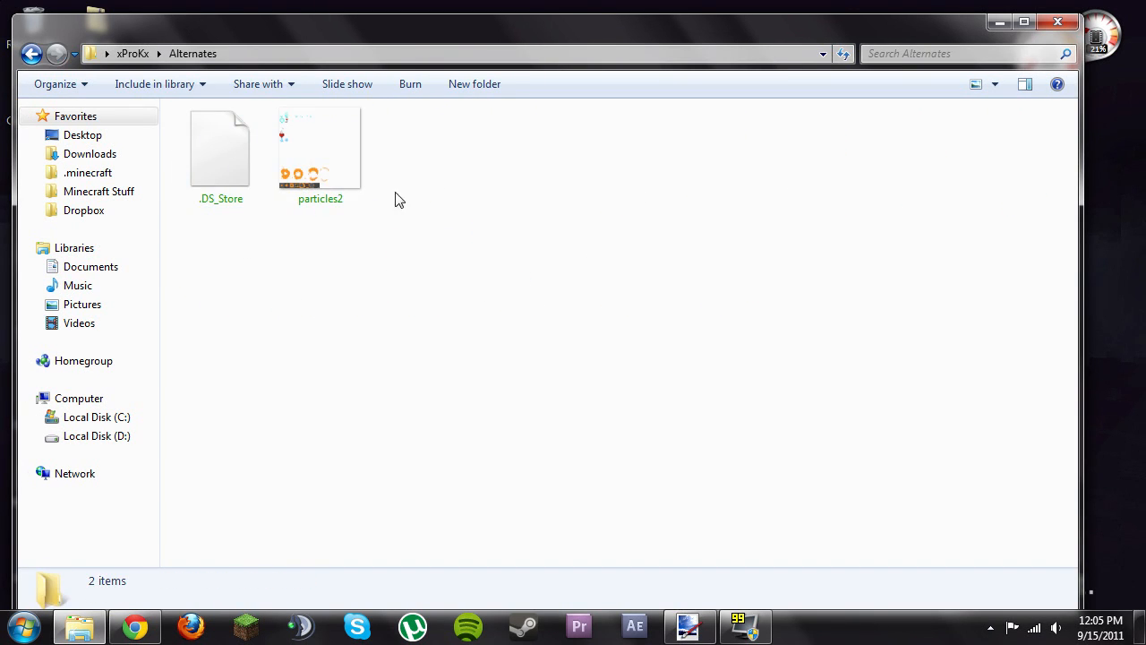
mouse_move(447, 275)
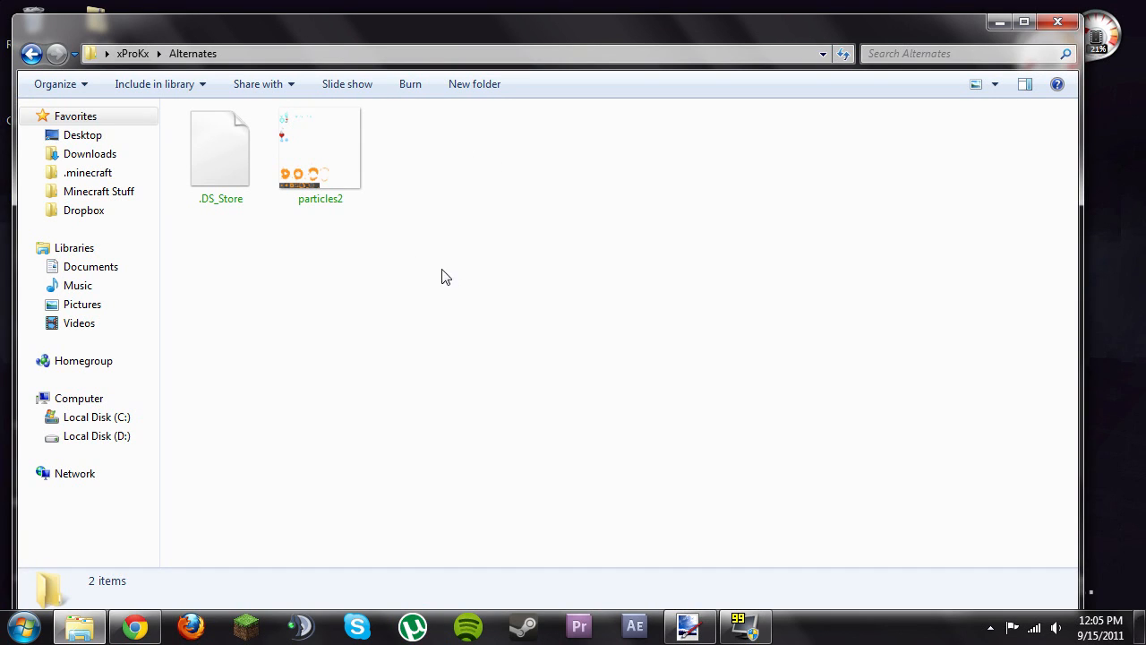
mouse_move(302, 152)
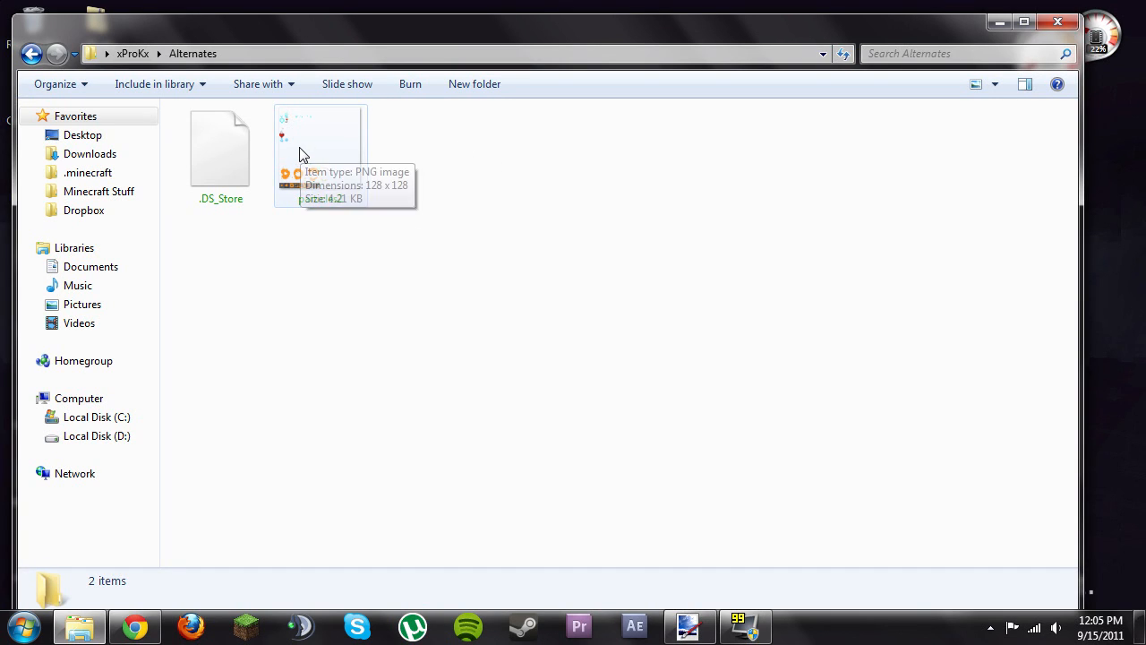
left_click(32, 54)
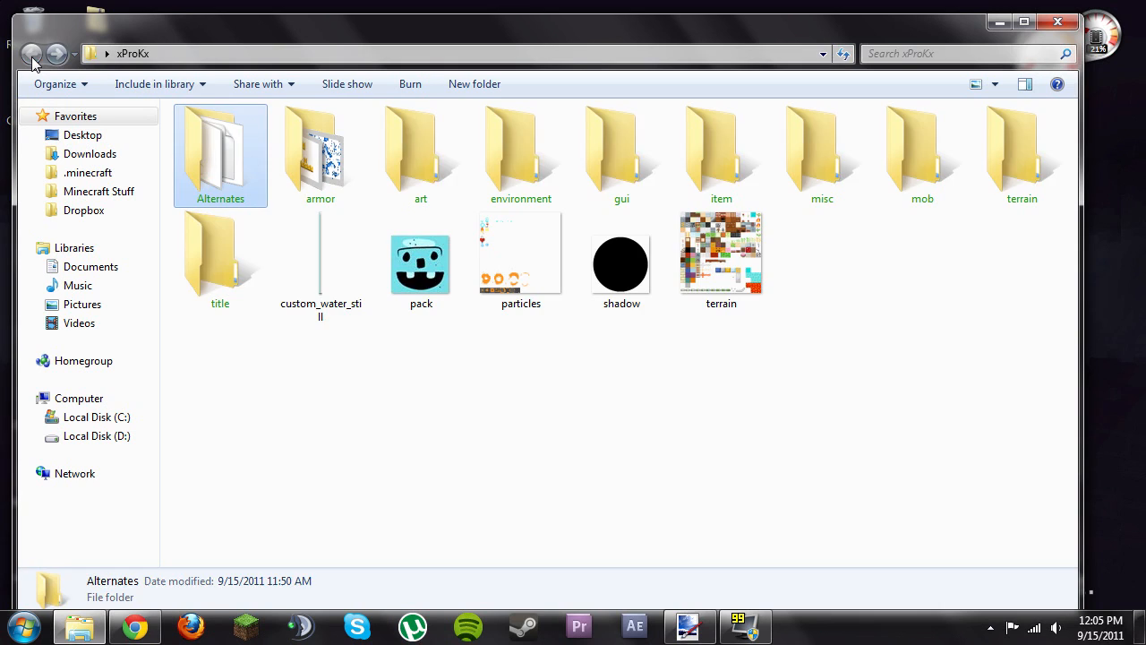
left_click(31, 54)
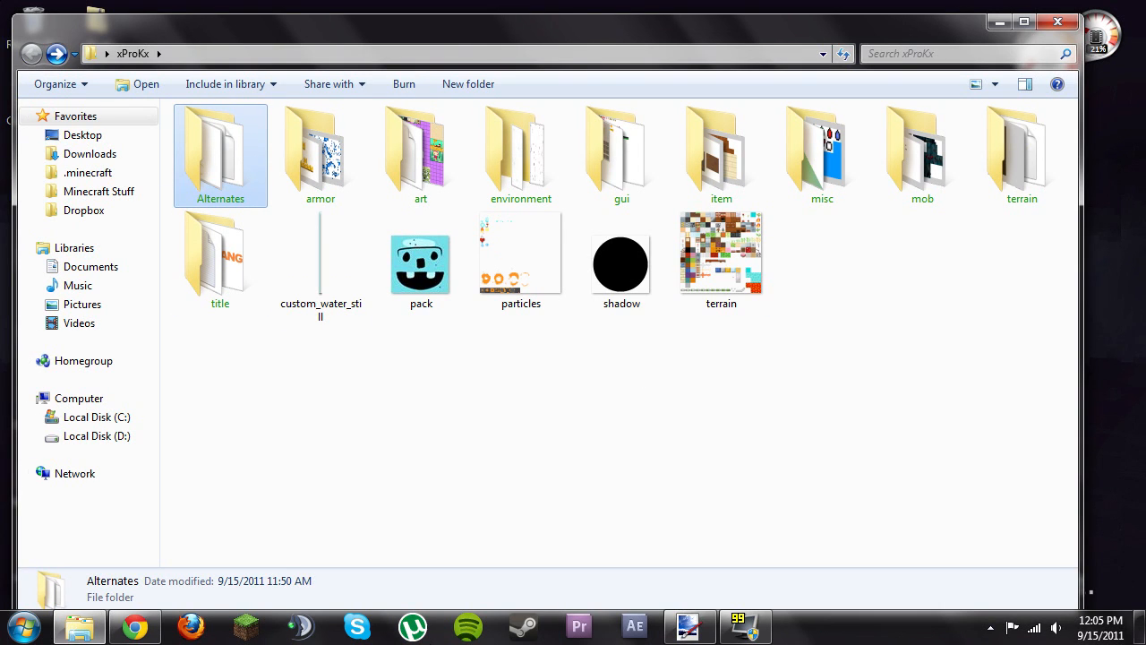
mouse_move(740, 435)
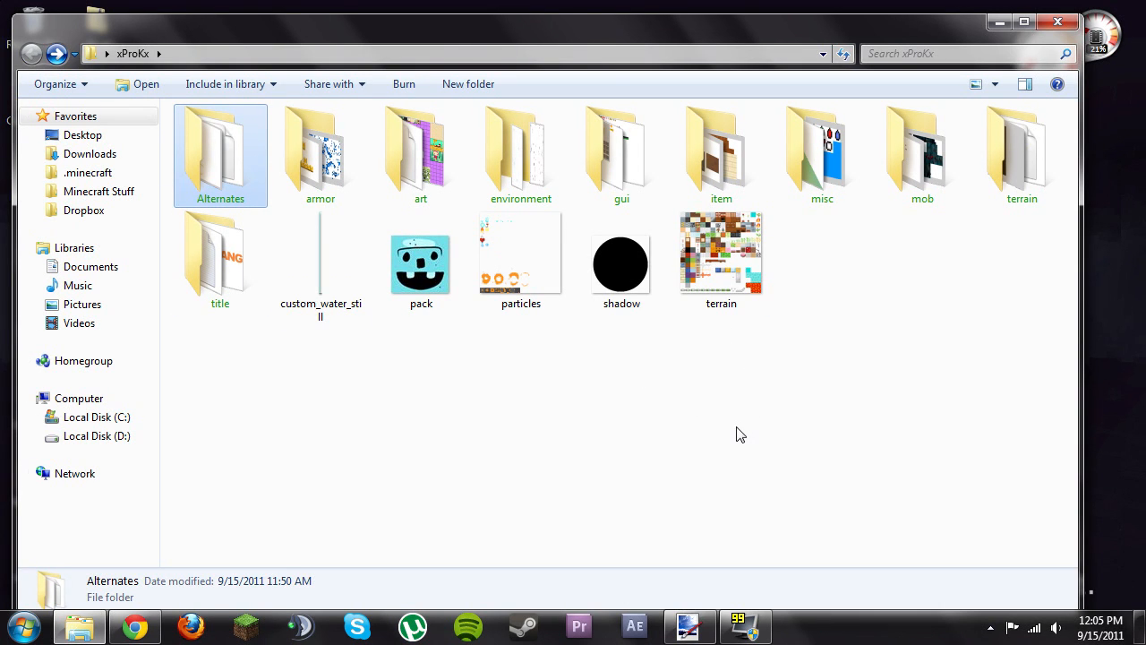
mouse_move(717, 339)
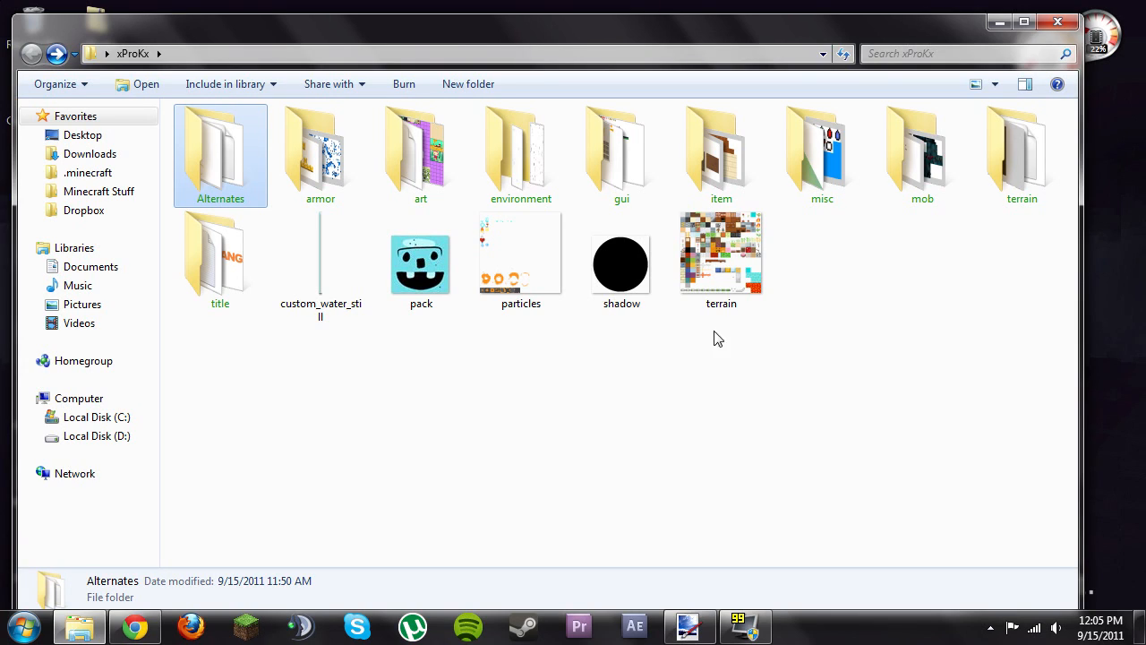
mouse_move(731, 343)
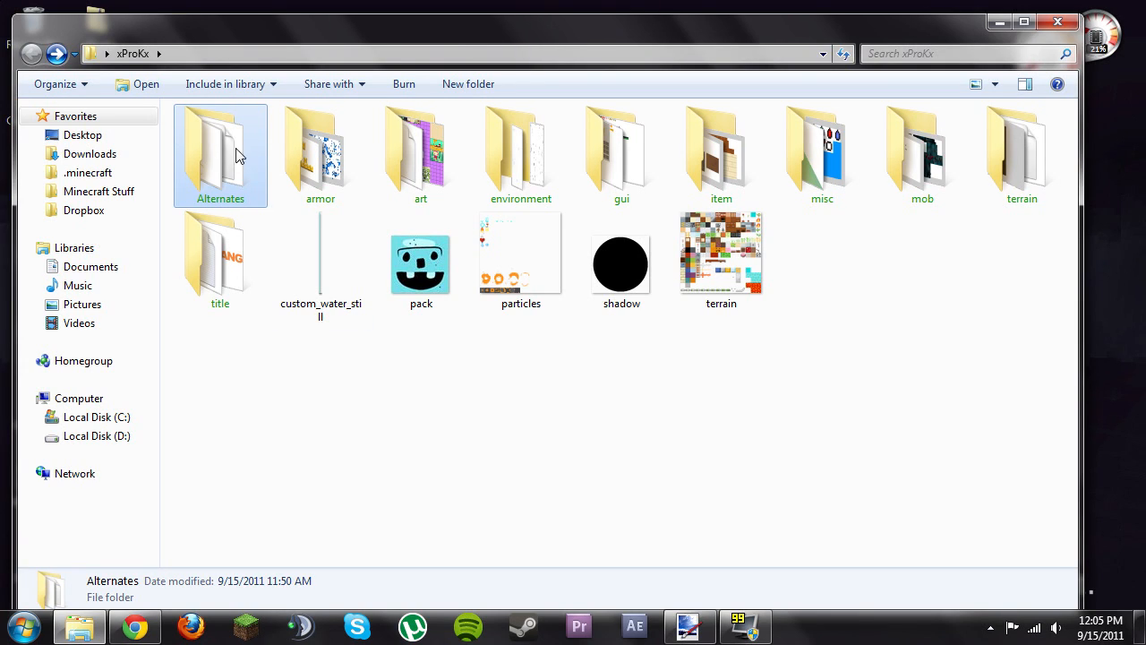
mouse_move(709, 490)
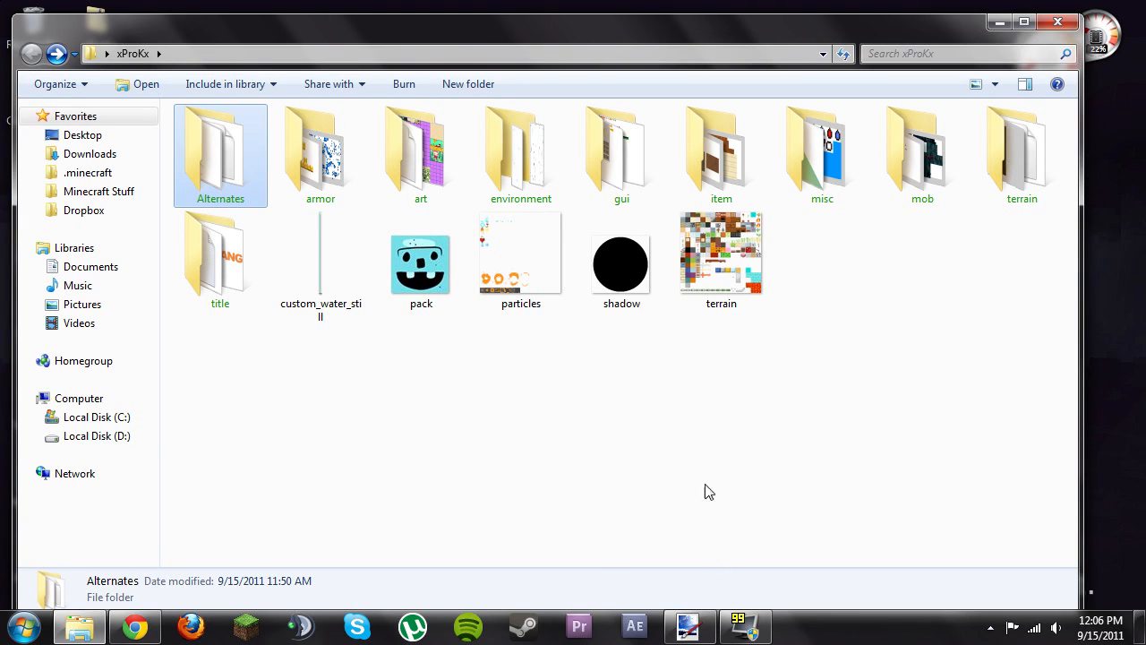
mouse_move(714, 478)
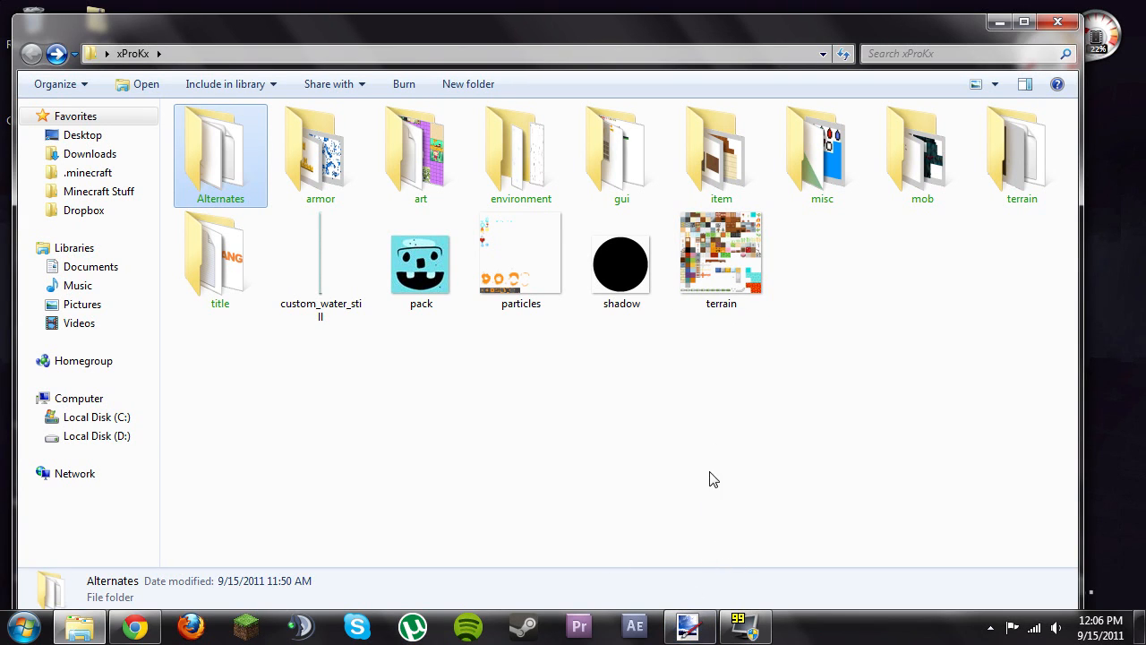
mouse_move(656, 476)
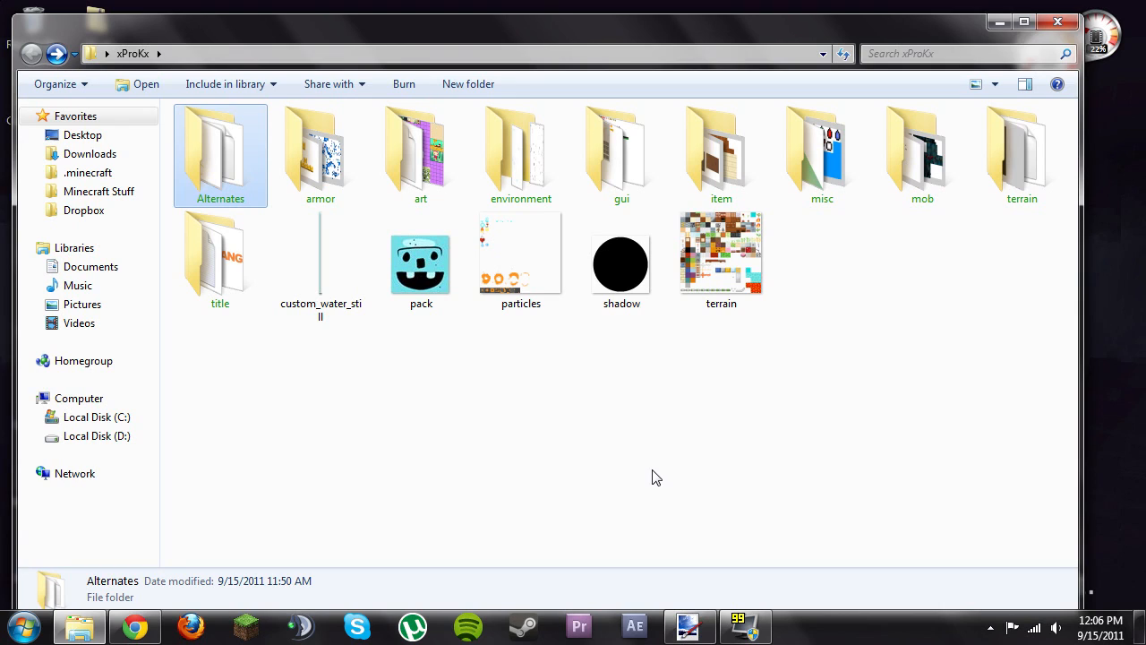
mouse_move(701, 607)
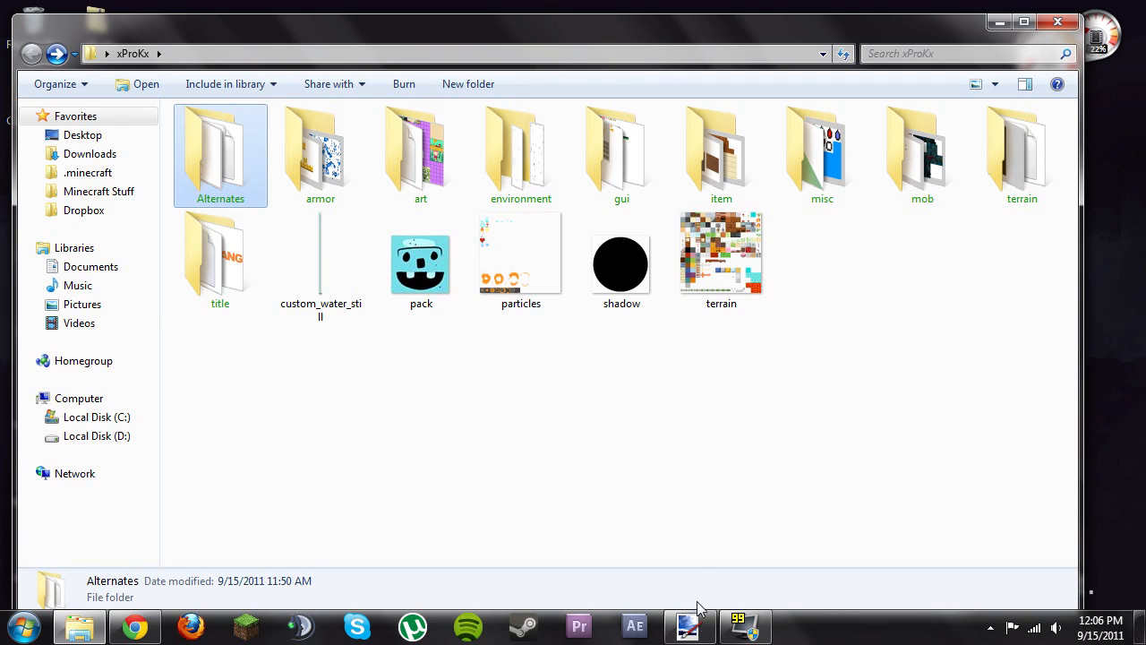
mouse_move(690, 625)
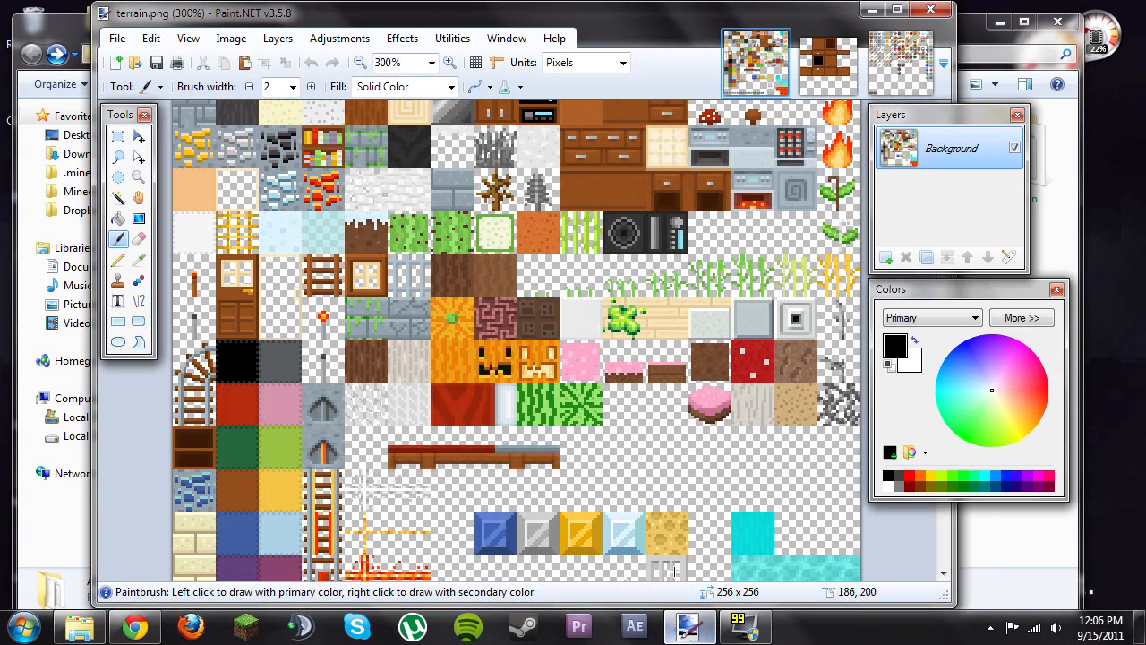
mouse_move(452, 333)
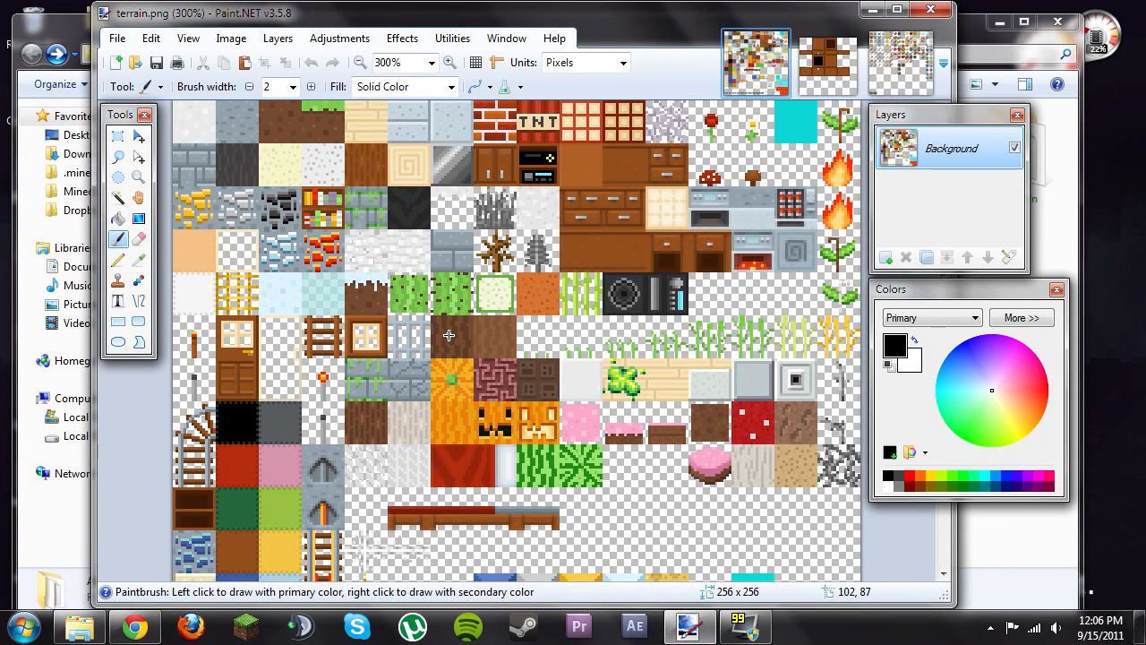
Place a 16×16 rectangle selection at position 0,80 on the terrain sheet
scroll("down", 3)
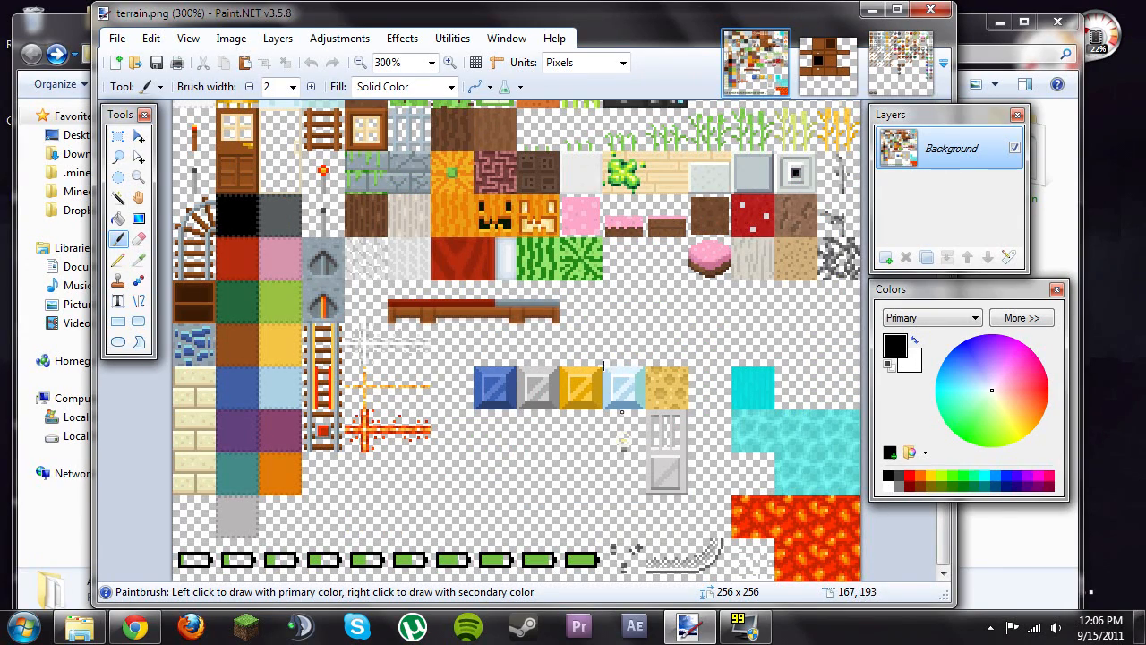
left_click(117, 135)
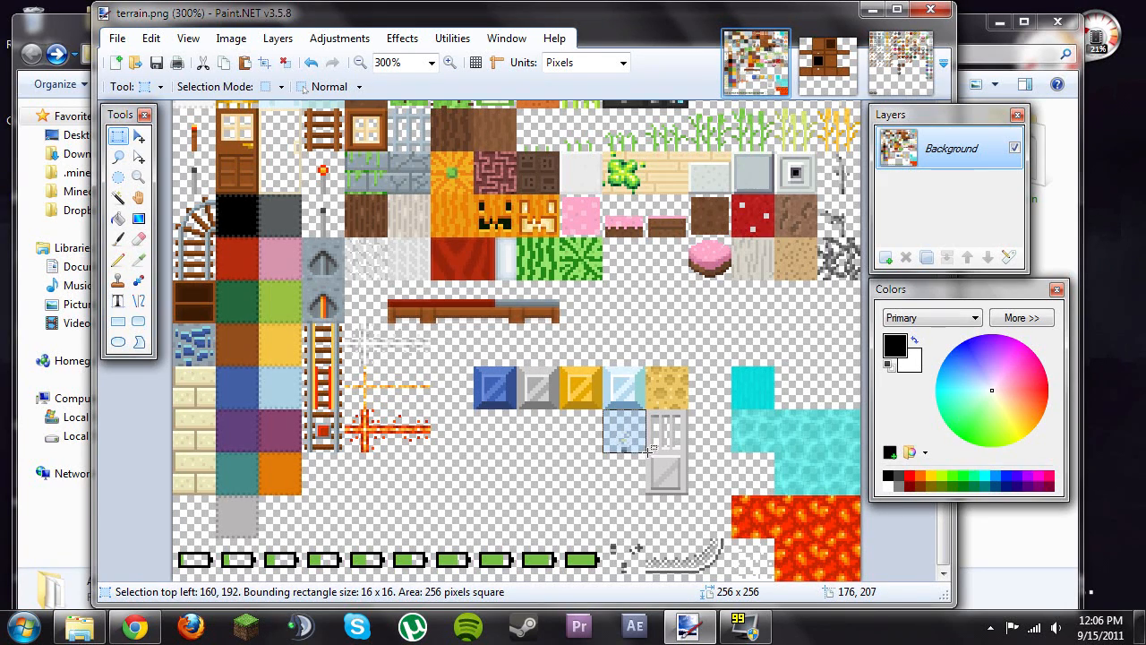
mouse_move(654, 487)
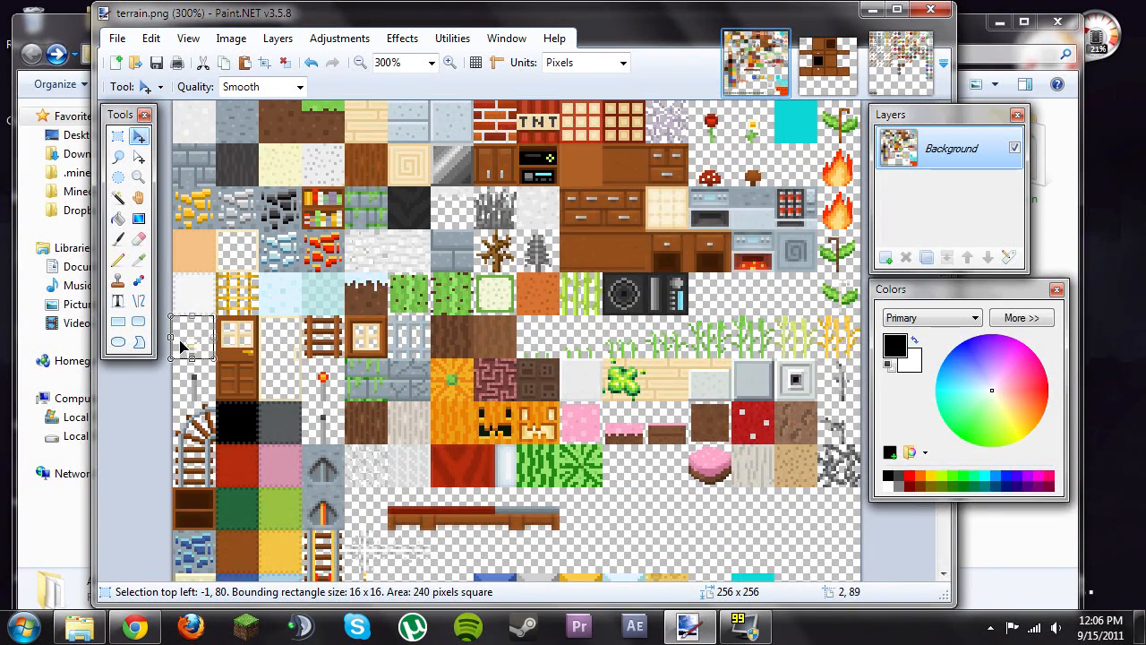
mouse_move(403, 459)
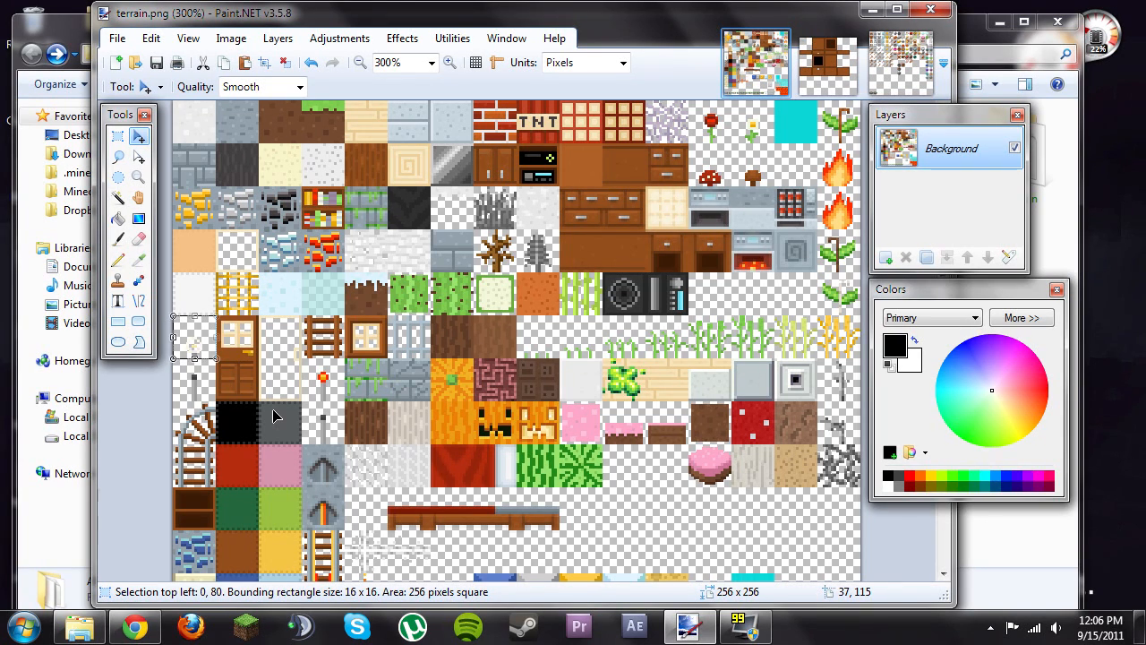
mouse_move(723, 557)
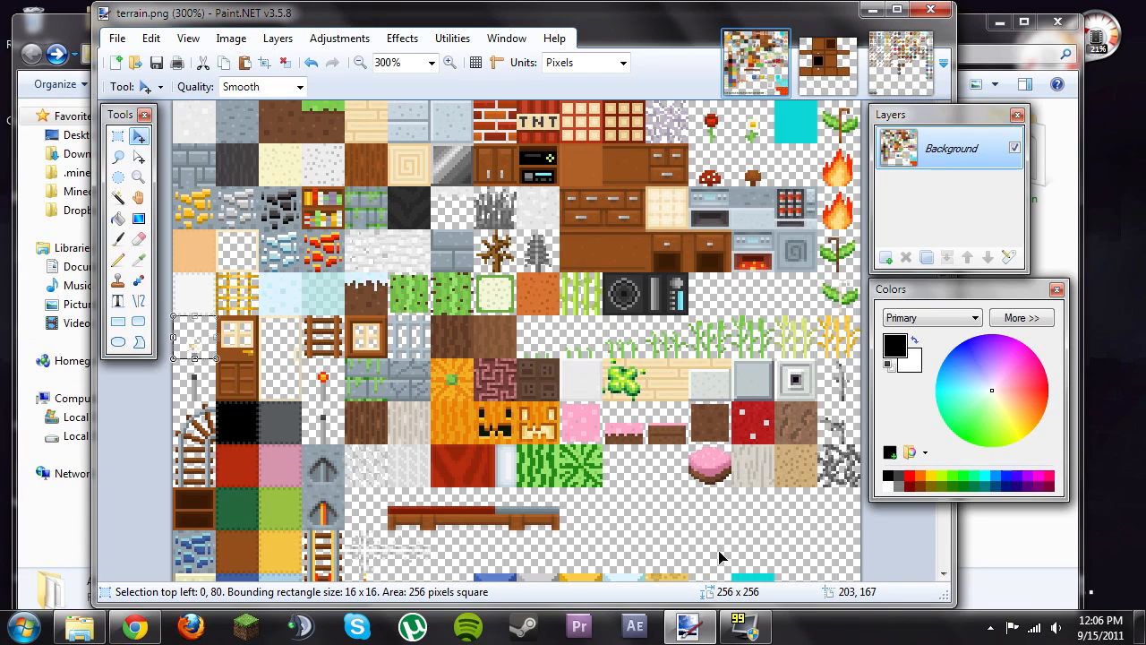
mouse_move(708, 538)
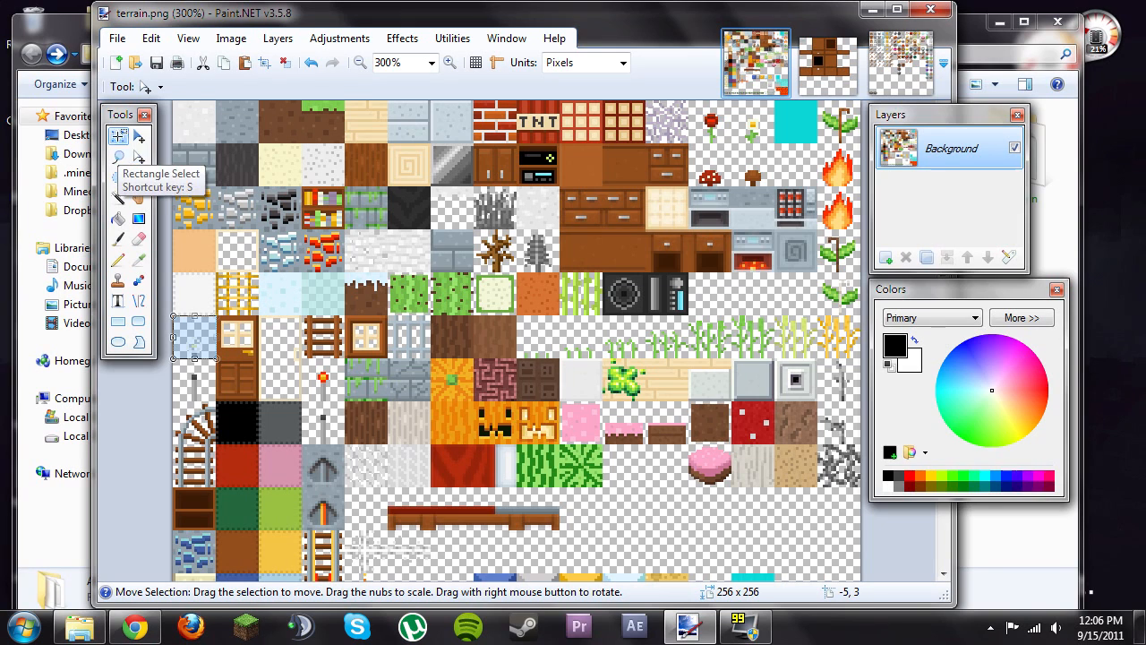
left_click(118, 136)
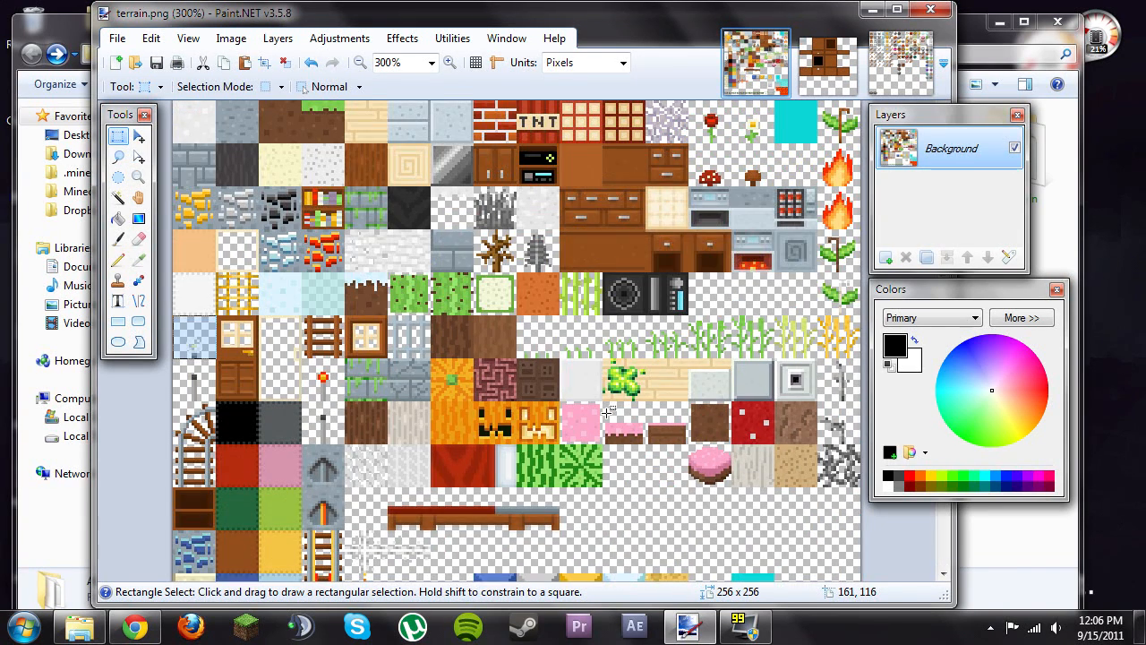
scroll("down", 3)
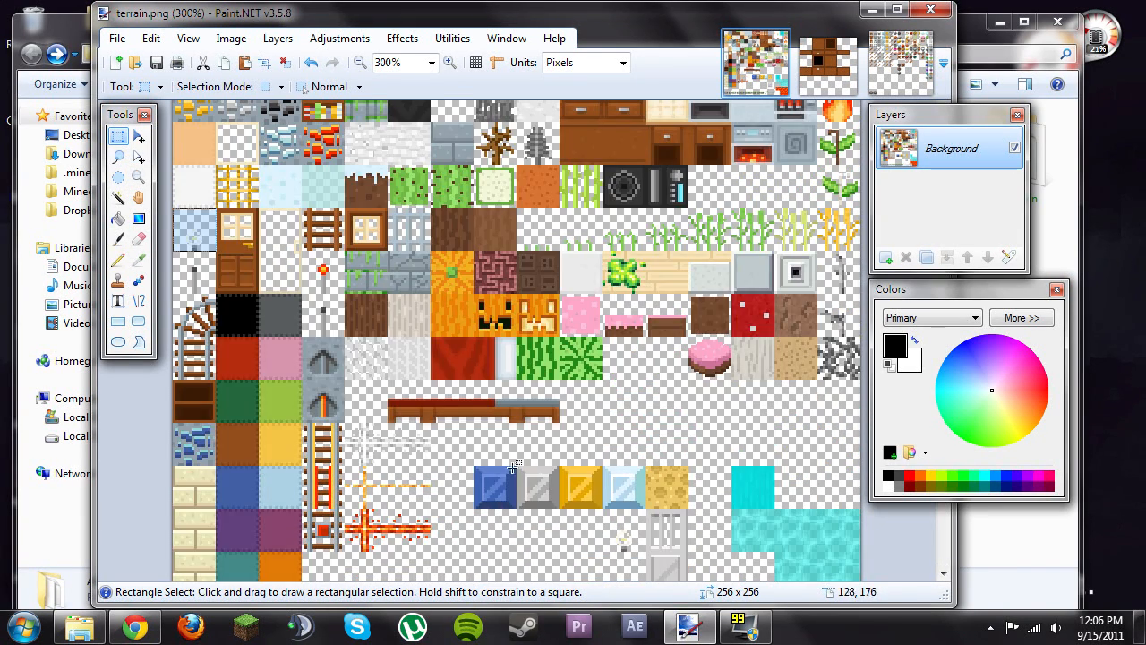
mouse_move(568, 506)
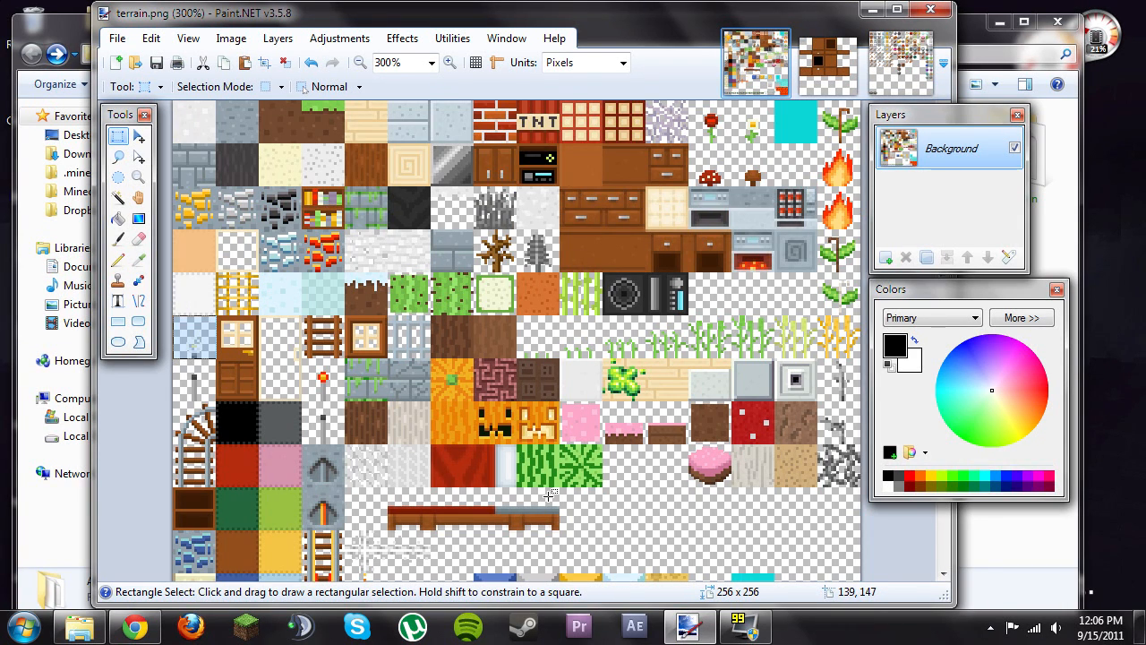
mouse_move(459, 186)
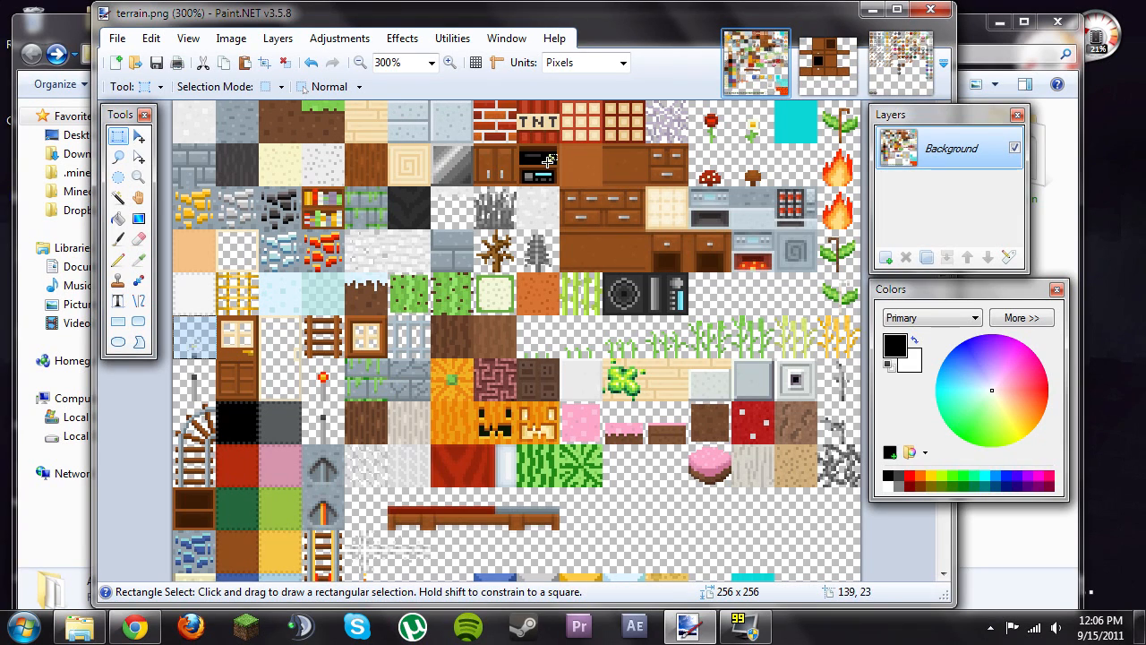
mouse_move(454, 164)
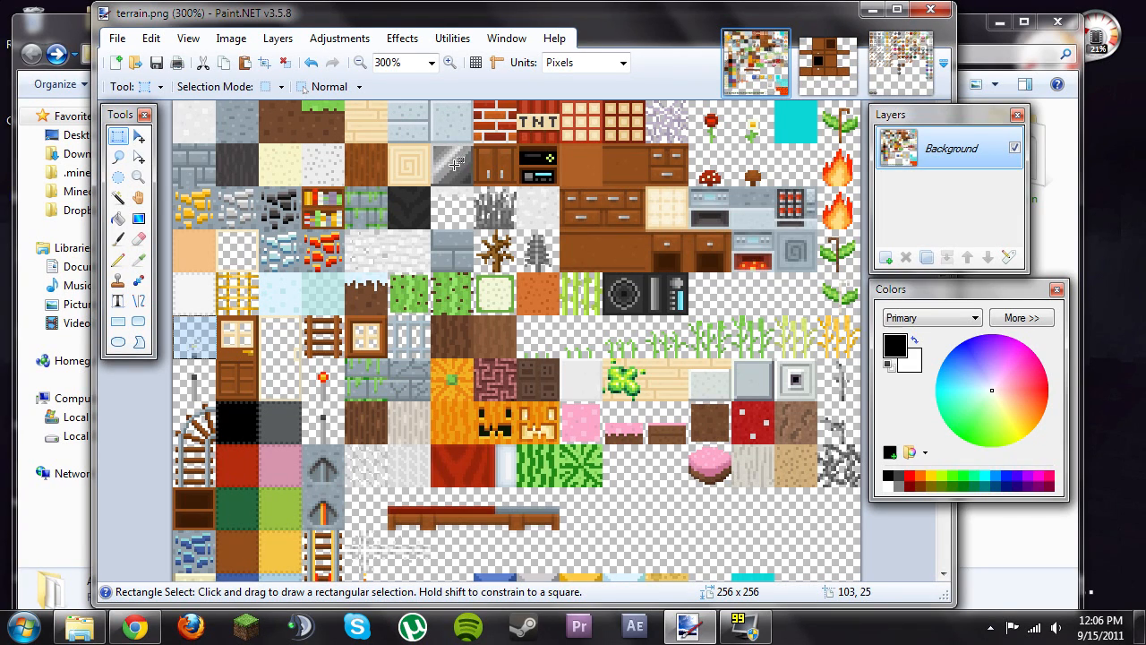
mouse_move(499, 166)
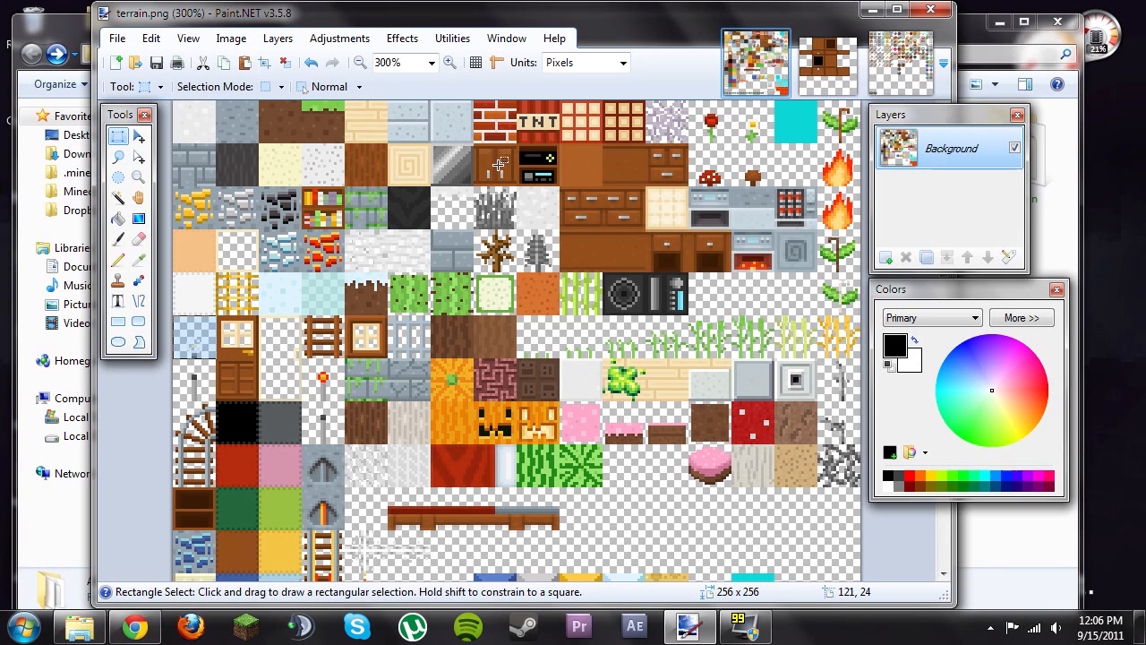
scroll("down", 3)
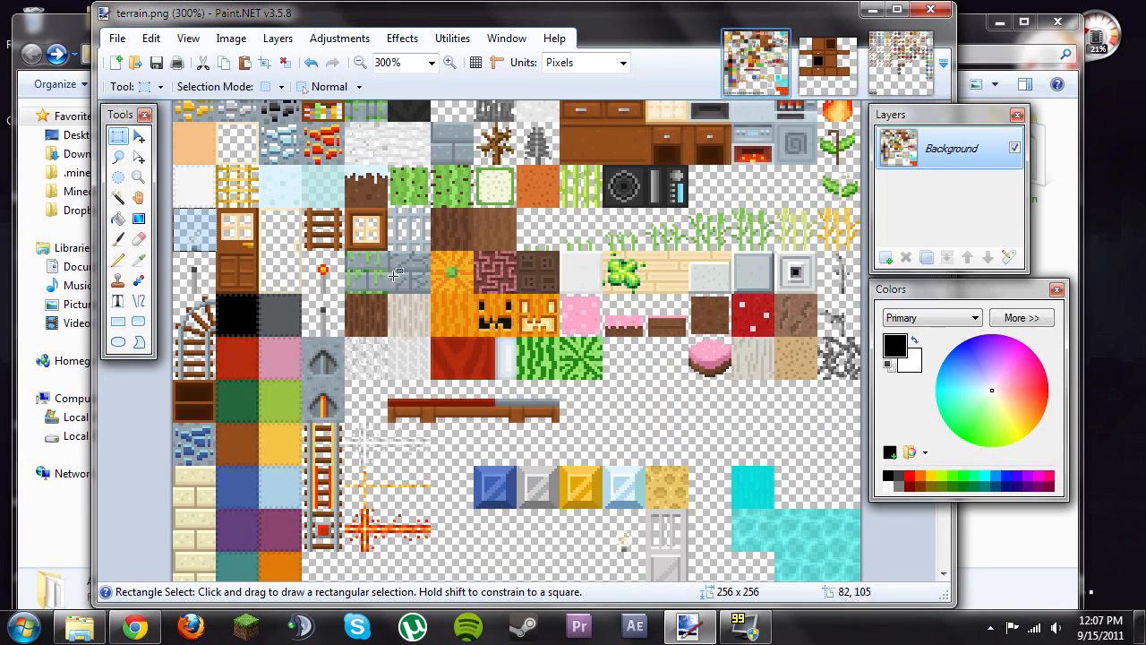
Save the texture sheet as a PNG copy named terrain2 in the xProKx folder
left_click(116, 38)
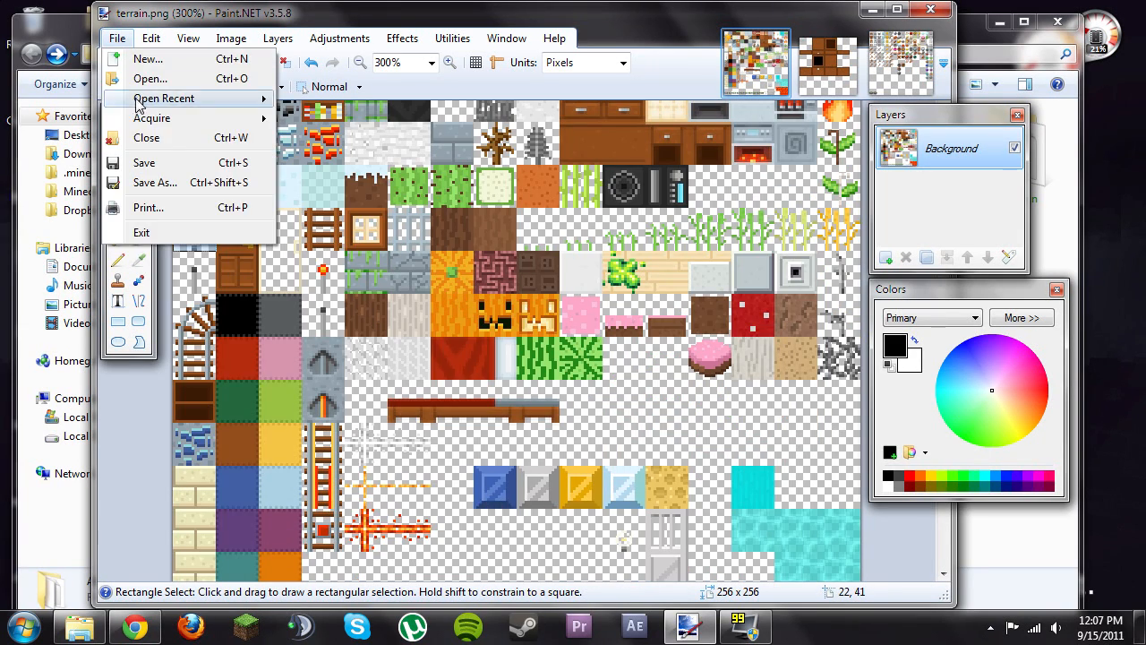
left_click(155, 182)
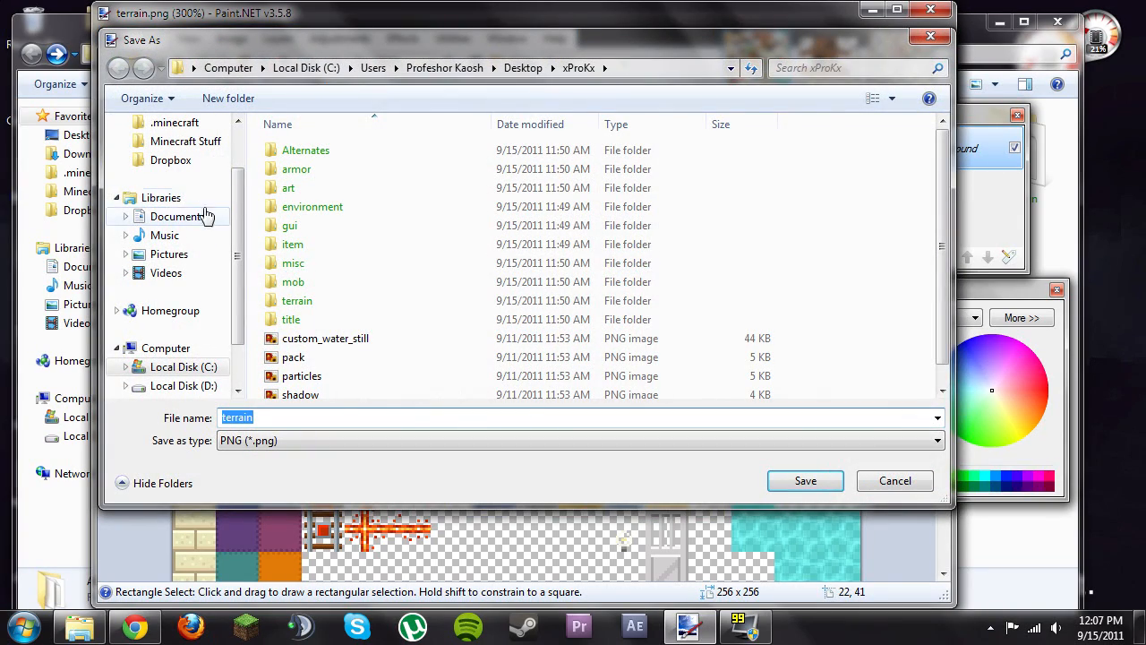
type("terrain2")
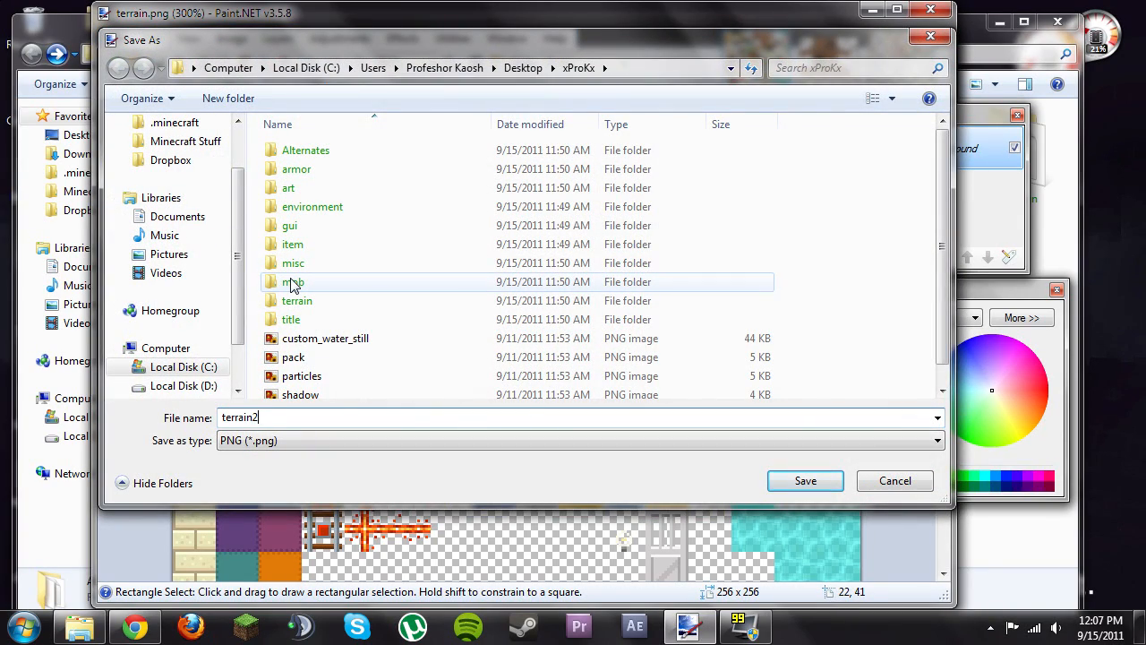
left_click(804, 480)
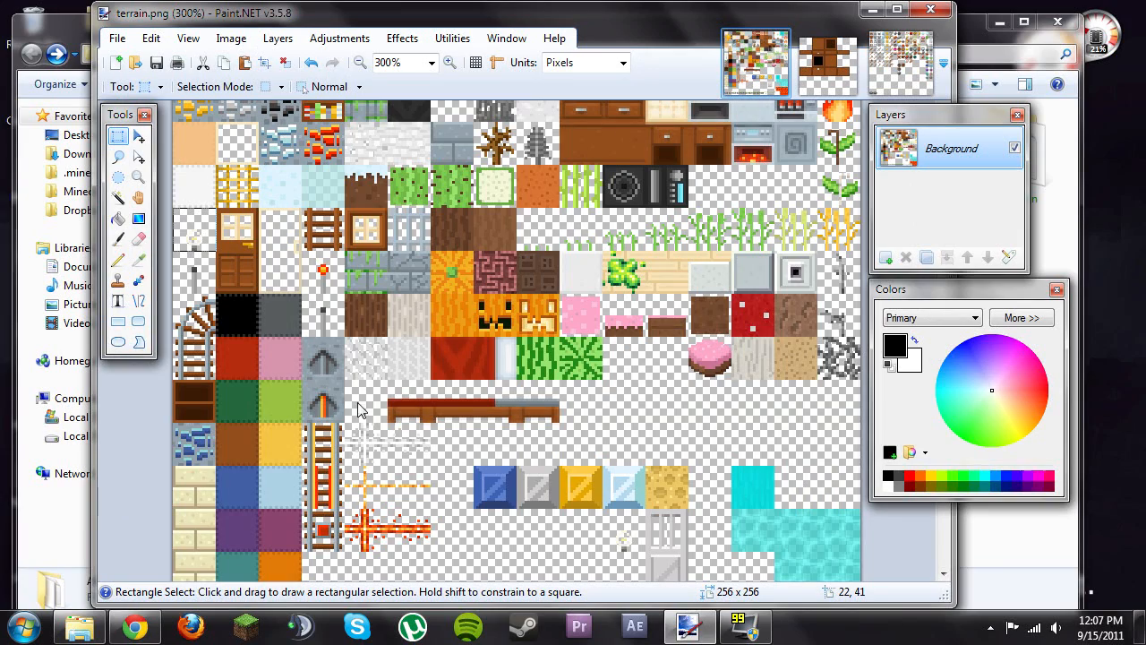
mouse_move(512, 103)
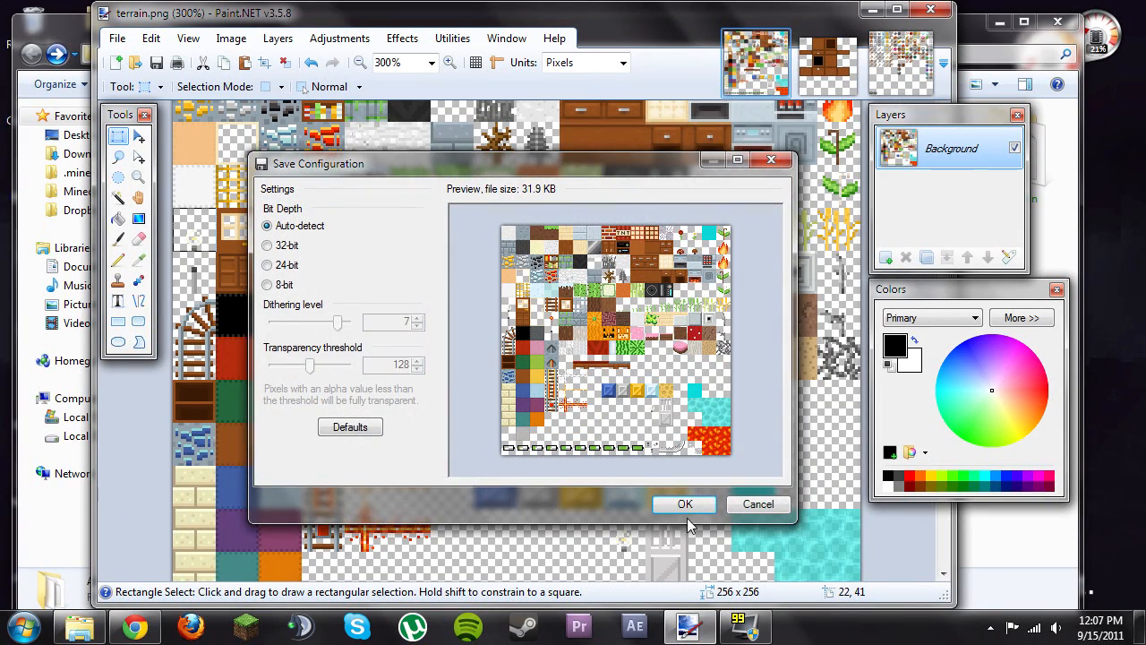
left_click(684, 503)
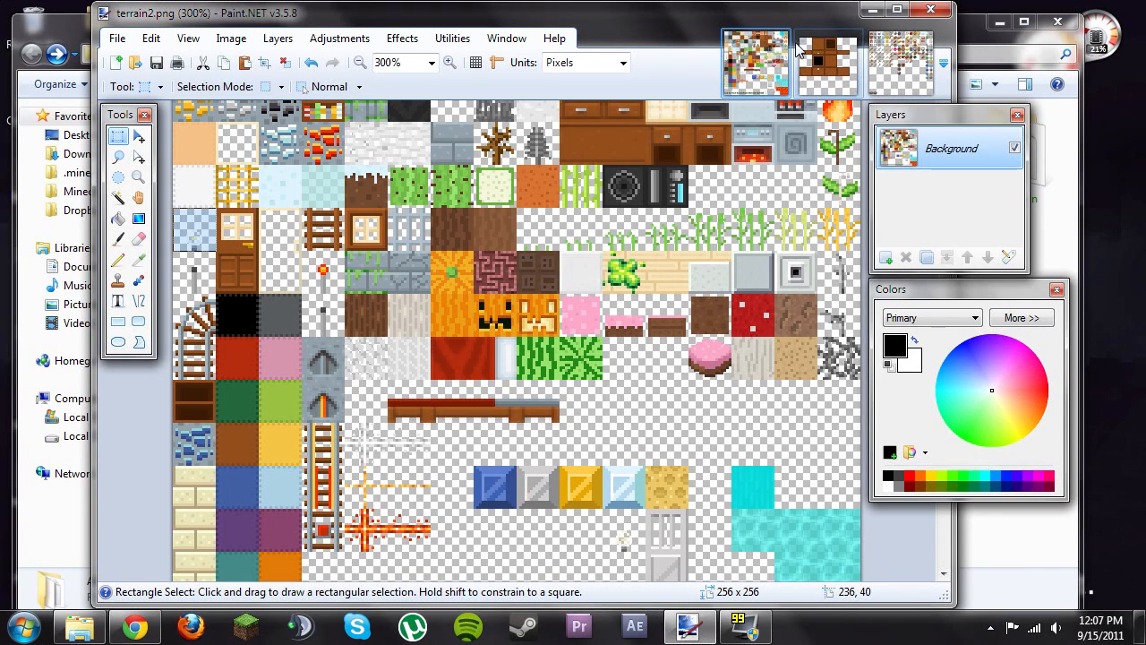
left_click(825, 62)
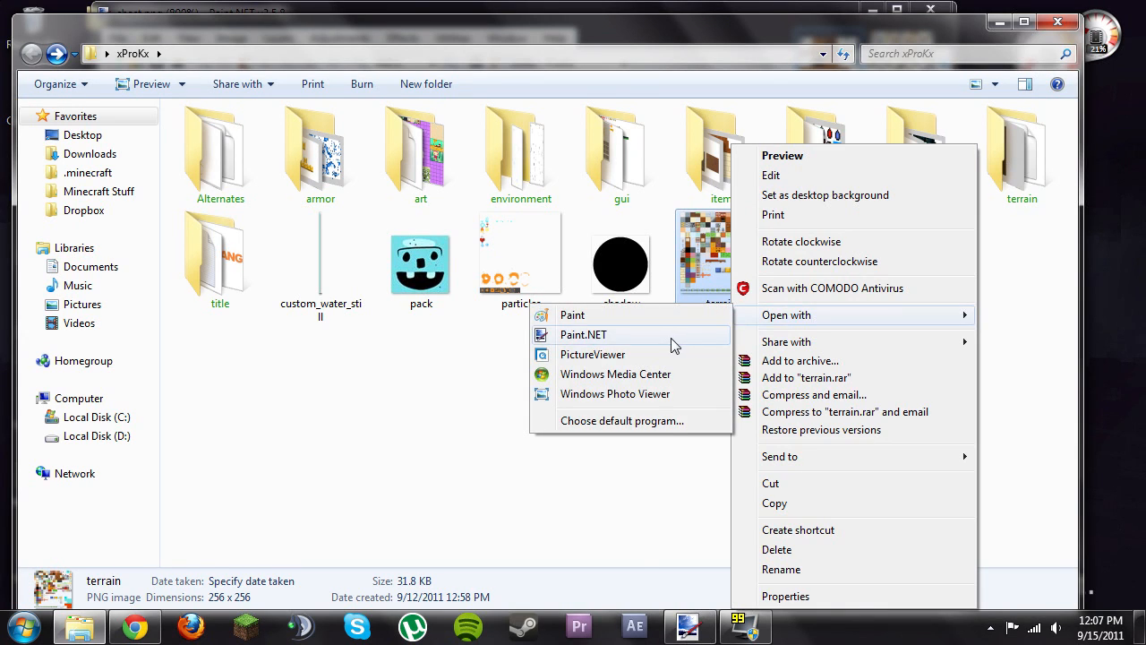
Open terrain.png in Paint.NET and zoom to 400% on the block tiles
left_click(583, 334)
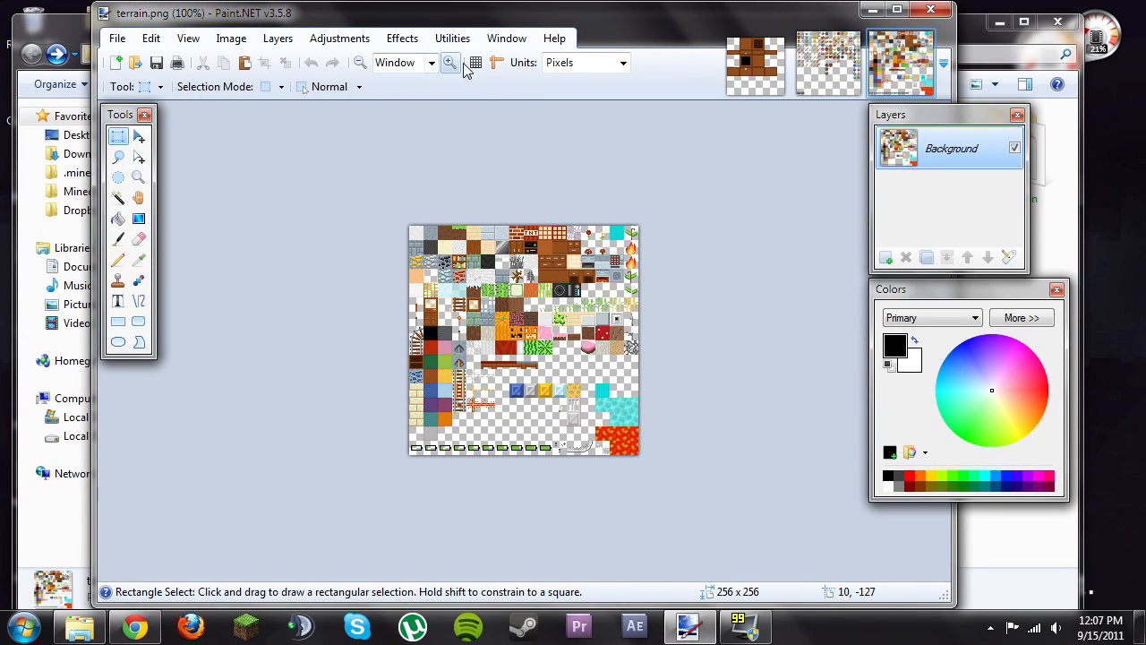
left_click(450, 62)
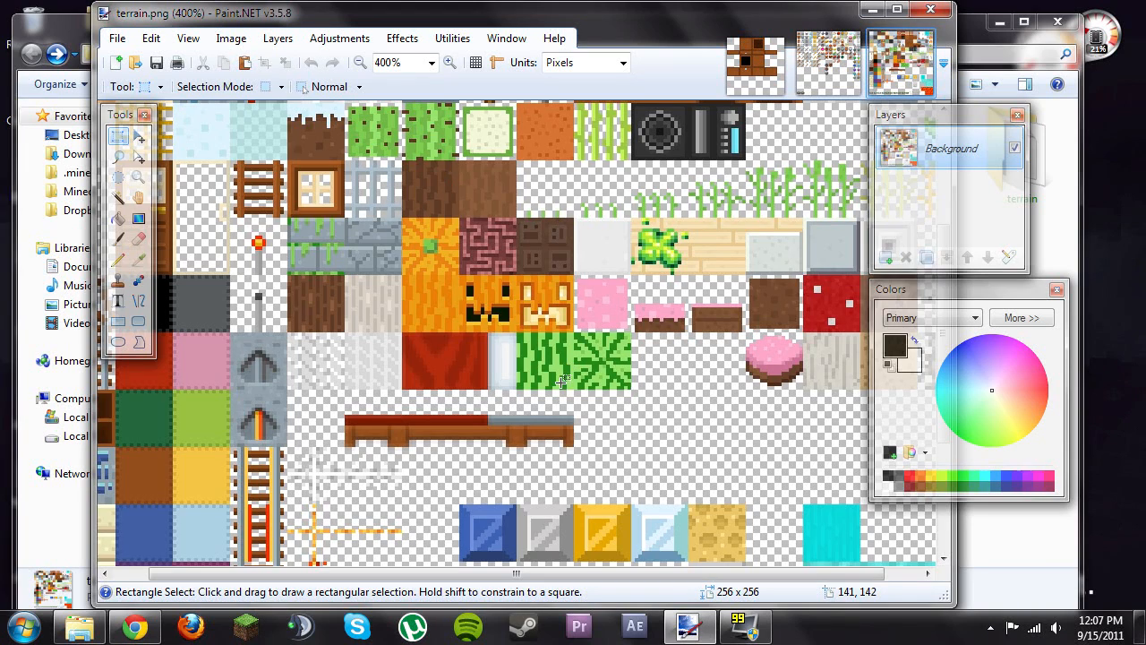
scroll("down", 3)
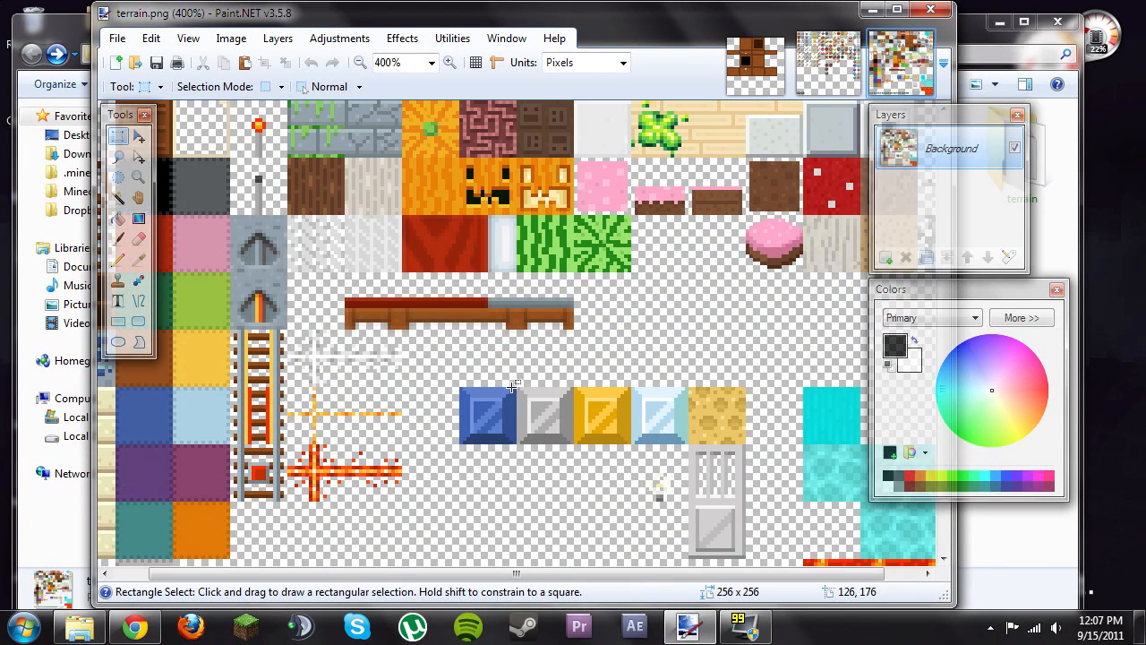
mouse_move(522, 387)
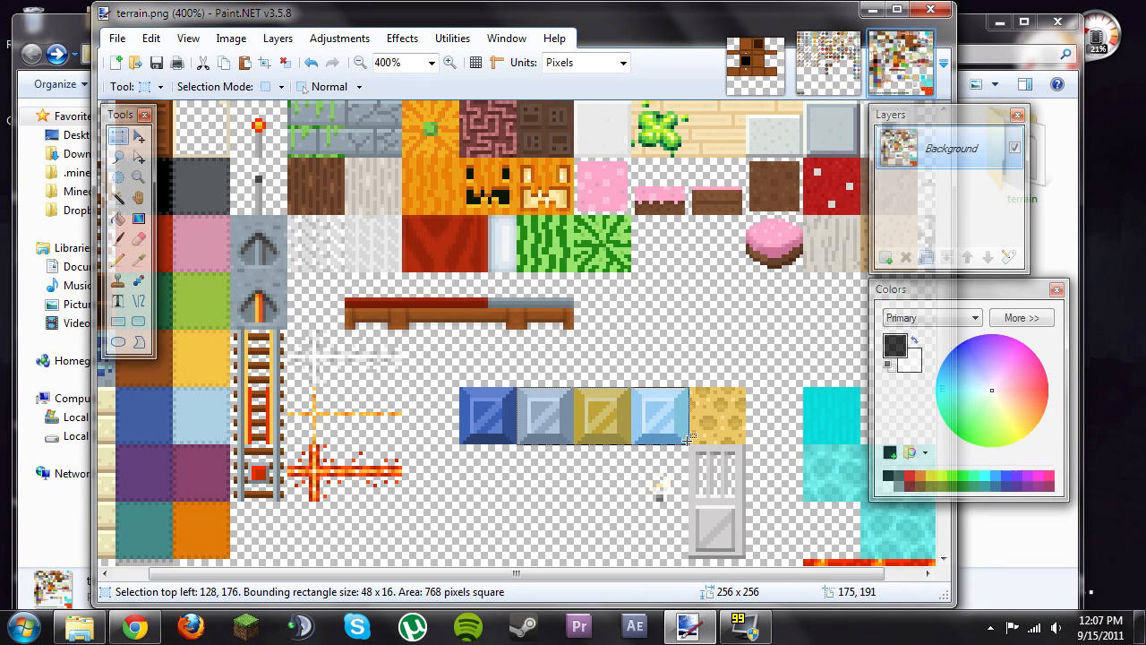
mouse_move(577, 450)
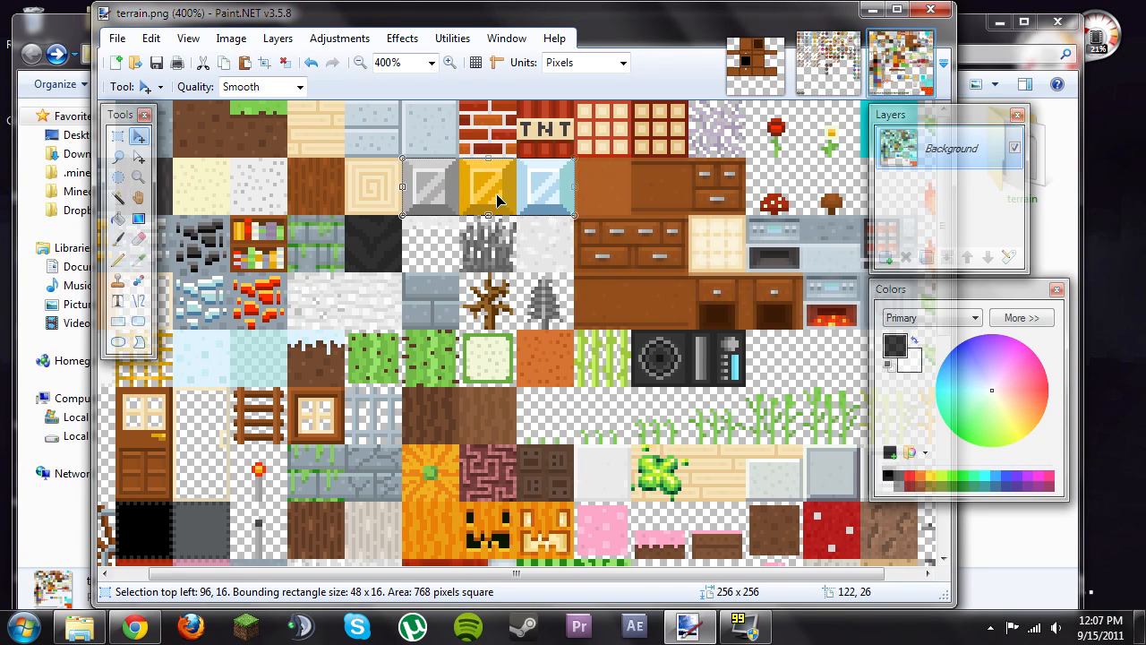
mouse_move(528, 237)
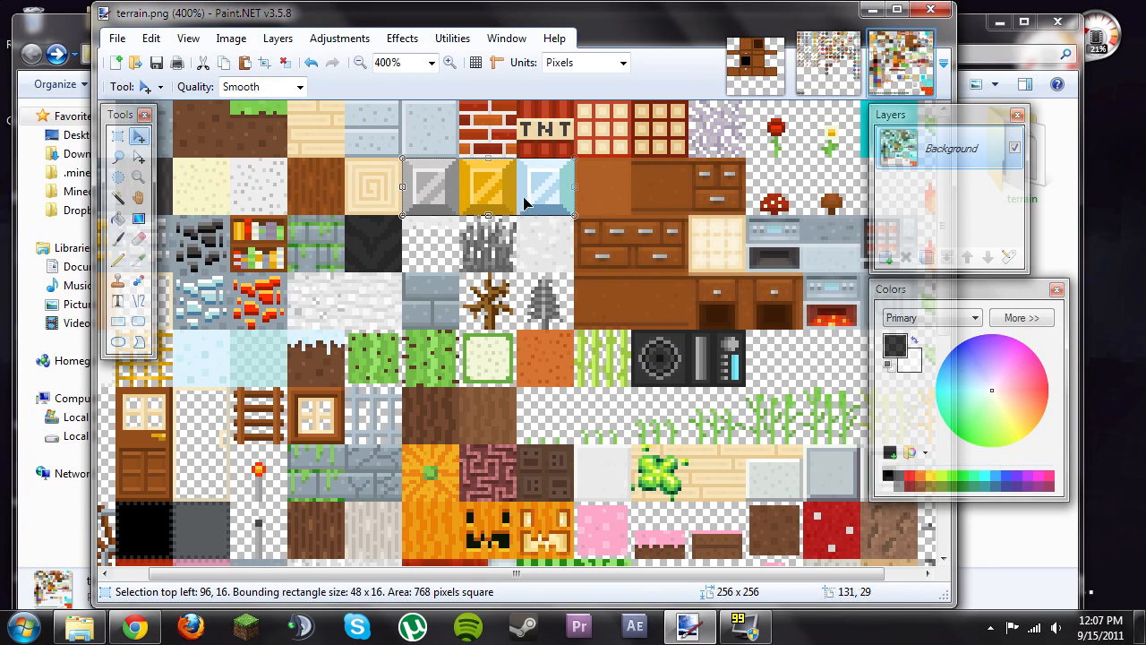
mouse_move(306, 382)
type("terrain3")
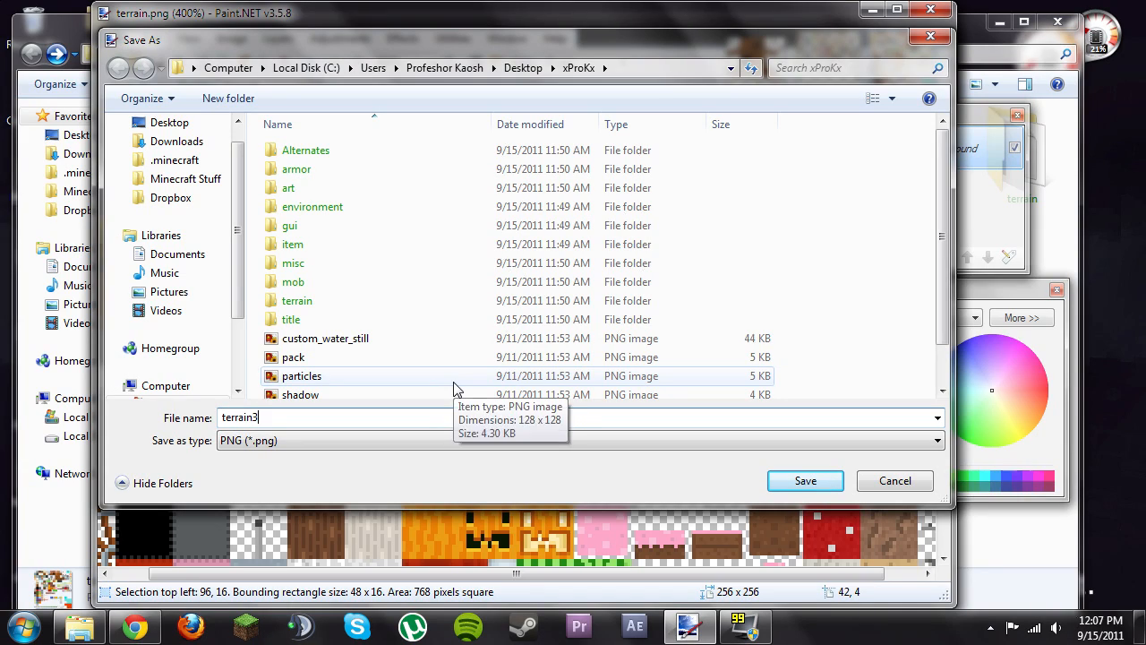
Save the edited texture as terrain3.png in the xProKx folder
left_click(804, 481)
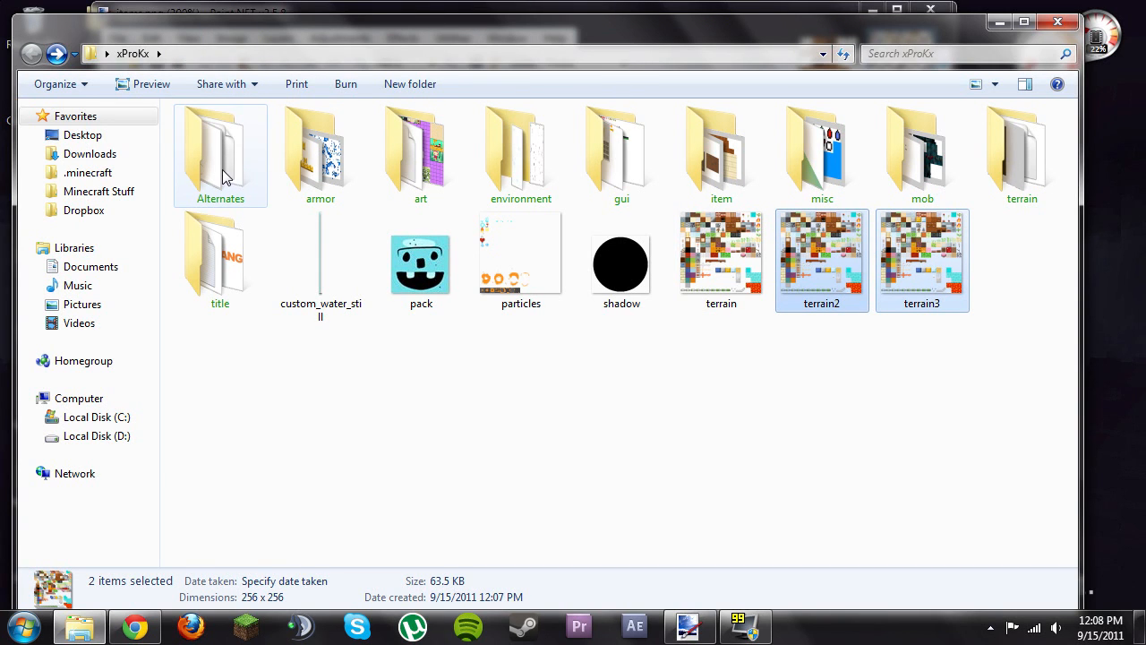
Drag terrain2 and terrain3 into Alternates, then open it twice to confirm
left_click_drag(821, 260, 220, 152)
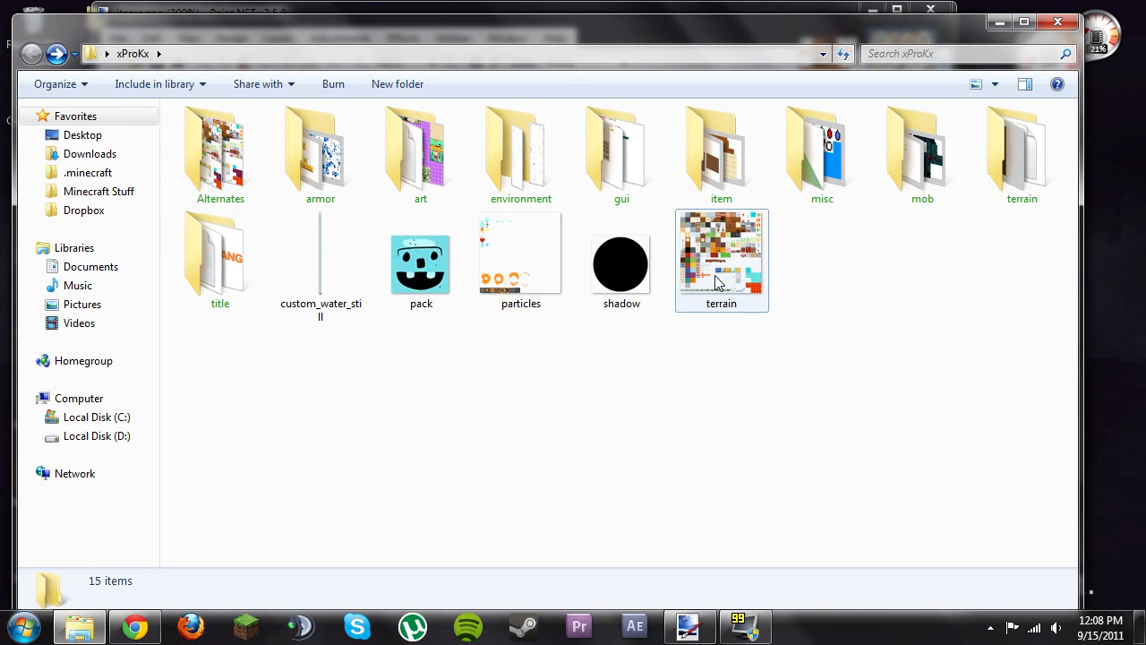
mouse_move(725, 285)
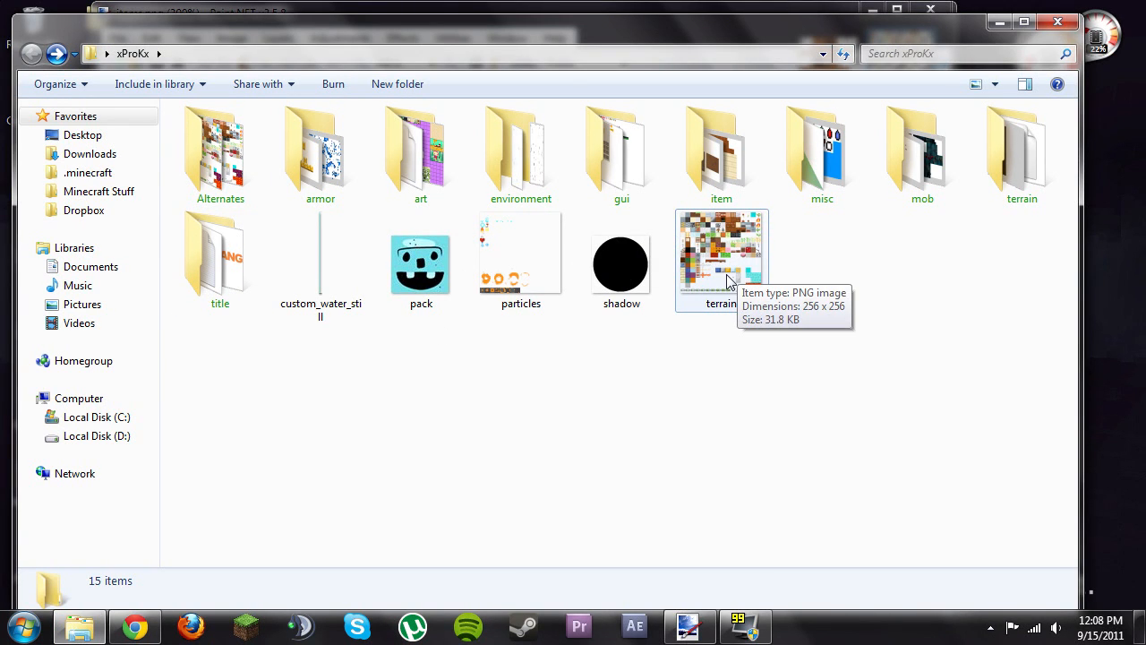
double_click(220, 148)
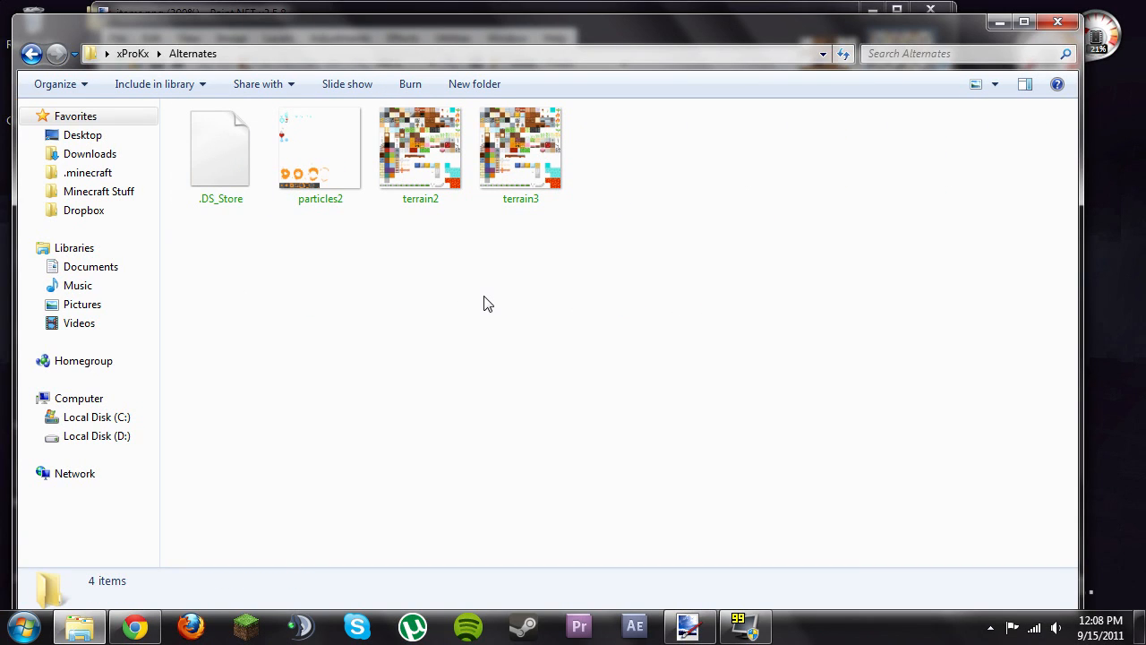
left_click(320, 147)
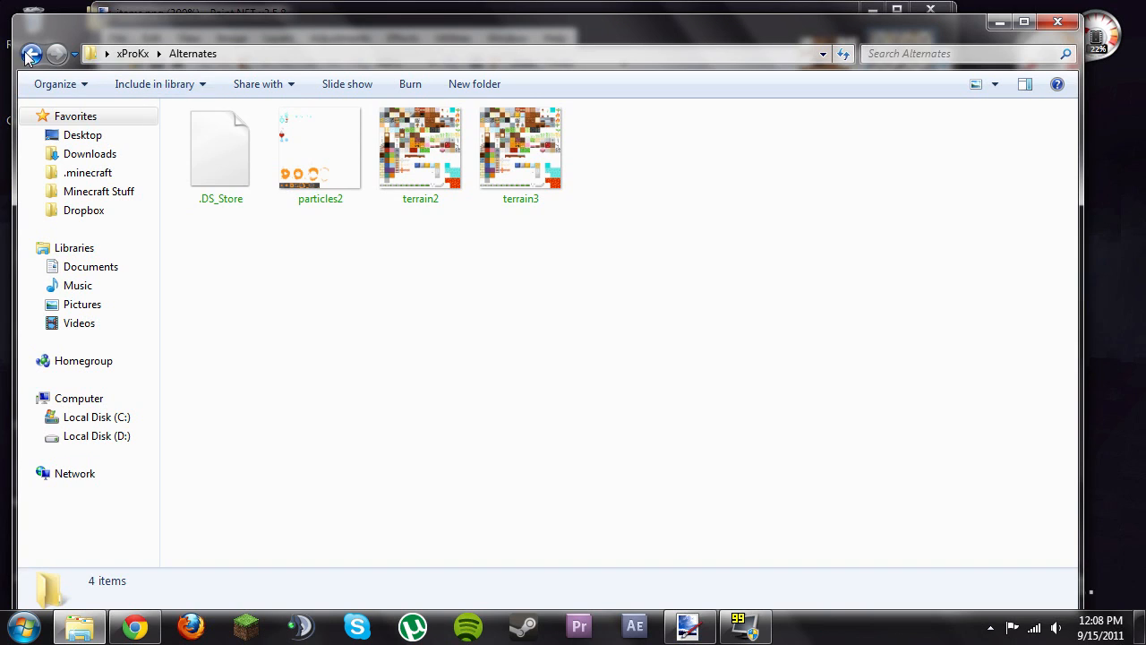
left_click(32, 54)
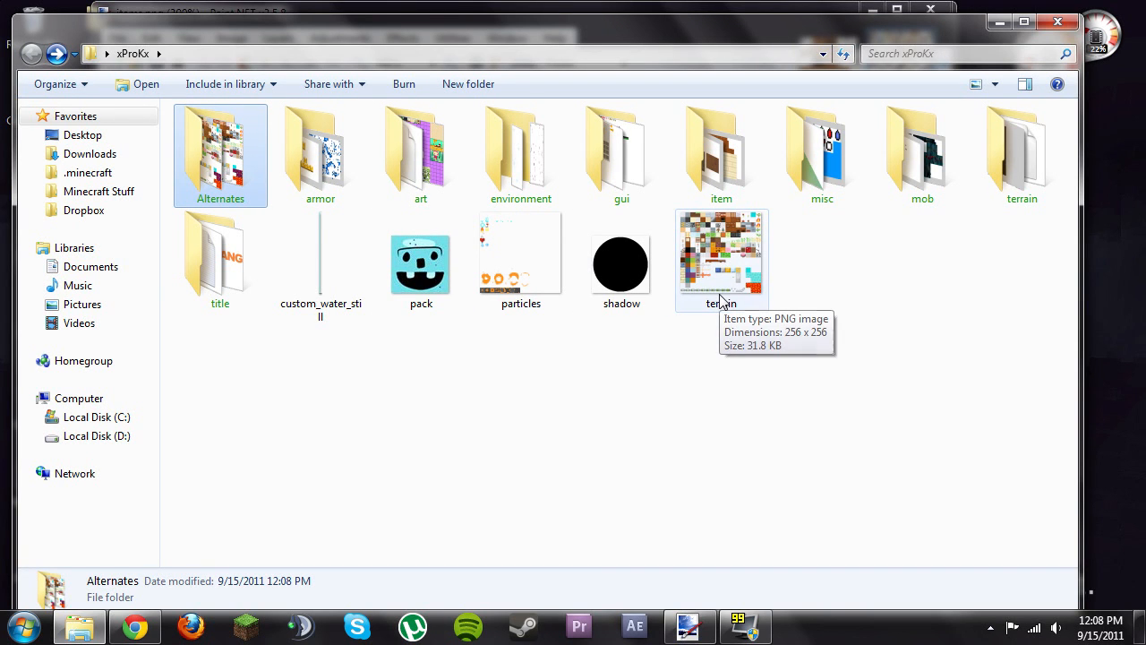
mouse_move(230, 158)
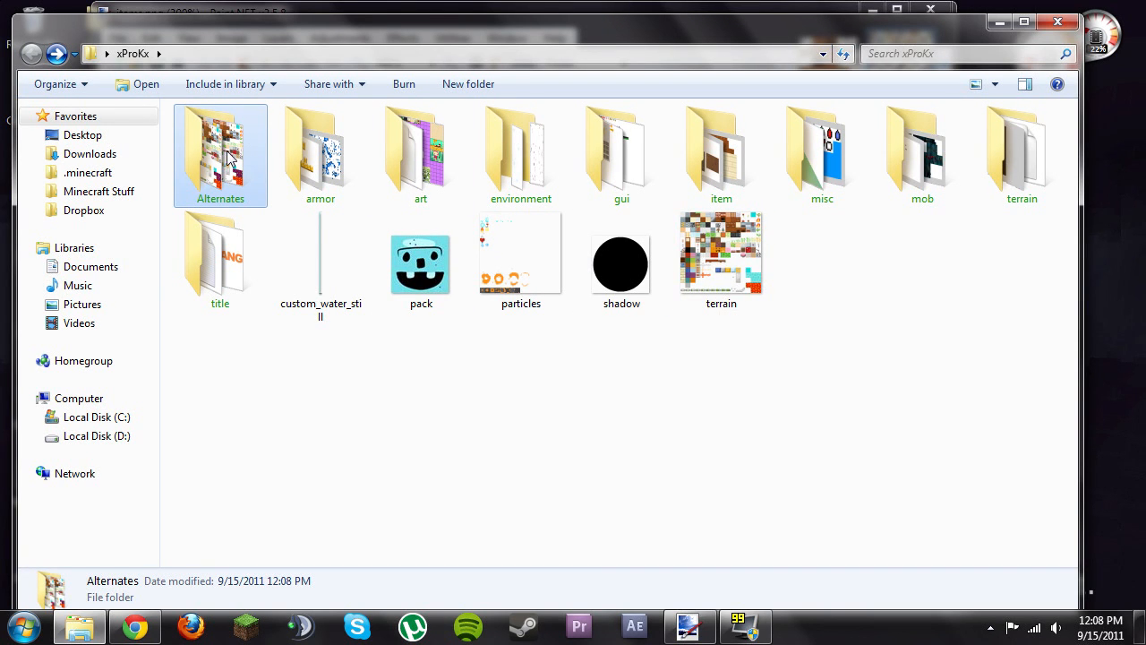
double_click(220, 143)
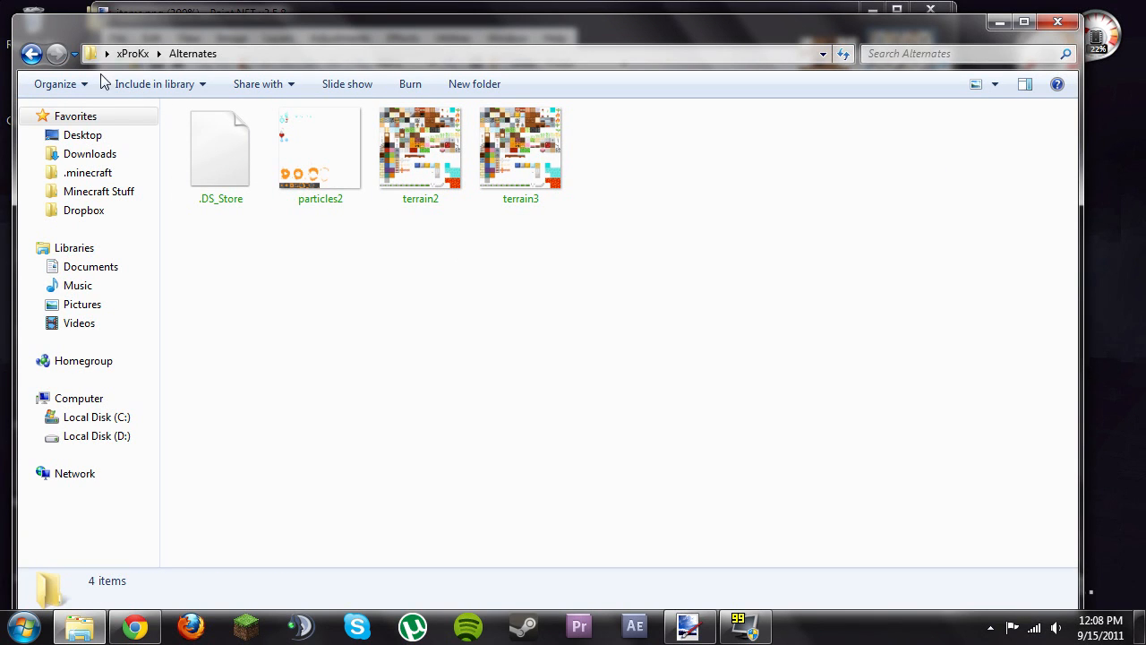
left_click(32, 54)
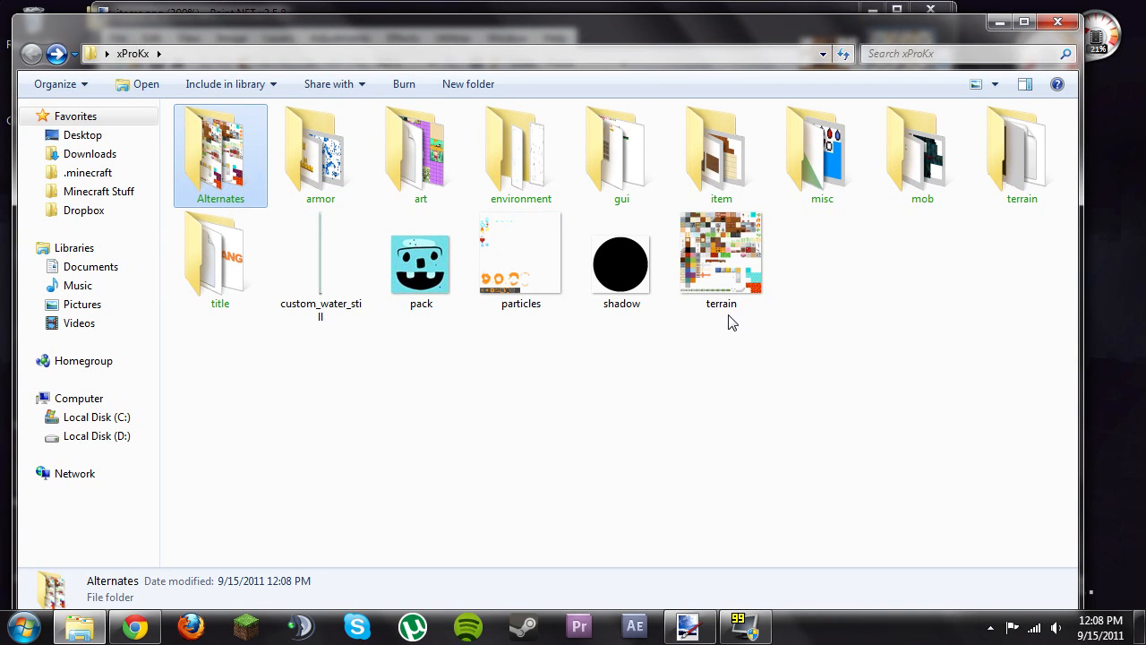
mouse_move(827, 271)
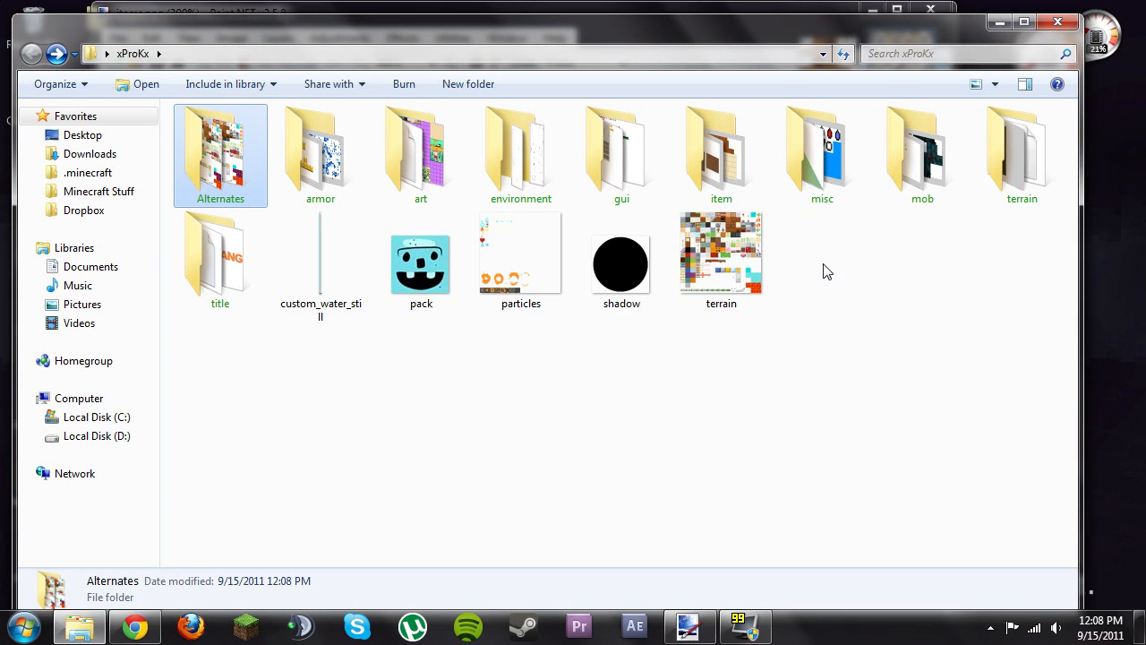
mouse_move(661, 343)
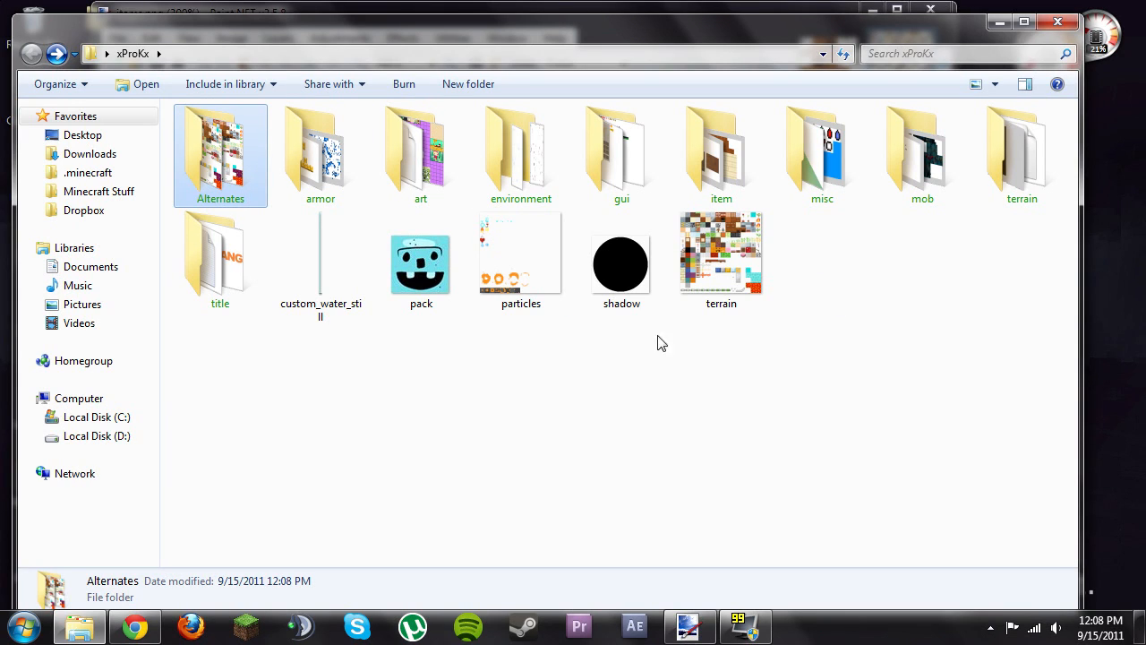
mouse_move(721, 251)
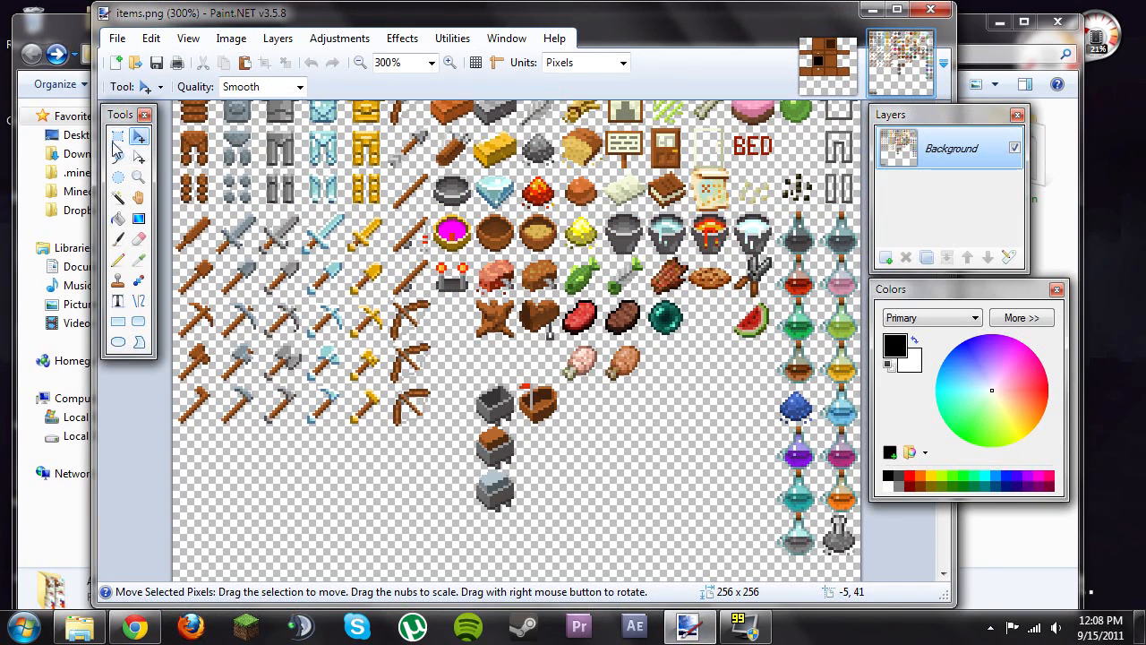
left_click(117, 136)
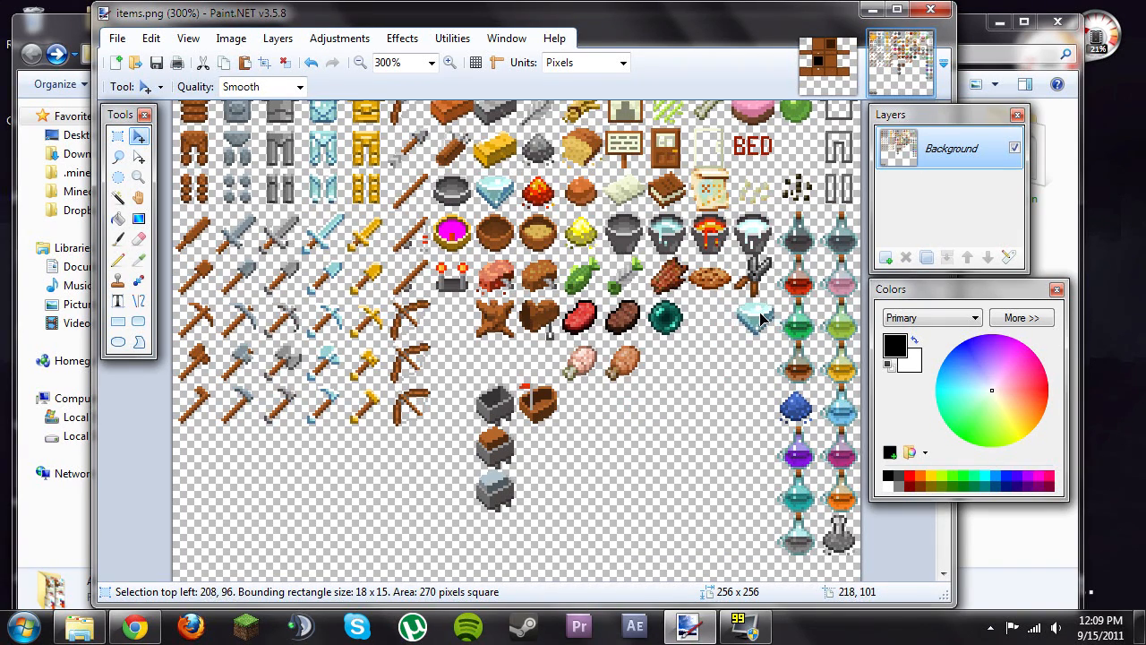
mouse_move(752, 322)
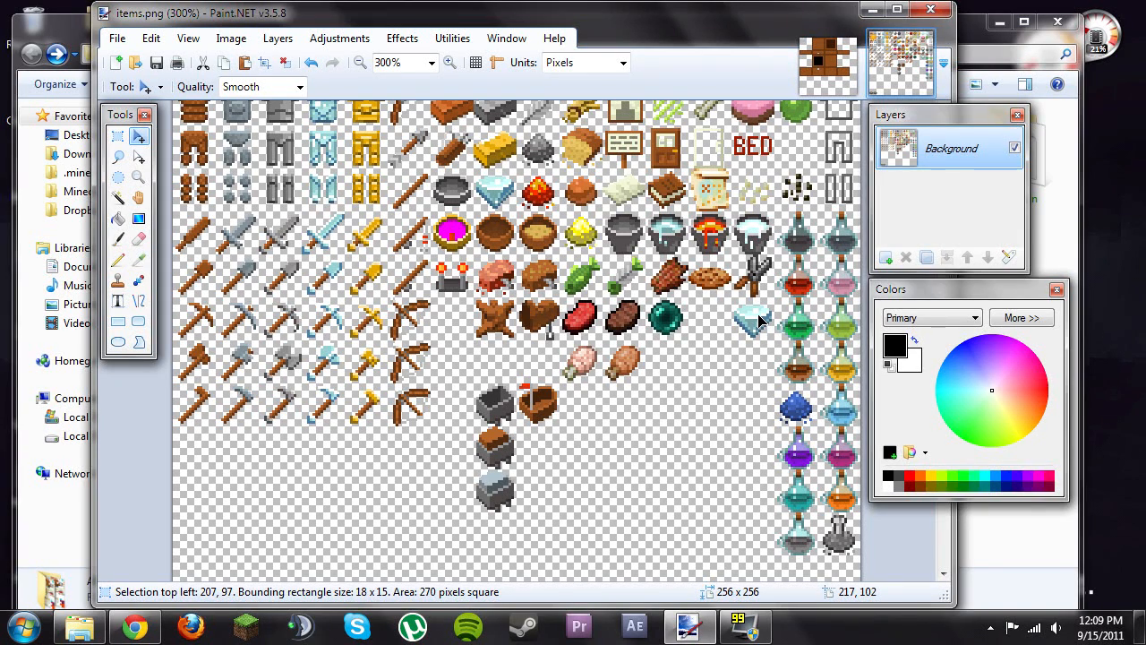
mouse_move(703, 438)
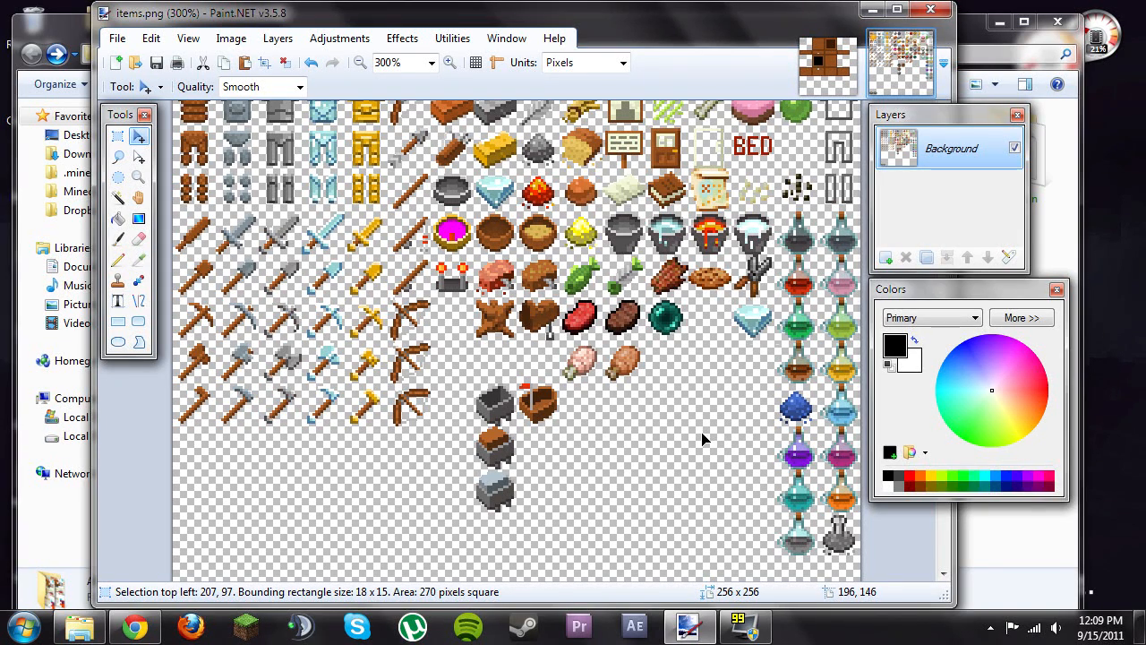
left_click(755, 321)
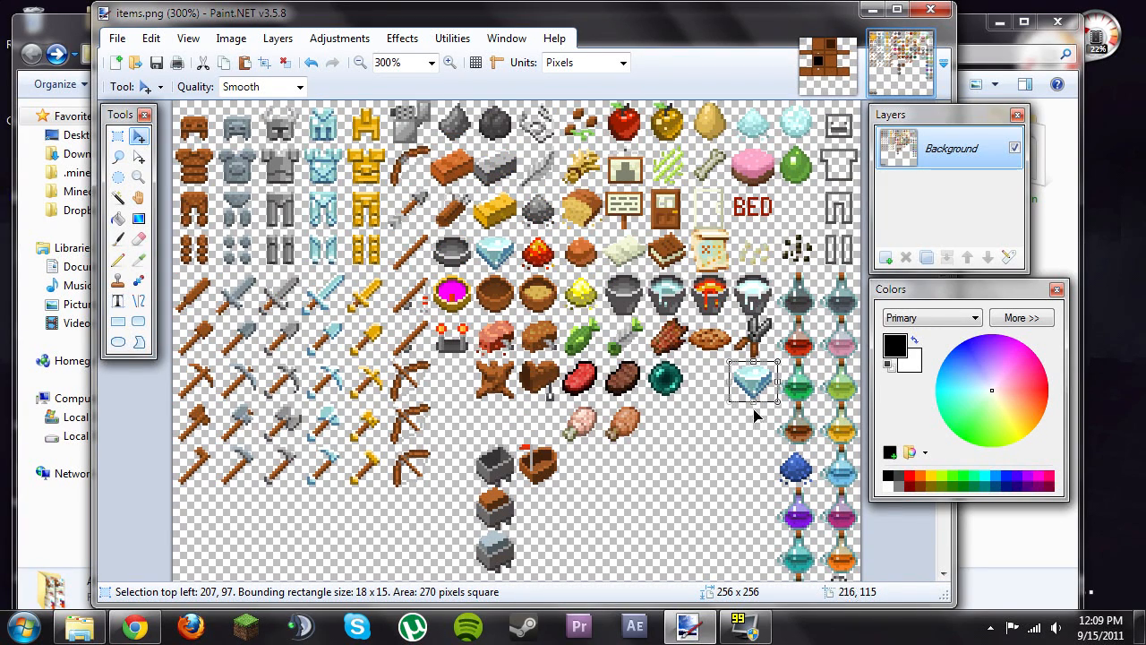
mouse_move(756, 403)
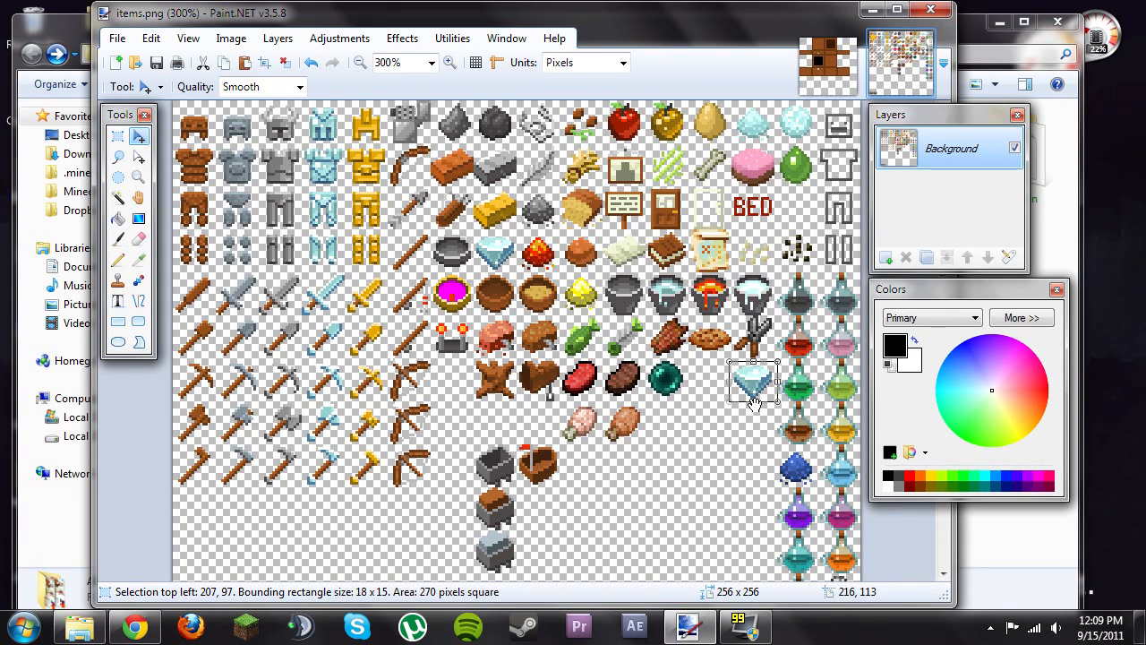
mouse_move(723, 433)
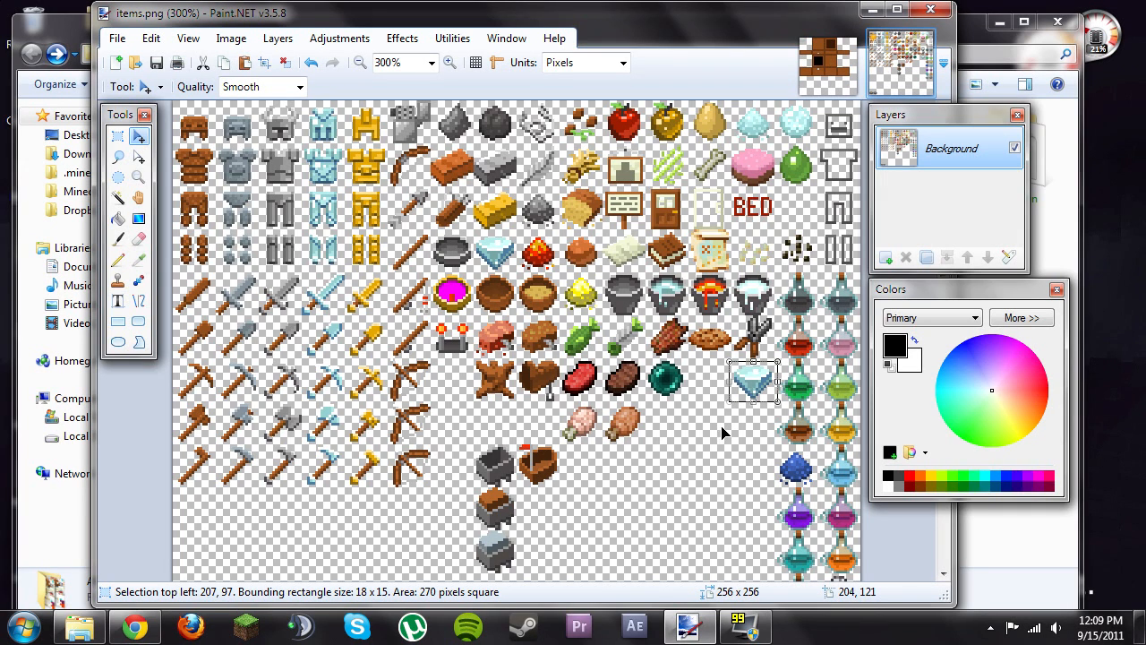
scroll("down", 3)
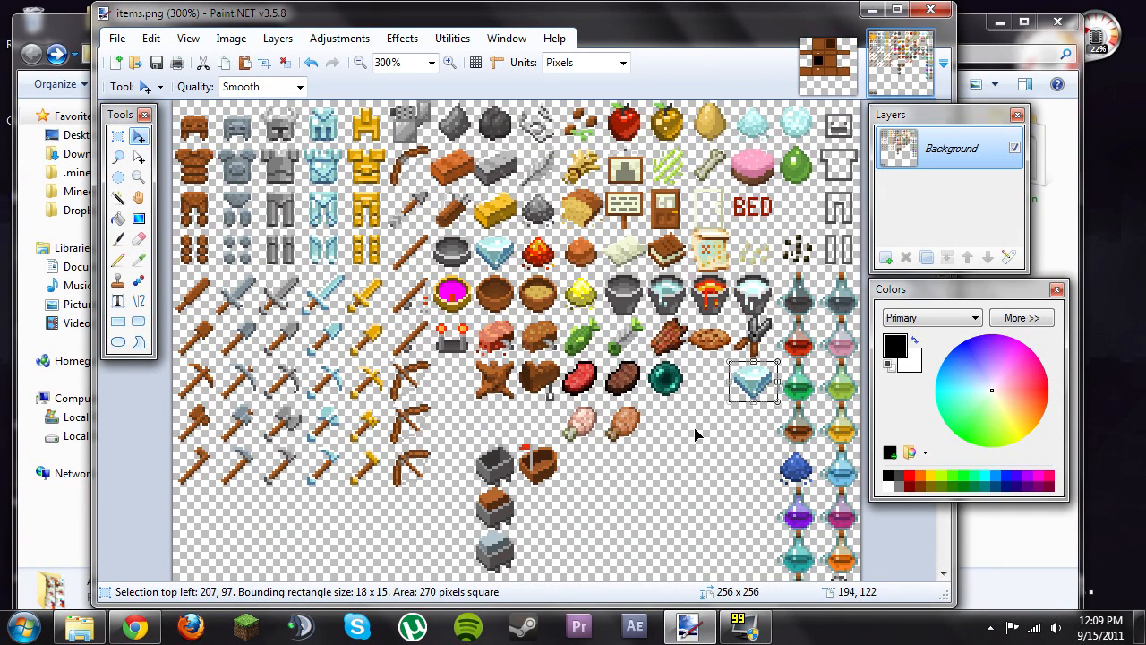
mouse_move(421, 234)
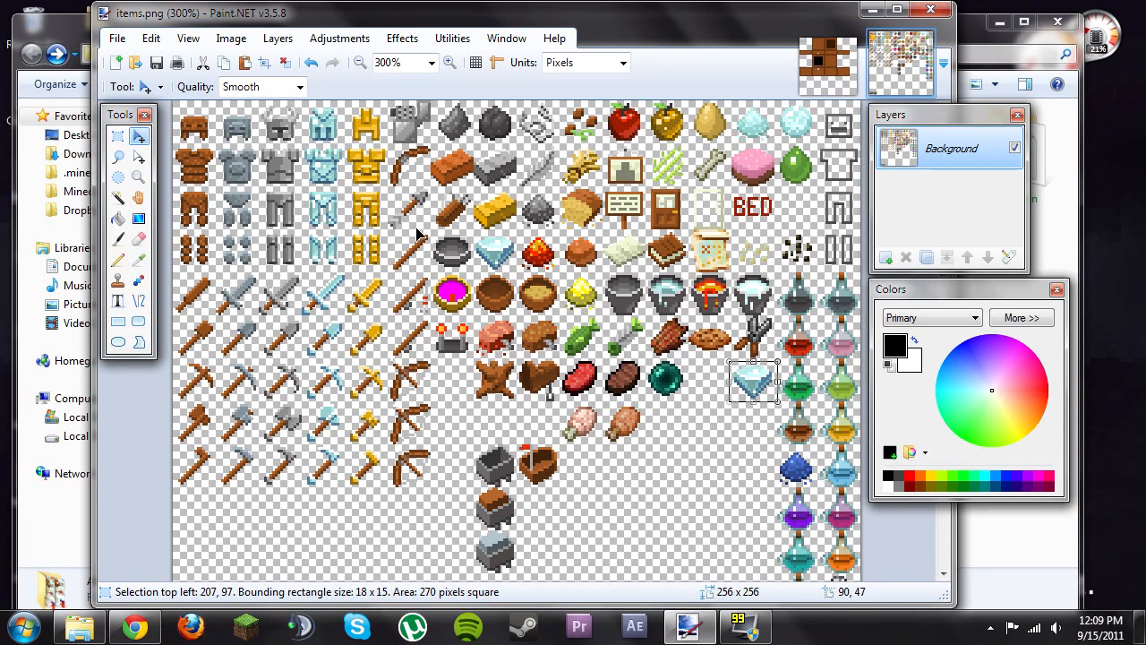
mouse_move(457, 381)
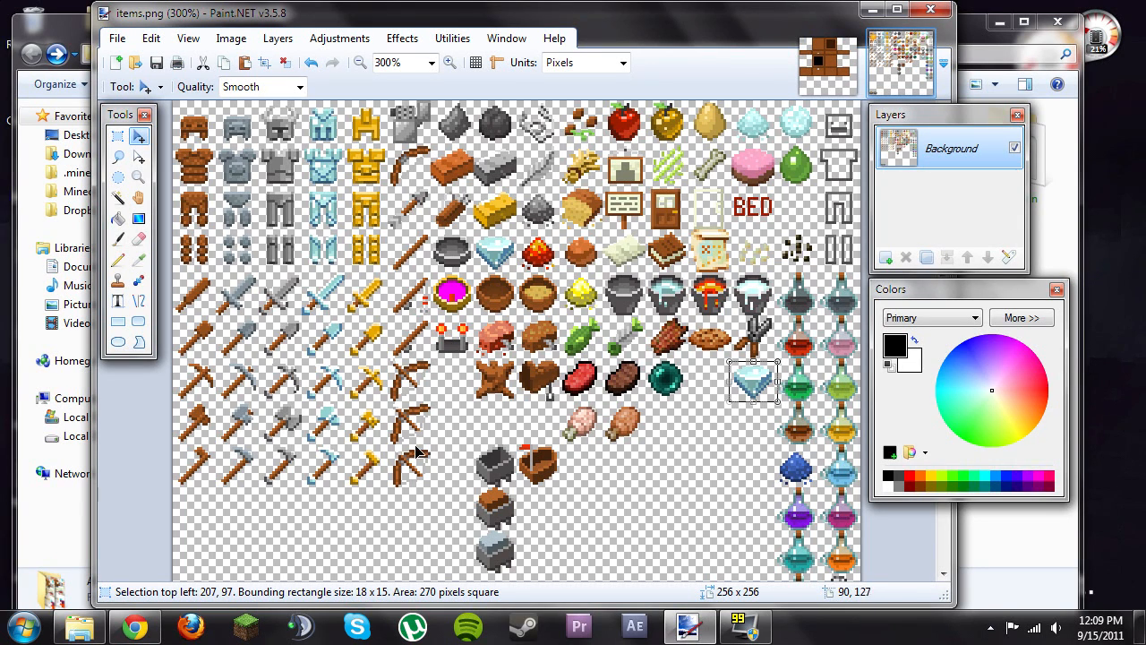
mouse_move(417, 387)
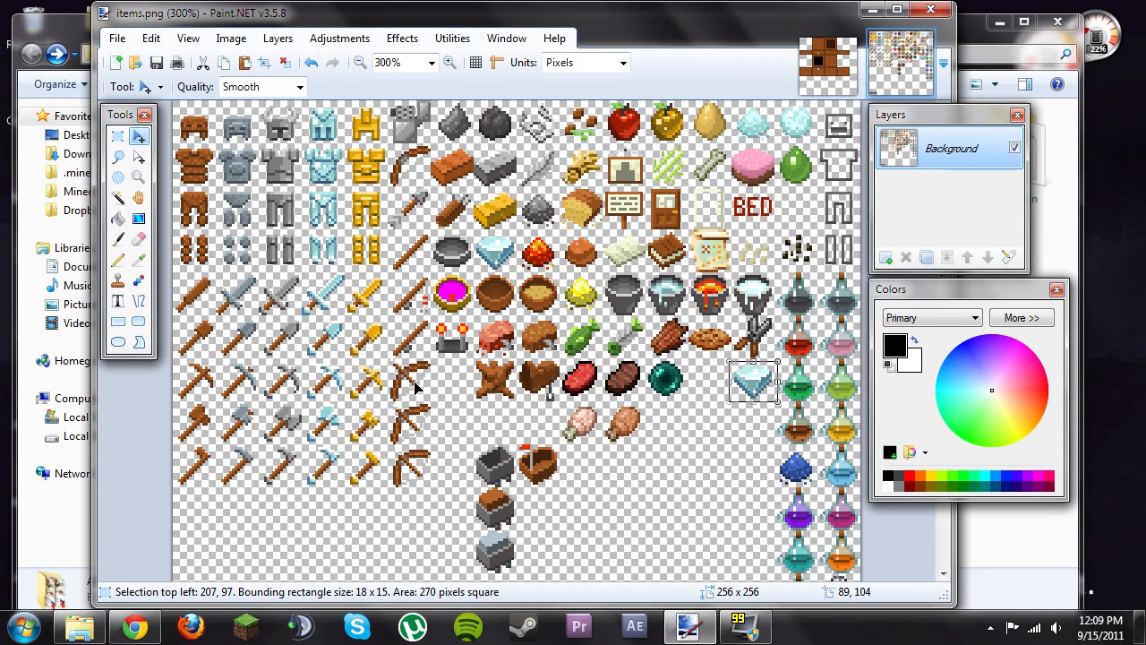
mouse_move(421, 488)
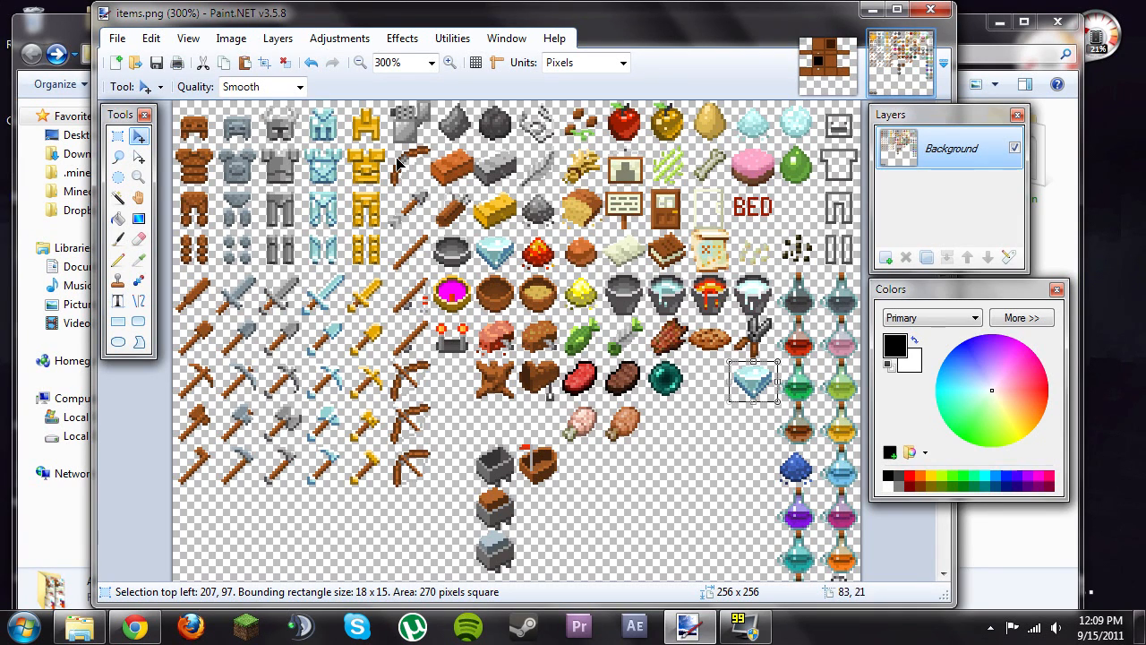
mouse_move(412, 190)
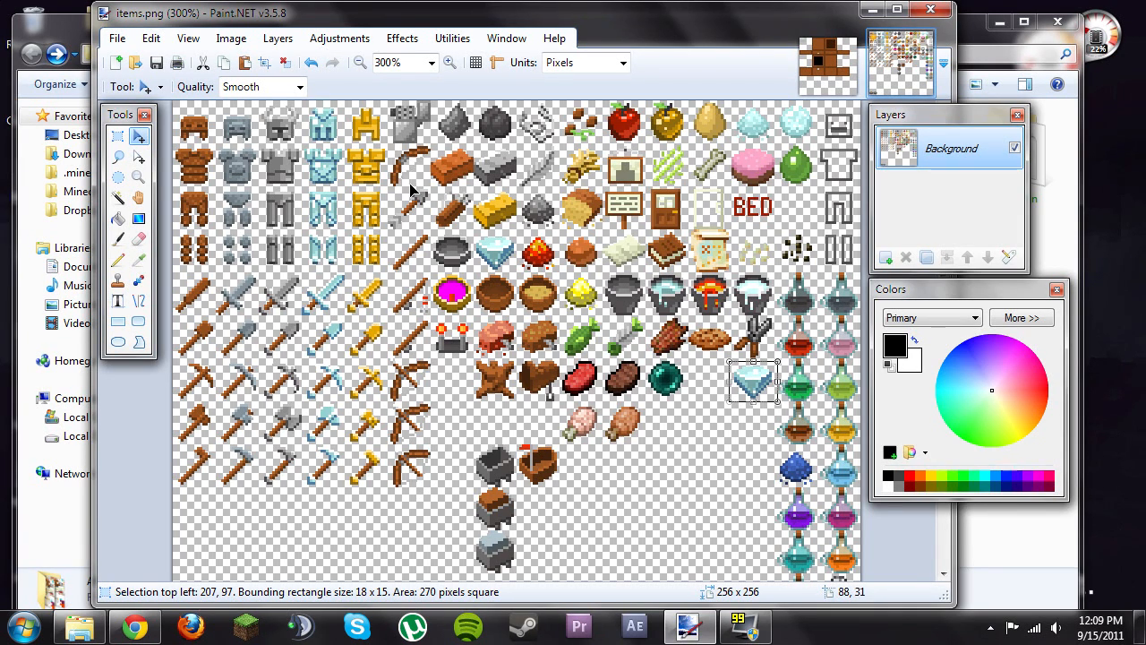
mouse_move(436, 427)
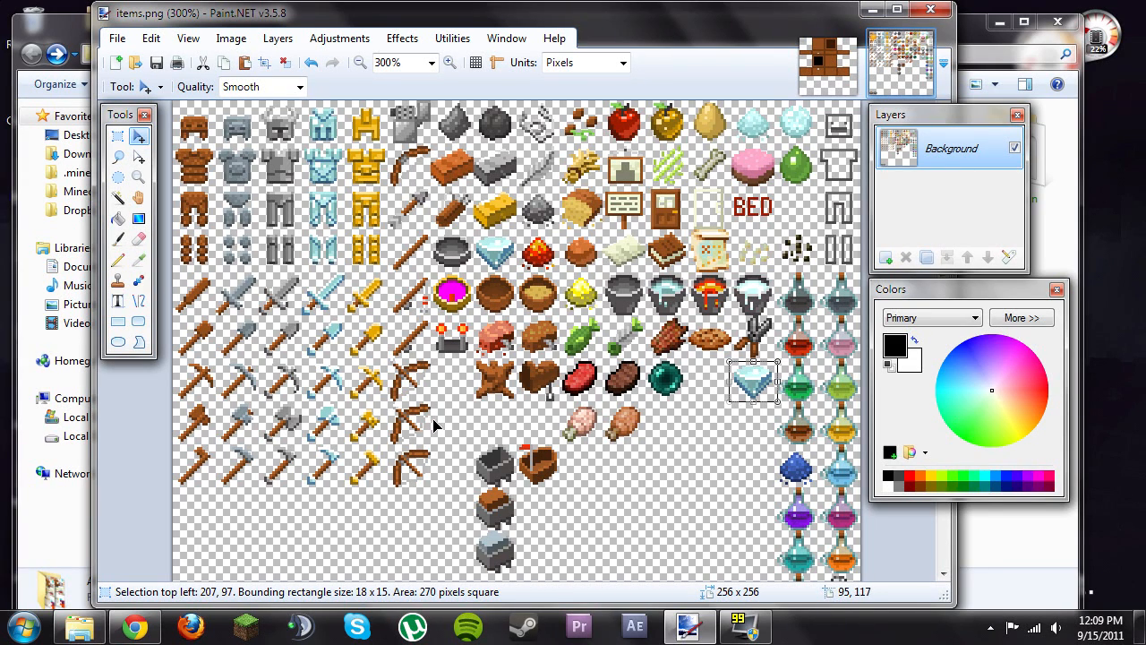
mouse_move(473, 453)
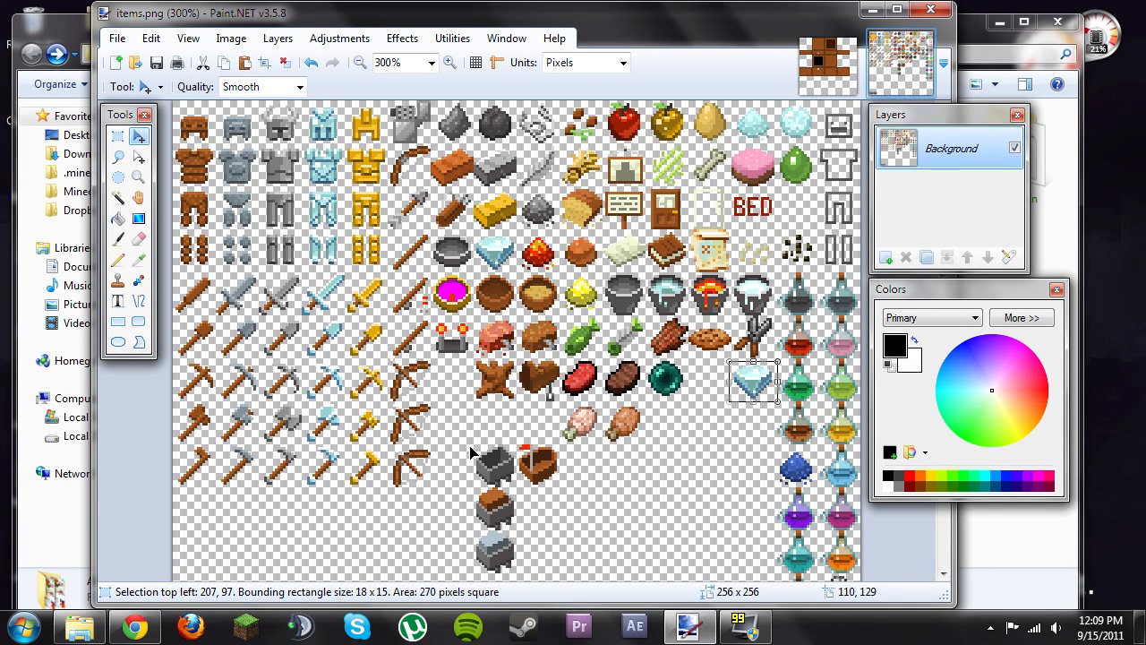
mouse_move(770, 227)
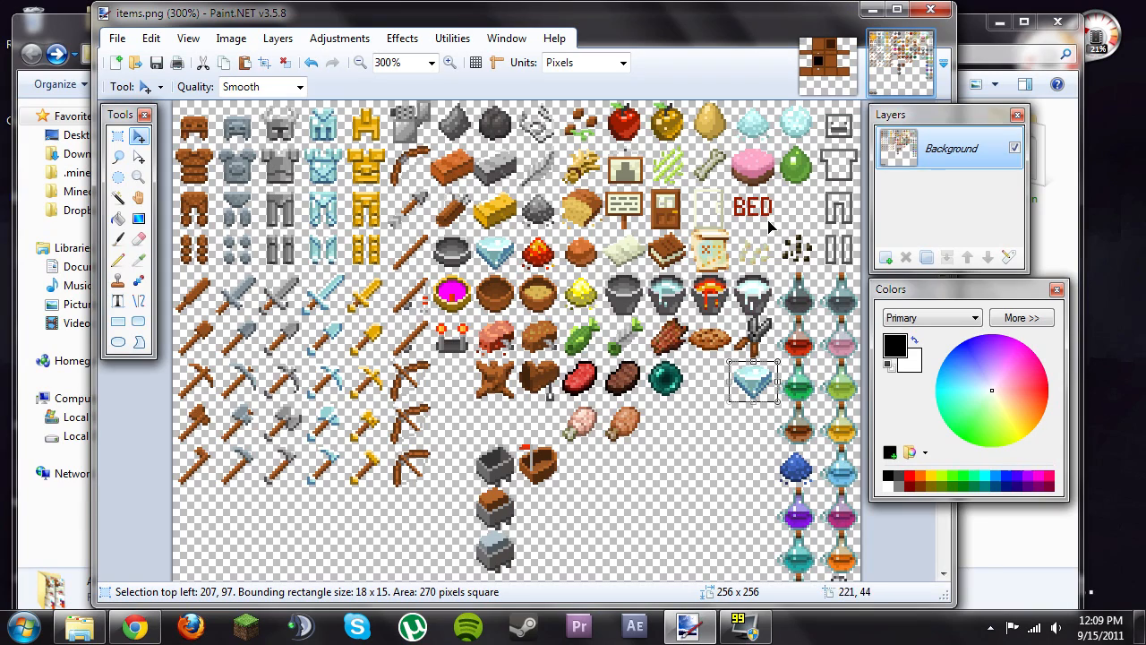
mouse_move(640, 425)
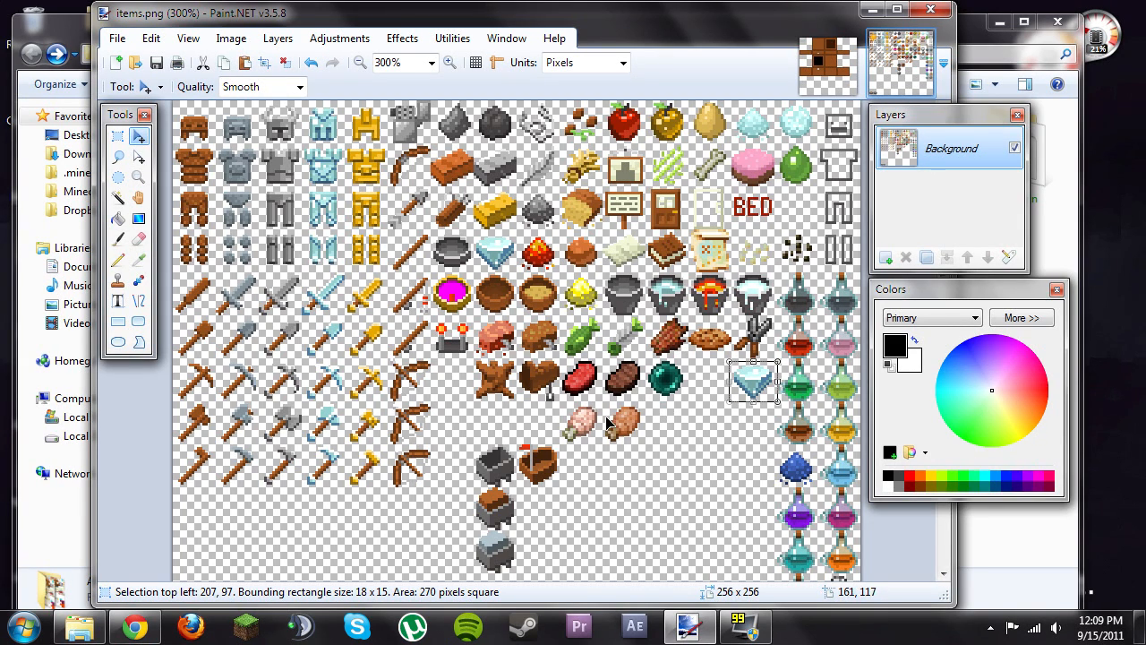
mouse_move(537, 349)
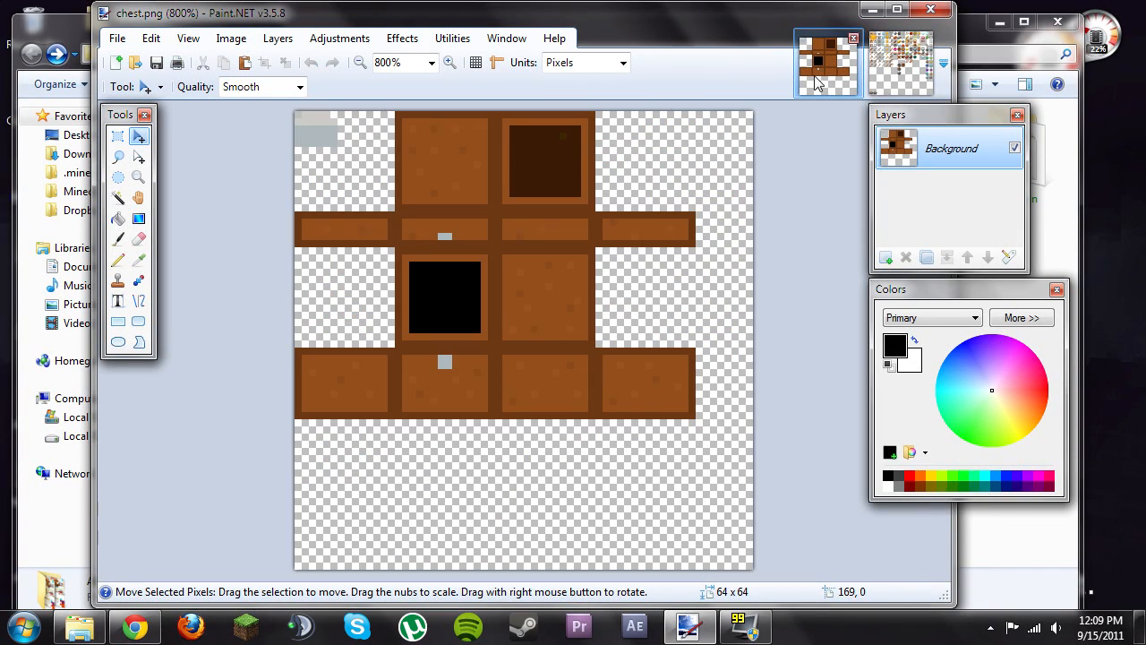
mouse_move(515, 311)
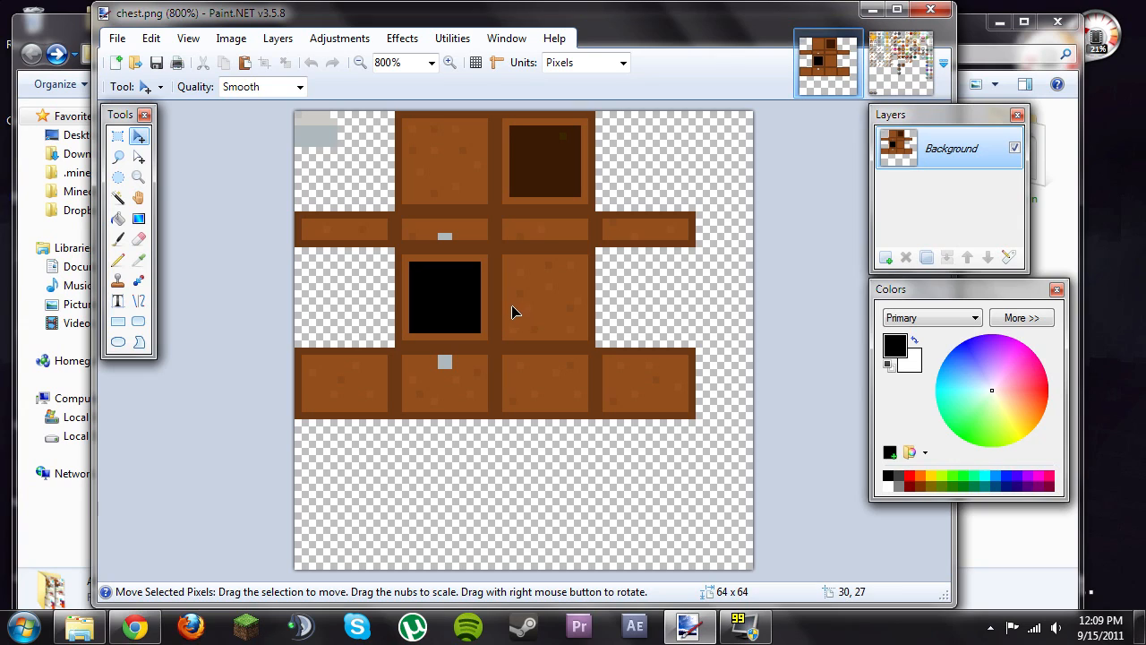
mouse_move(699, 181)
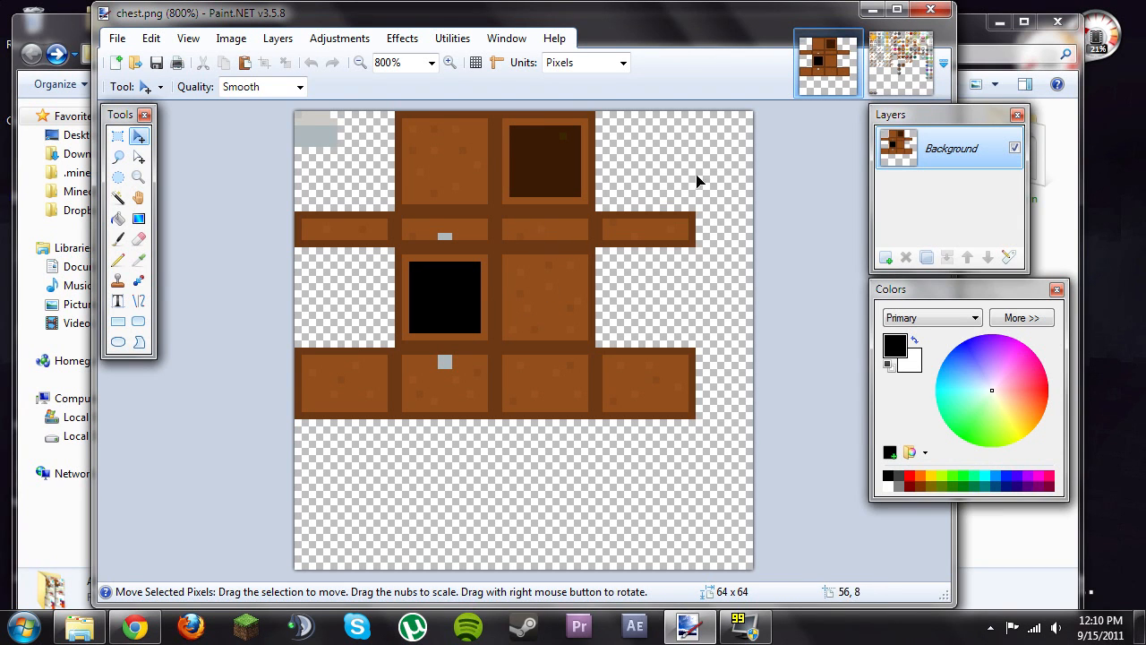
mouse_move(856, 231)
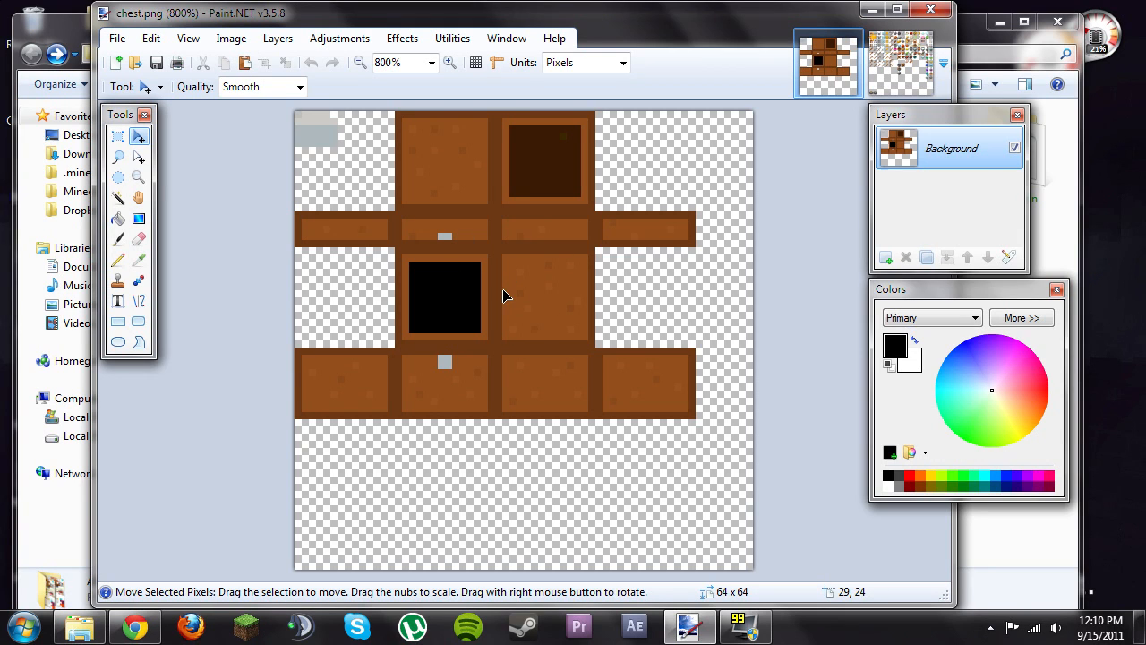
mouse_move(602, 240)
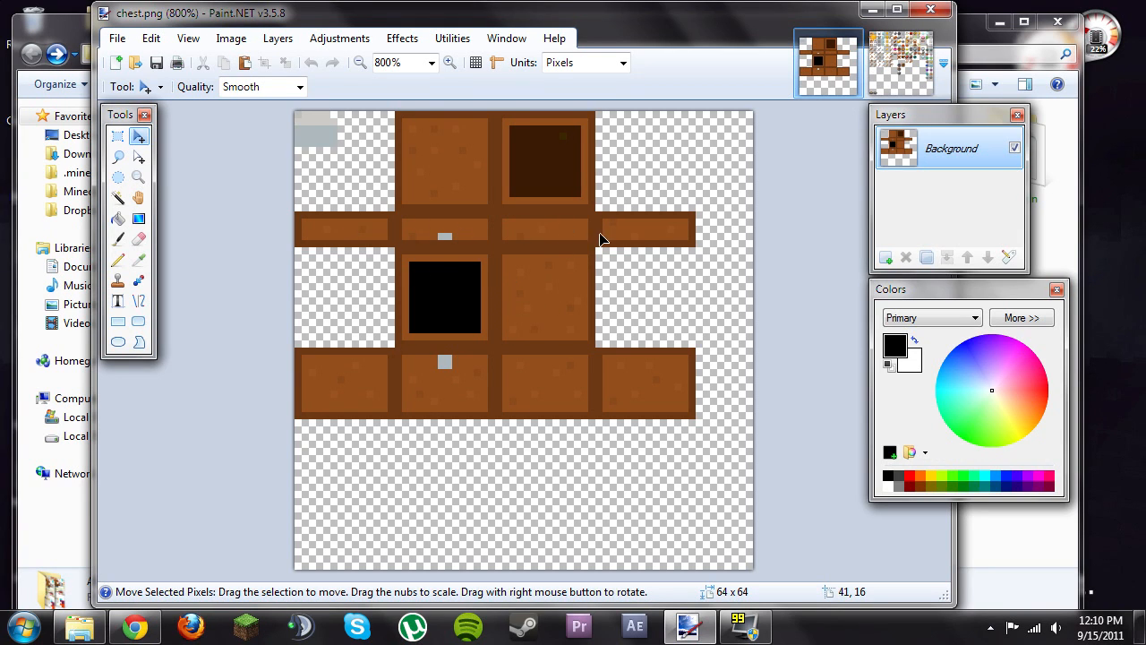
mouse_move(526, 374)
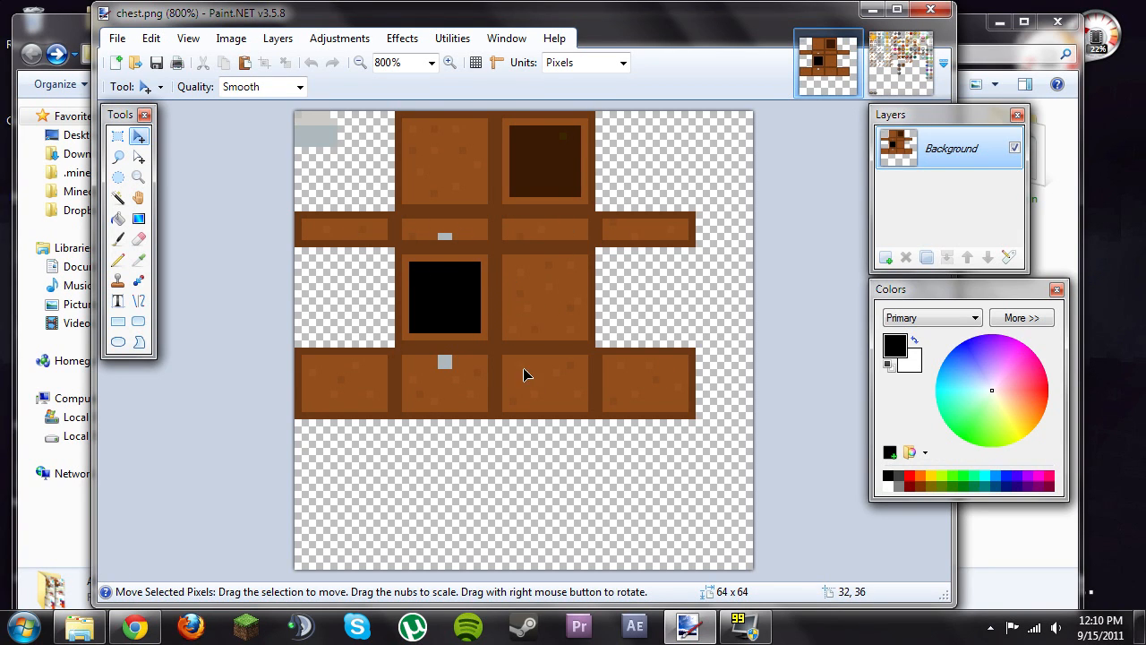
mouse_move(515, 289)
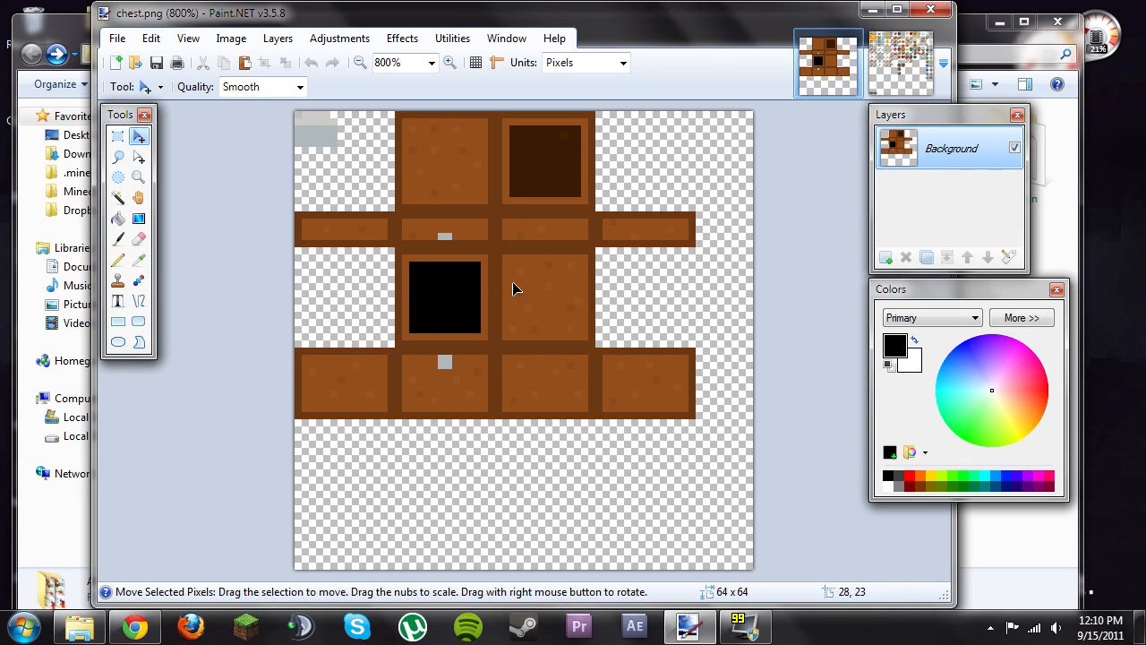
mouse_move(743, 365)
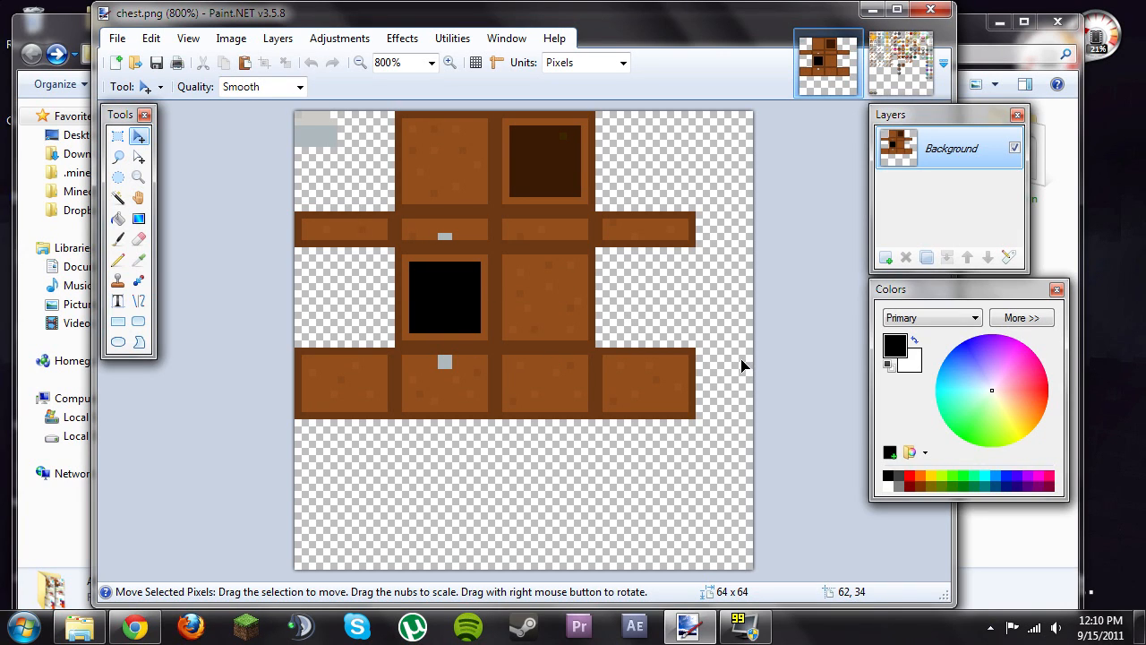
mouse_move(533, 406)
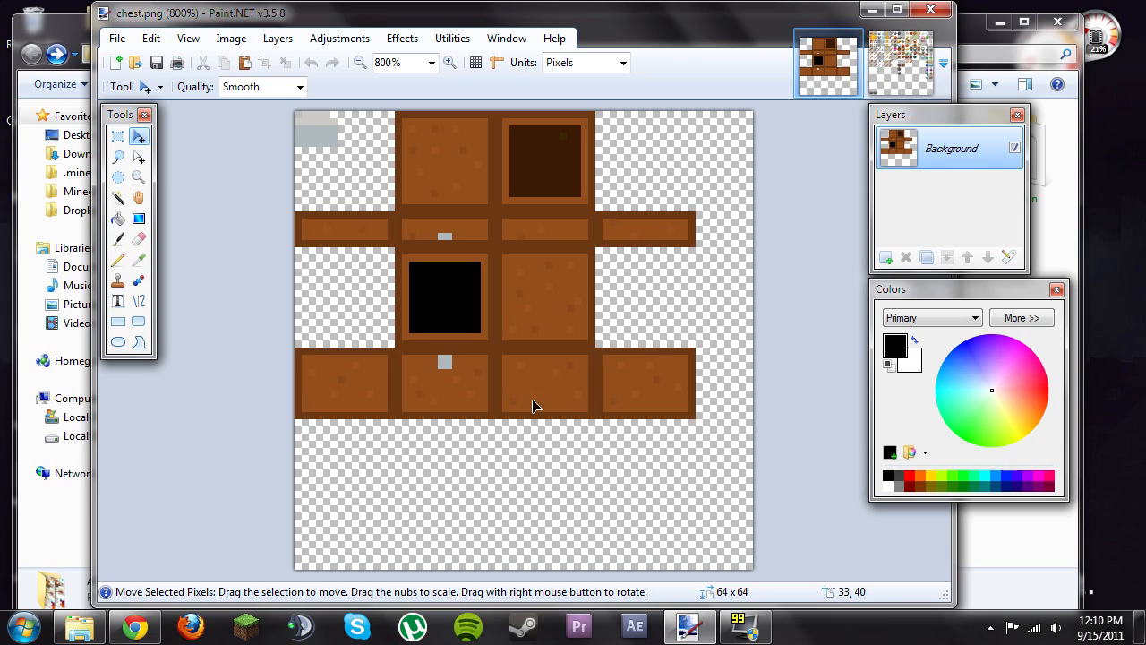
mouse_move(599, 276)
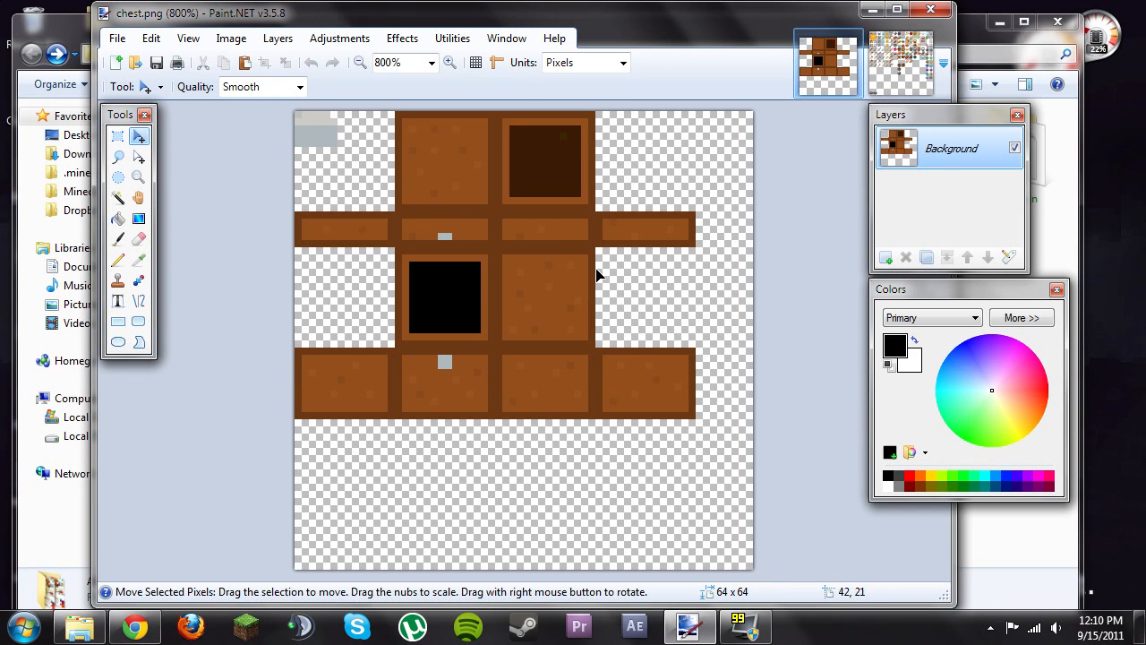
mouse_move(525, 299)
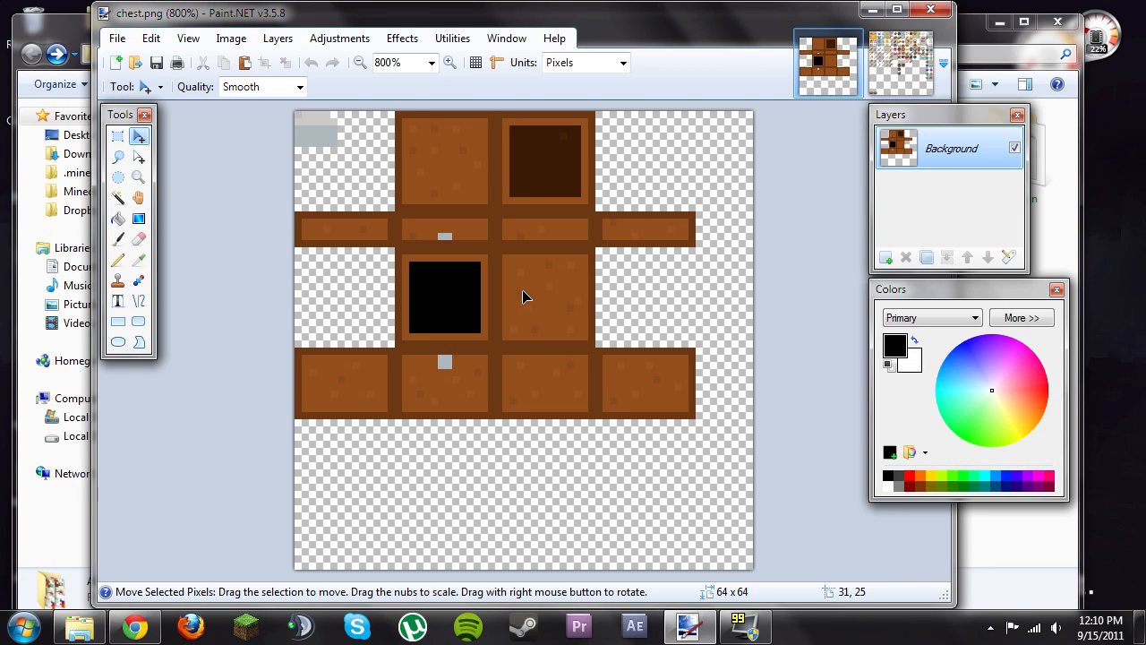
mouse_move(327, 130)
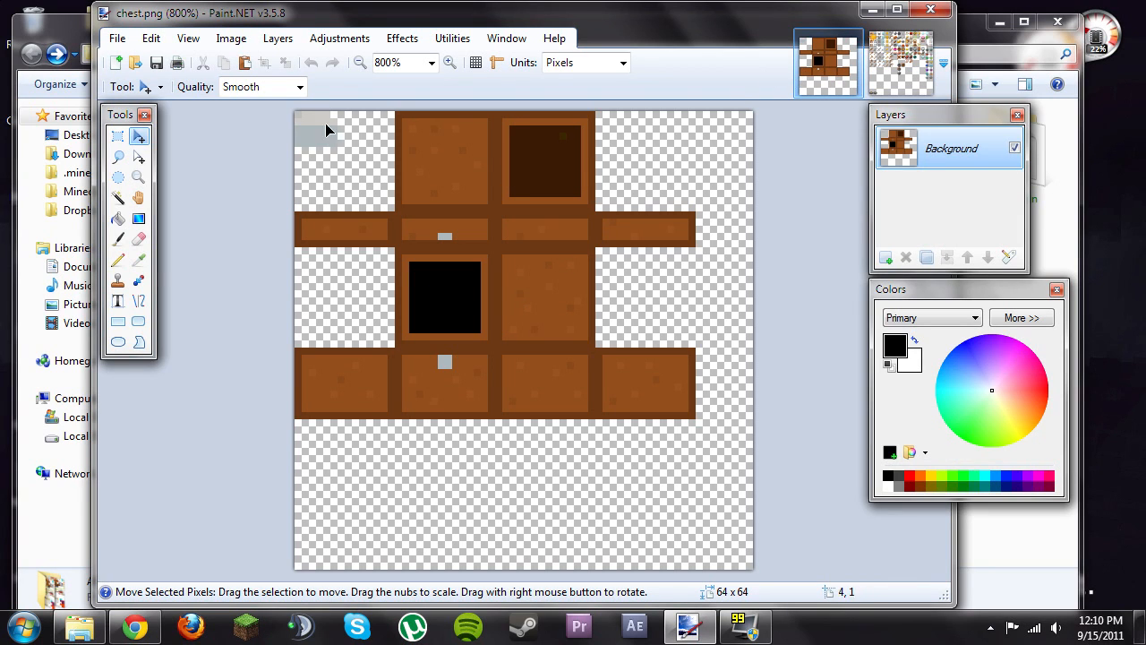
mouse_move(321, 139)
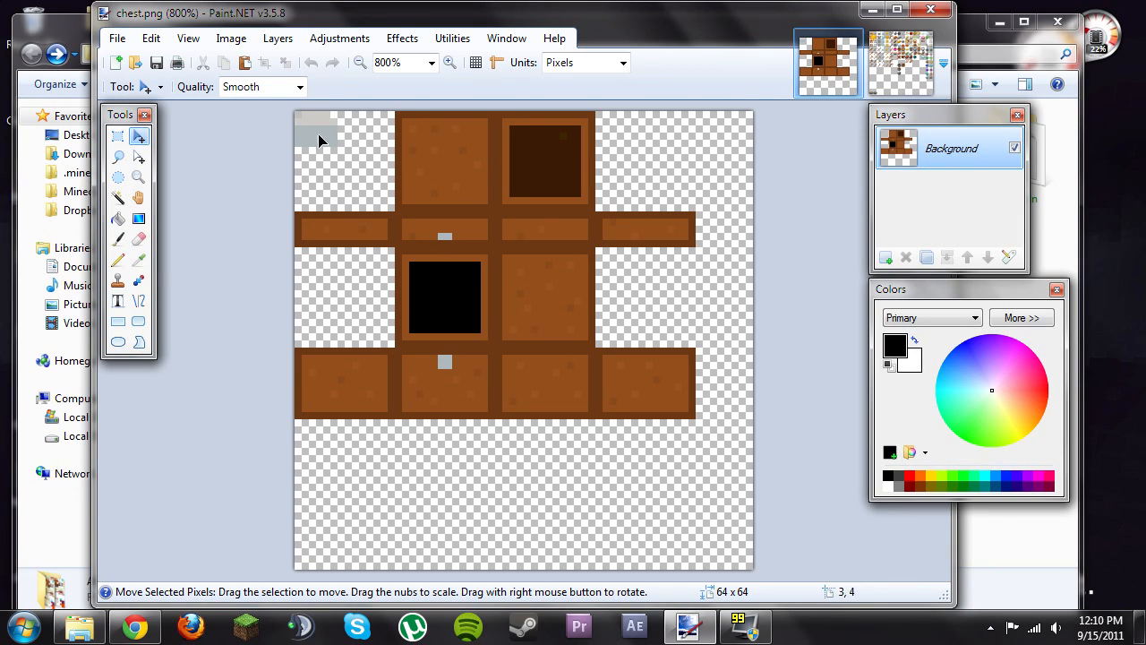
mouse_move(446, 244)
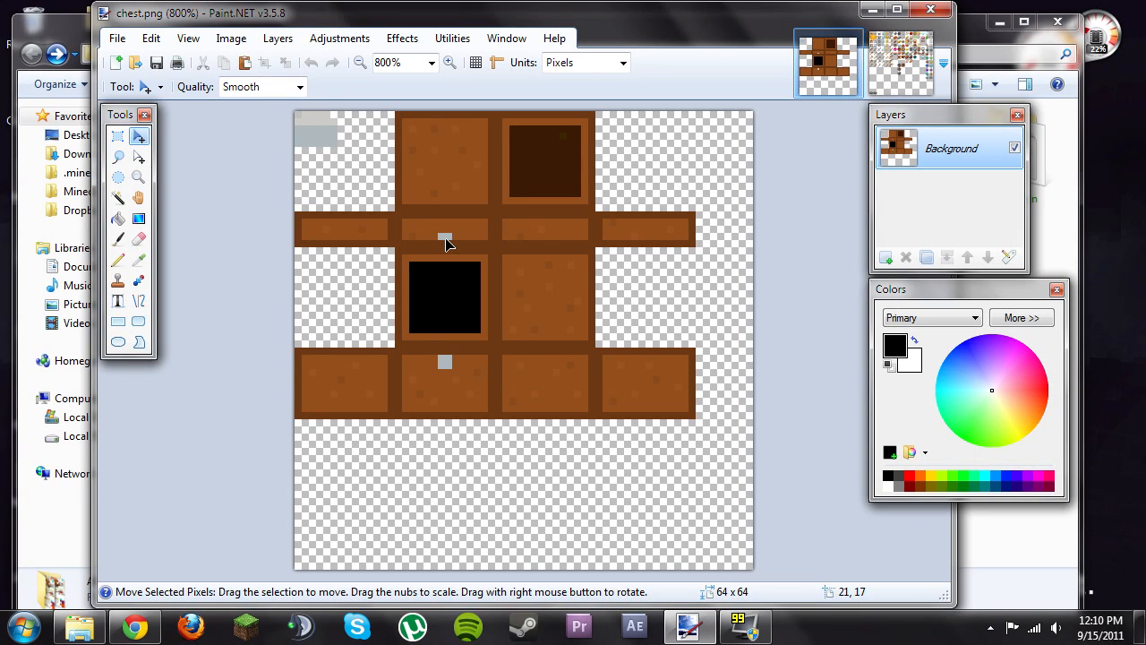
mouse_move(433, 253)
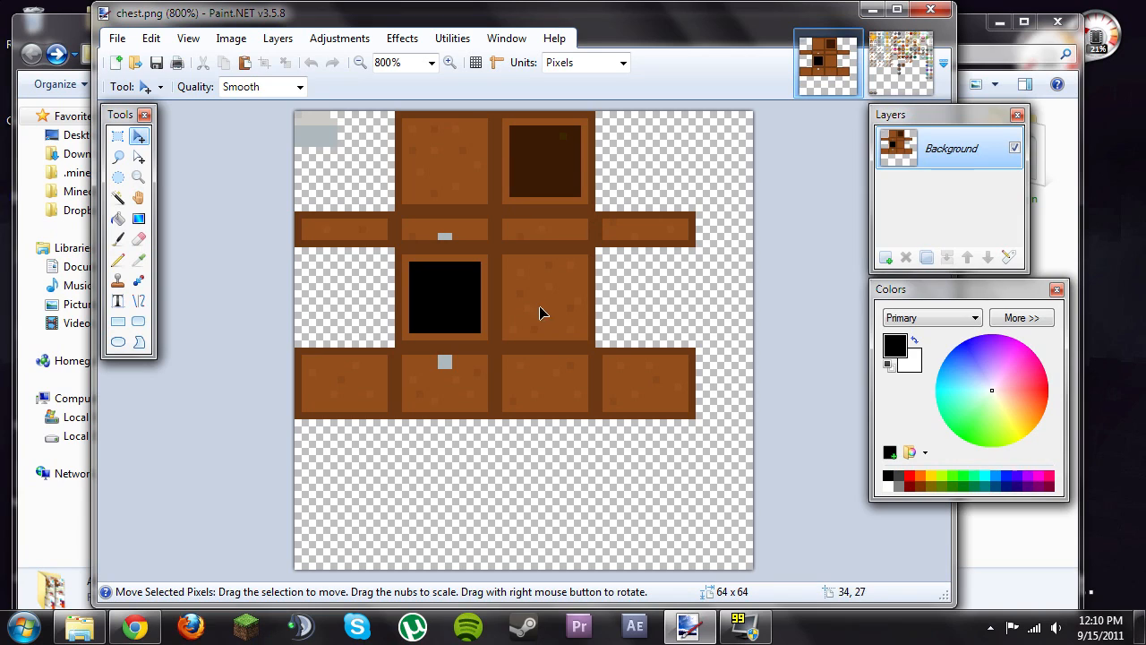
mouse_move(534, 454)
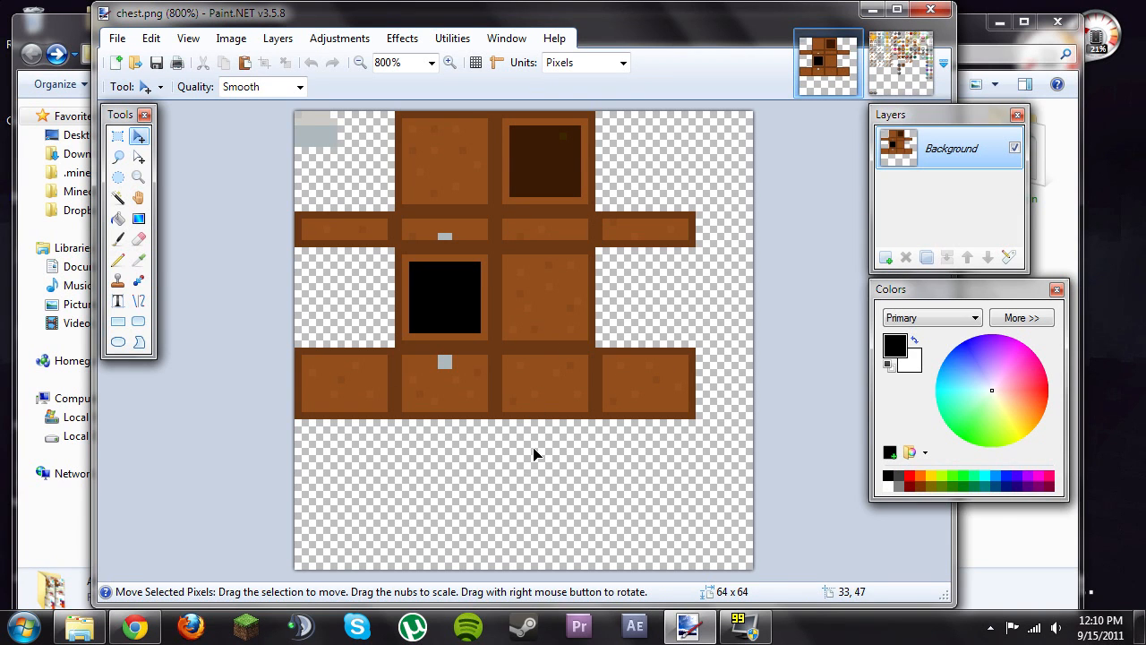
mouse_move(424, 275)
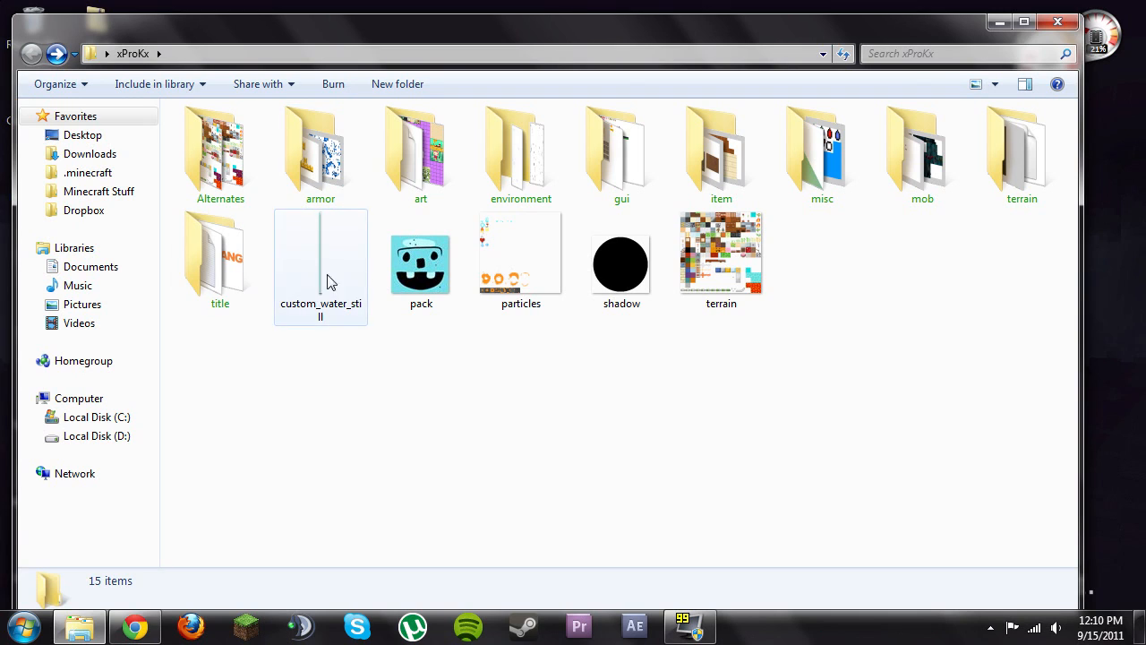
double_click(219, 148)
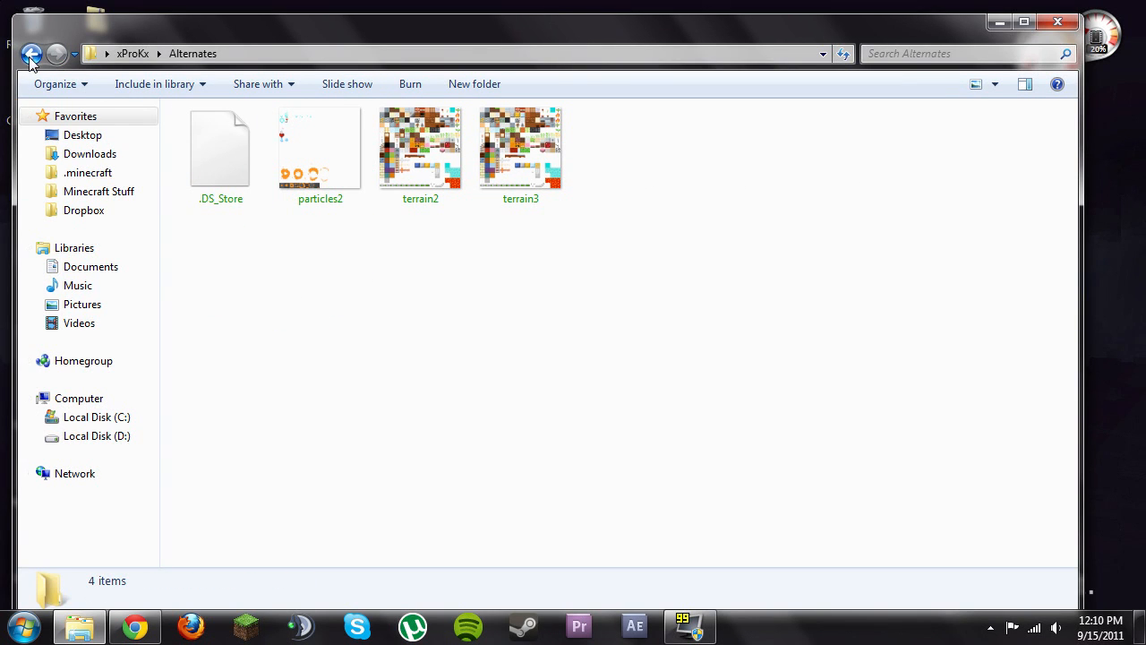
left_click(32, 53)
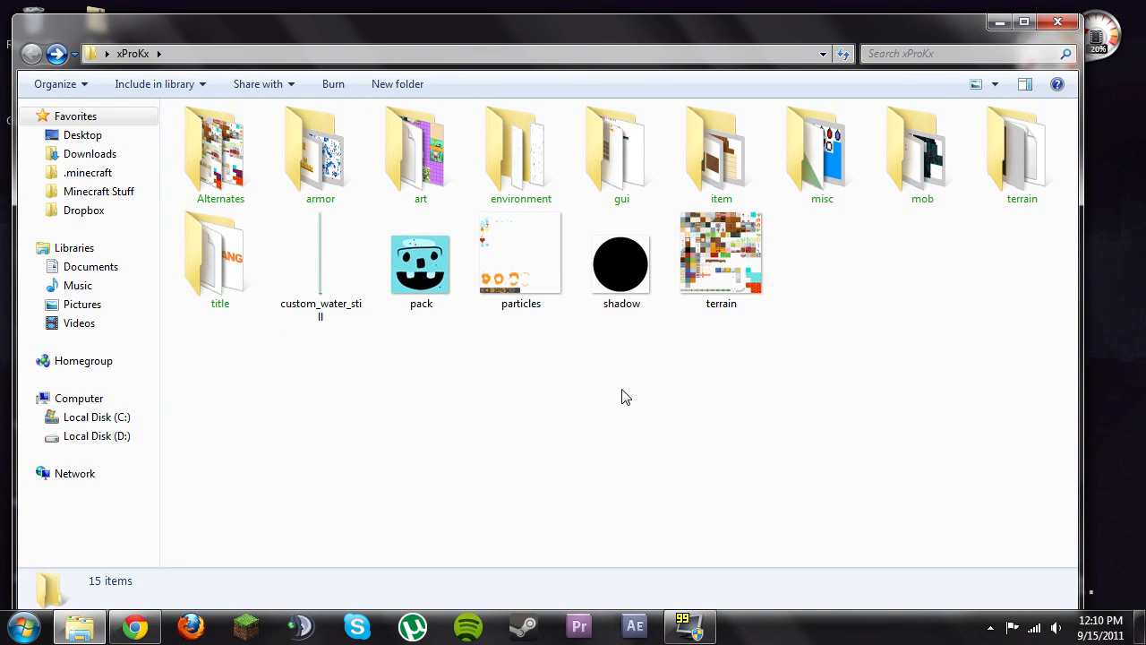
mouse_move(999, 21)
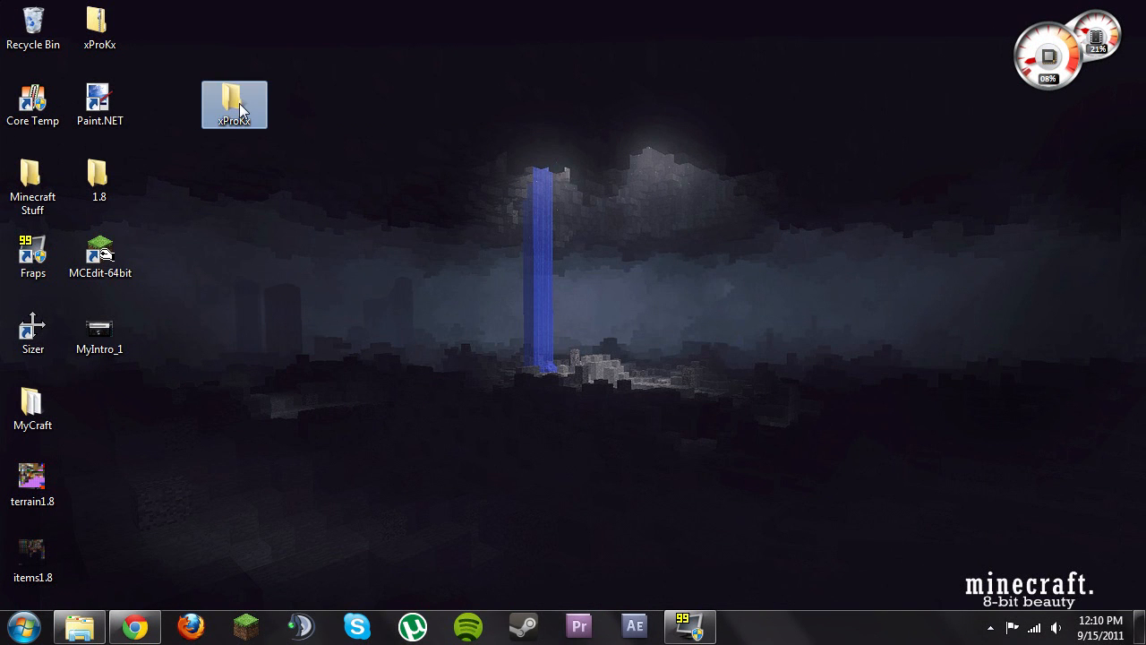
right_click(234, 104)
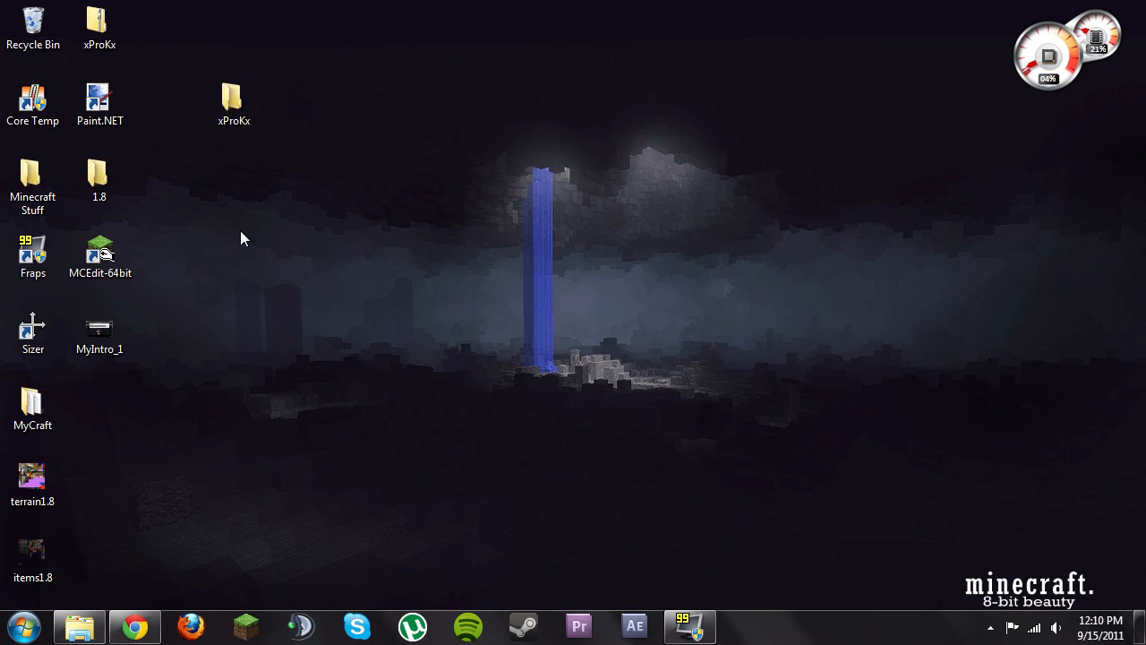
mouse_move(182, 411)
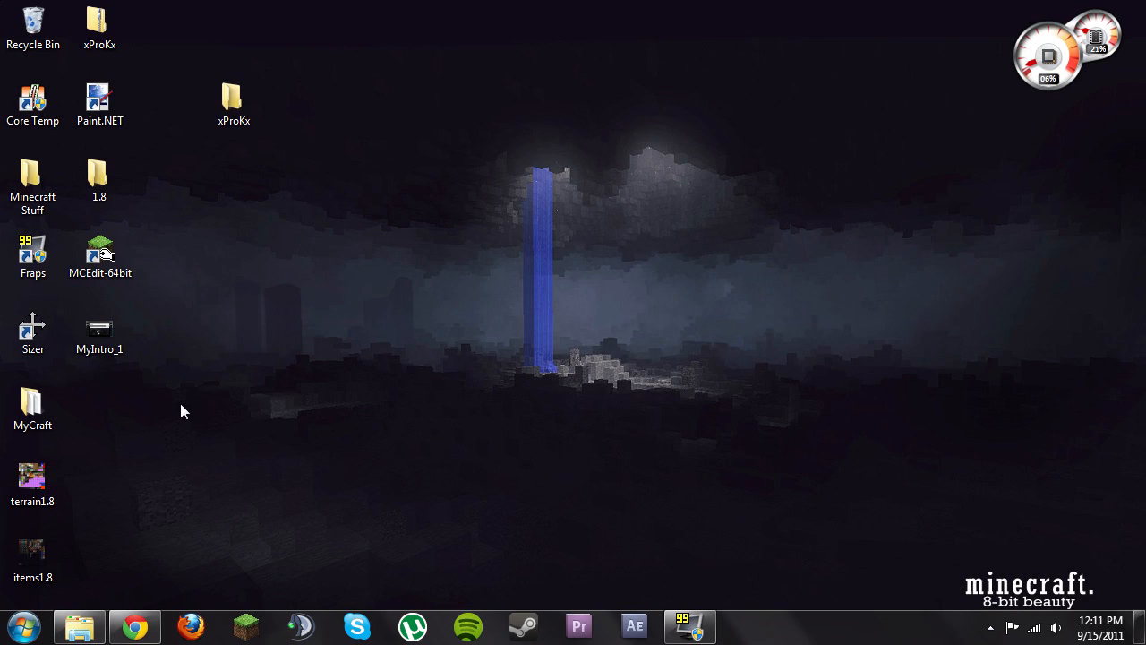
left_click(234, 105)
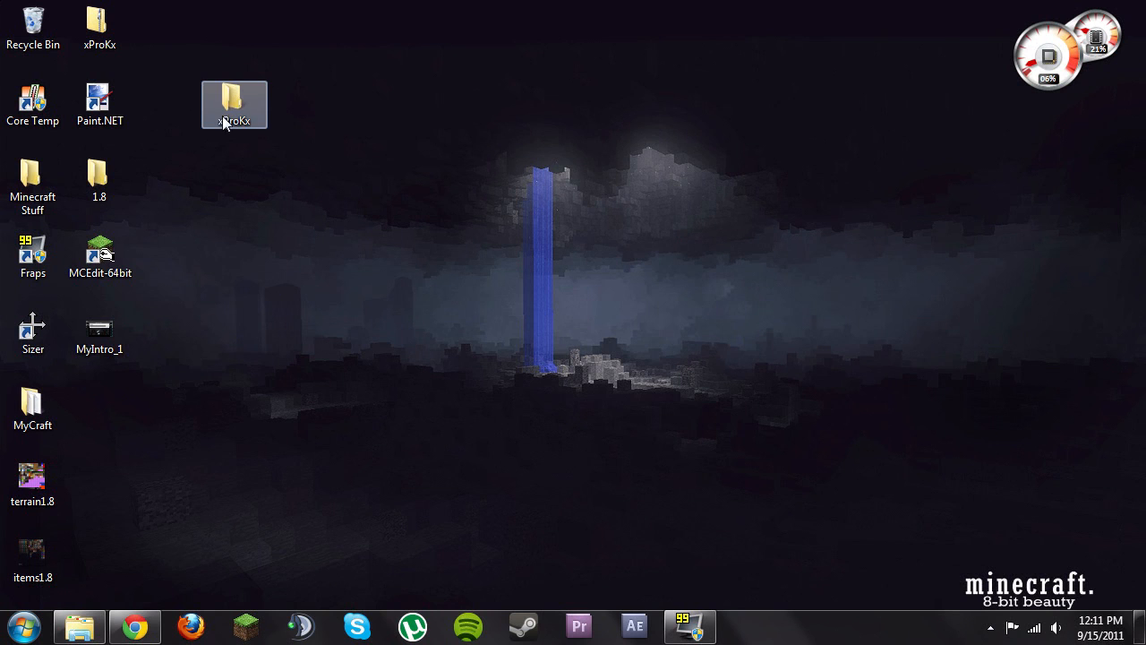
double_click(234, 104)
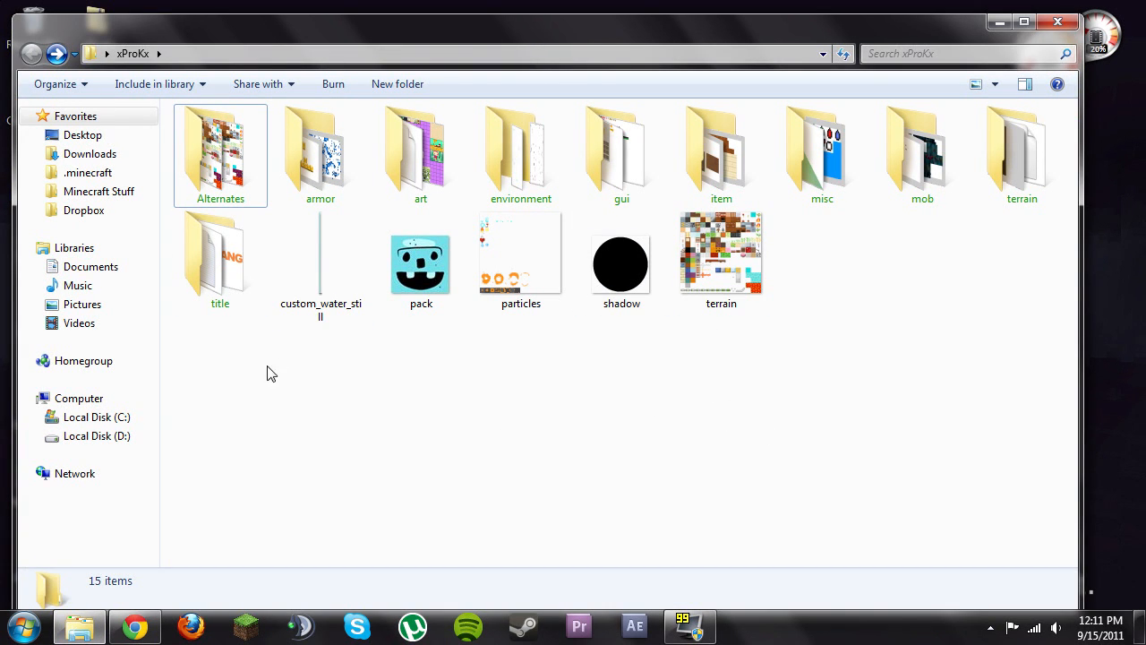
Select all 15 pack items and archive them as ZIP format xProKx.zip
key("ctrl+a")
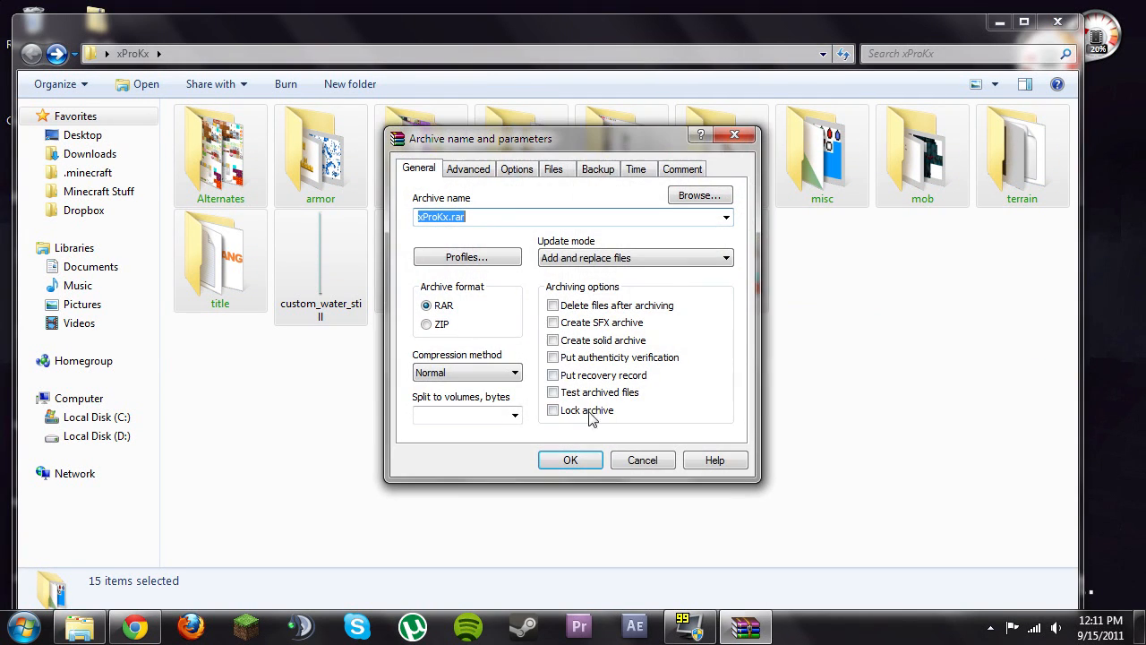
mouse_move(506, 308)
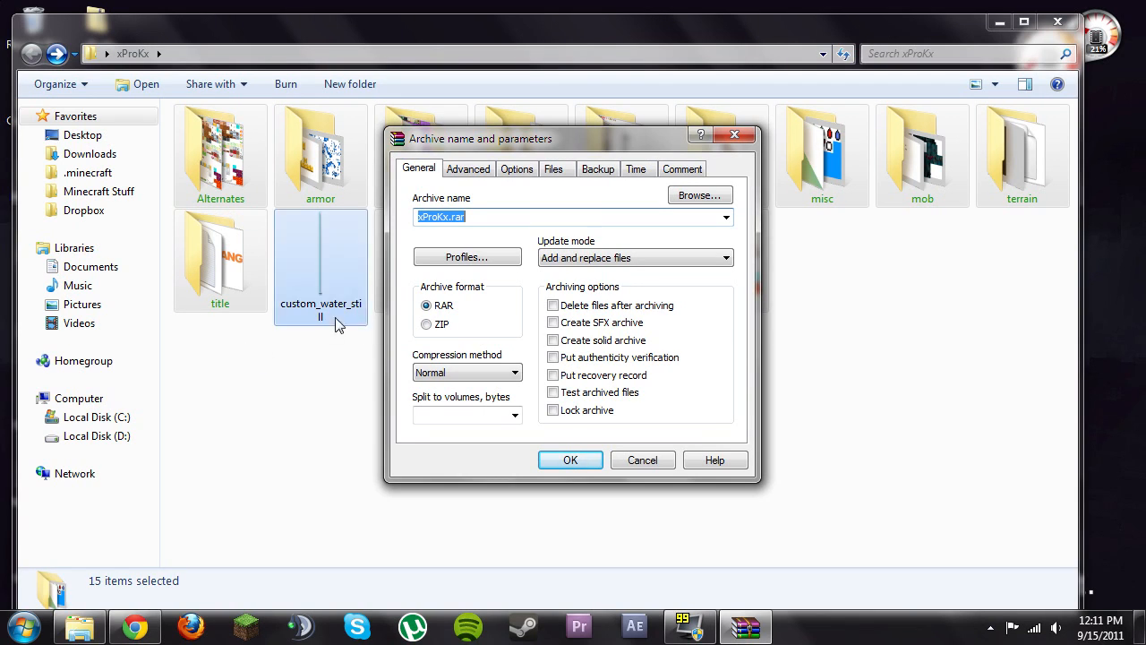
left_click(426, 324)
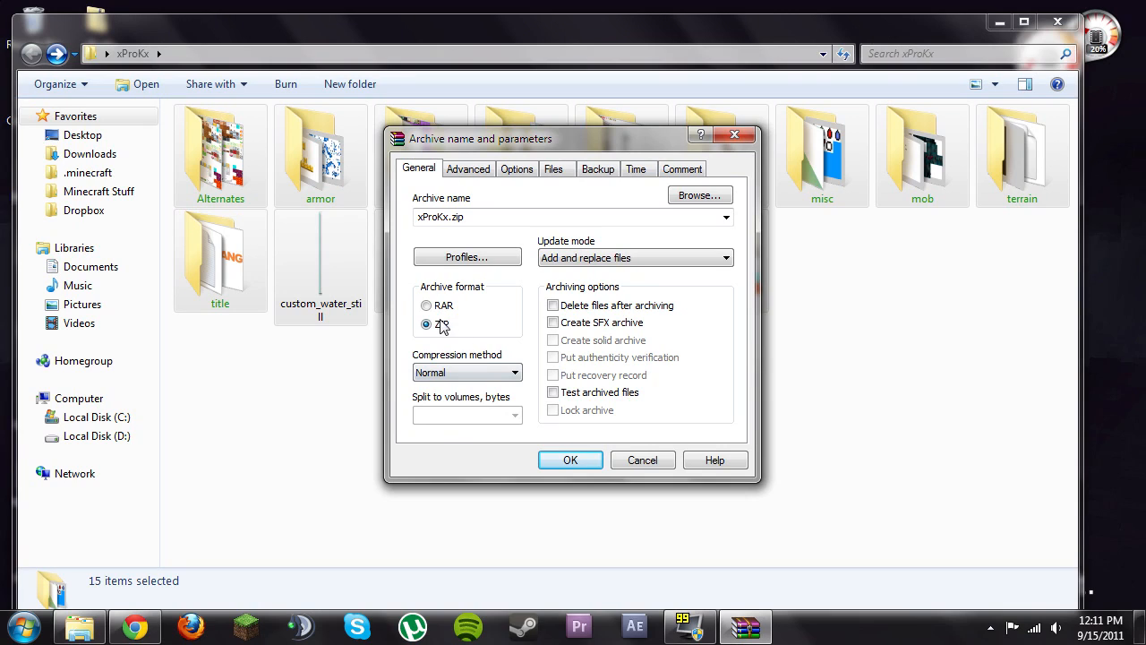
left_click(427, 324)
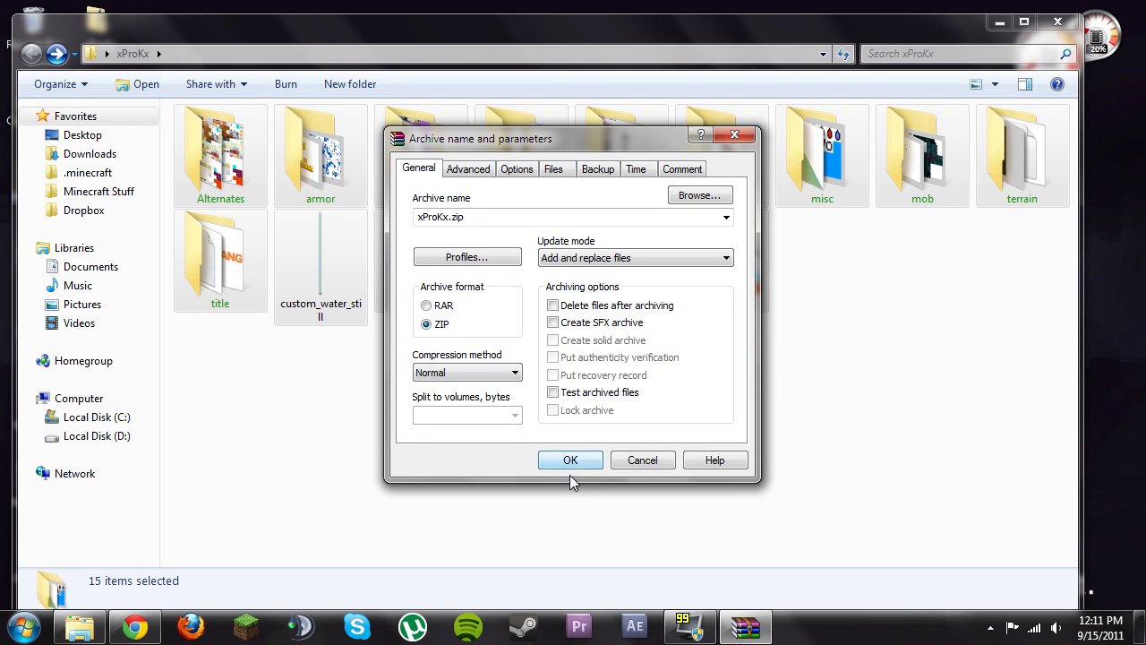
left_click(570, 459)
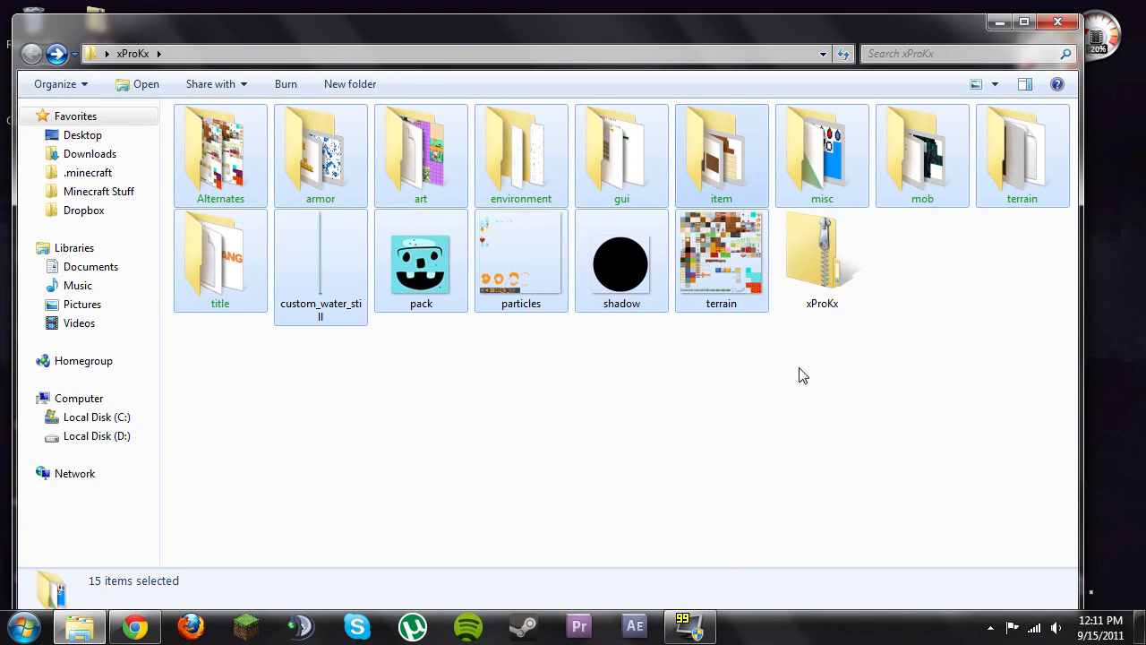
Select the new 865 KB xProKx.zip compressed folder
left_click(821, 259)
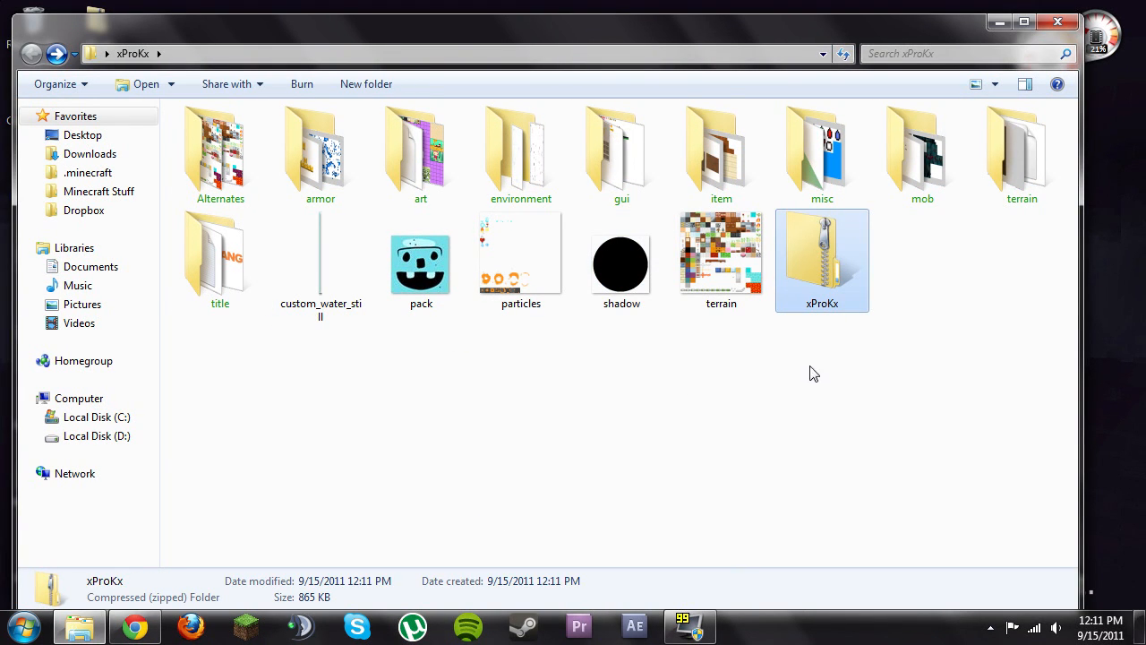
mouse_move(822, 263)
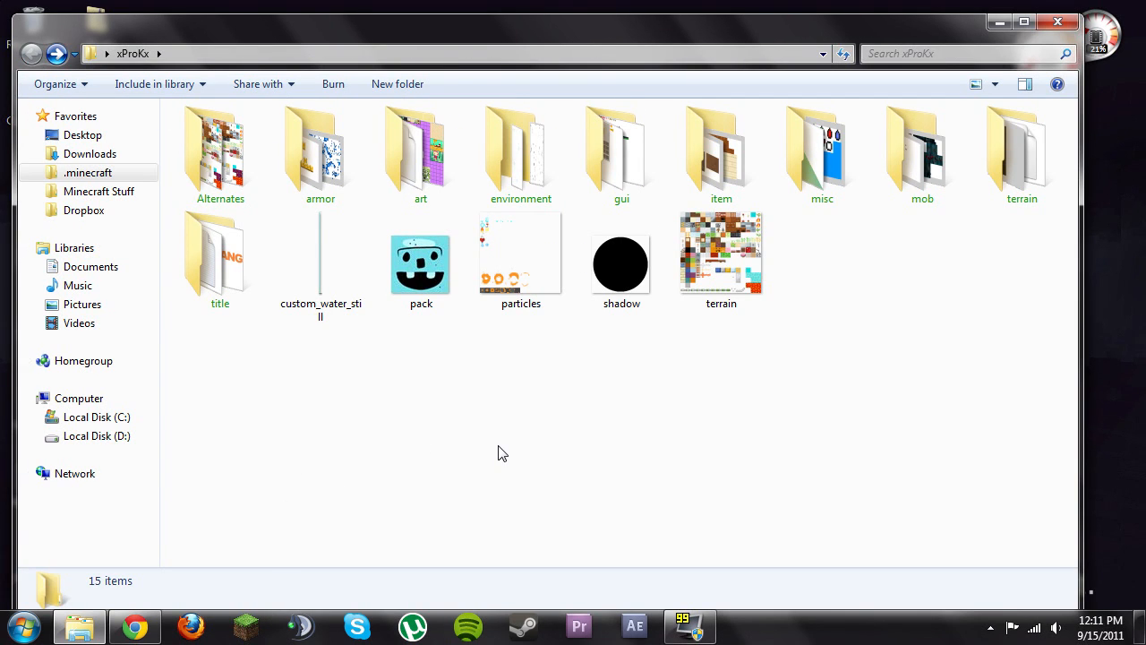
mouse_move(511, 448)
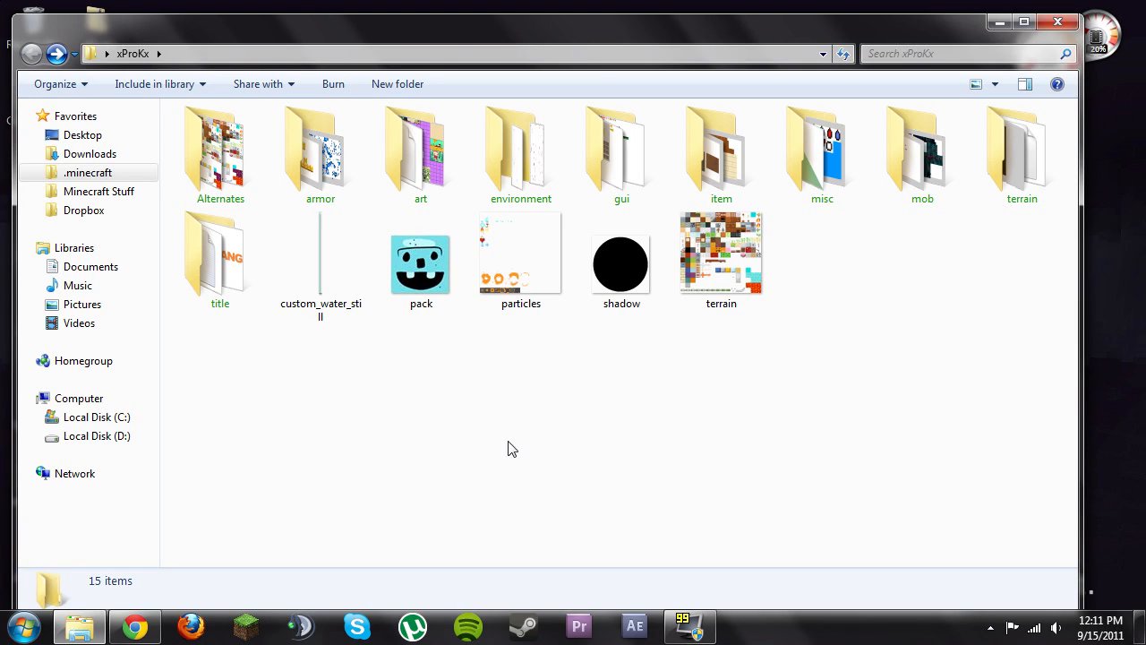
mouse_move(548, 443)
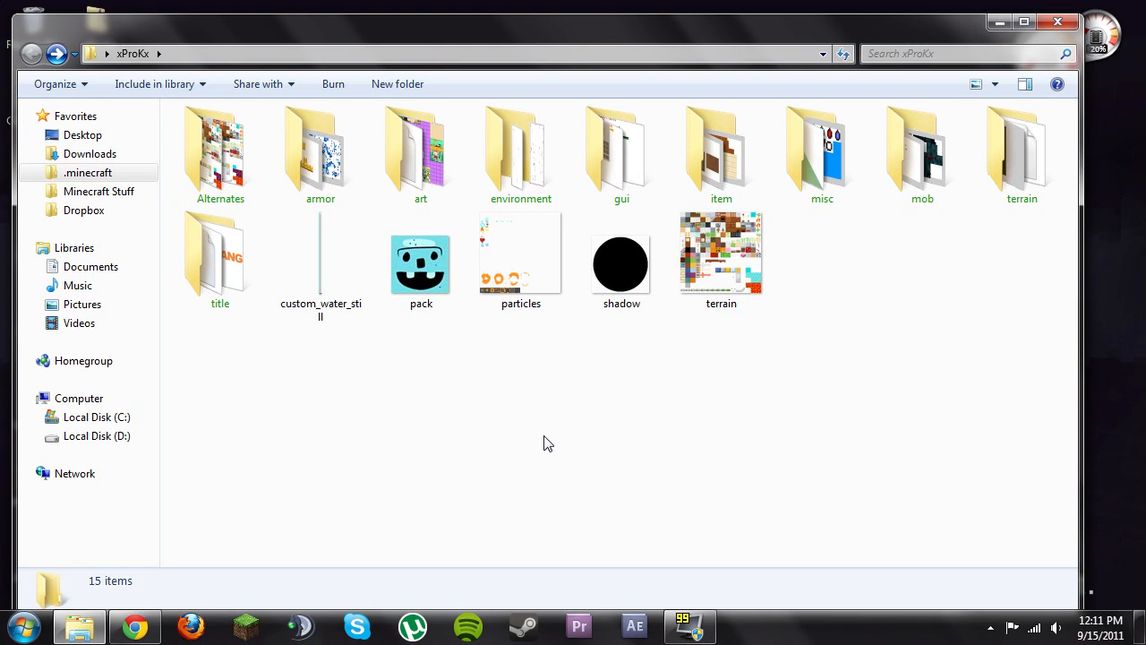
mouse_move(715, 472)
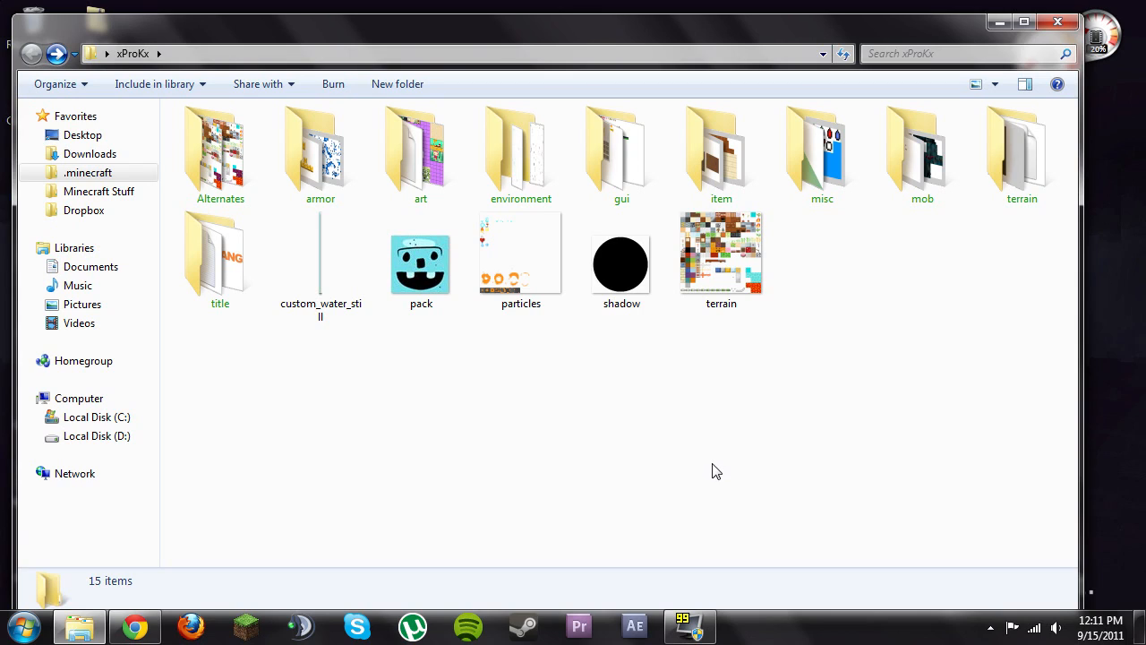
mouse_move(754, 500)
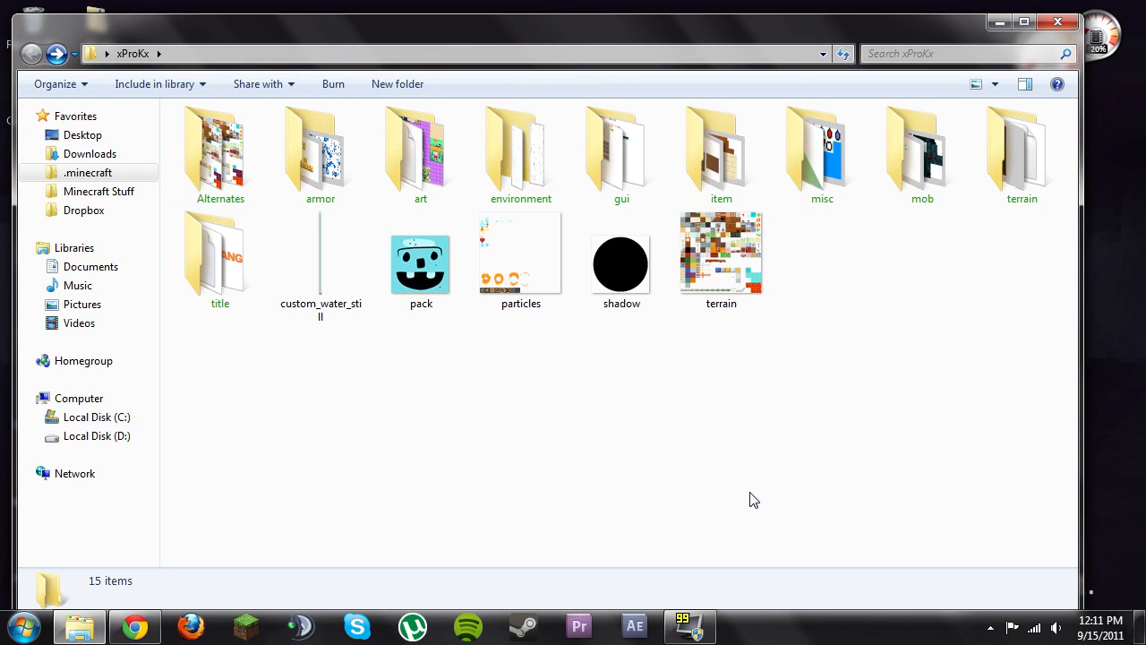
mouse_move(749, 490)
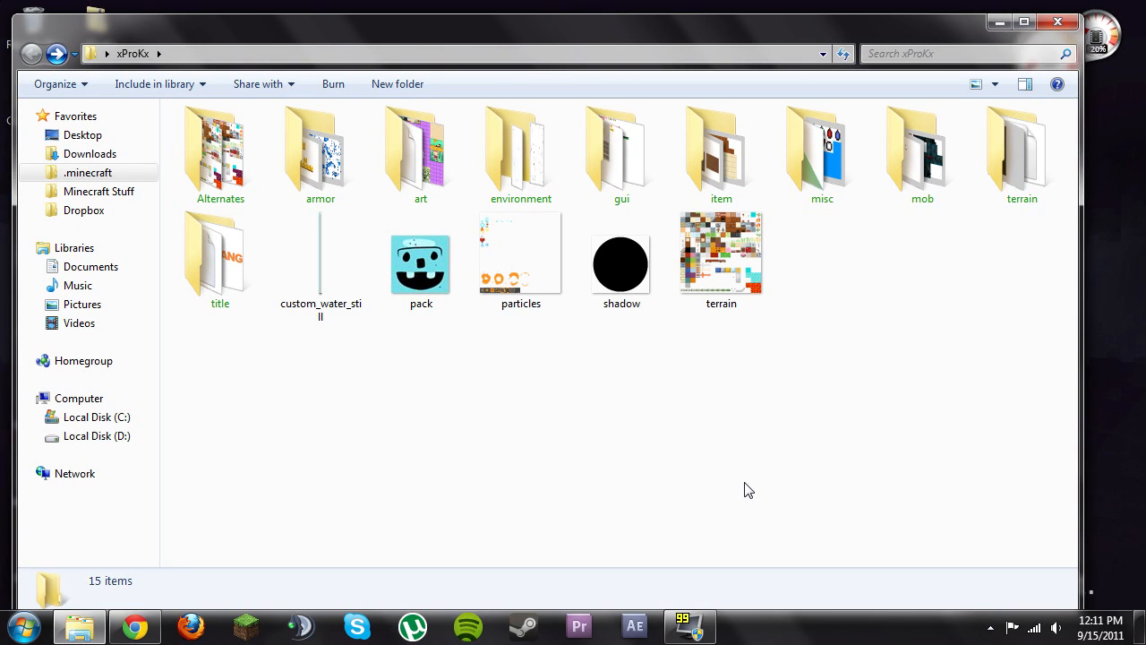
mouse_move(735, 493)
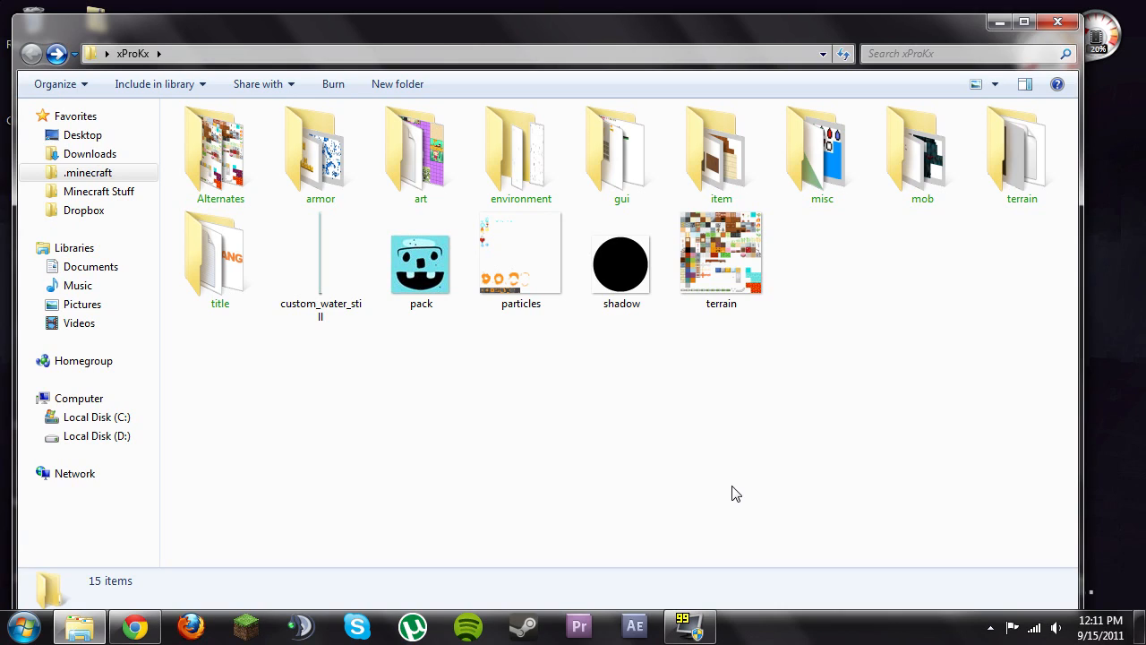
mouse_move(709, 487)
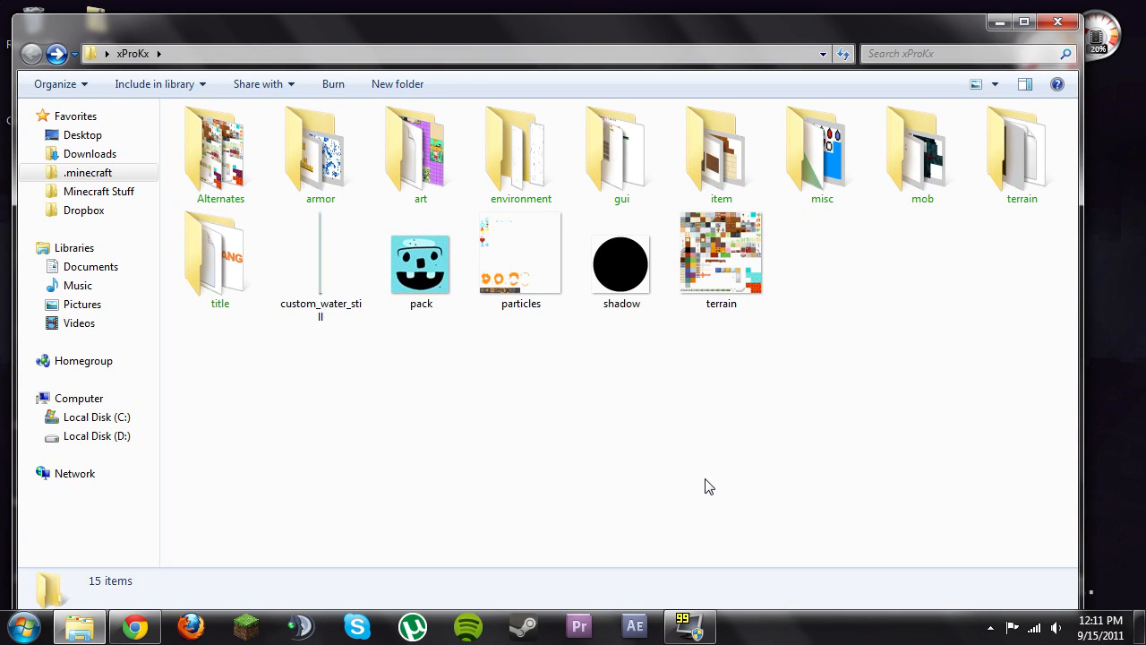
mouse_move(700, 483)
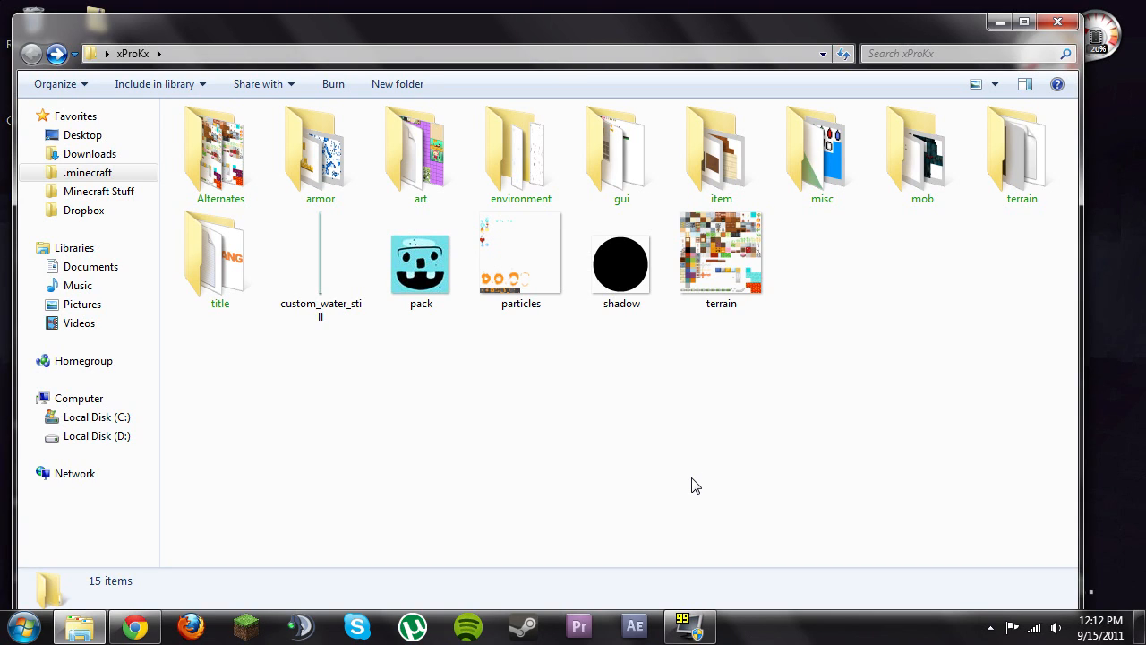
mouse_move(598, 19)
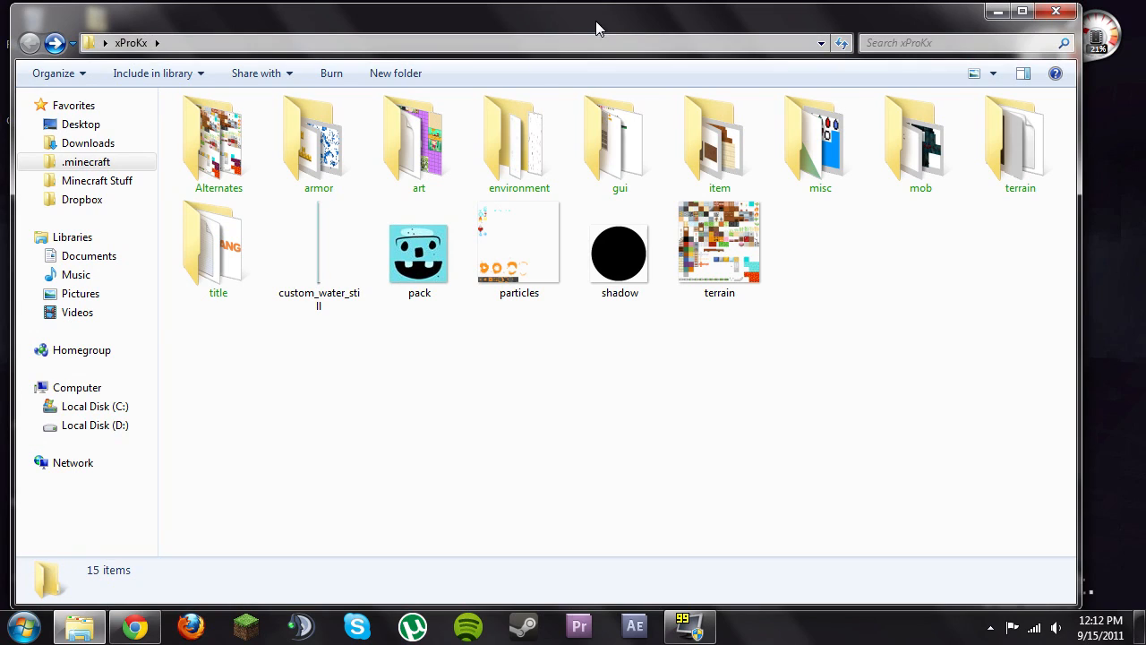
mouse_move(617, 425)
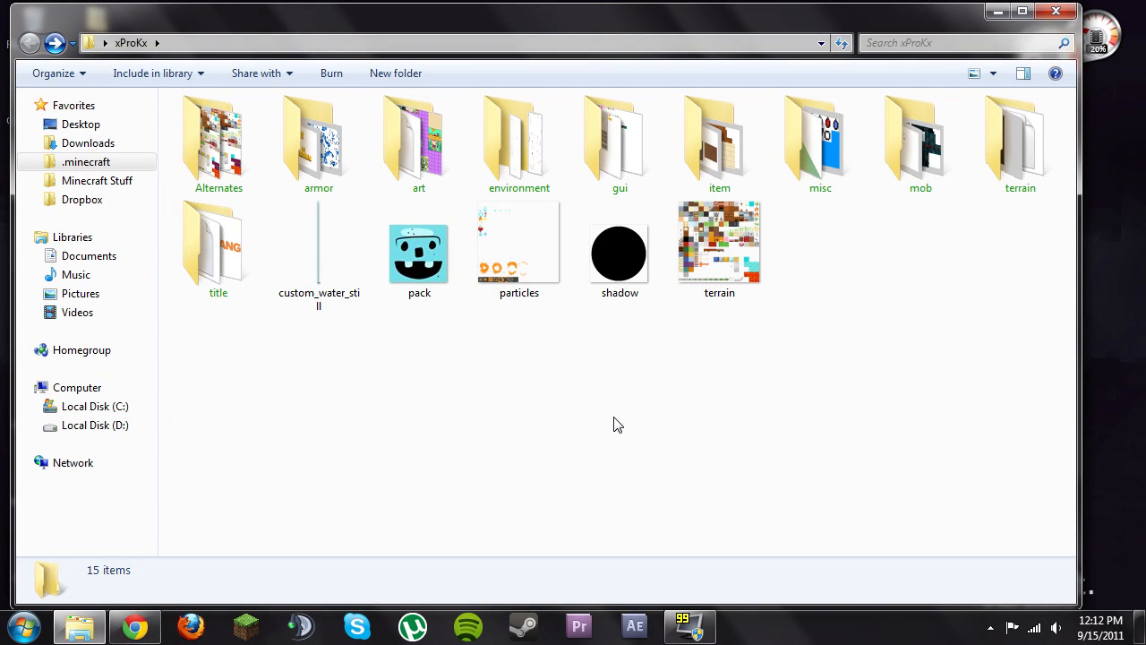
mouse_move(609, 433)
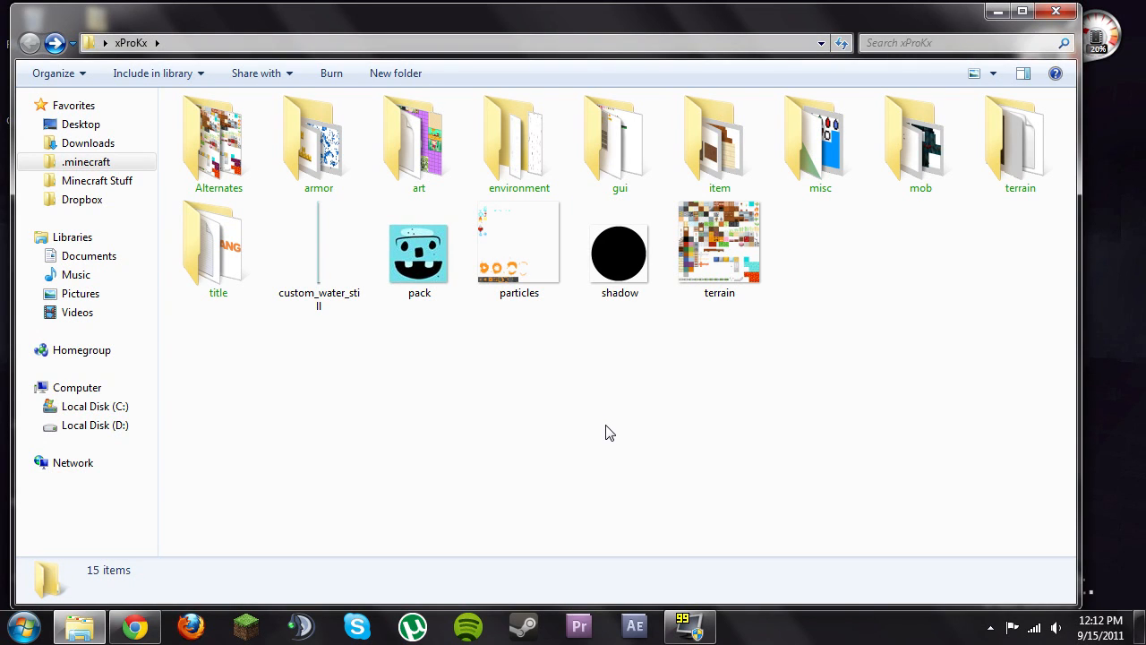
mouse_move(602, 439)
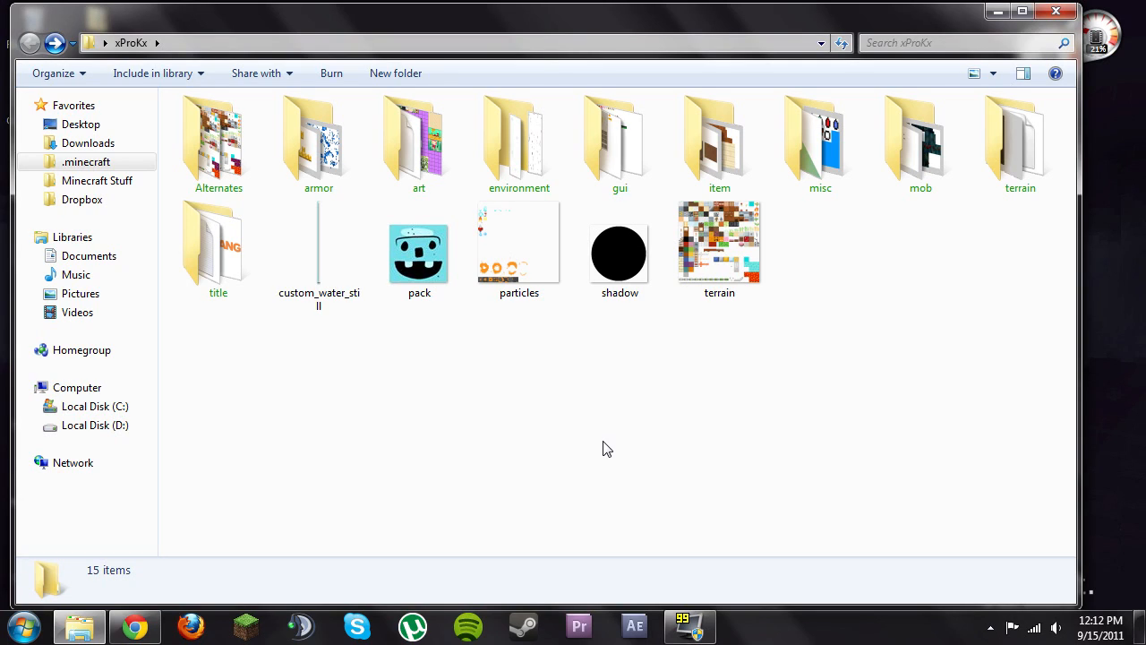
mouse_move(464, 402)
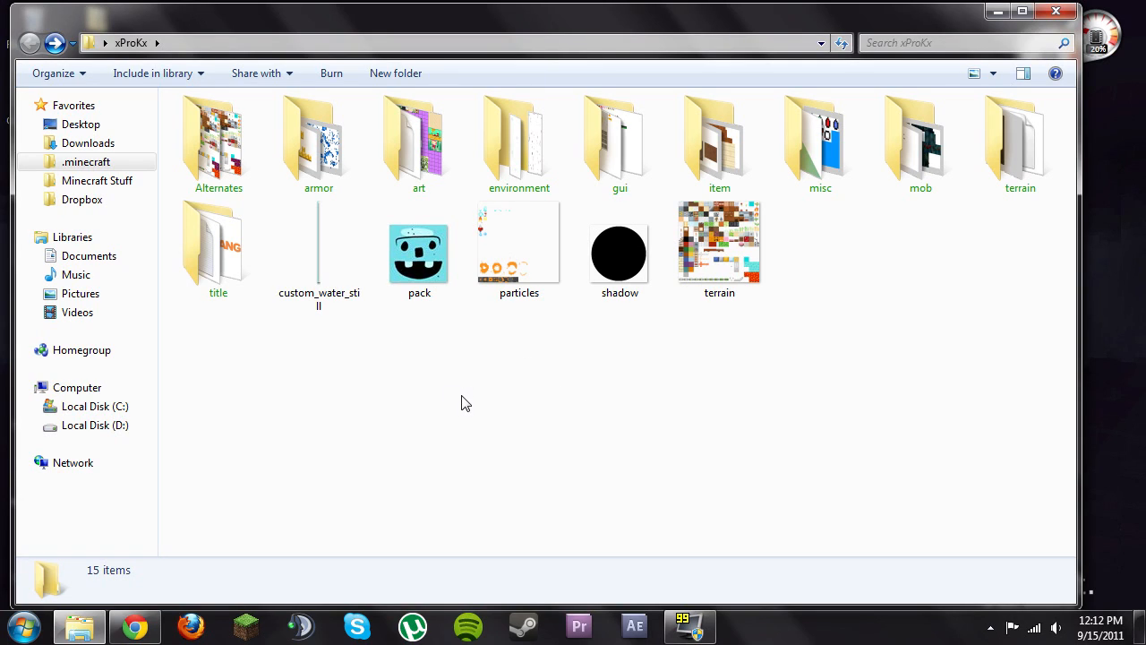
mouse_move(478, 439)
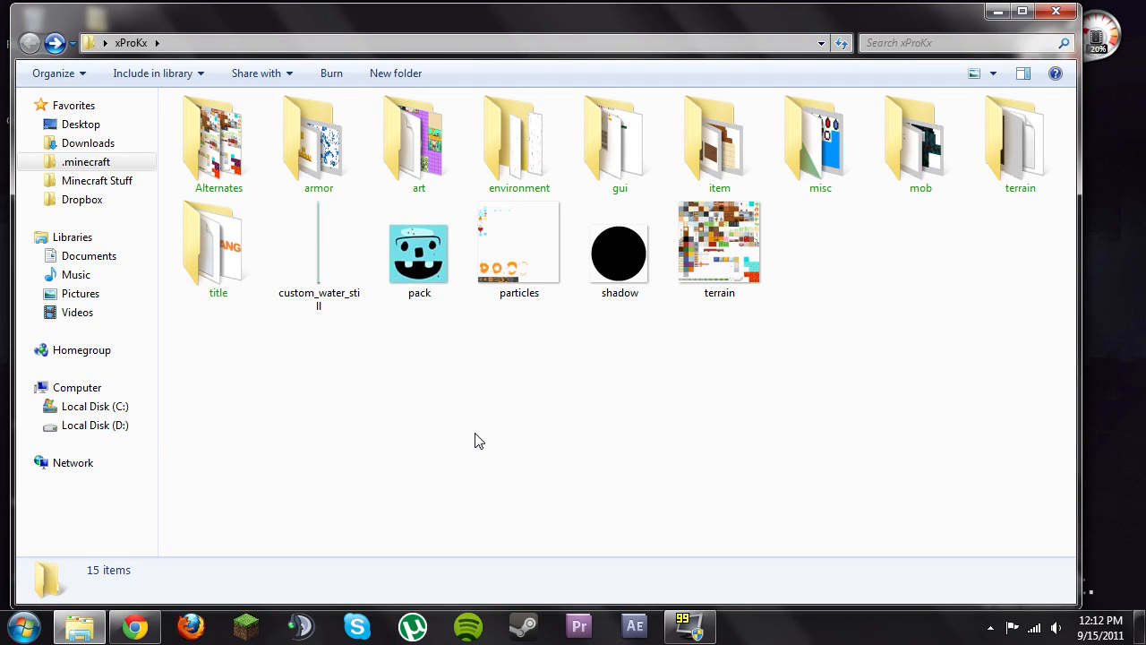
mouse_move(467, 445)
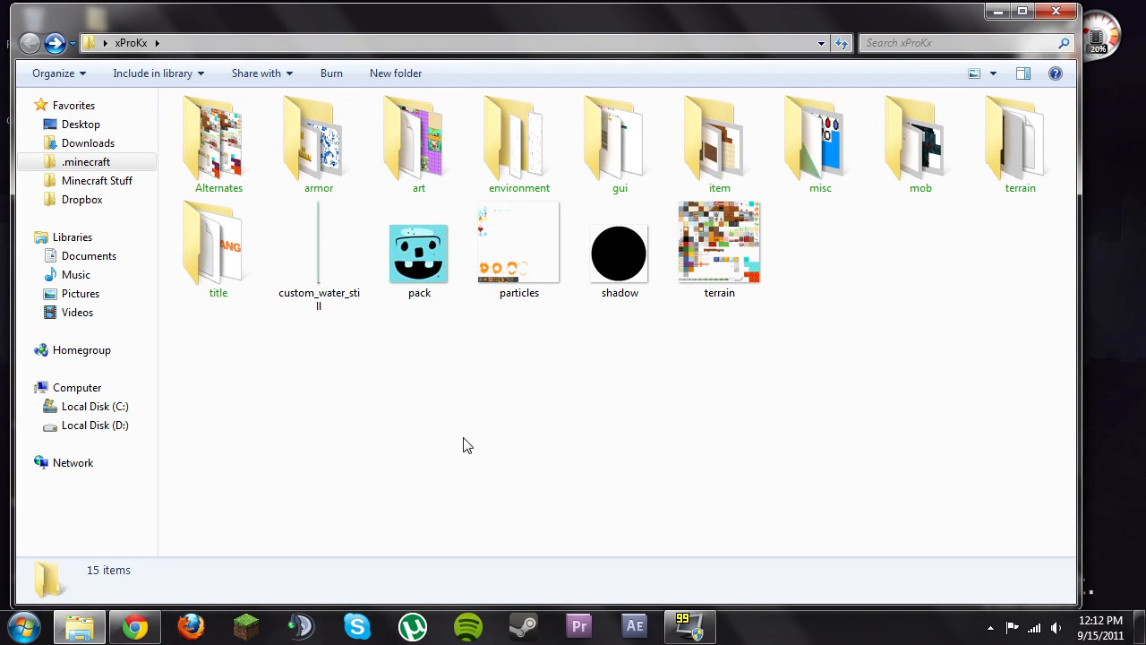
mouse_move(452, 452)
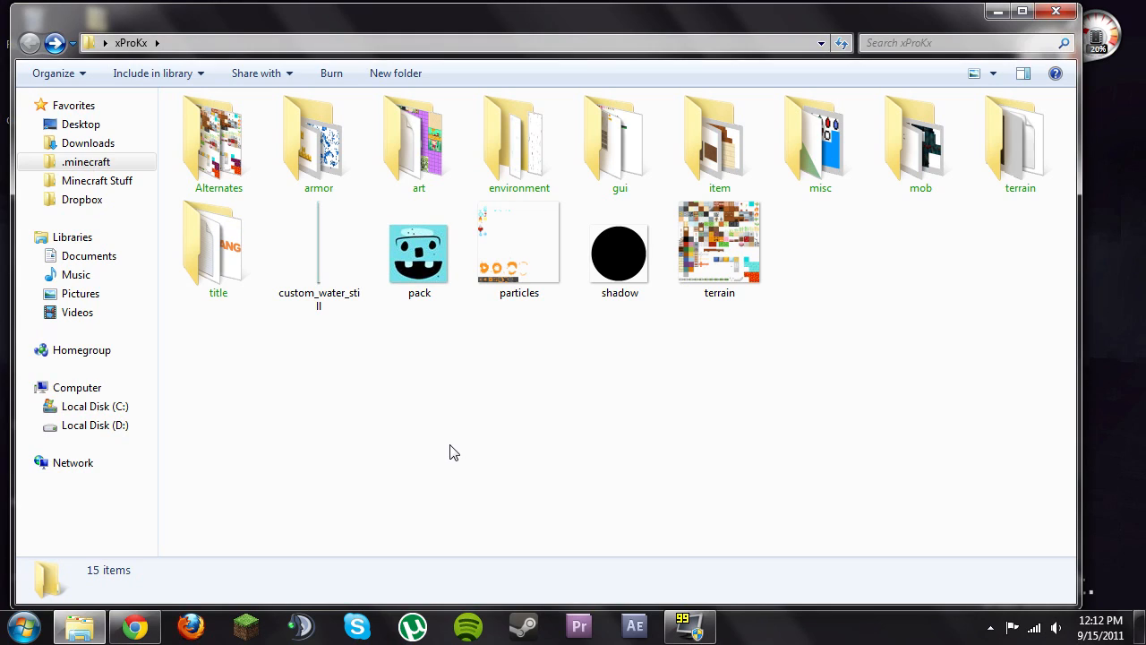
mouse_move(401, 415)
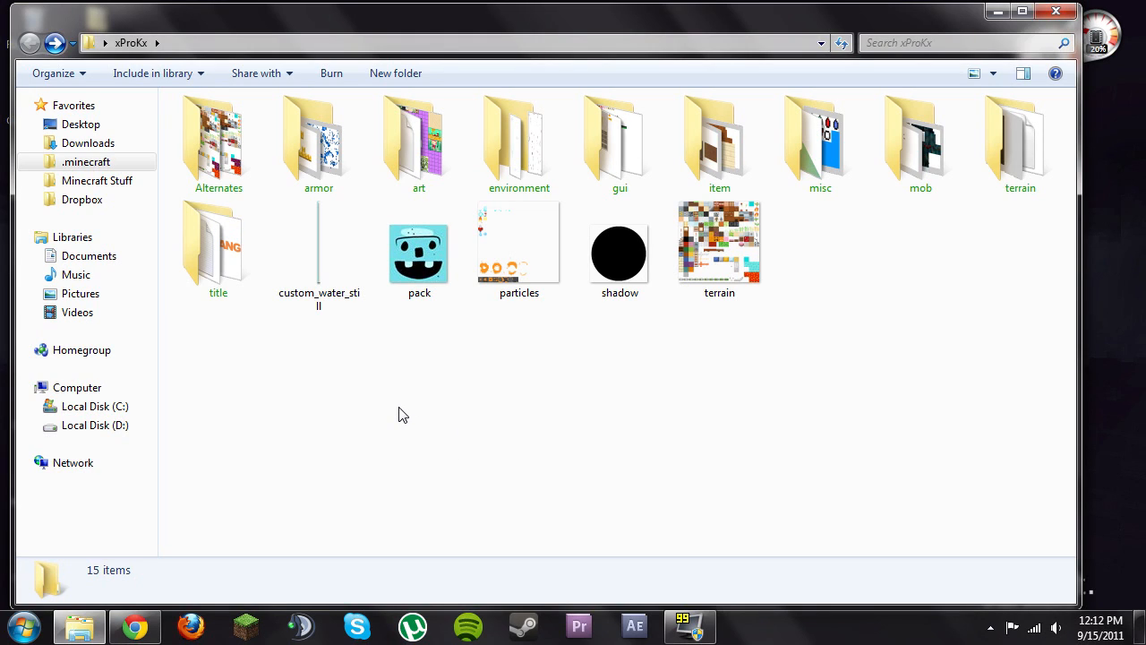